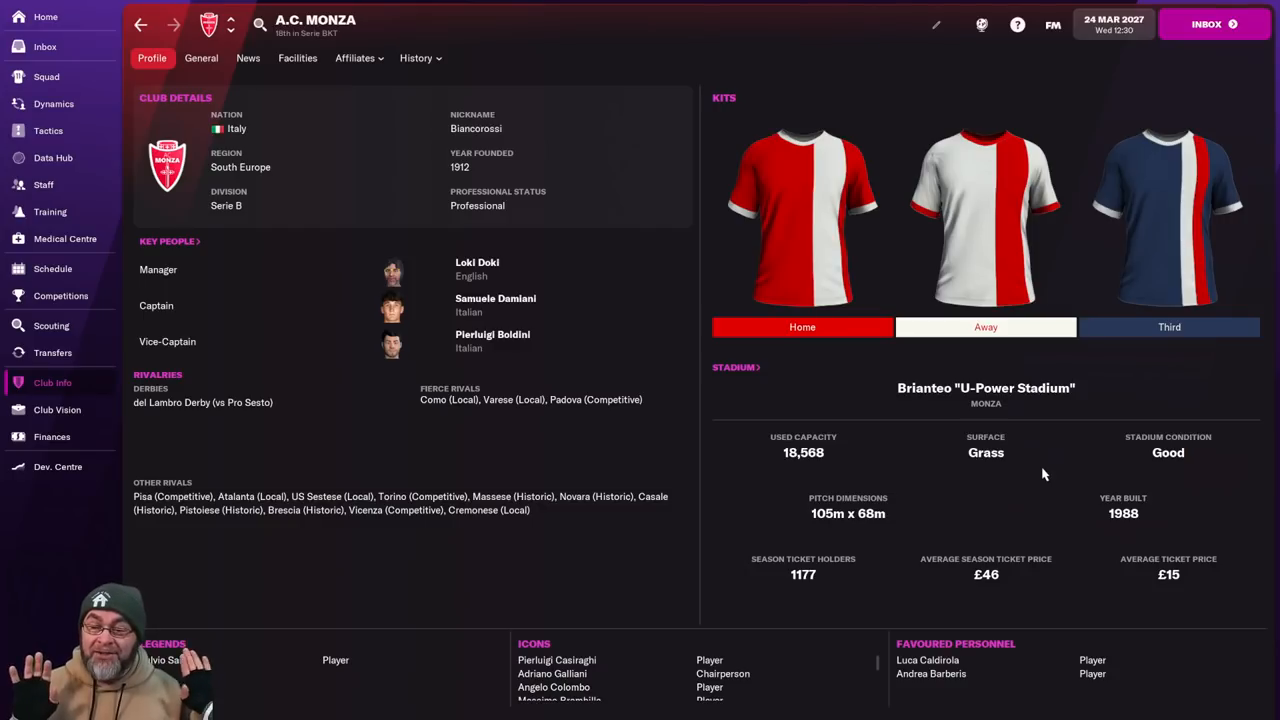
mouse_move(978, 410)
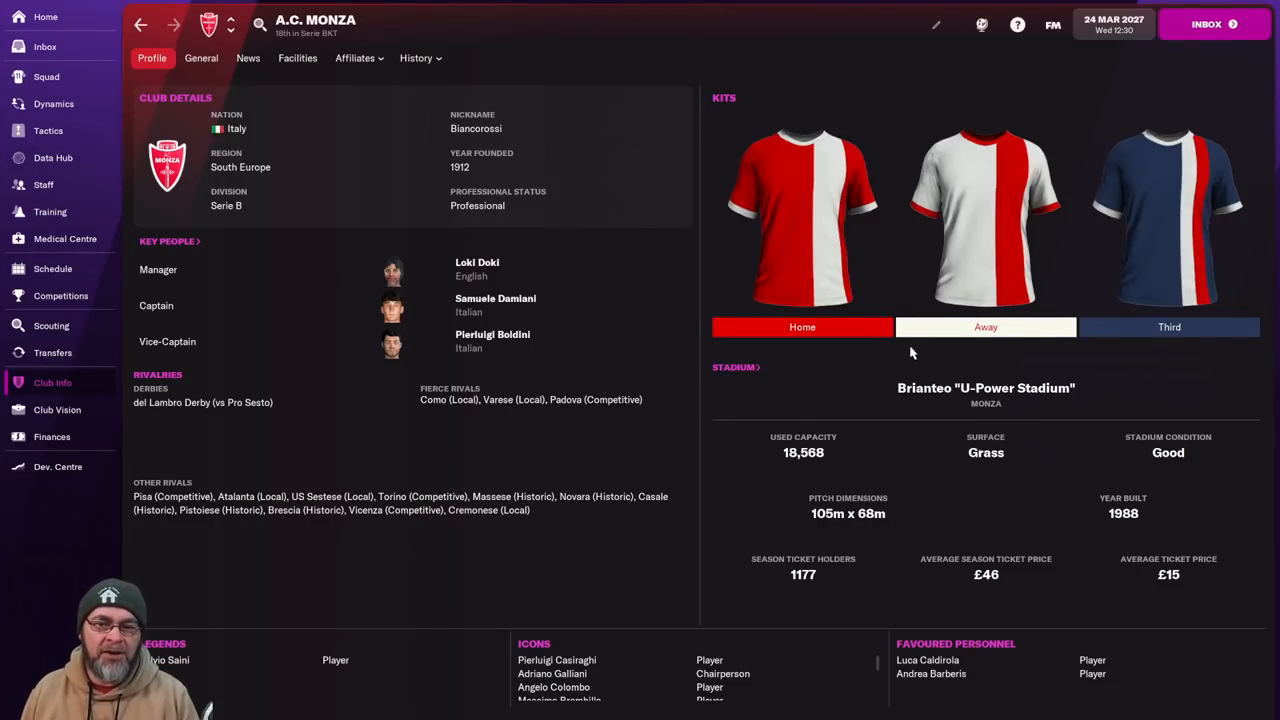
mouse_move(496, 166)
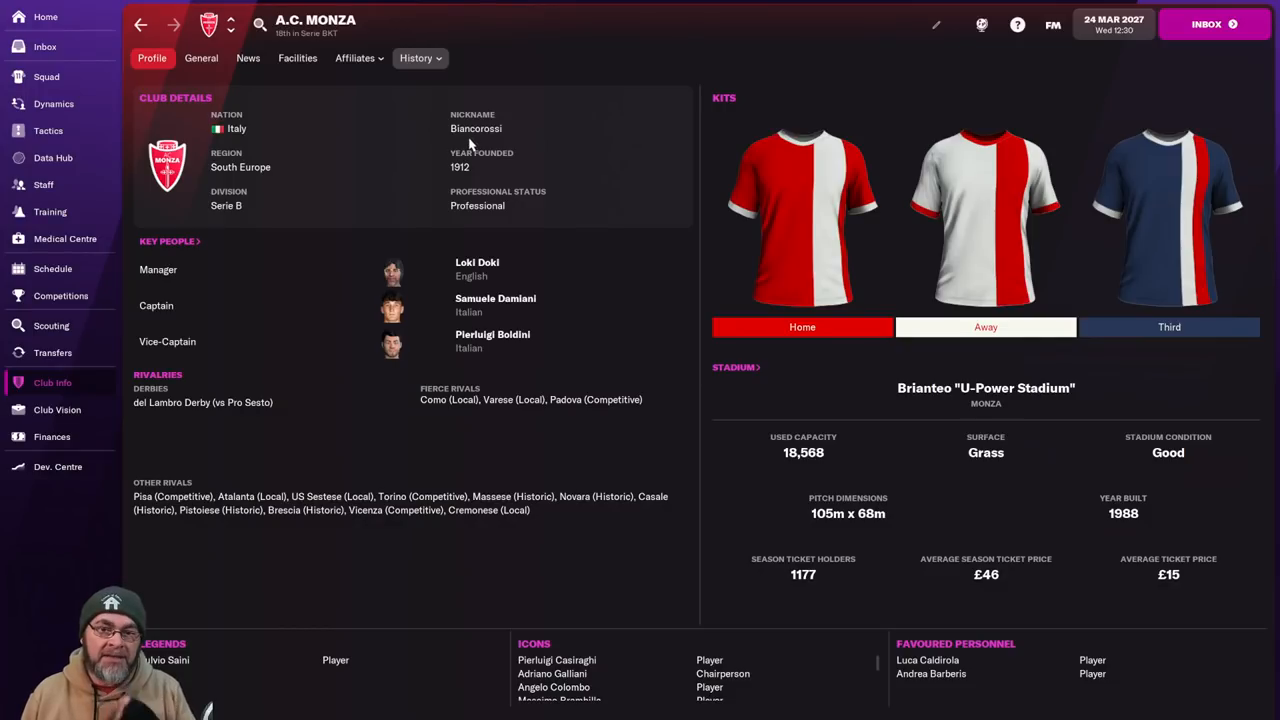
mouse_move(88, 380)
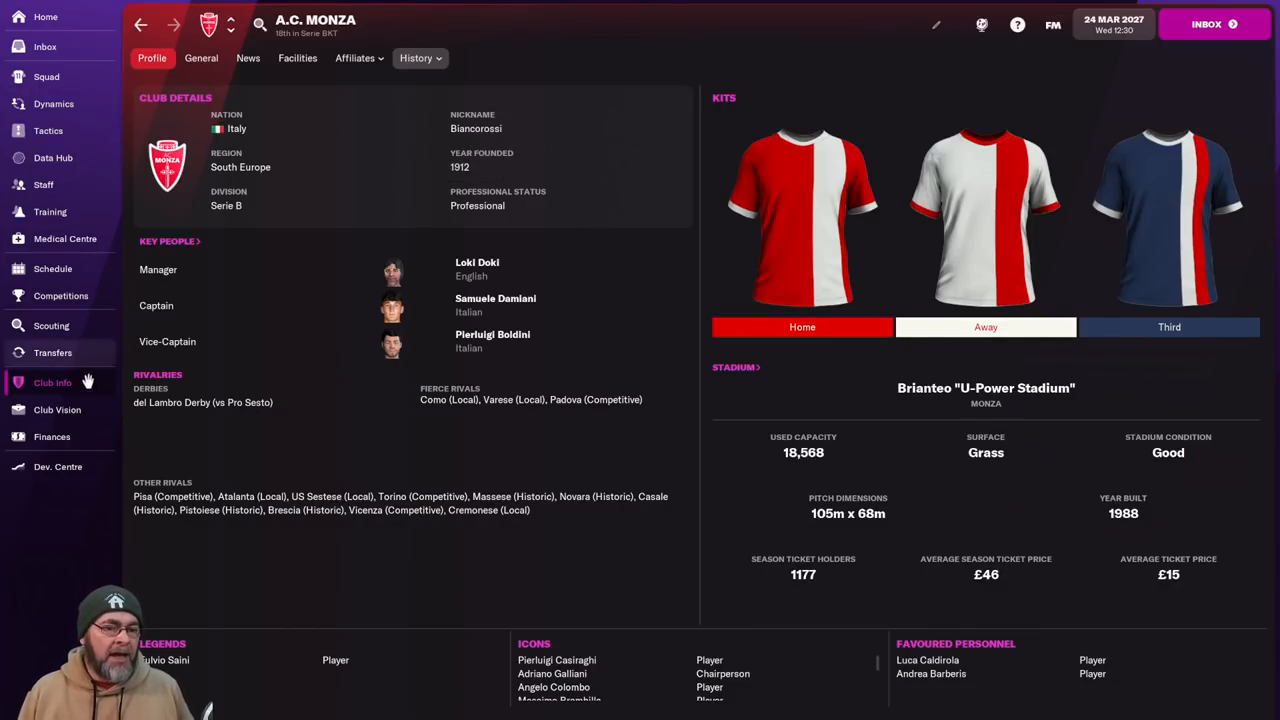
Review the board's Club Vision: club culture, five-year plan and season objectives for A.C. Monza.
click(56, 408)
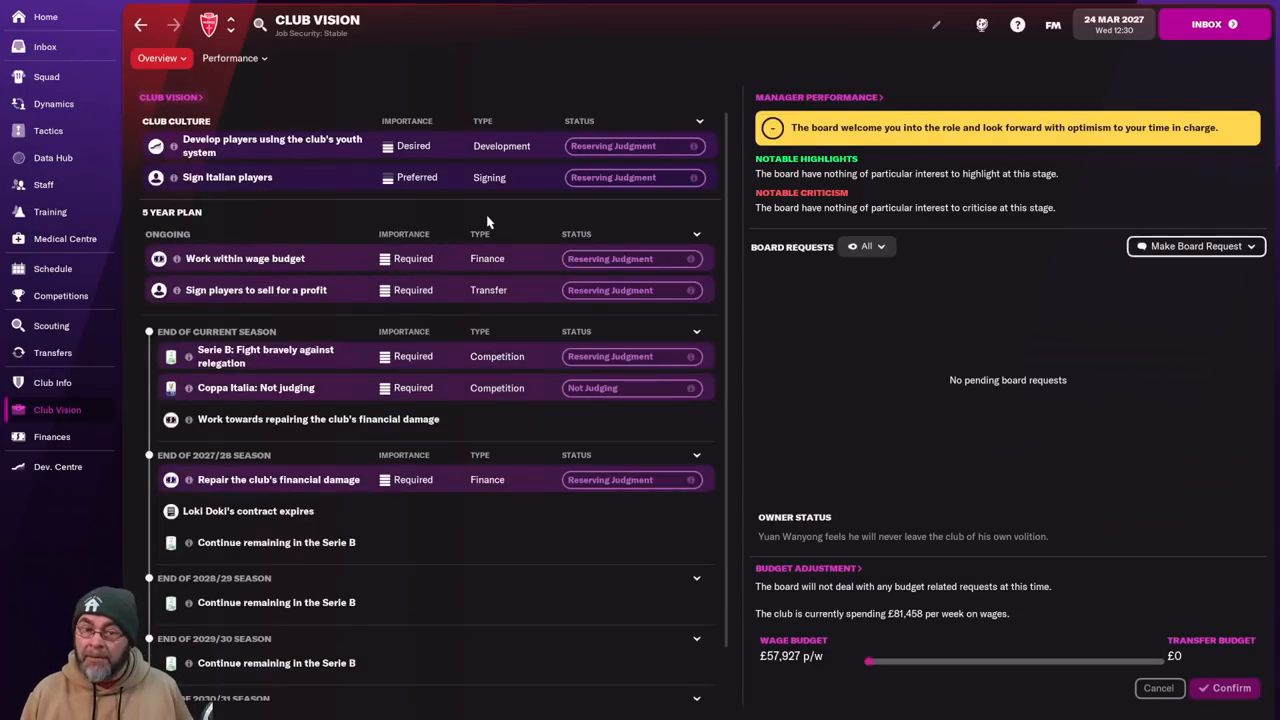
mouse_move(304, 188)
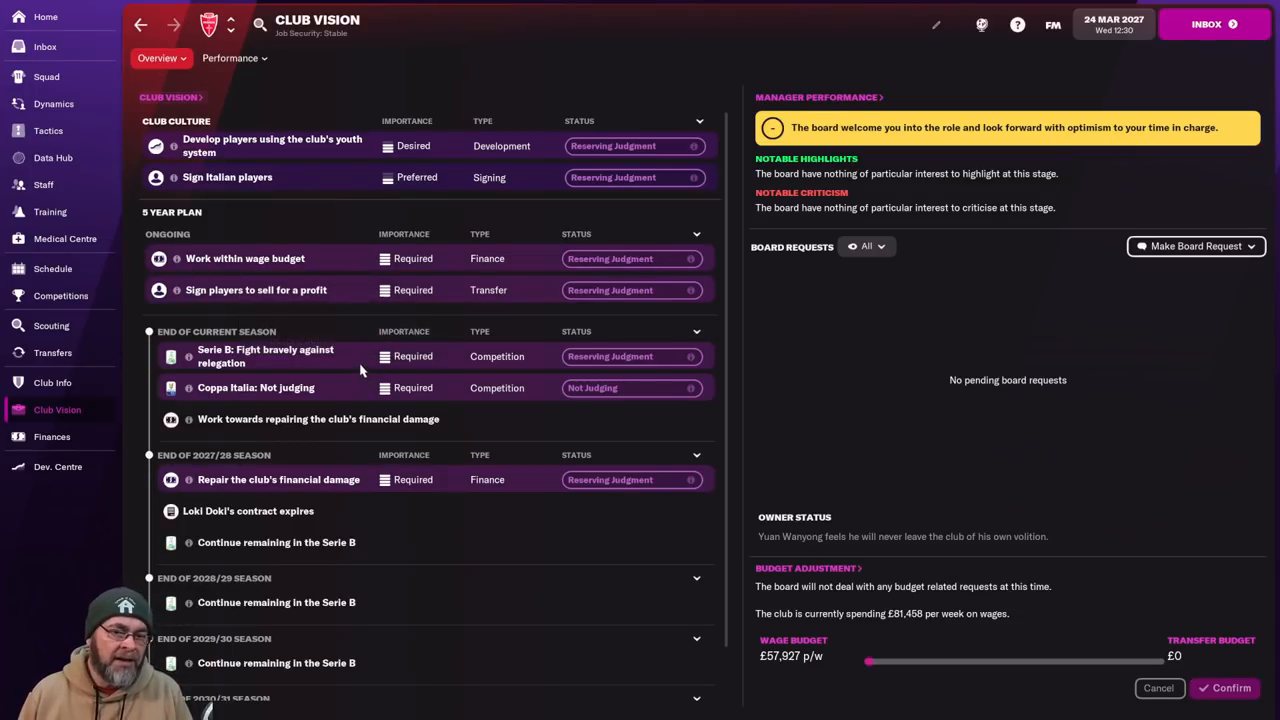
mouse_move(250, 430)
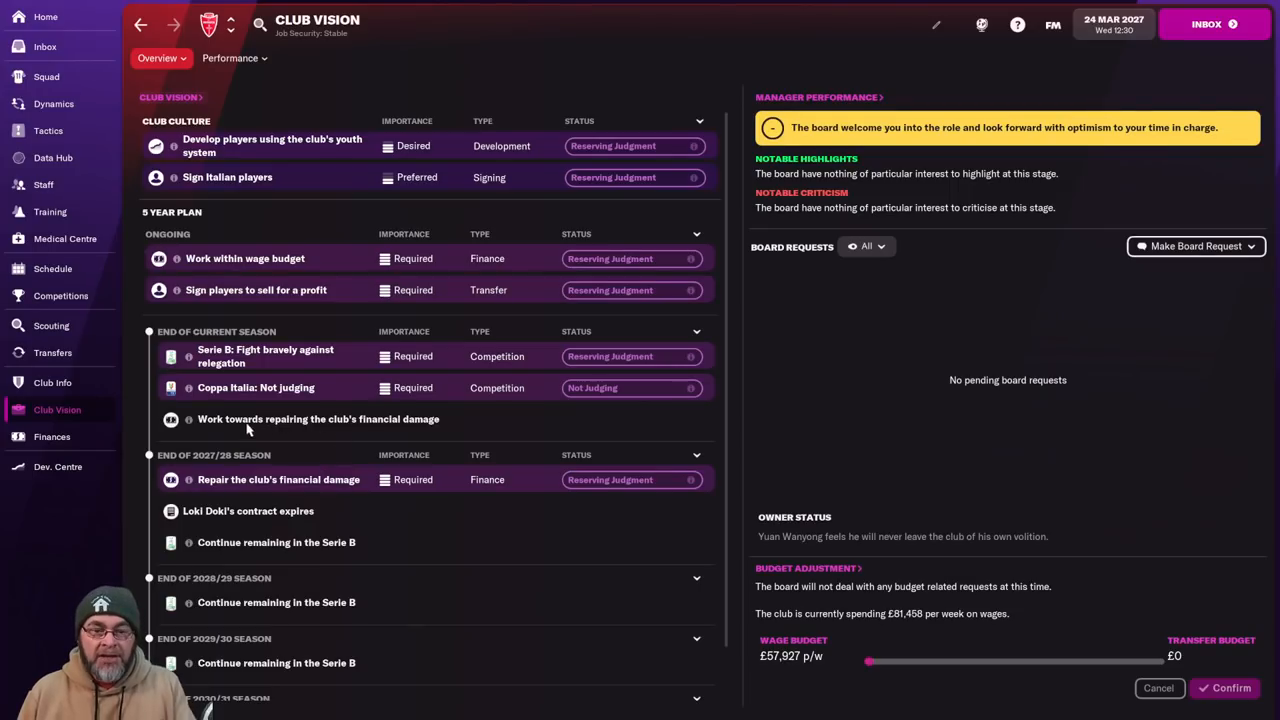
mouse_move(366, 538)
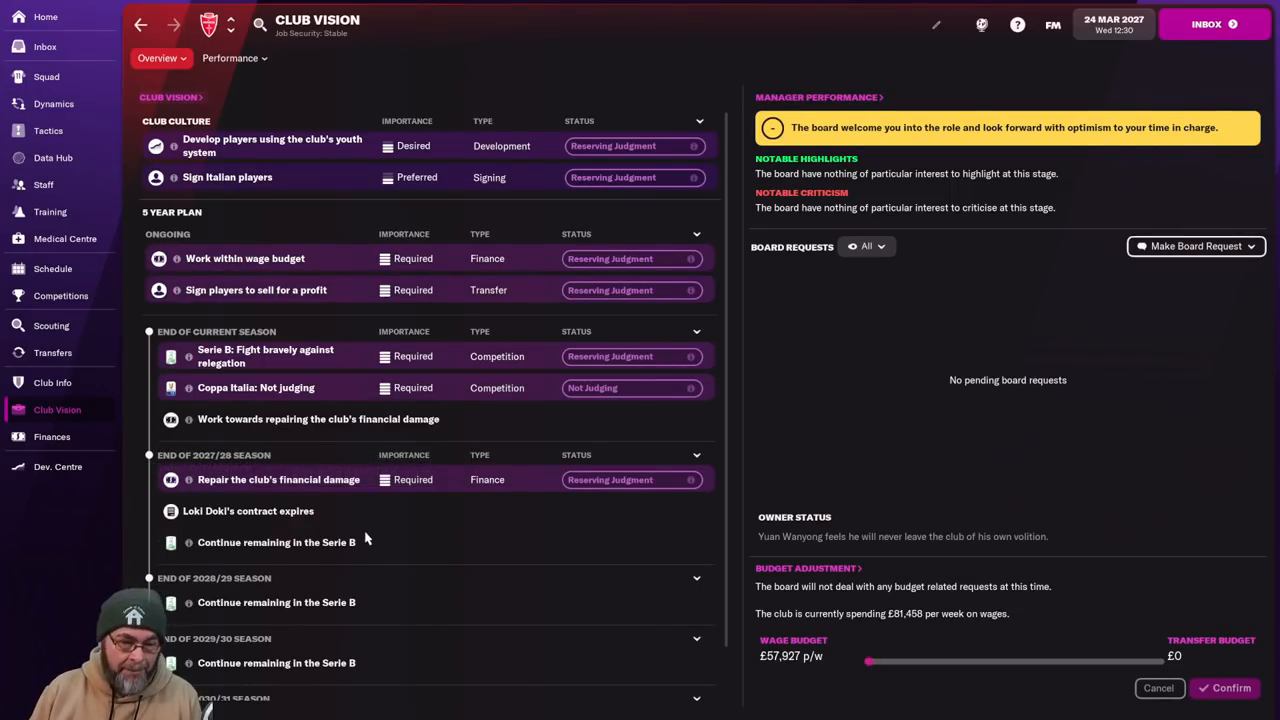
mouse_move(200, 486)
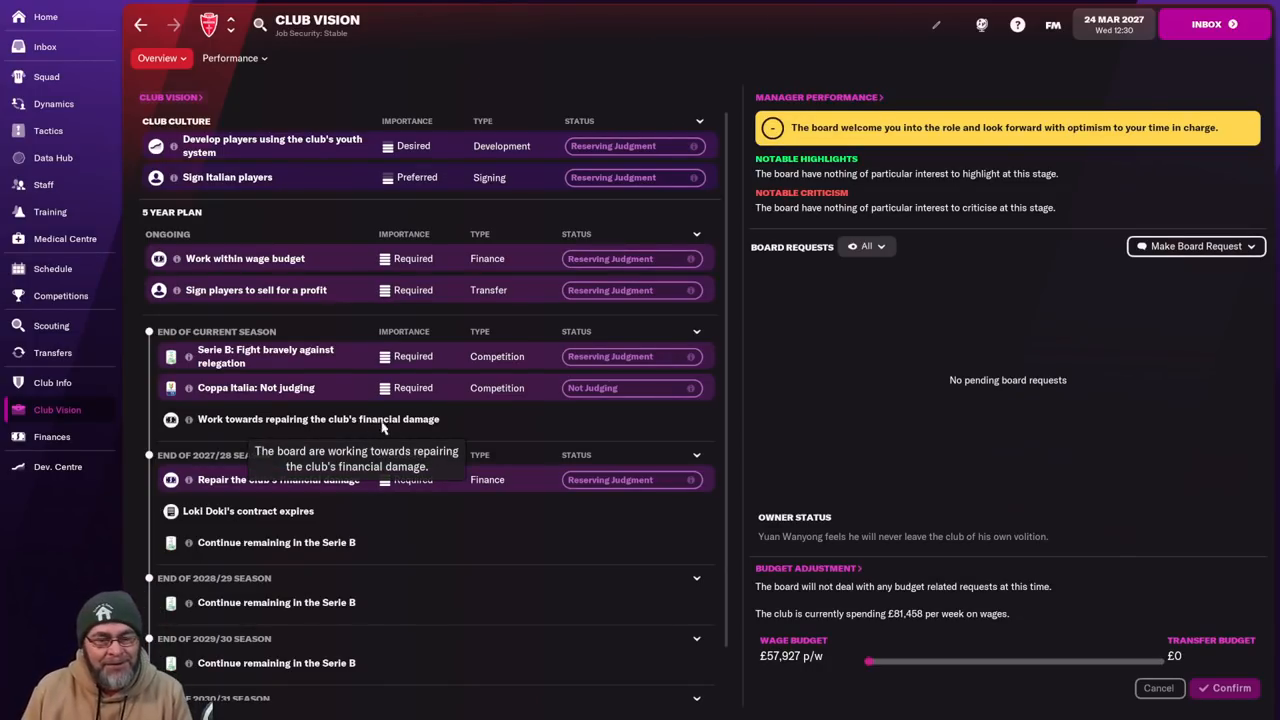
mouse_move(416, 430)
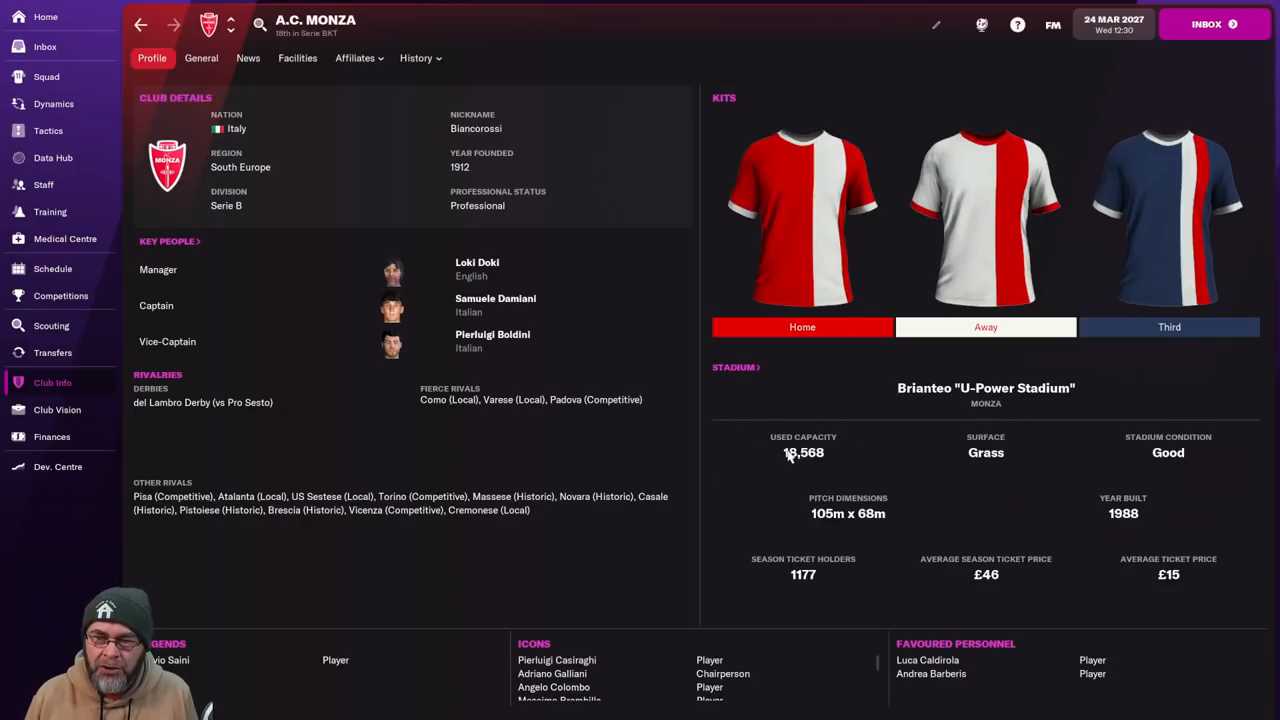
mouse_move(864, 450)
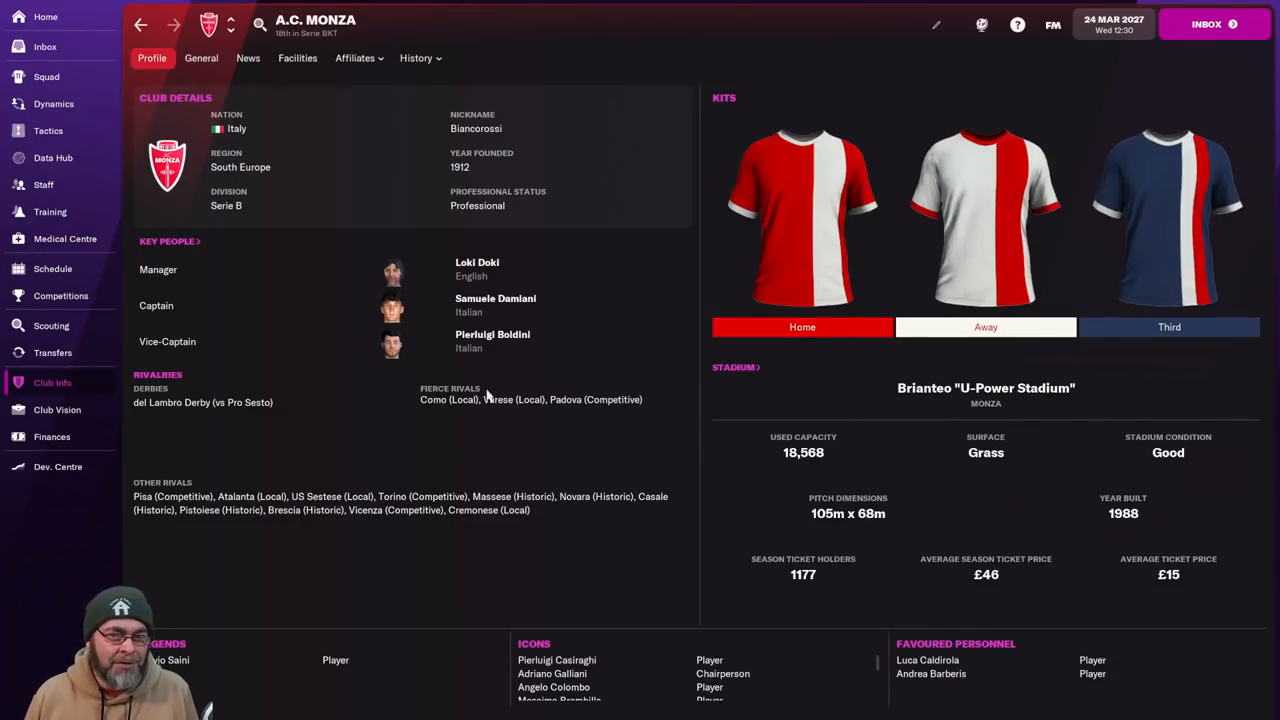
mouse_move(558, 388)
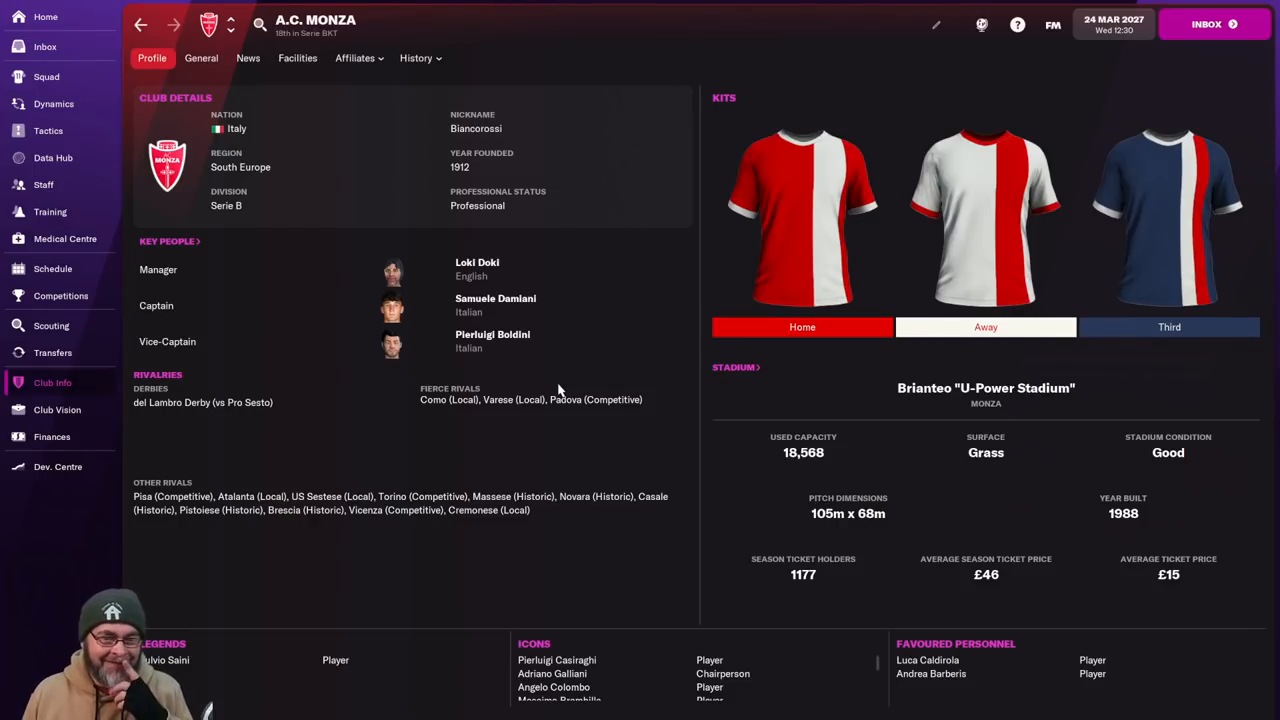
mouse_move(546, 386)
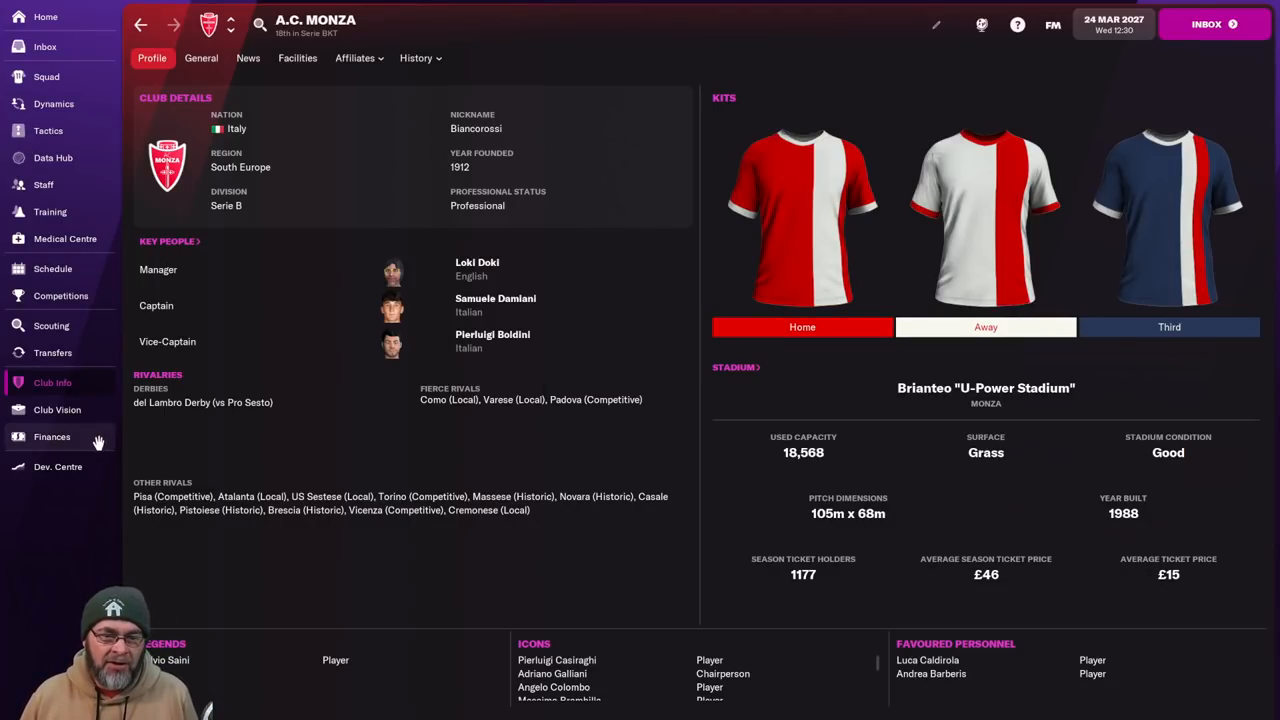
Review the finances summary, then the Debt and Loans breakdown with three bank loans and £27,799,659 net debt.
click(52, 436)
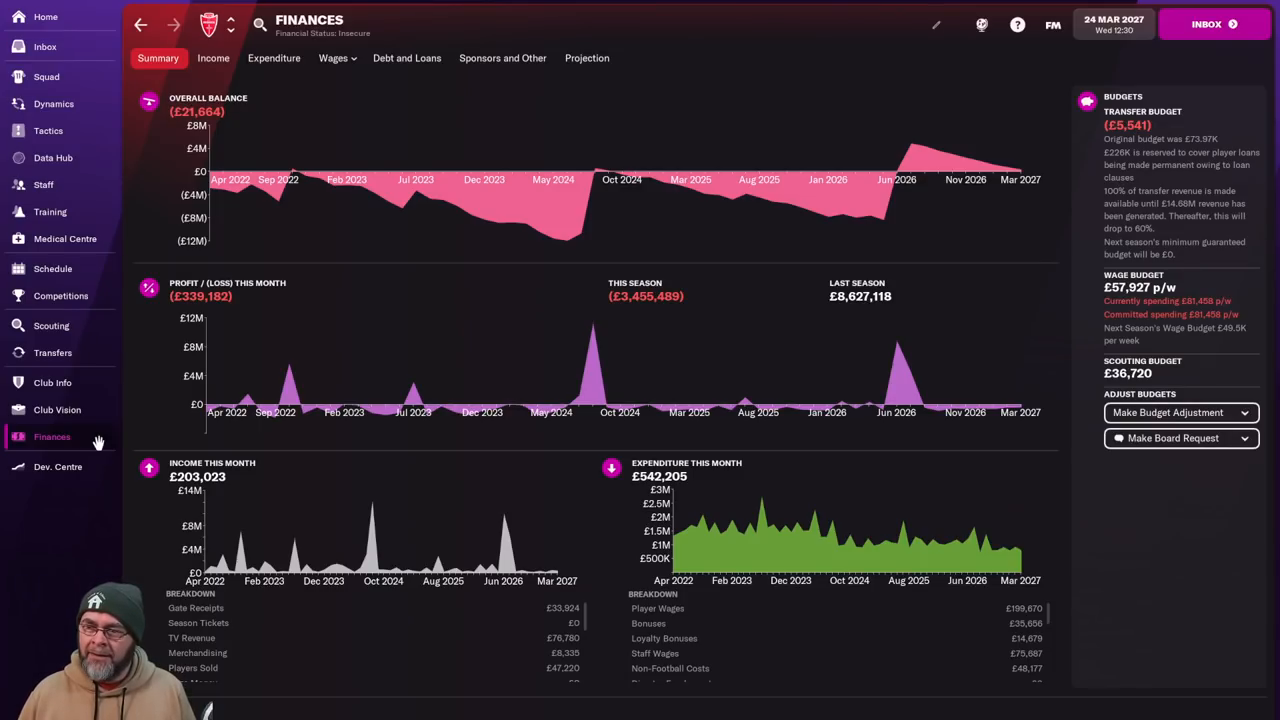
mouse_move(1196, 292)
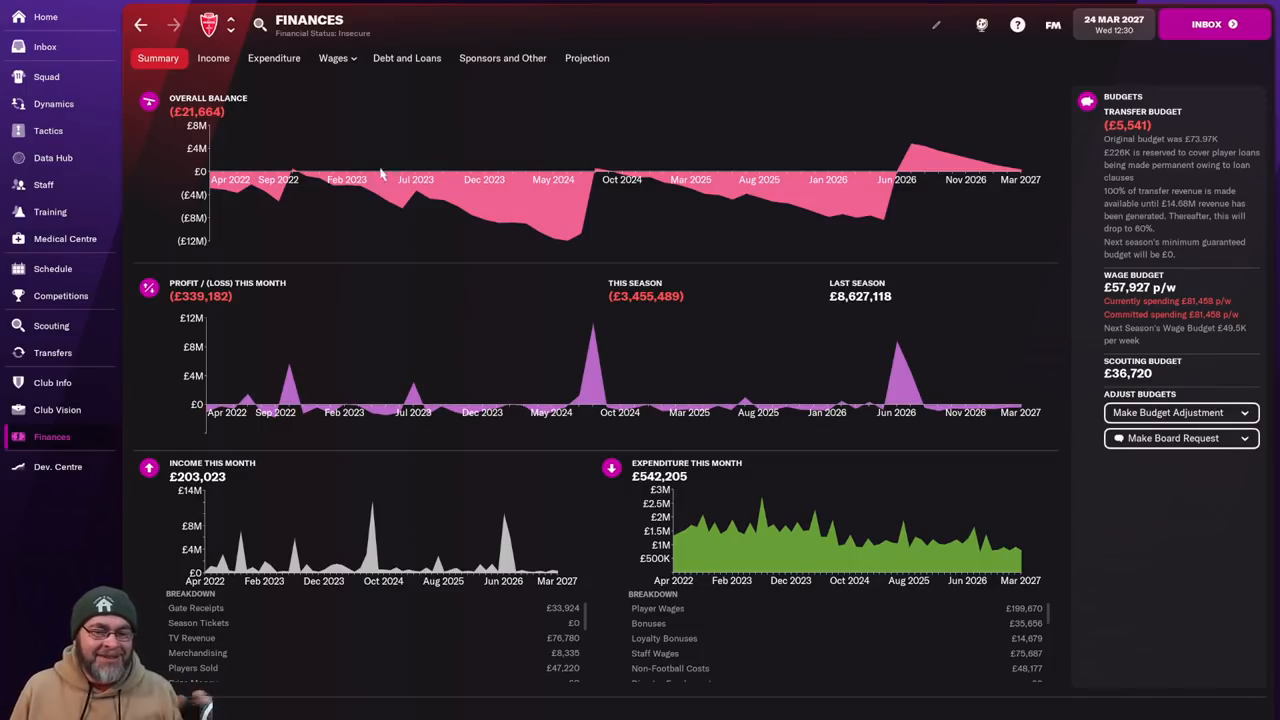
mouse_move(464, 156)
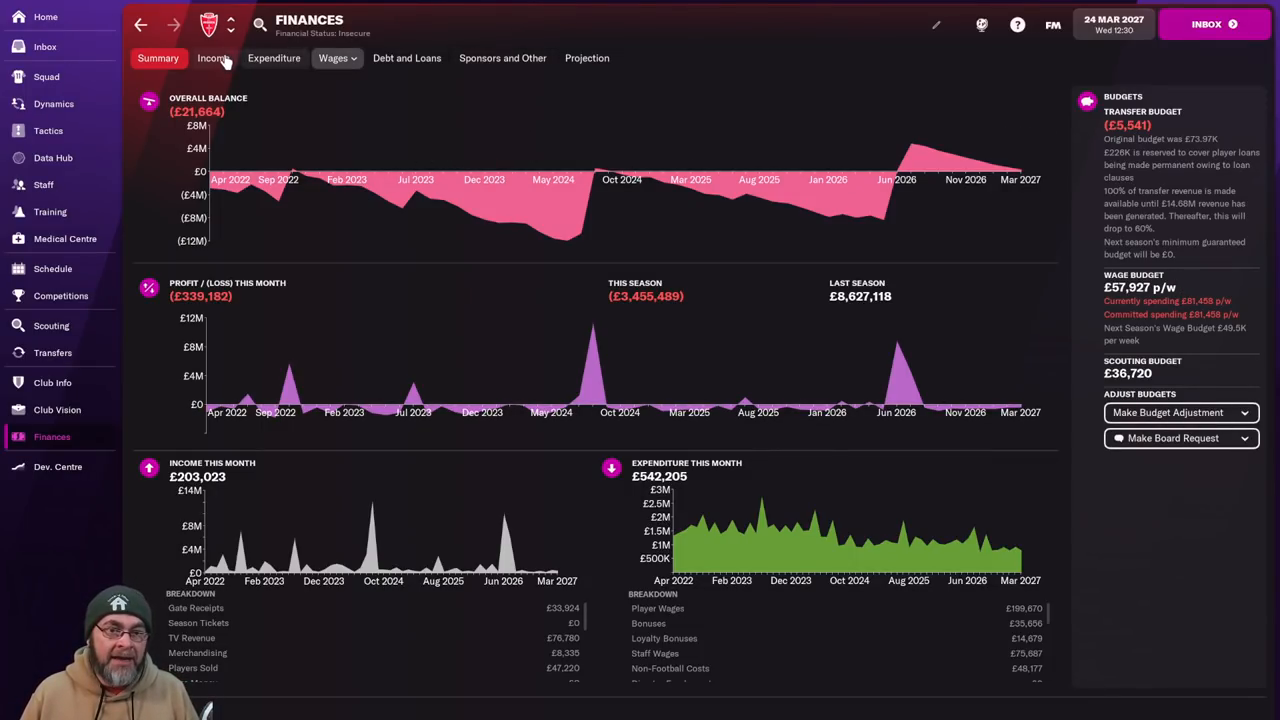
click(406, 56)
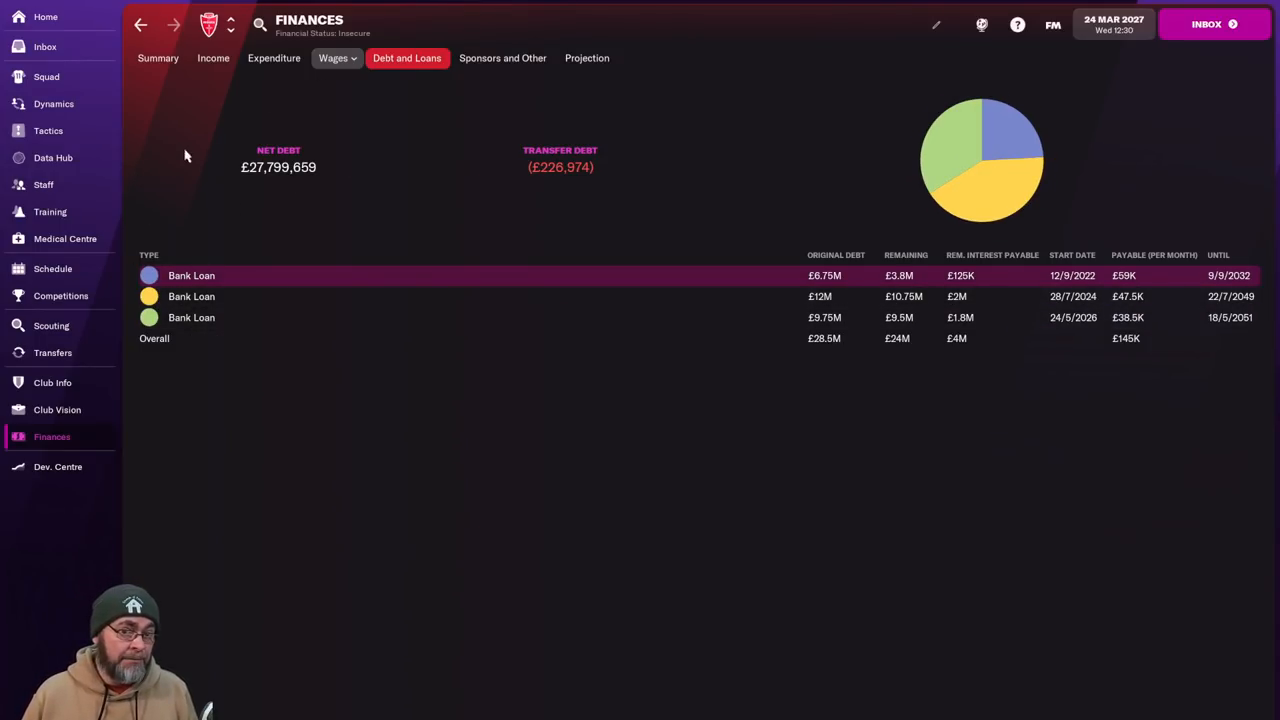
From Club Info's General tab and Competitions list, reach the Serie BKT overview showing Monza 18th.
click(52, 382)
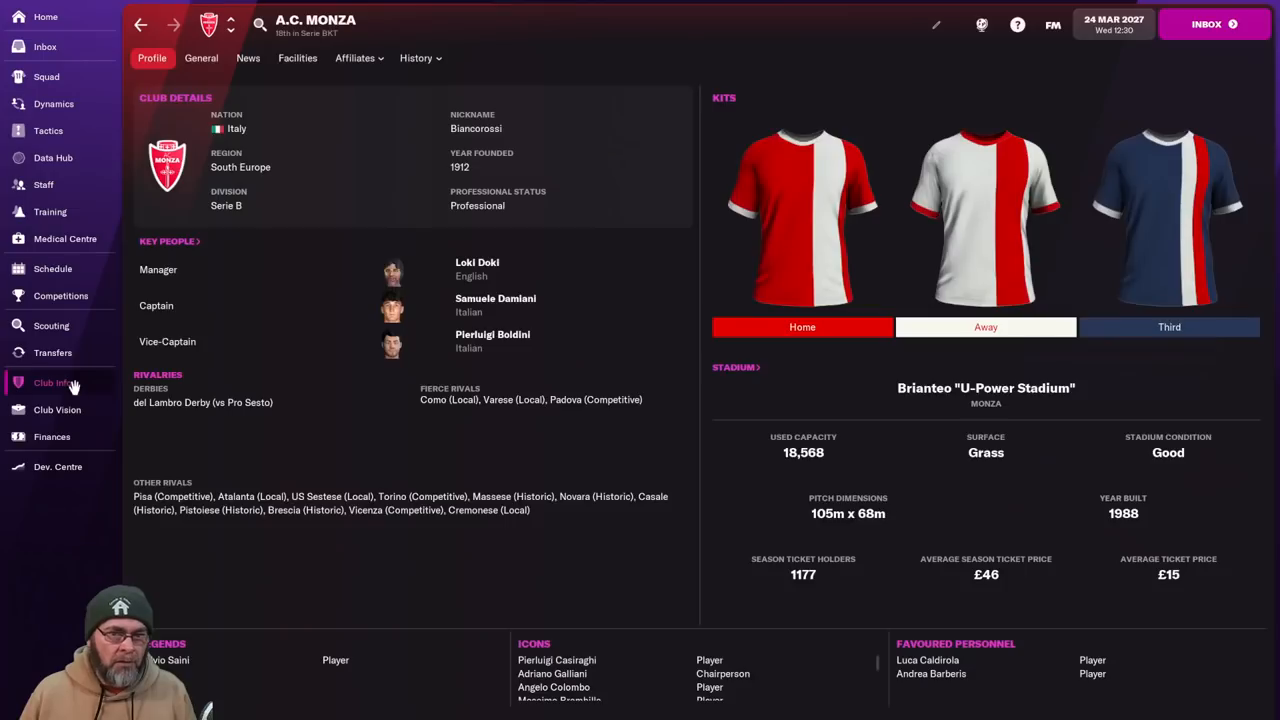
click(200, 56)
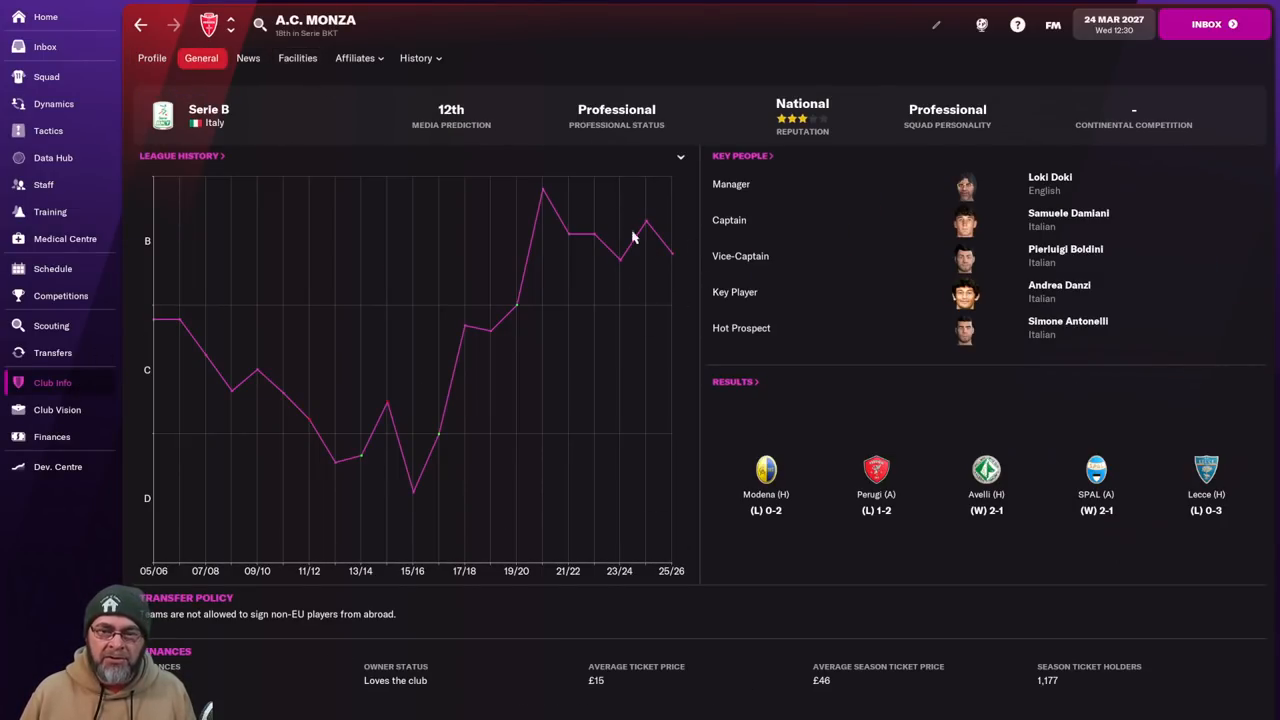
mouse_move(296, 58)
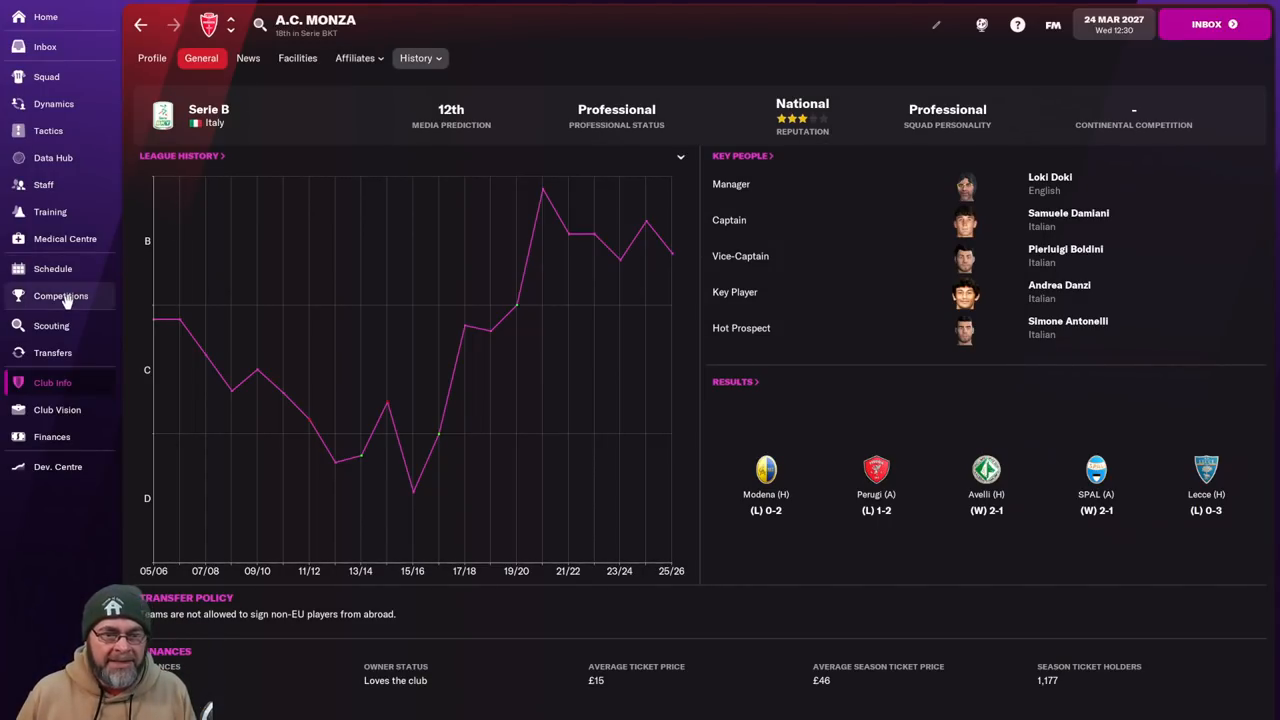
click(60, 296)
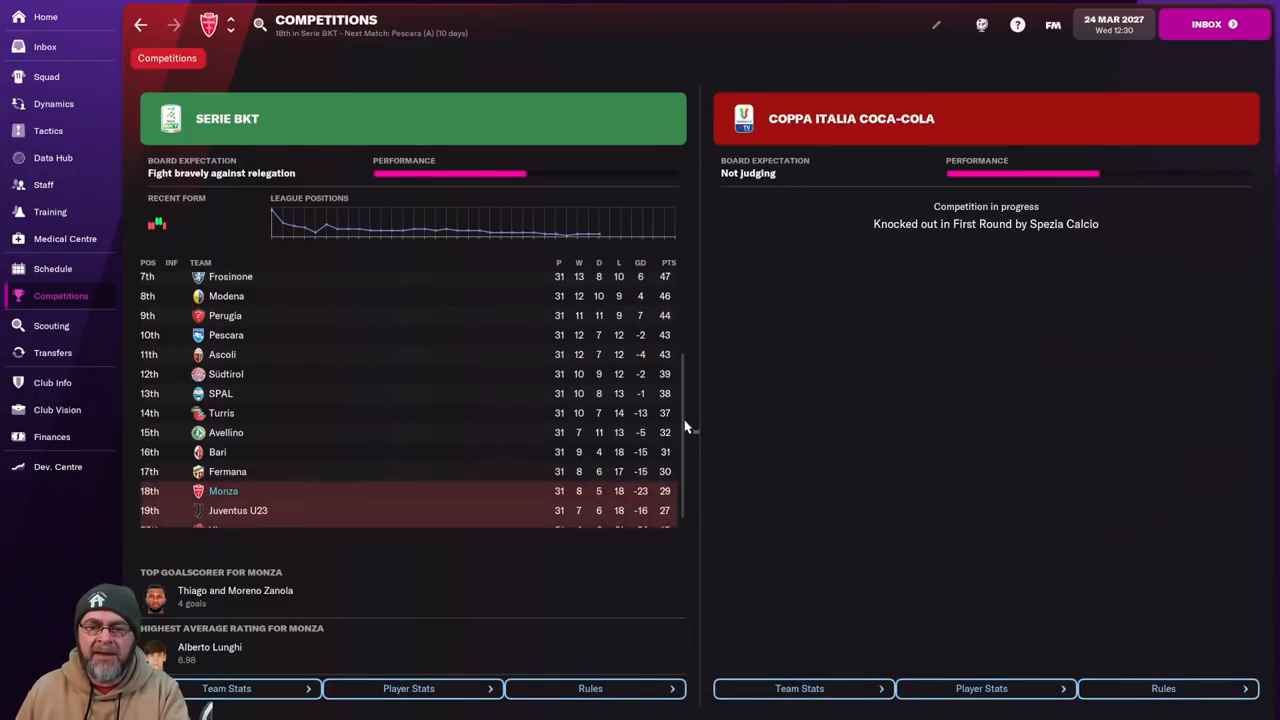
scroll(down, 3)
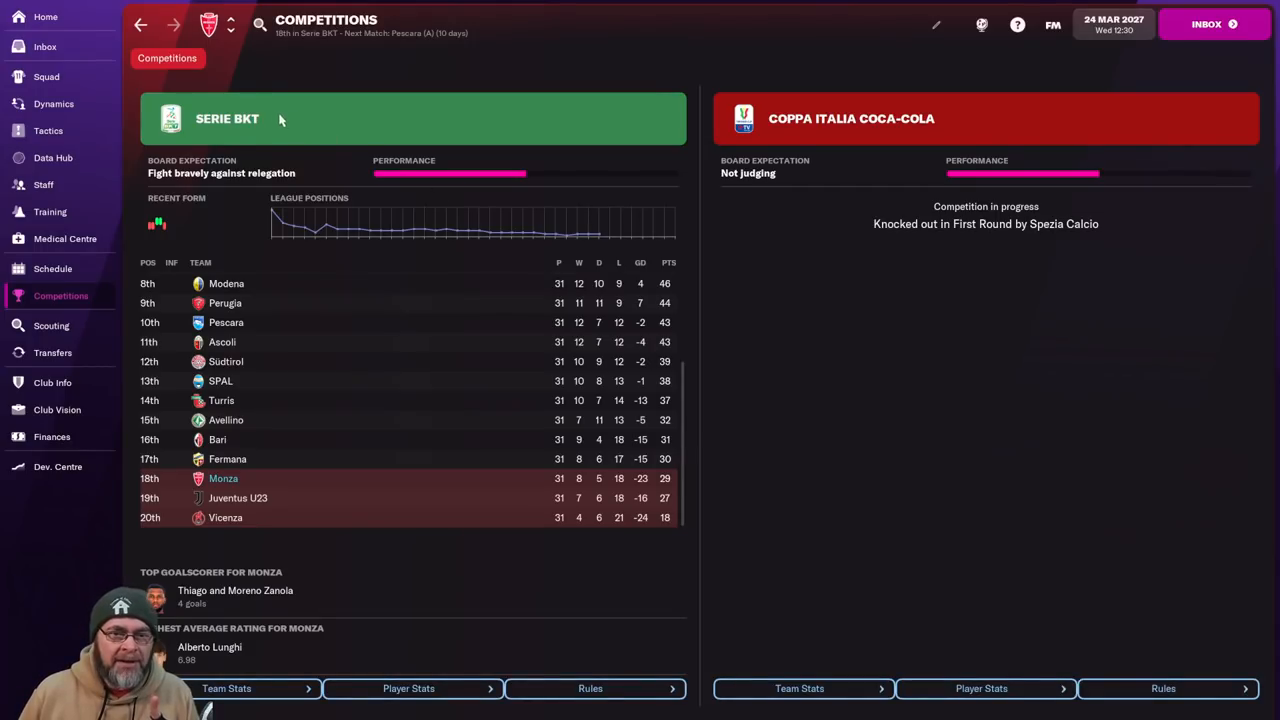
click(226, 118)
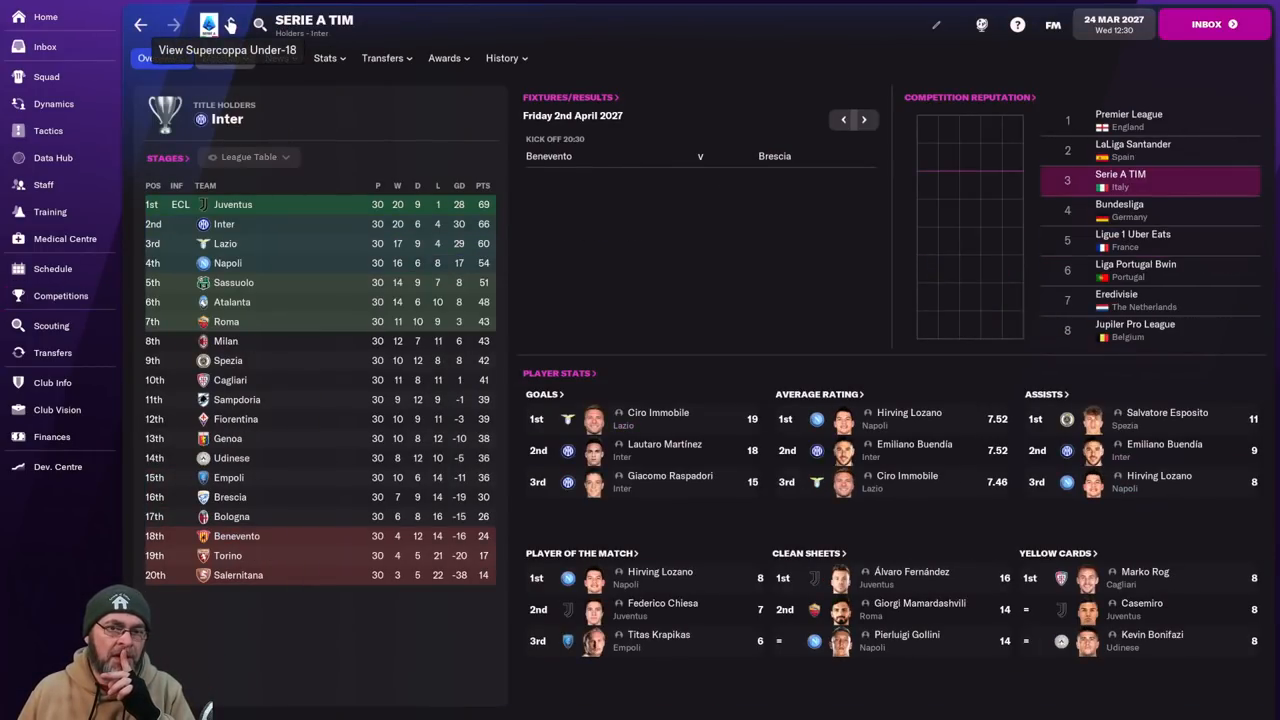
mouse_move(560, 340)
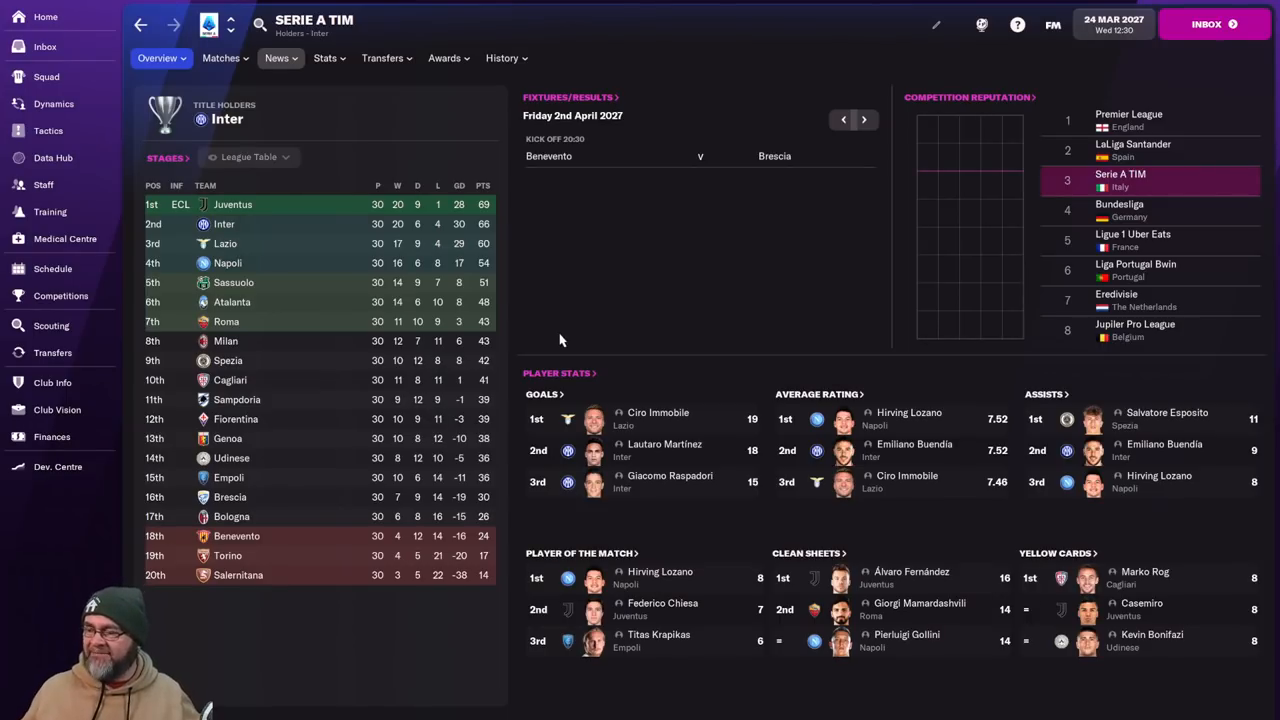
mouse_move(232, 22)
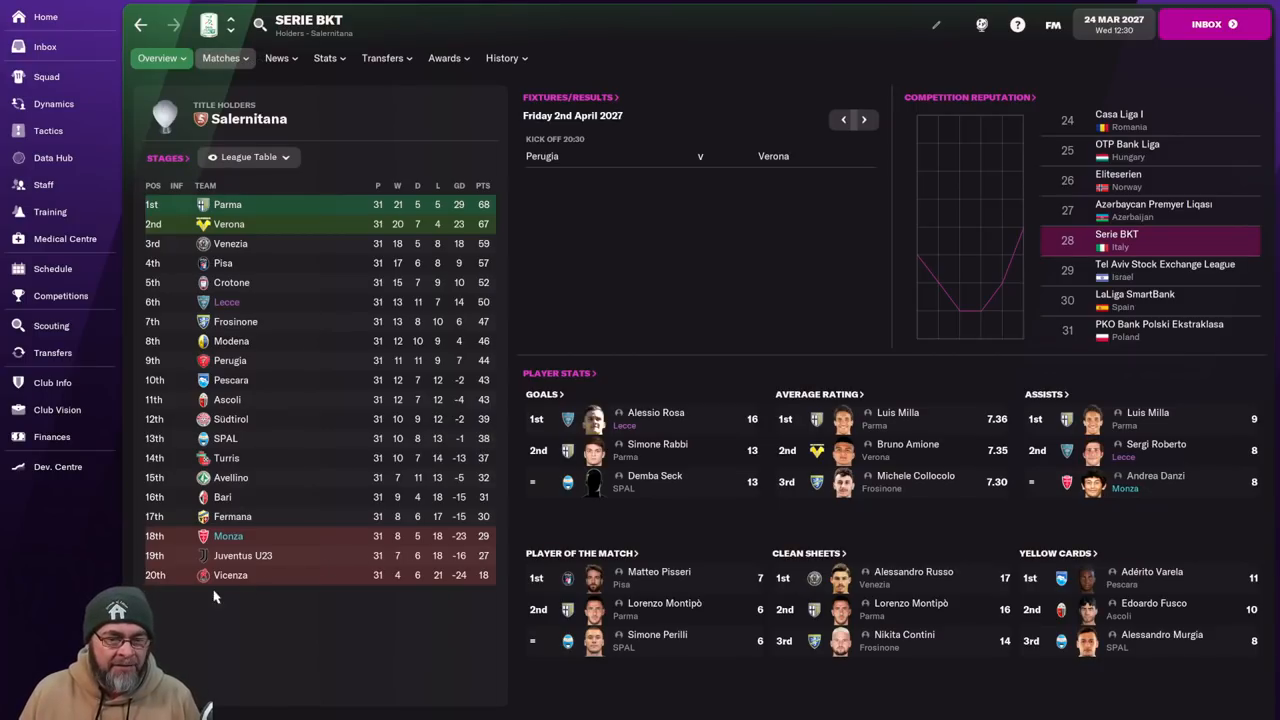
mouse_move(284, 540)
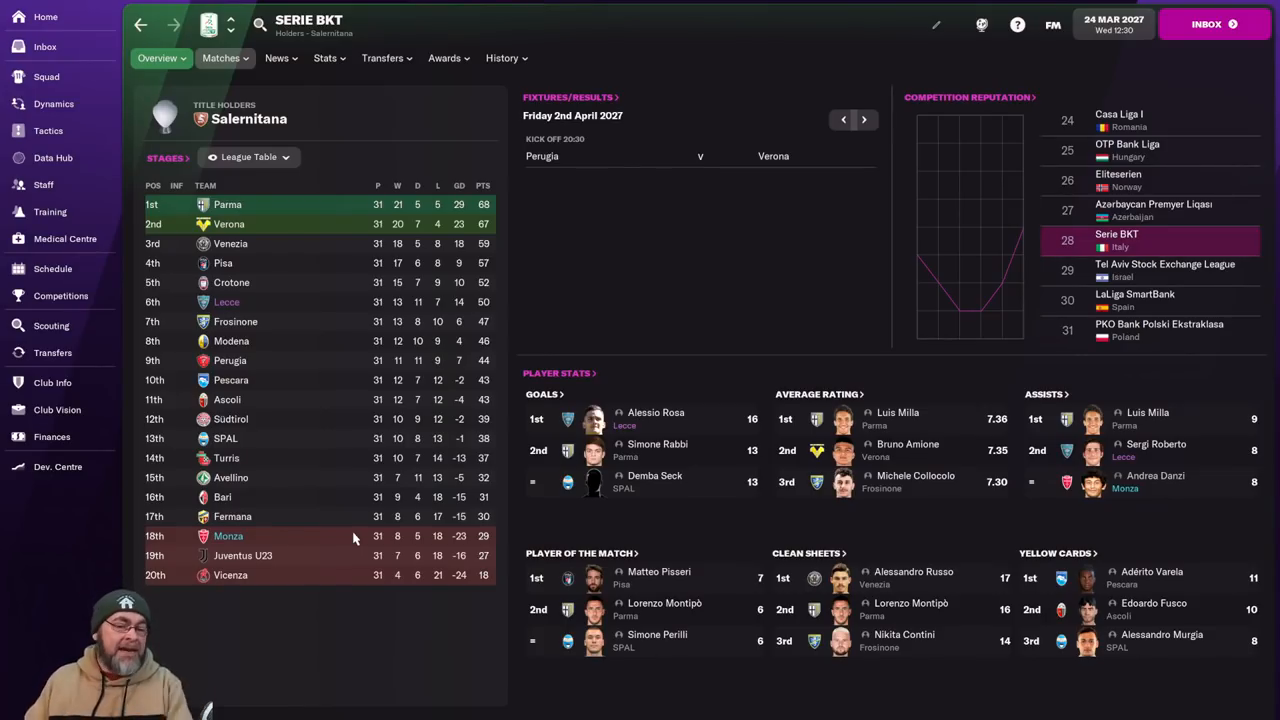
click(276, 56)
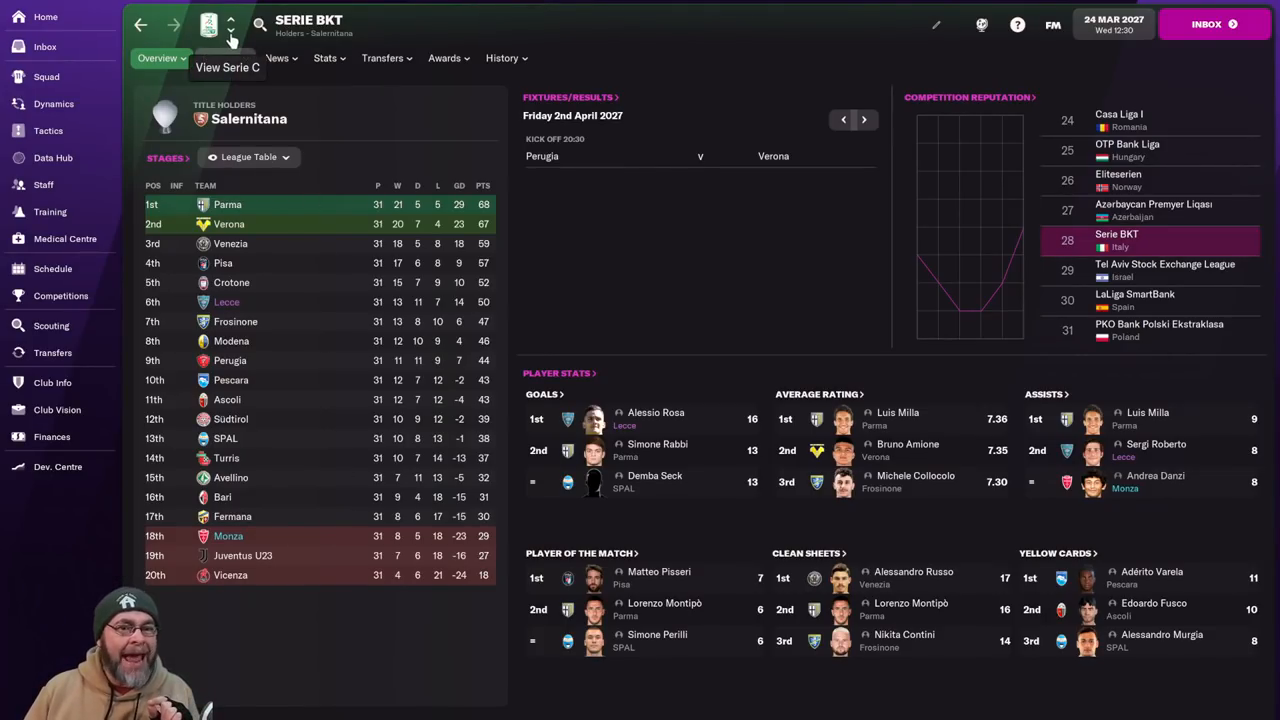
Browse the Serie C competition's past winners, transfers and history pages.
click(230, 16)
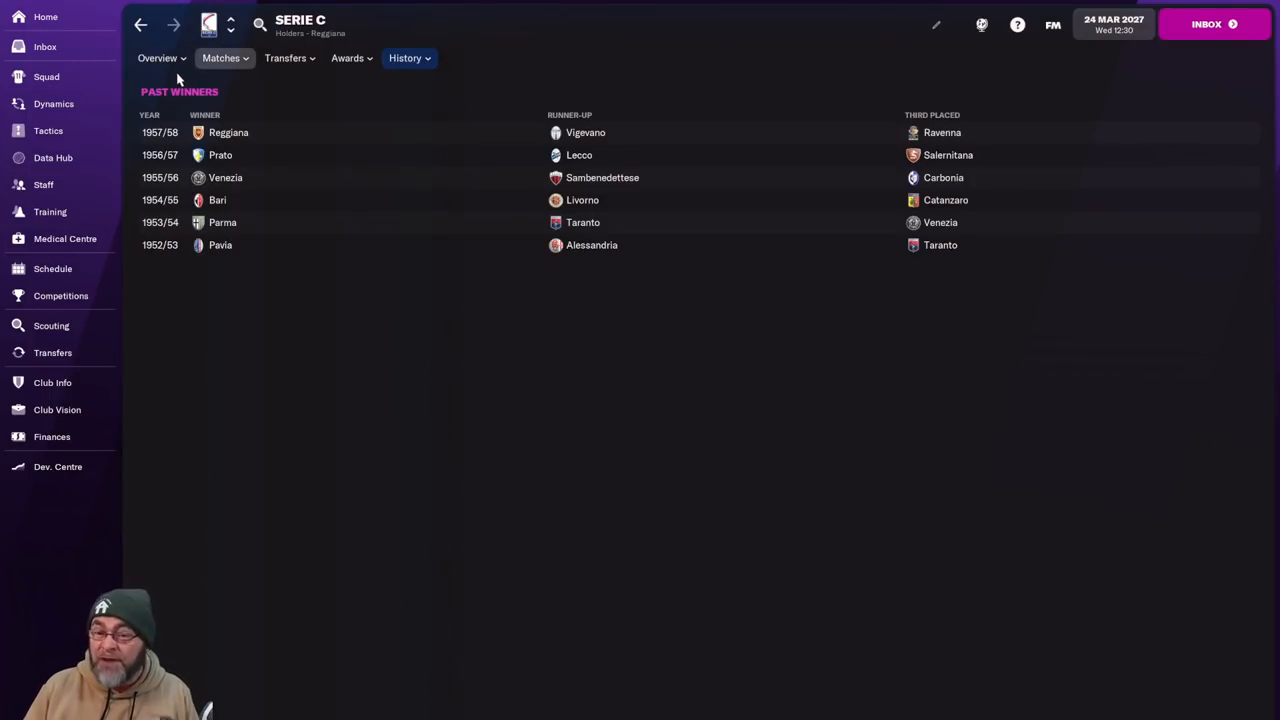
click(220, 56)
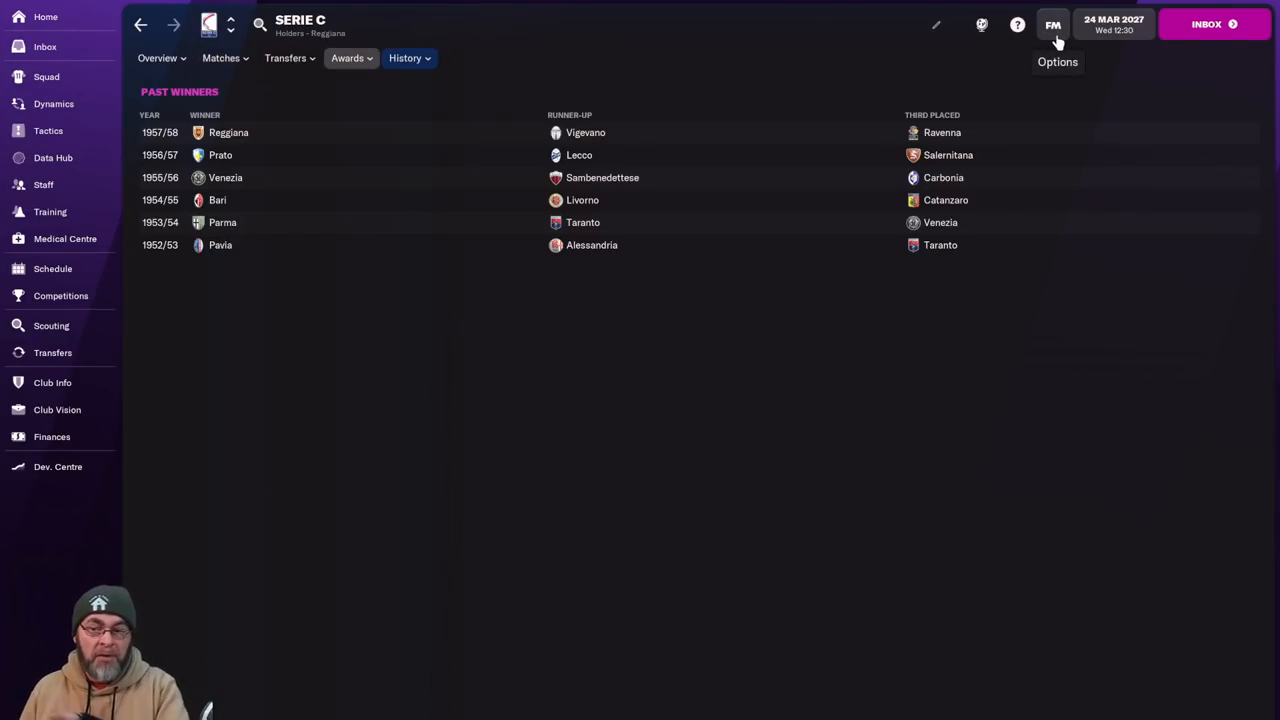
click(404, 58)
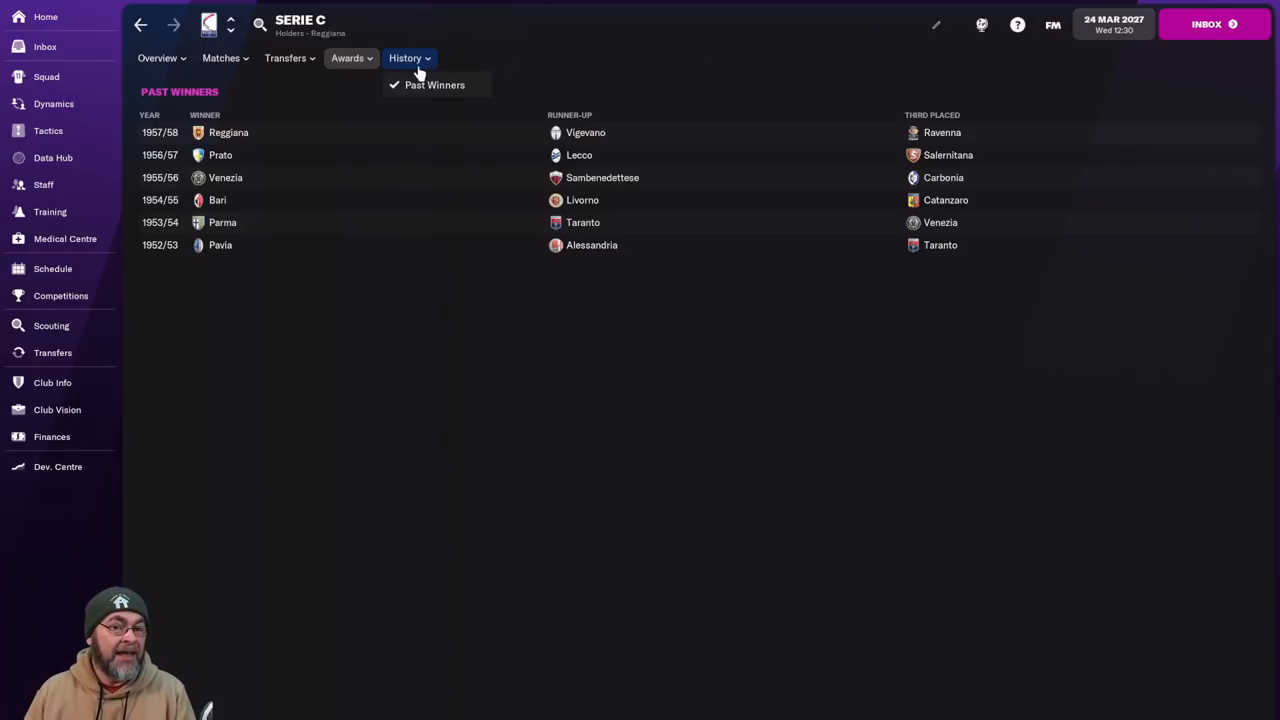
click(284, 56)
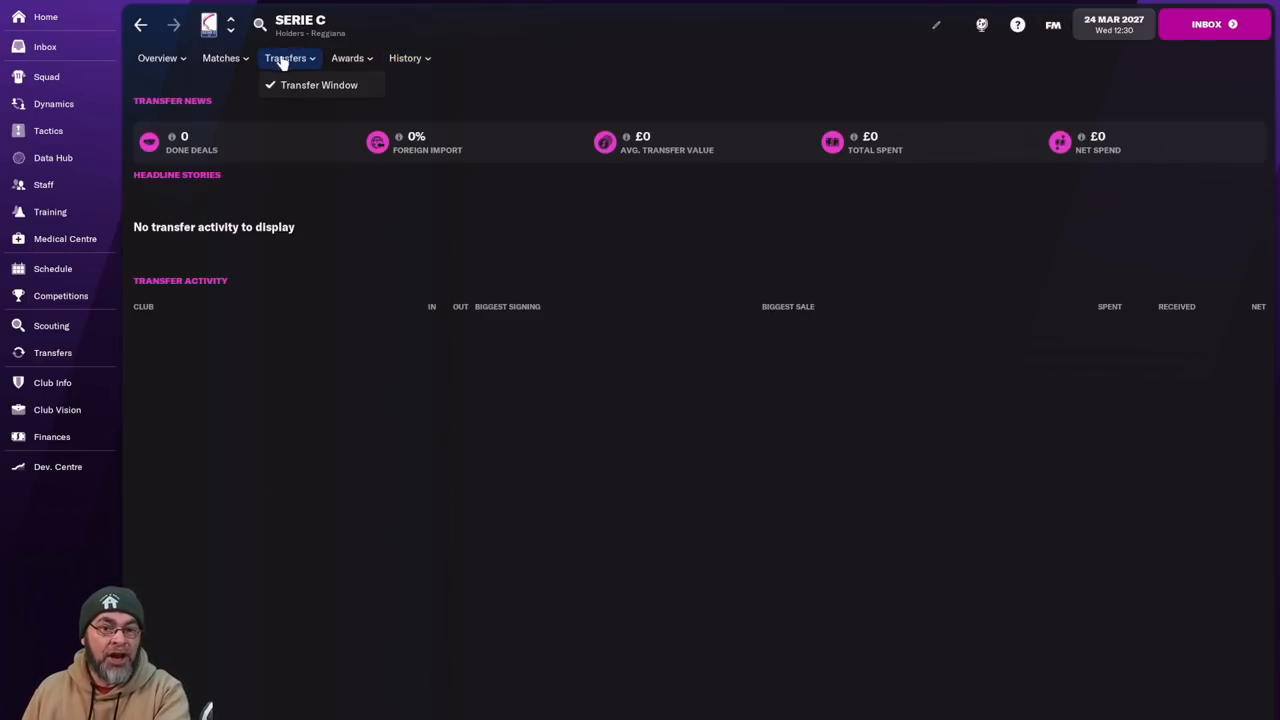
click(408, 56)
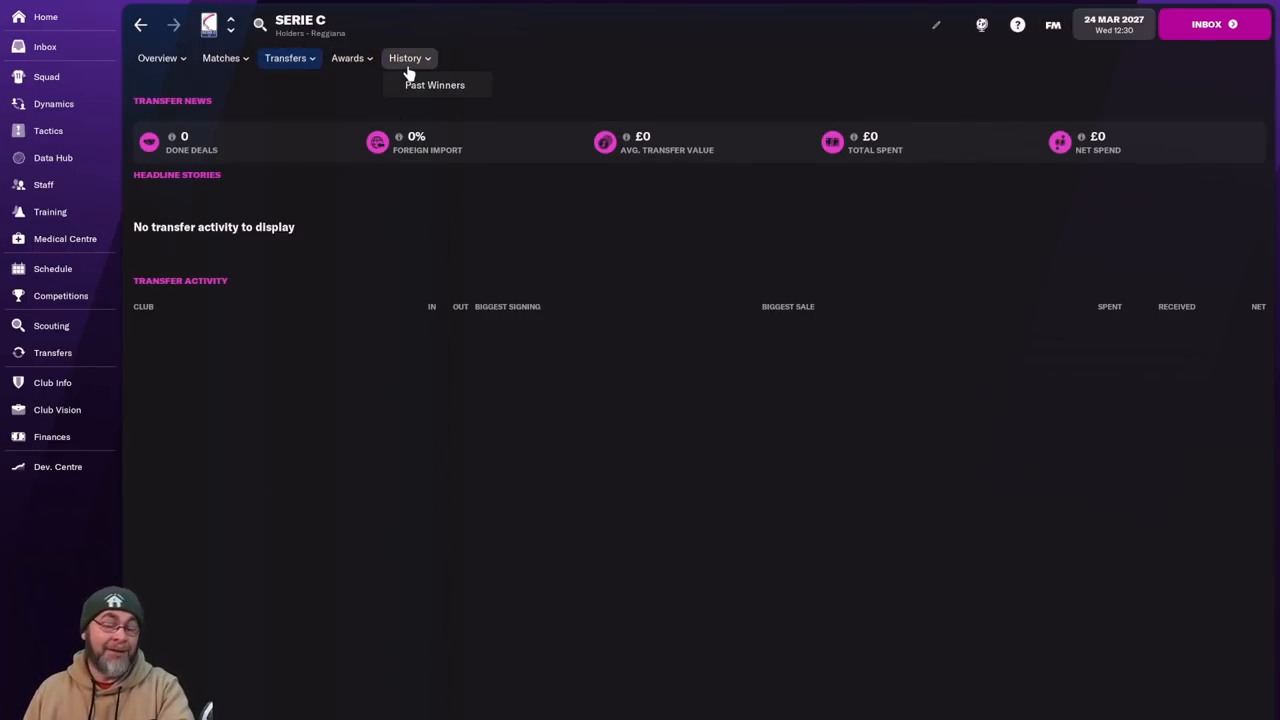
Check Serie C fixtures and settle on the stadiums list ranked by capacity, led by Palermo's Renzo Barbera.
click(156, 58)
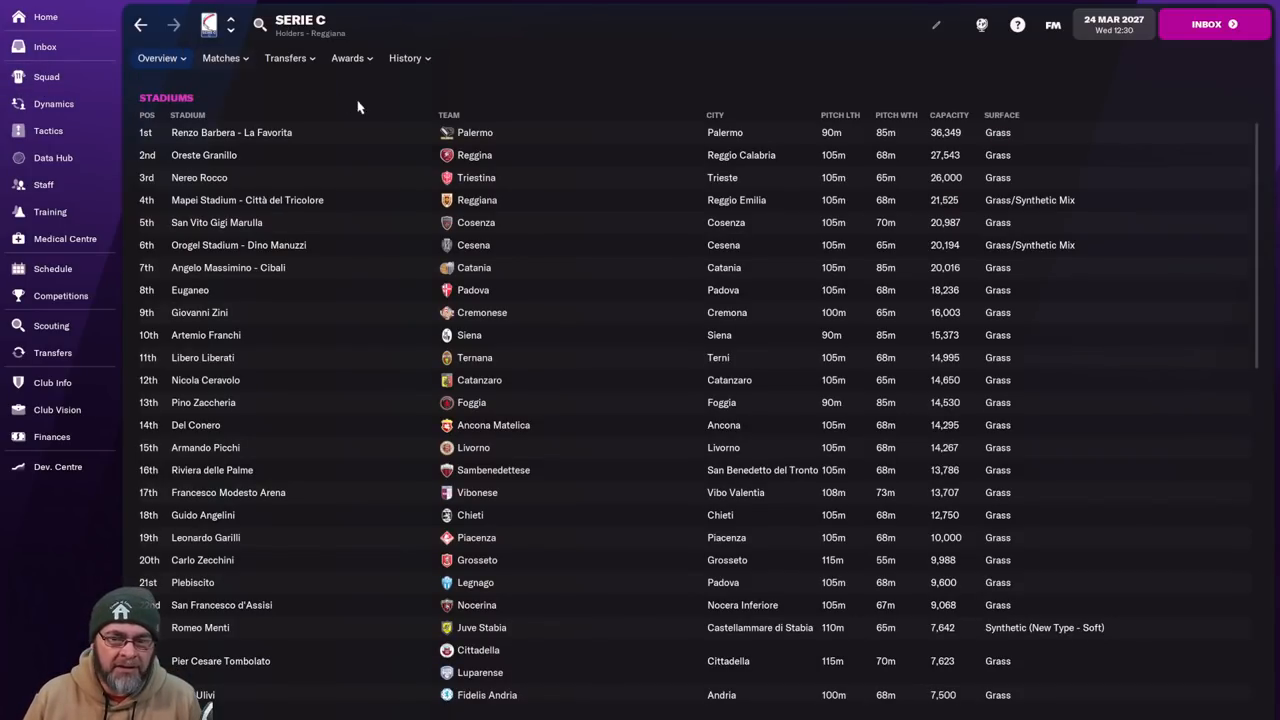
click(156, 58)
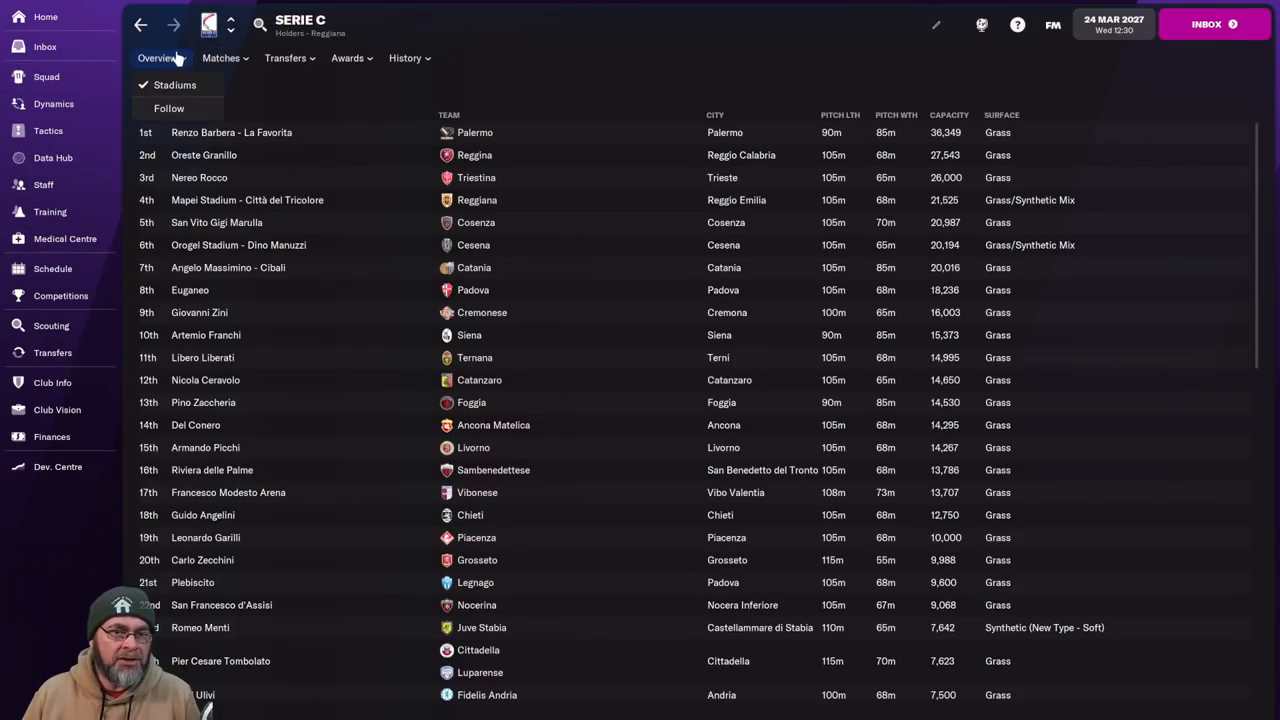
click(220, 56)
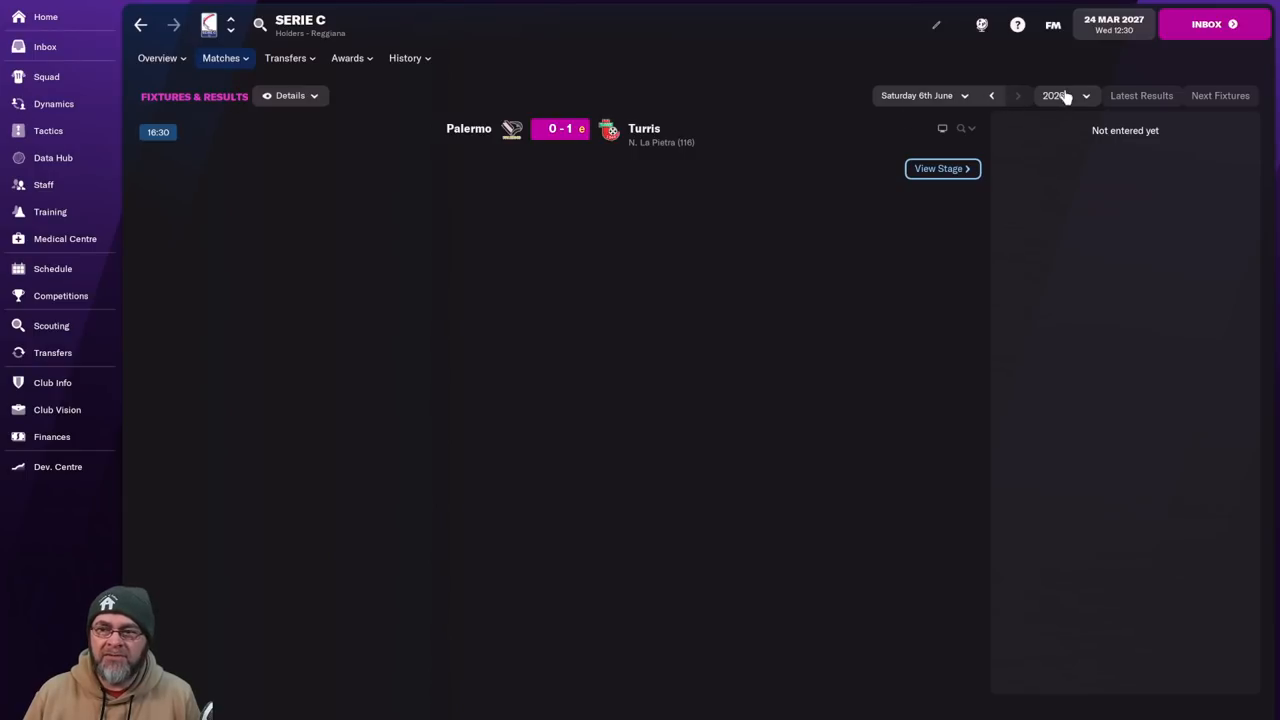
click(284, 56)
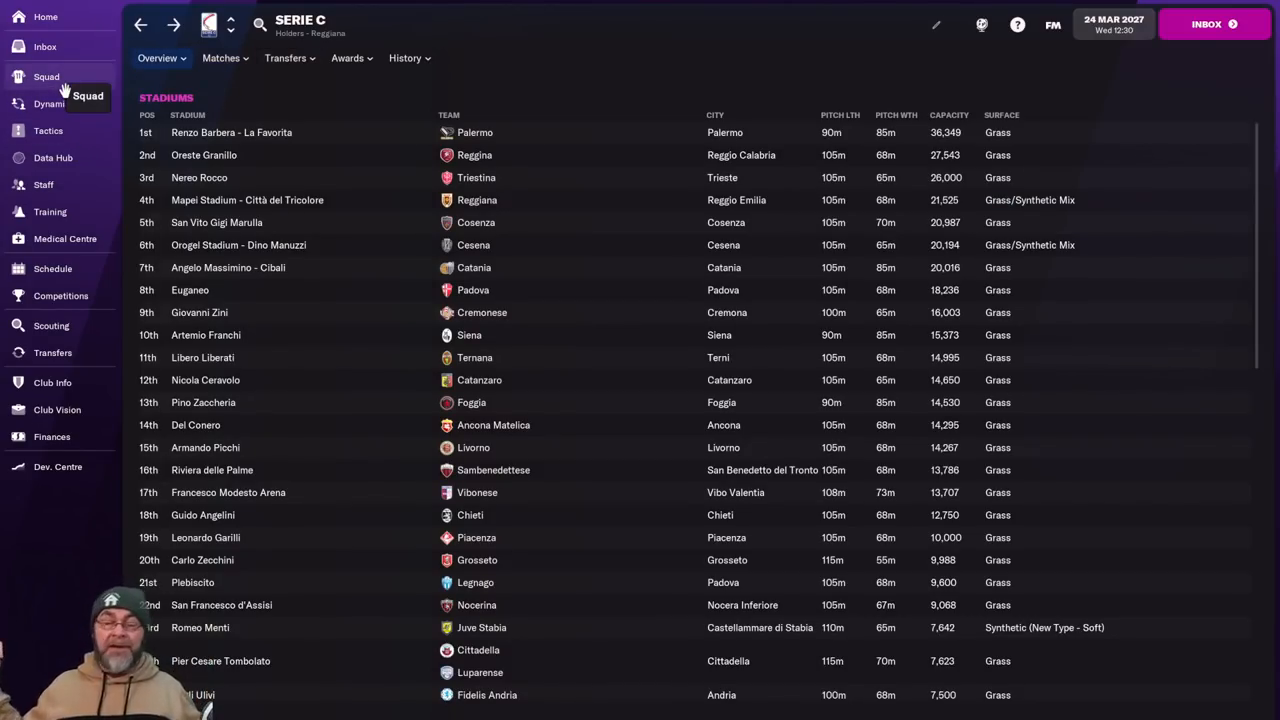
mouse_move(140, 152)
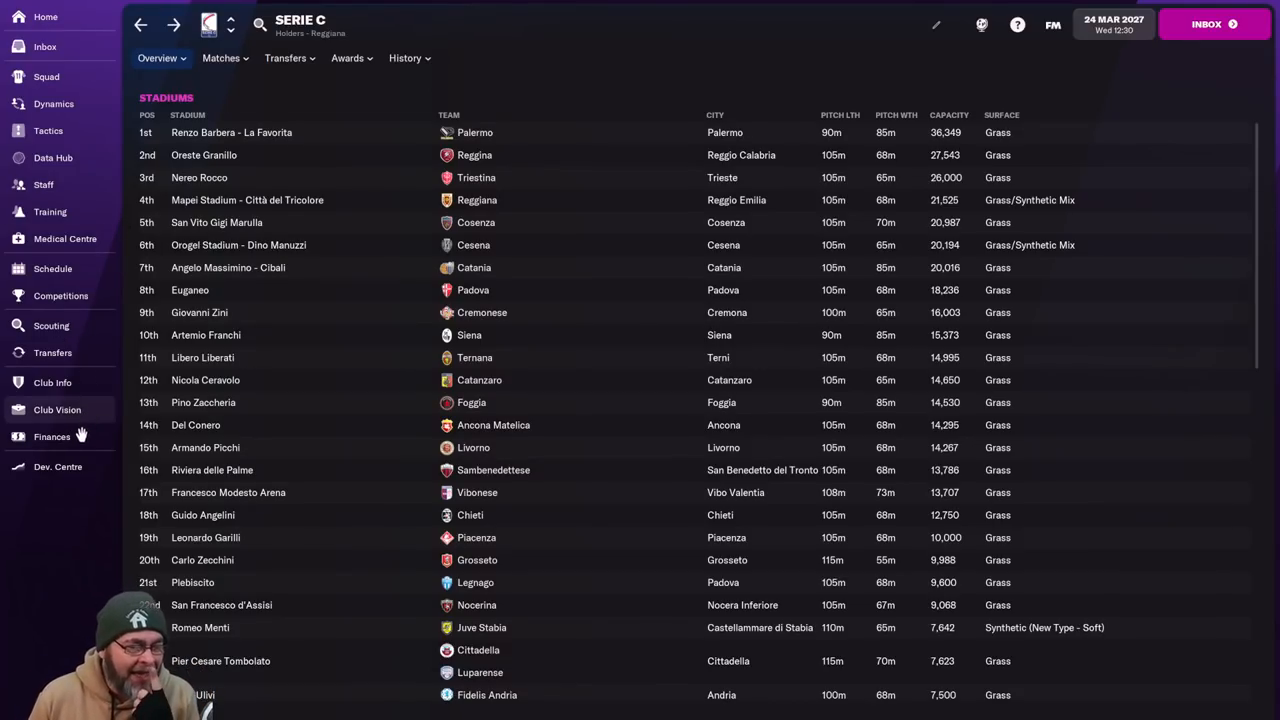
Glance at Club Vision, then view Monza's facilities: Brianteo U-Power Stadium, 18,568 capacity, adequate training facilities.
click(56, 408)
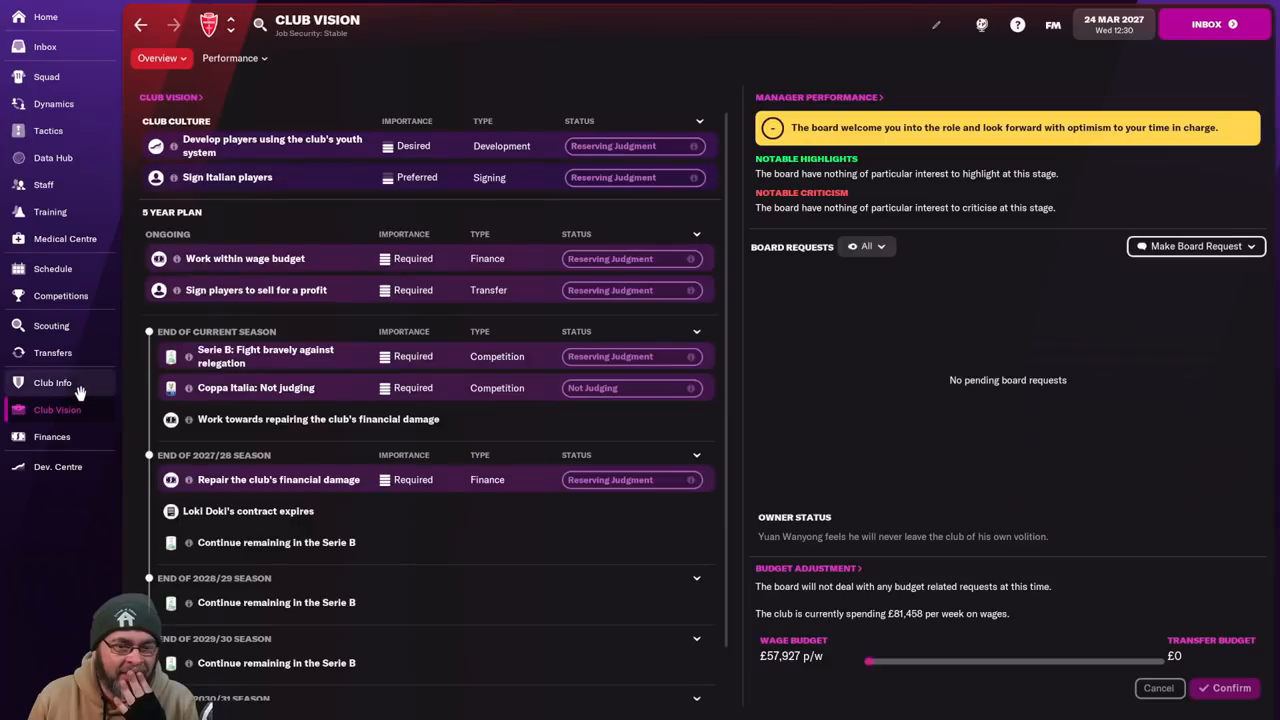
click(52, 382)
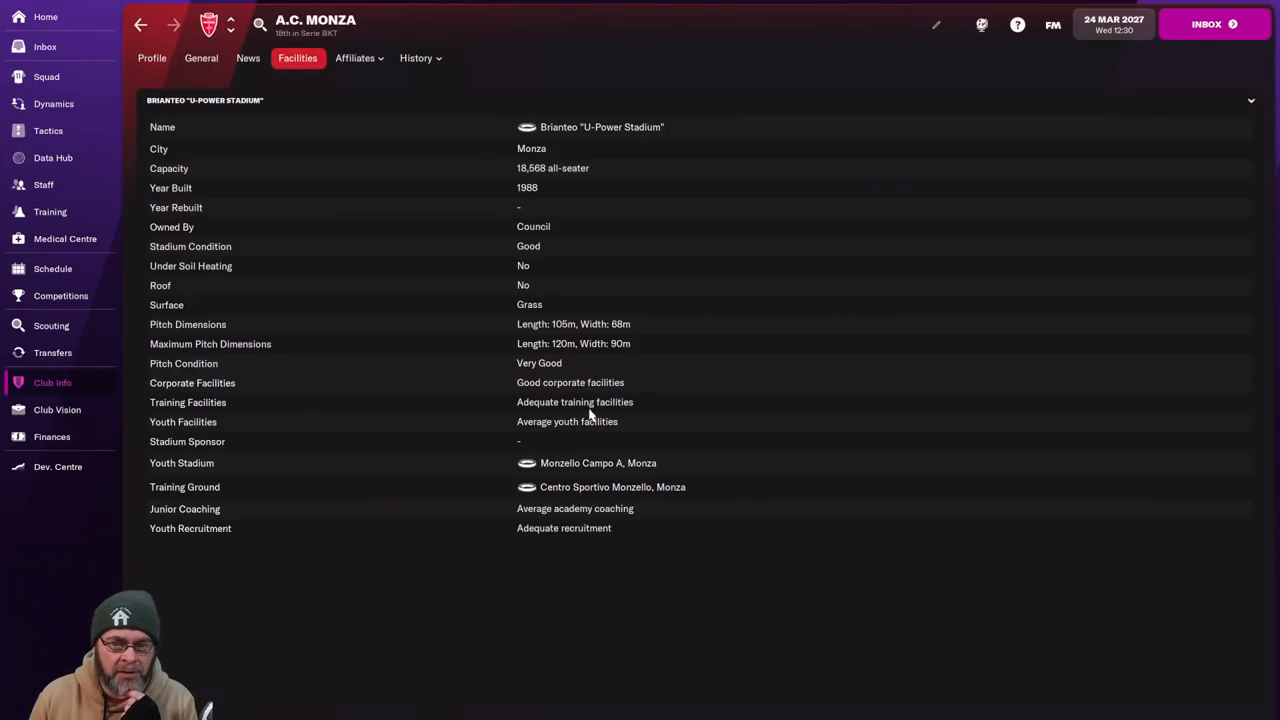
mouse_move(544, 544)
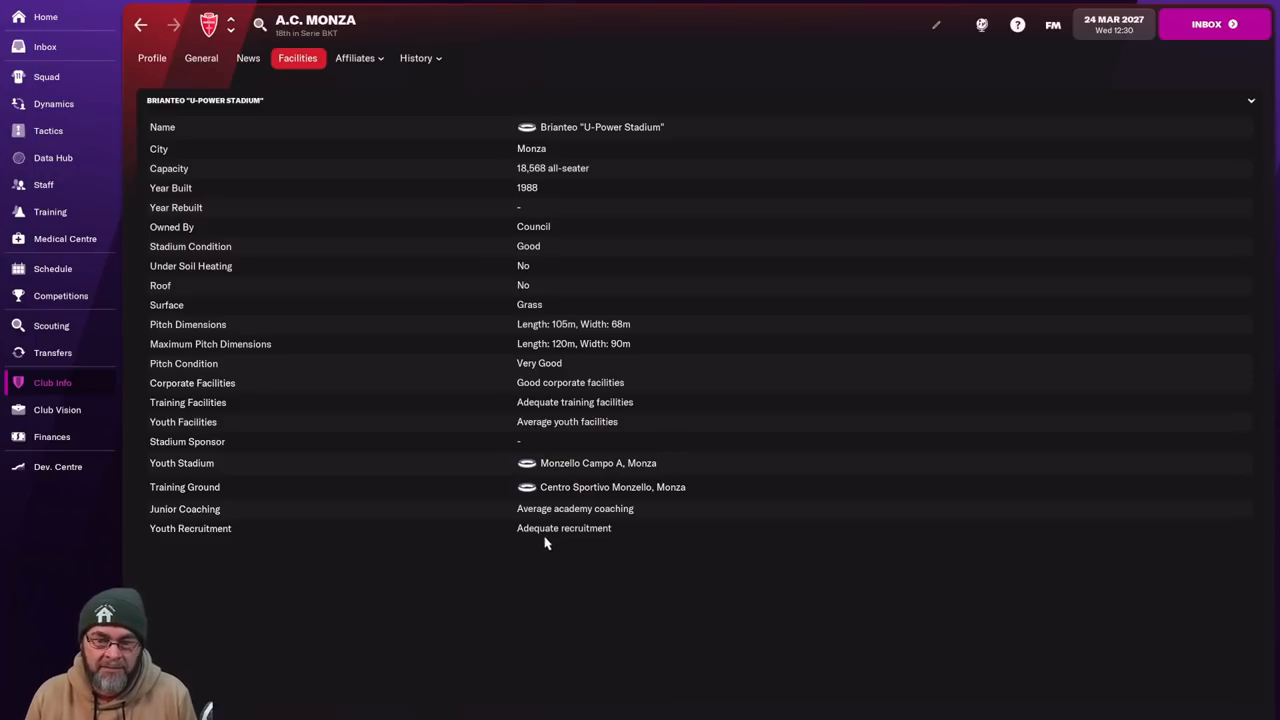
mouse_move(90, 524)
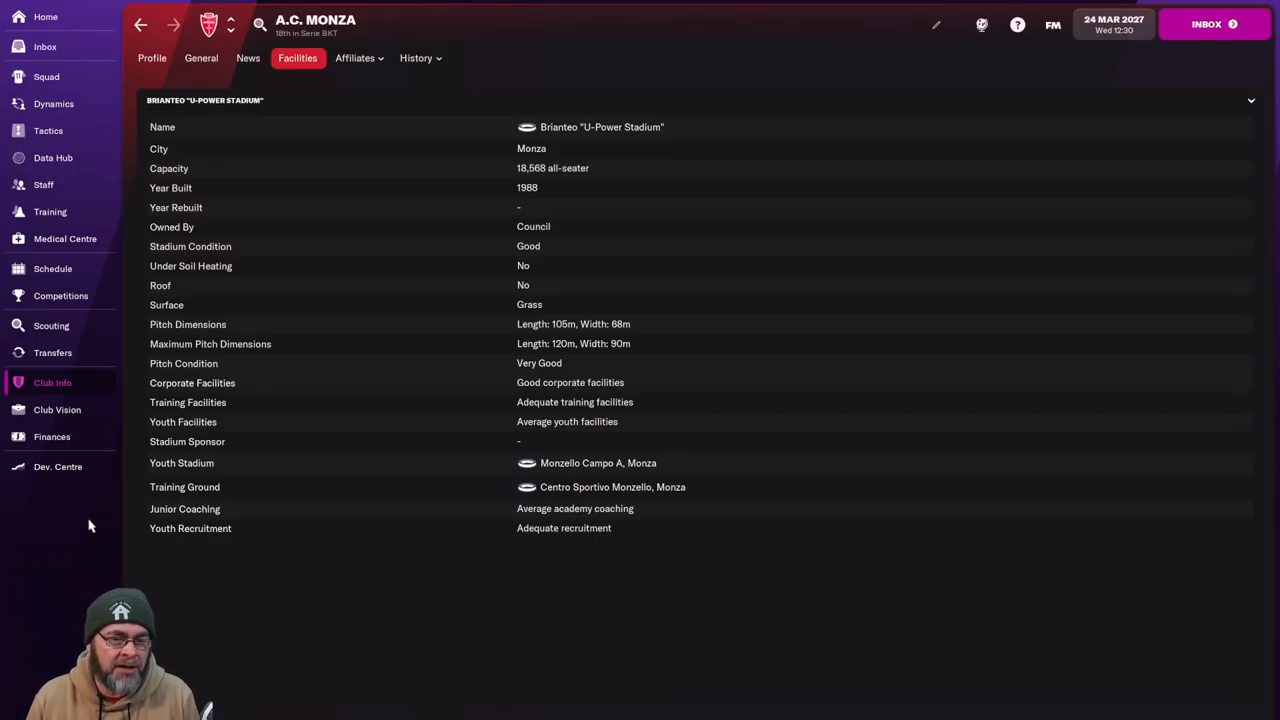
mouse_move(104, 456)
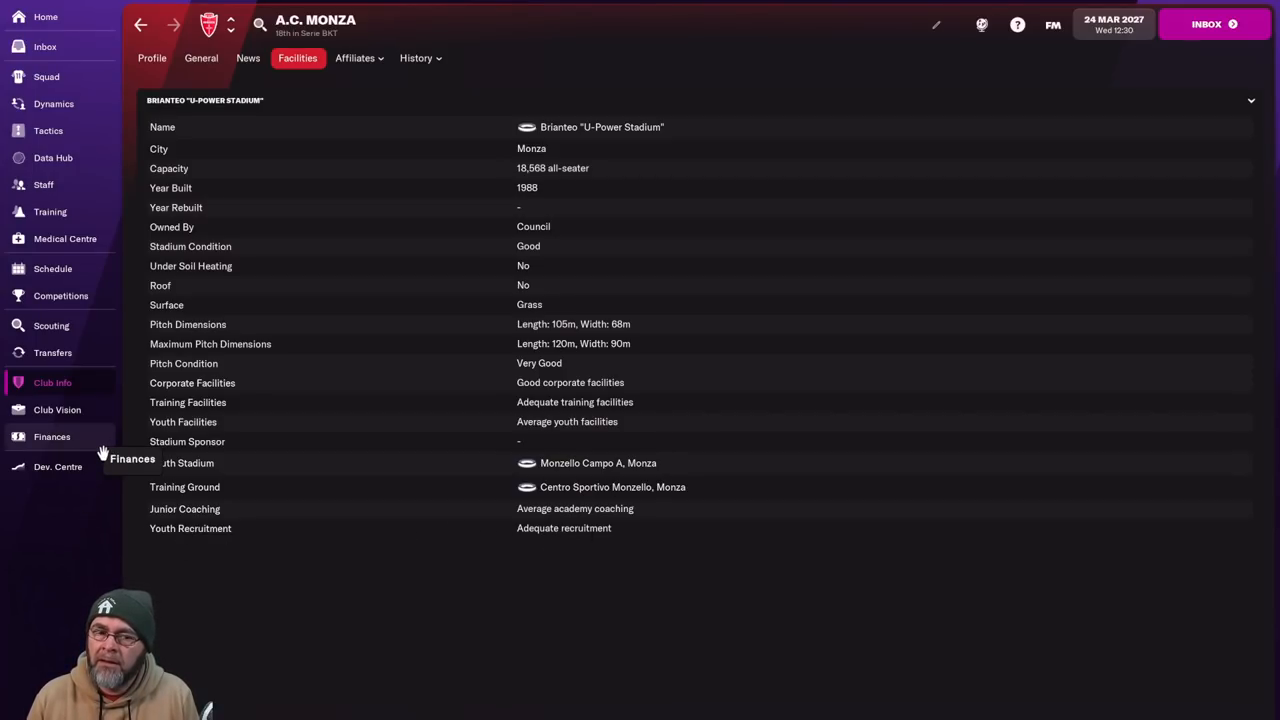
mouse_move(448, 248)
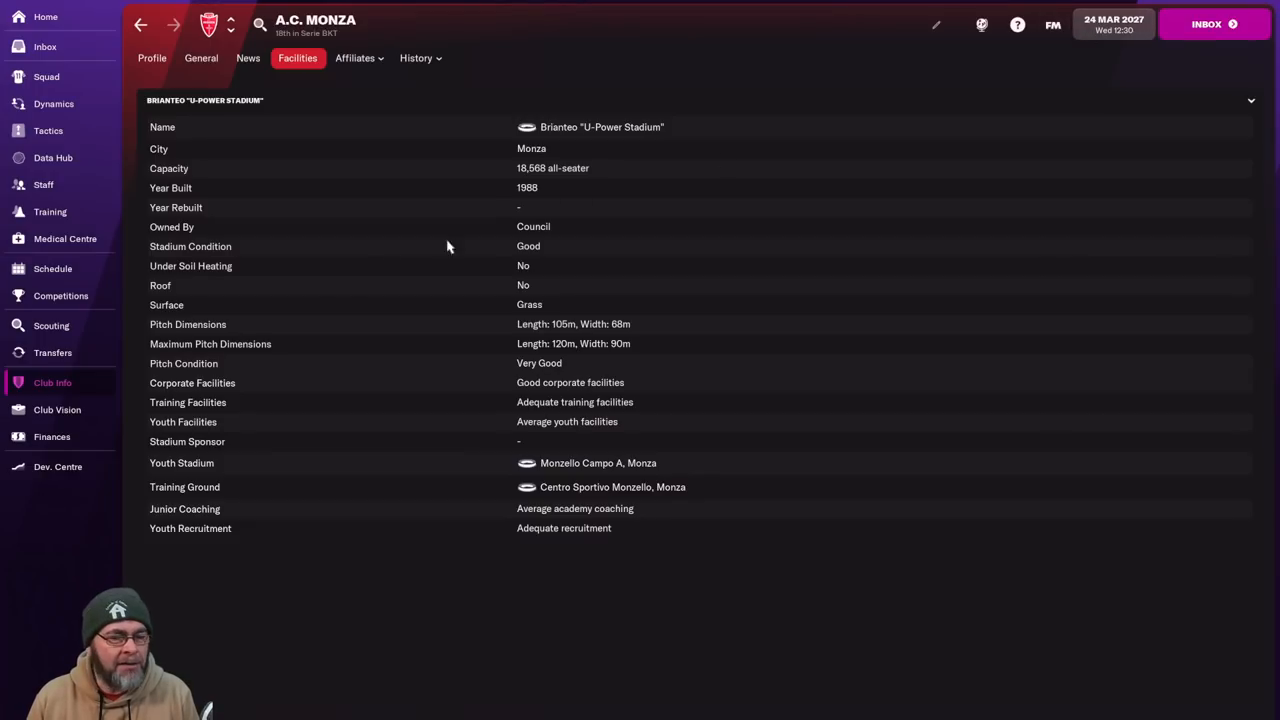
mouse_move(46, 76)
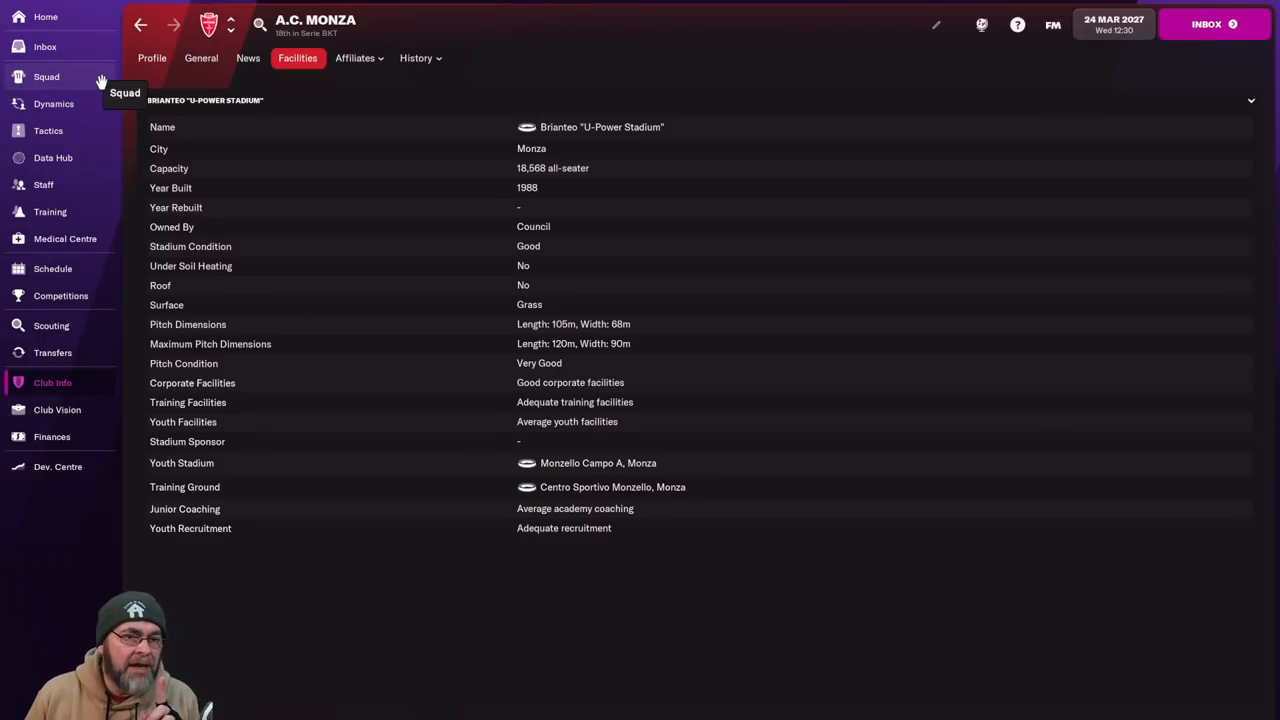
mouse_move(88, 48)
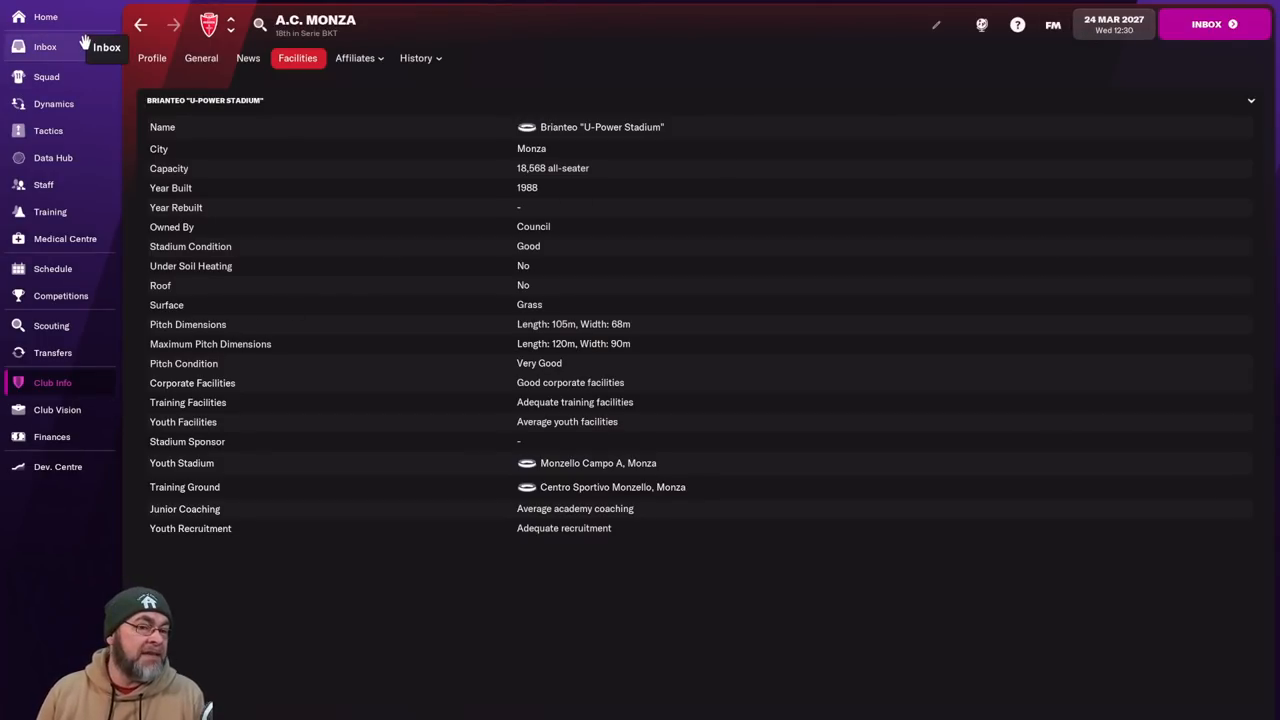
Read the inbox message listing Monza players in the last year of their contracts, scrolling the player table.
click(44, 46)
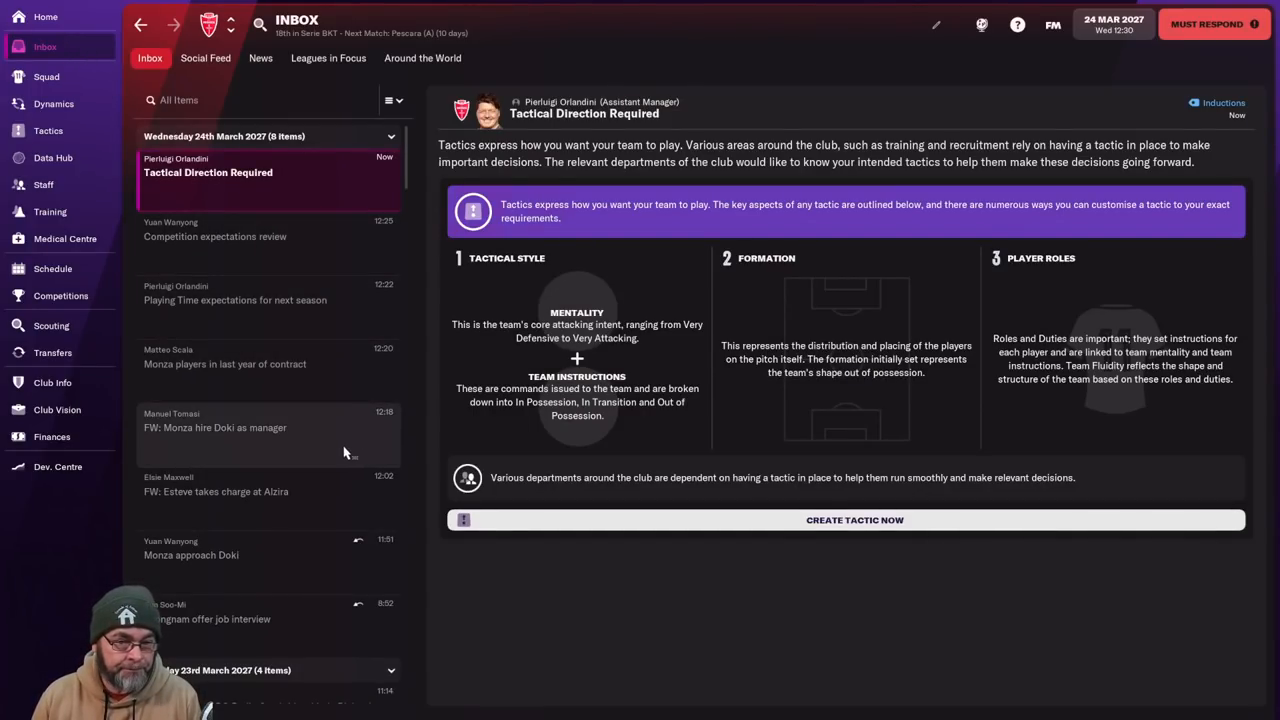
mouse_move(220, 390)
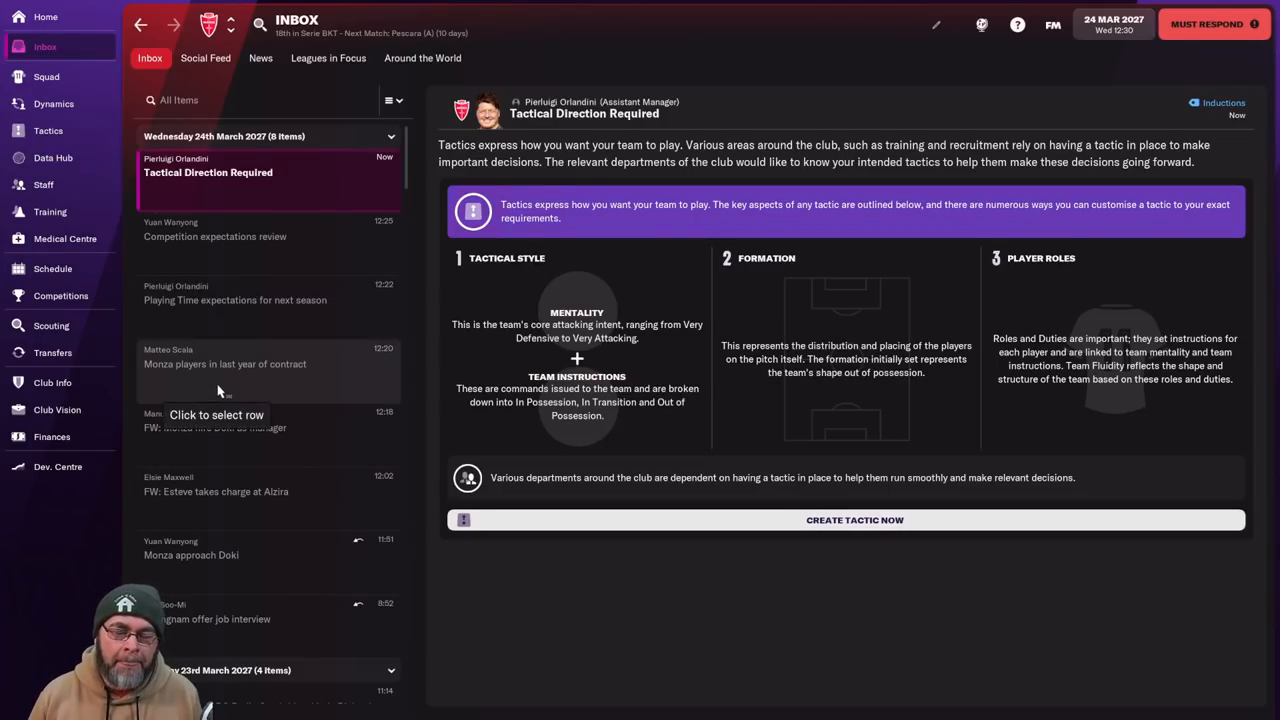
click(232, 364)
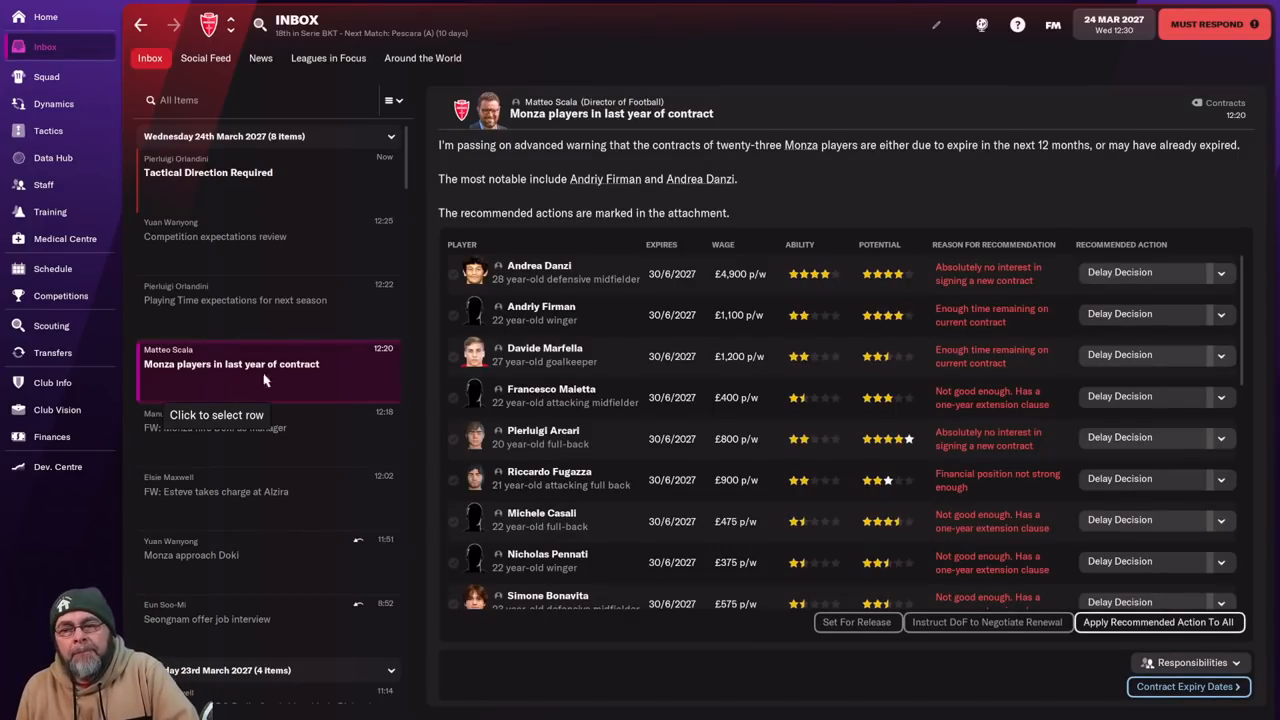
scroll(down, 3)
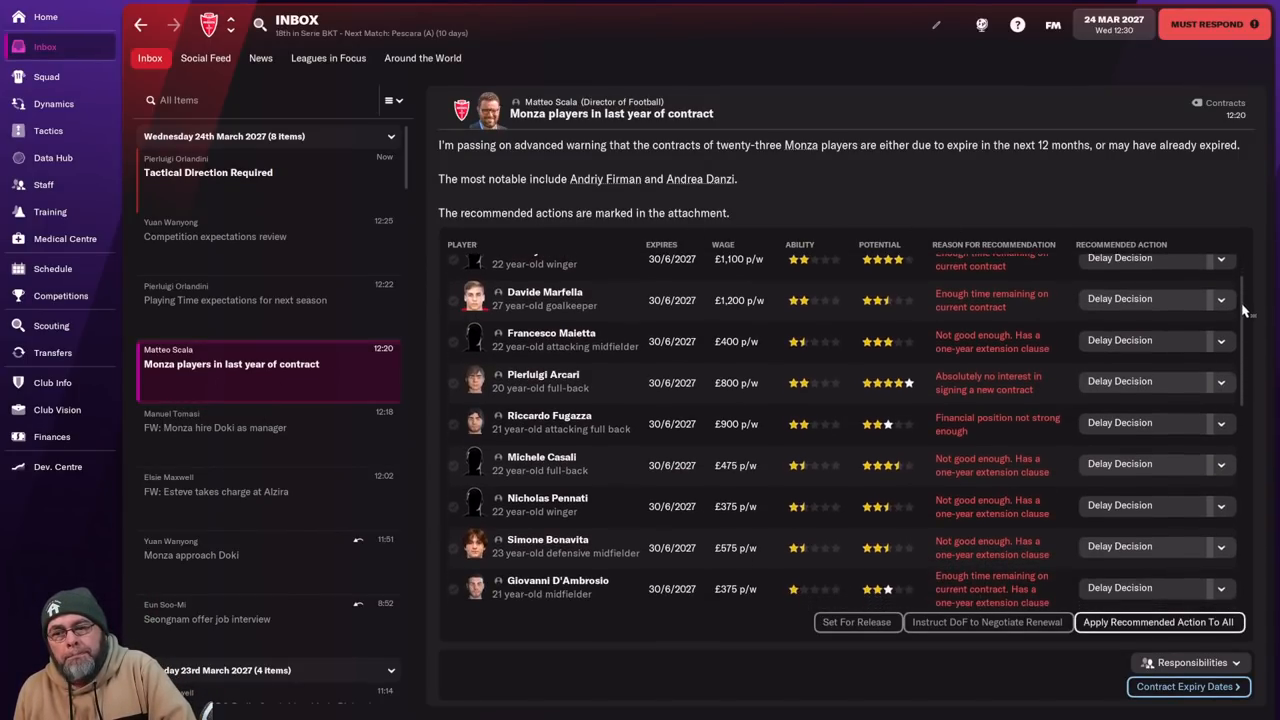
scroll(down, 3)
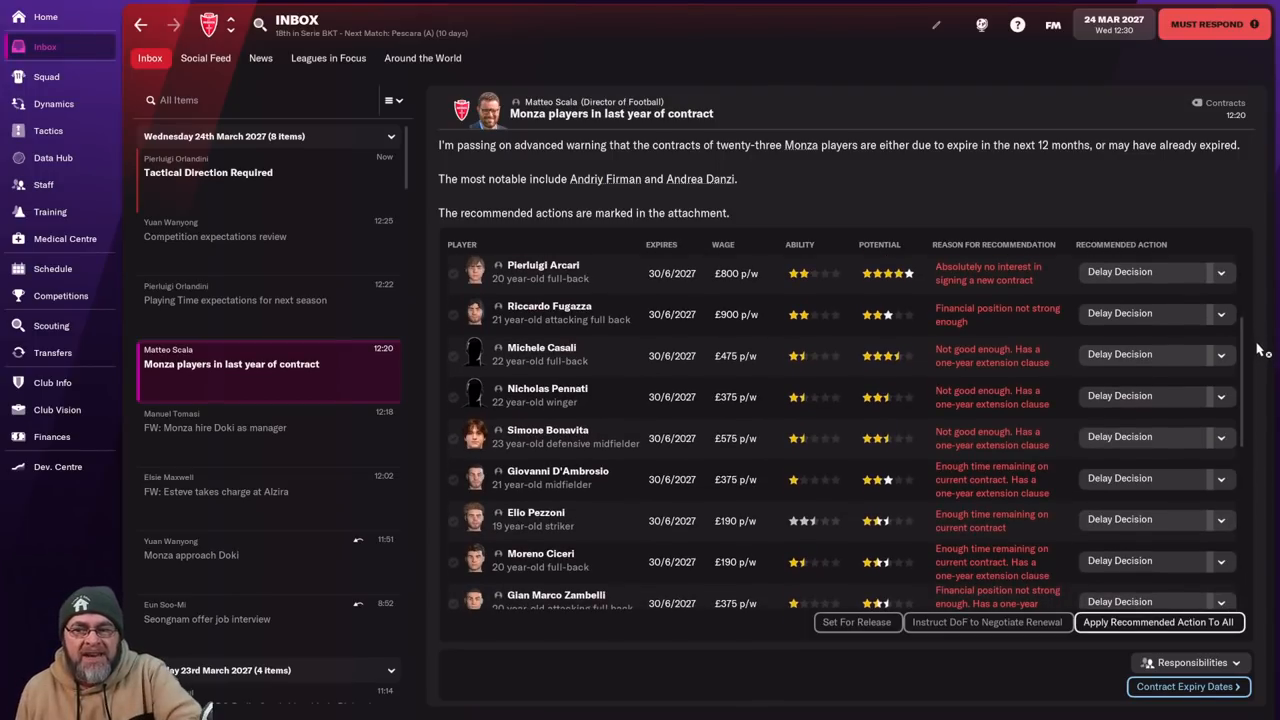
scroll(down, 3)
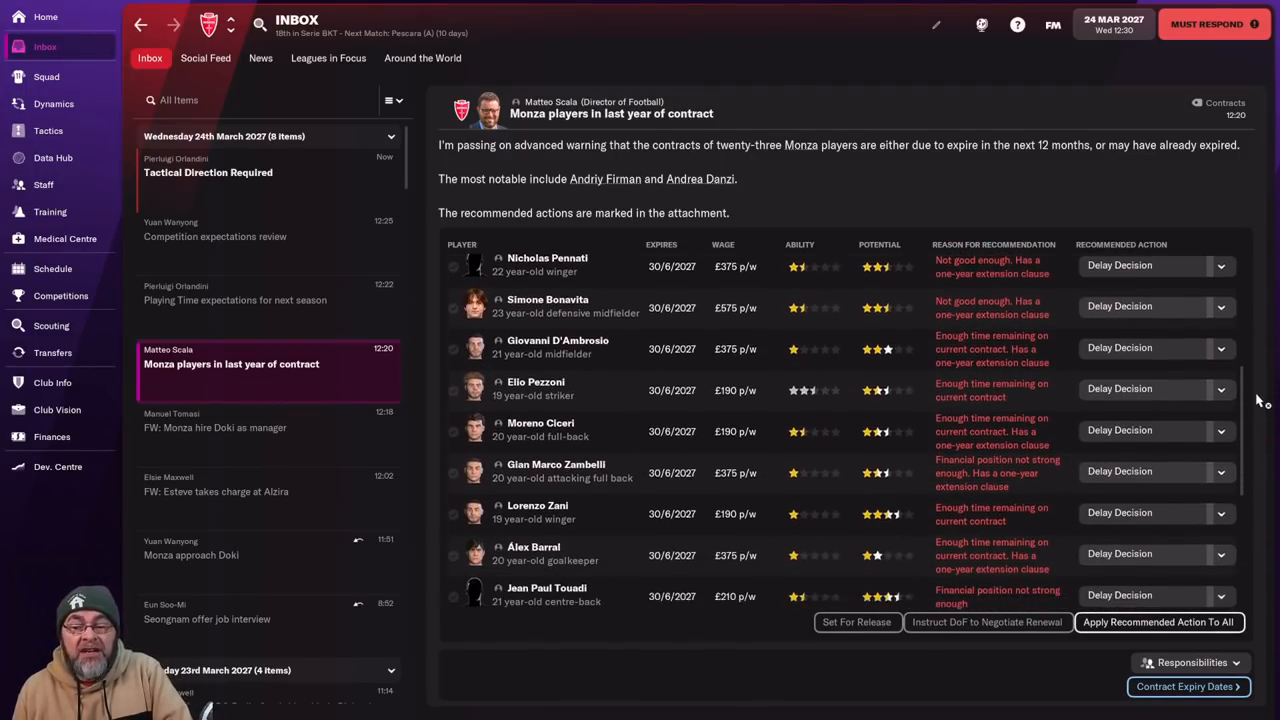
scroll(down, 3)
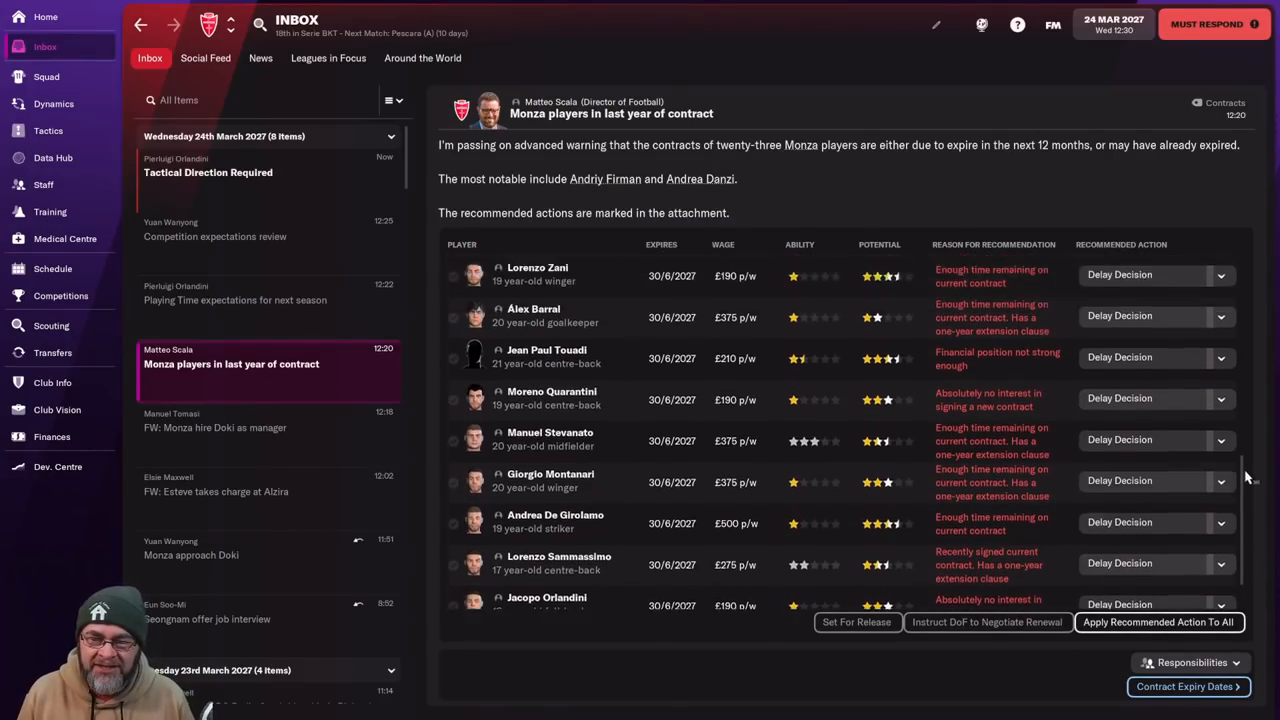
scroll(down, 3)
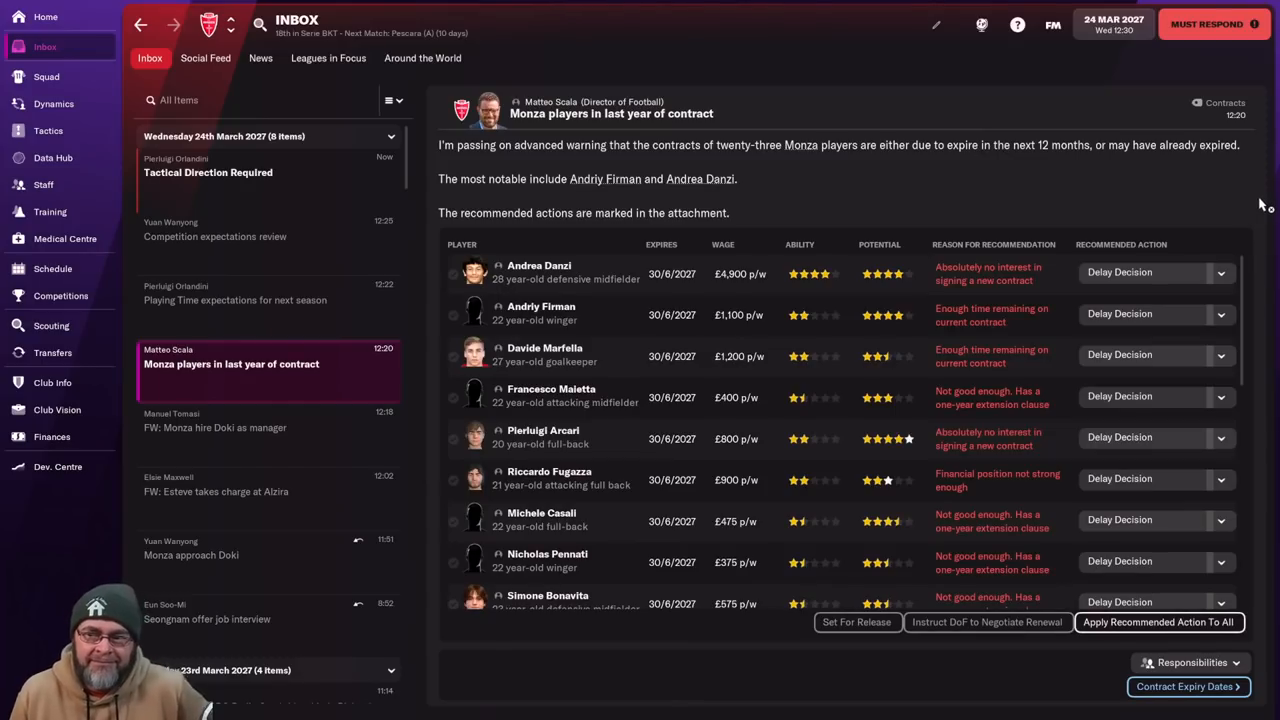
mouse_move(1190, 262)
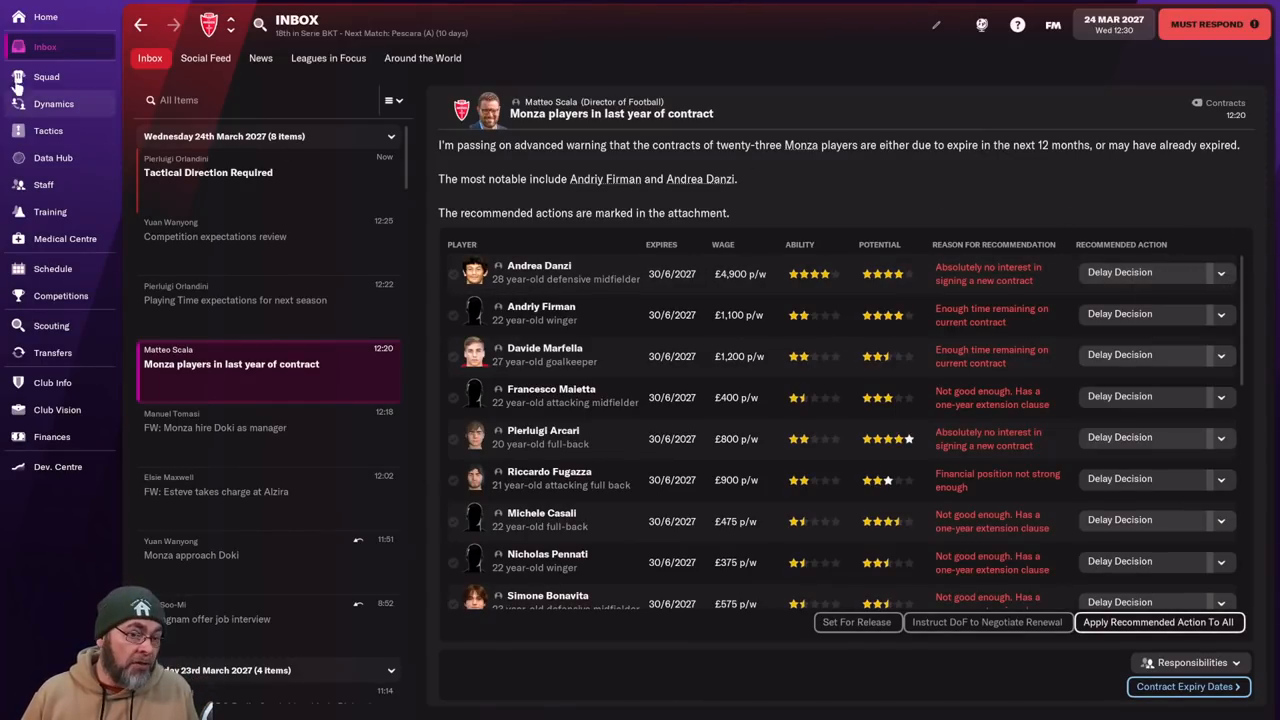
mouse_move(46, 76)
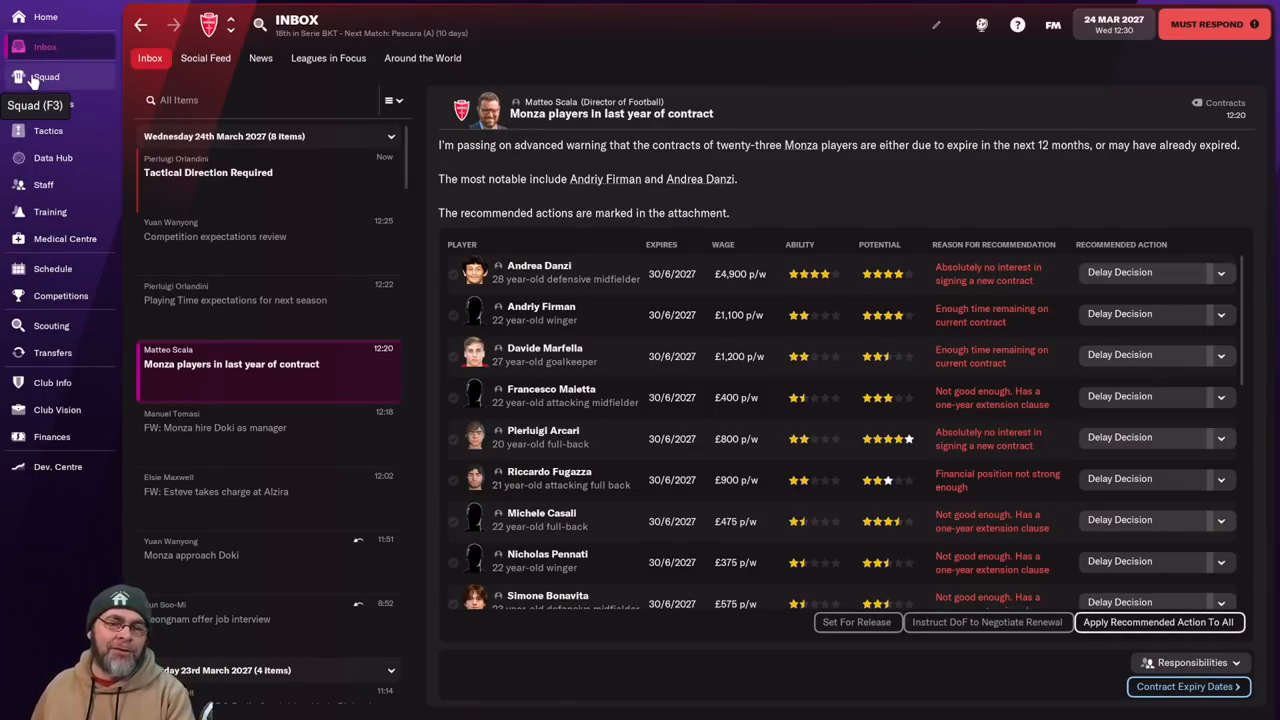
click(44, 76)
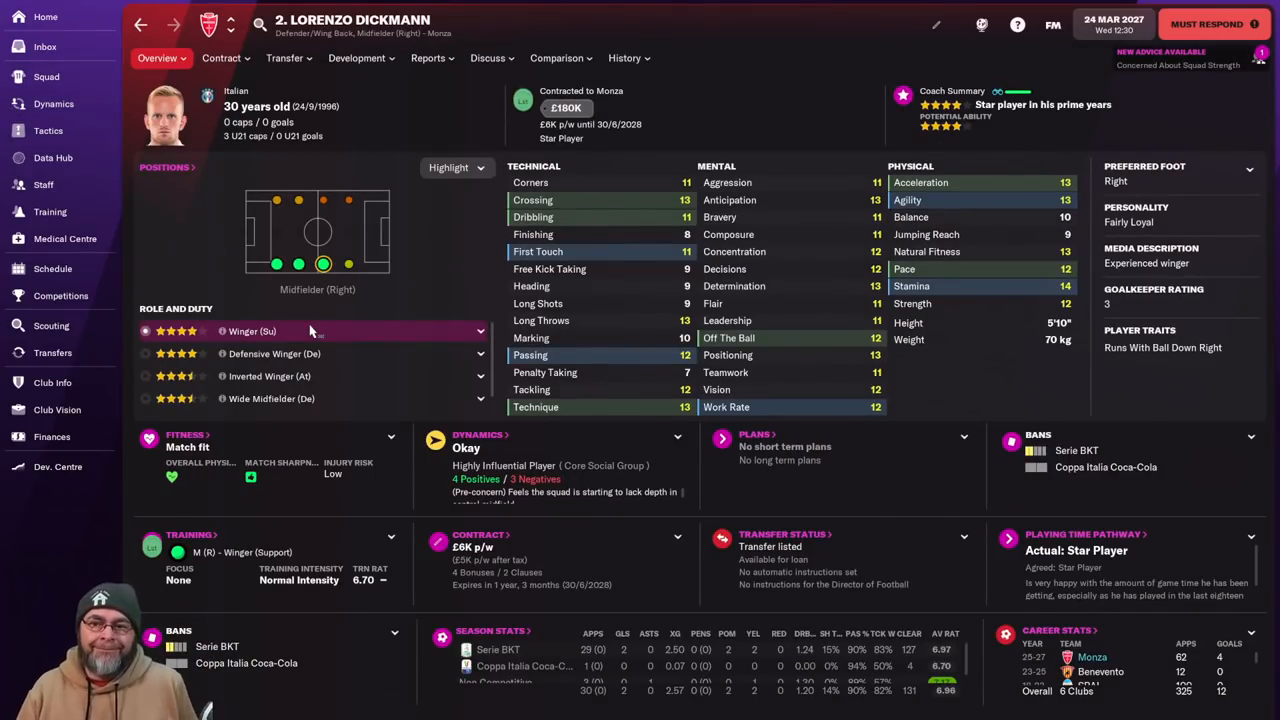
click(52, 104)
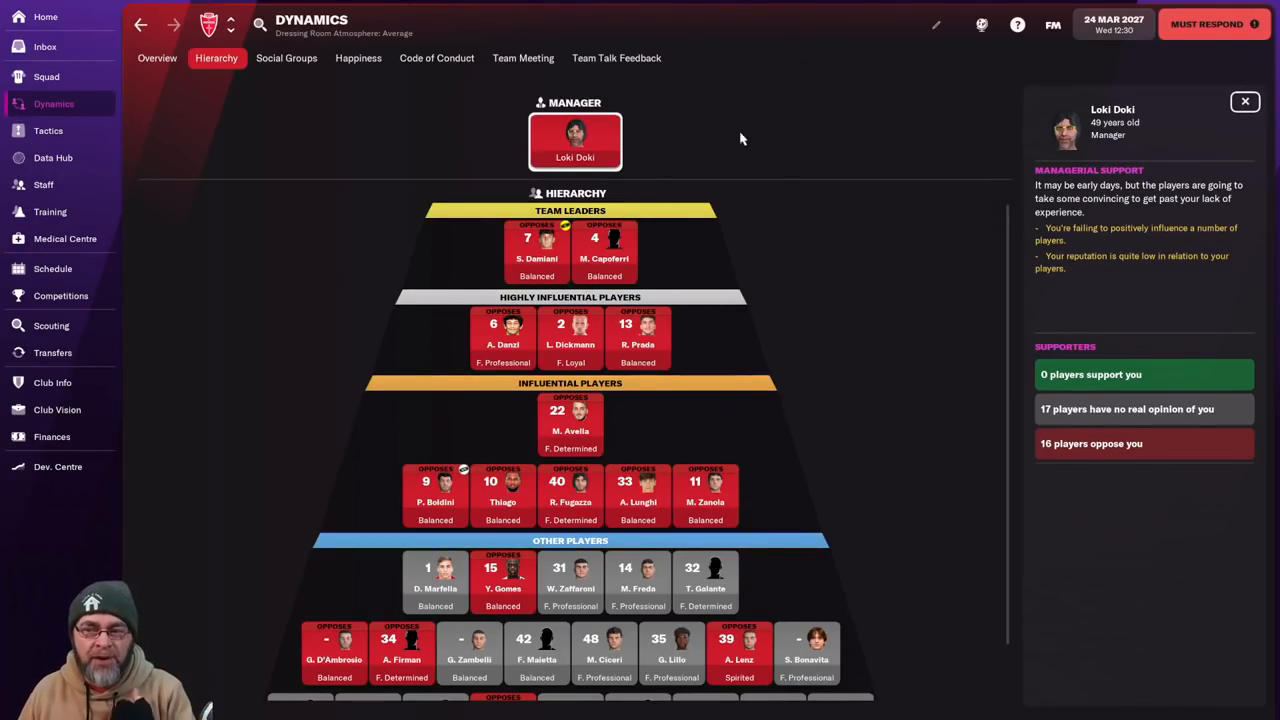
scroll(down, 3)
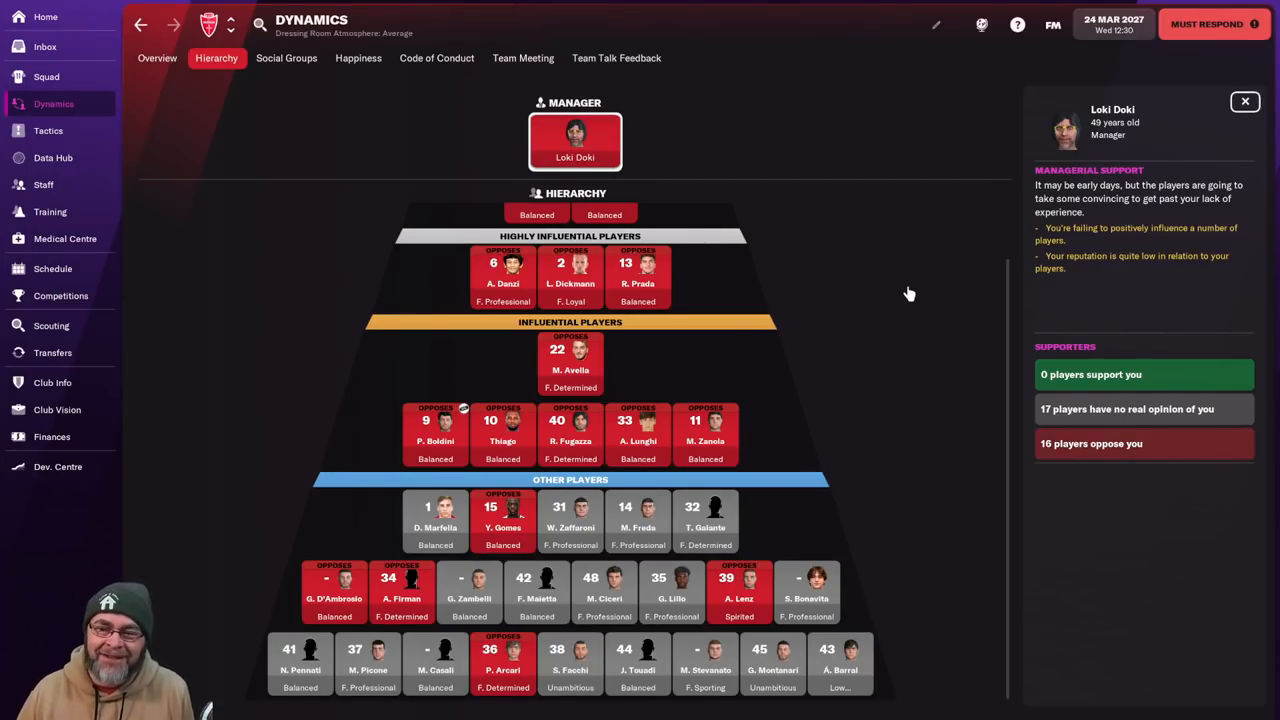
mouse_move(516, 378)
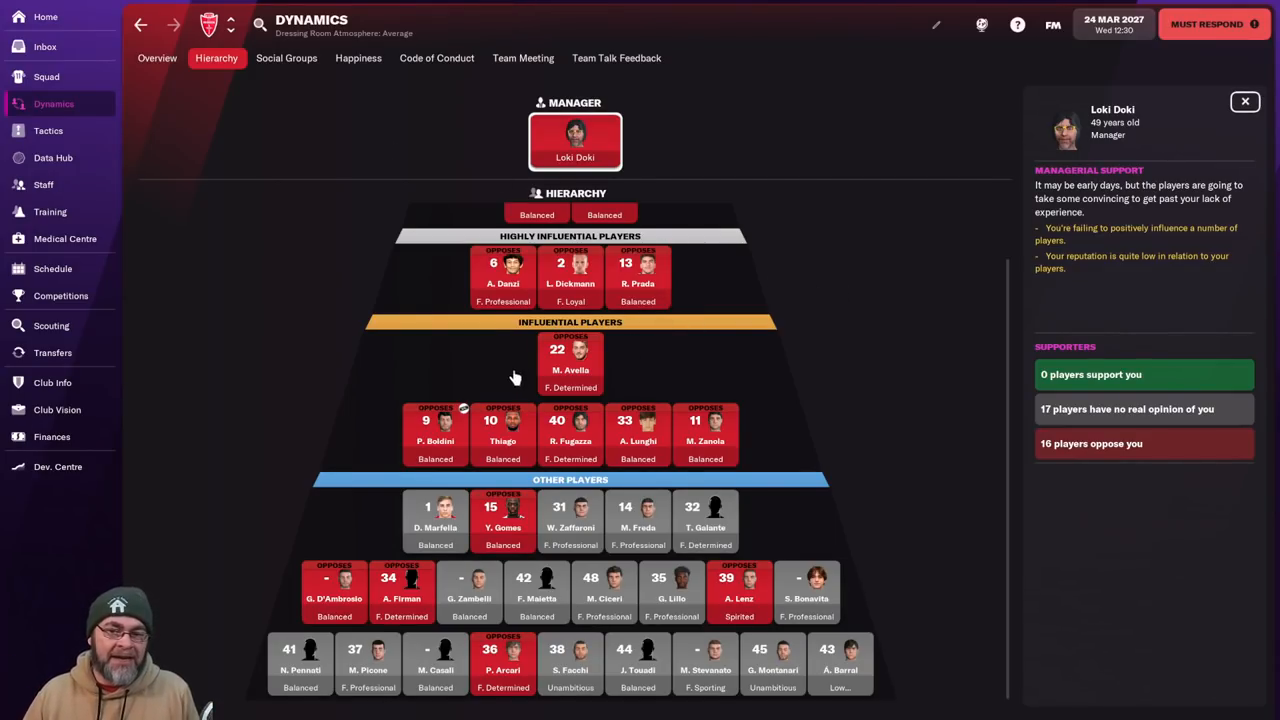
mouse_move(570, 284)
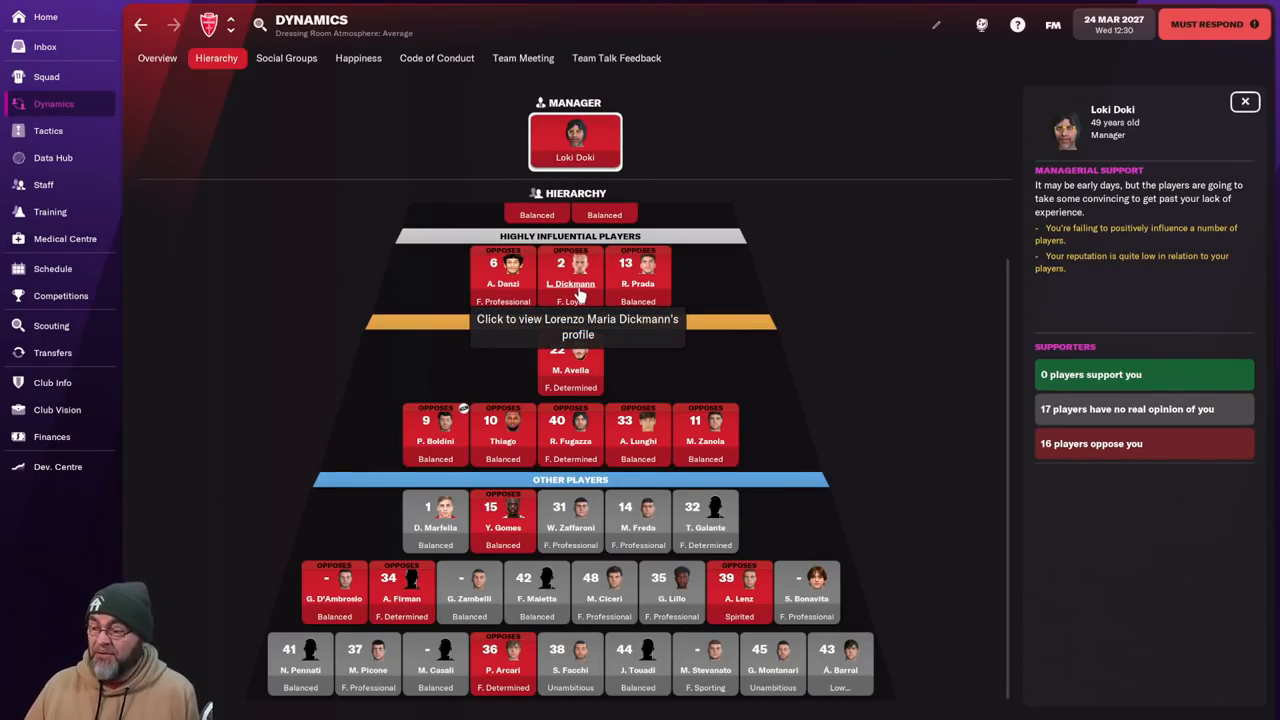
click(156, 56)
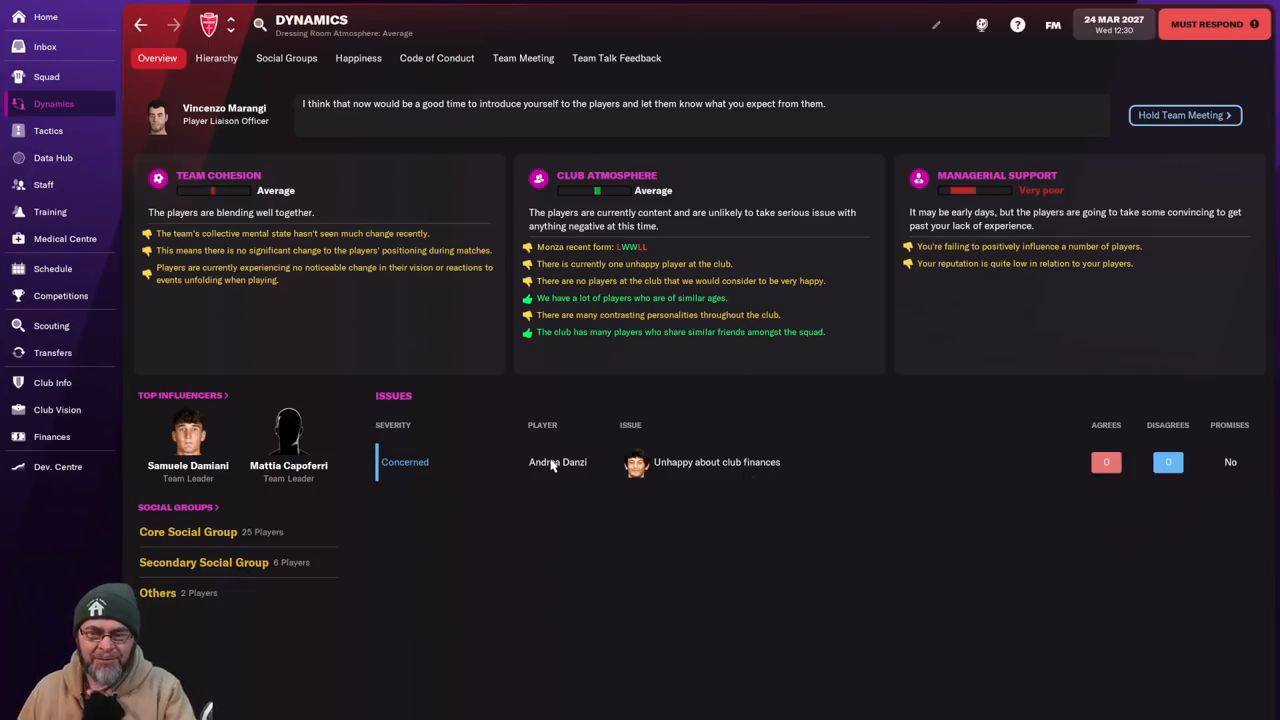
click(556, 460)
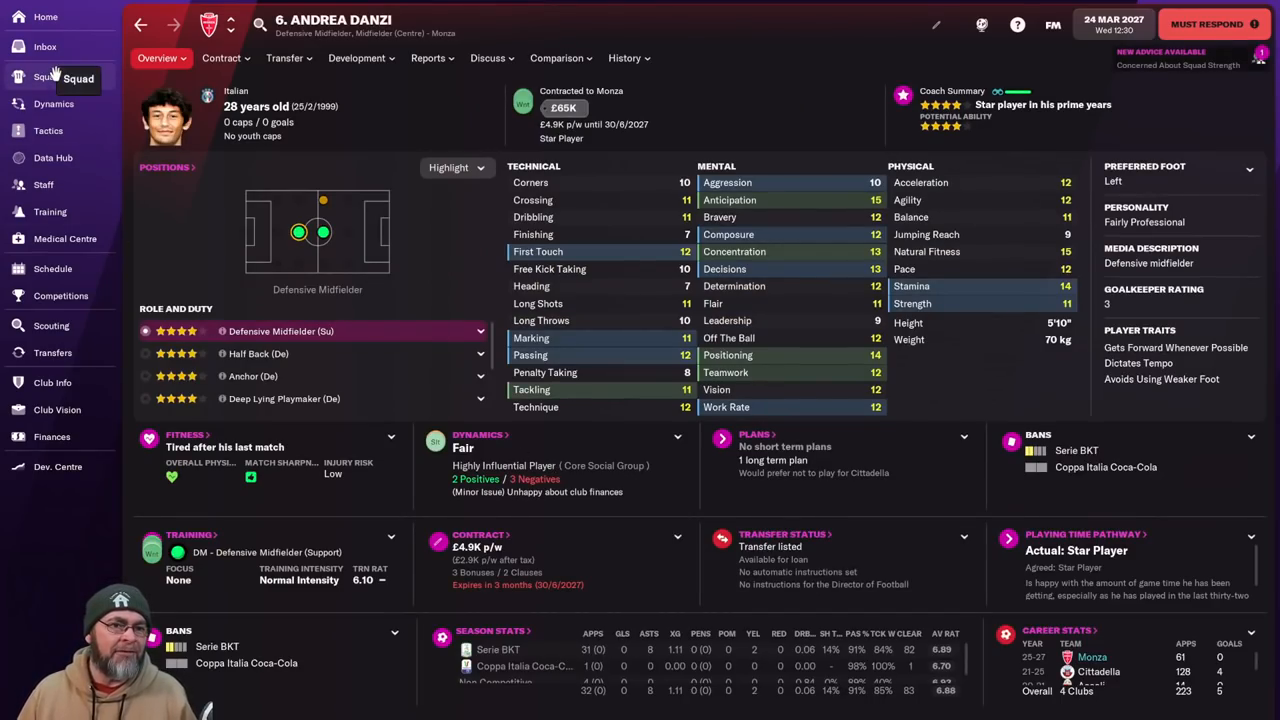
click(46, 76)
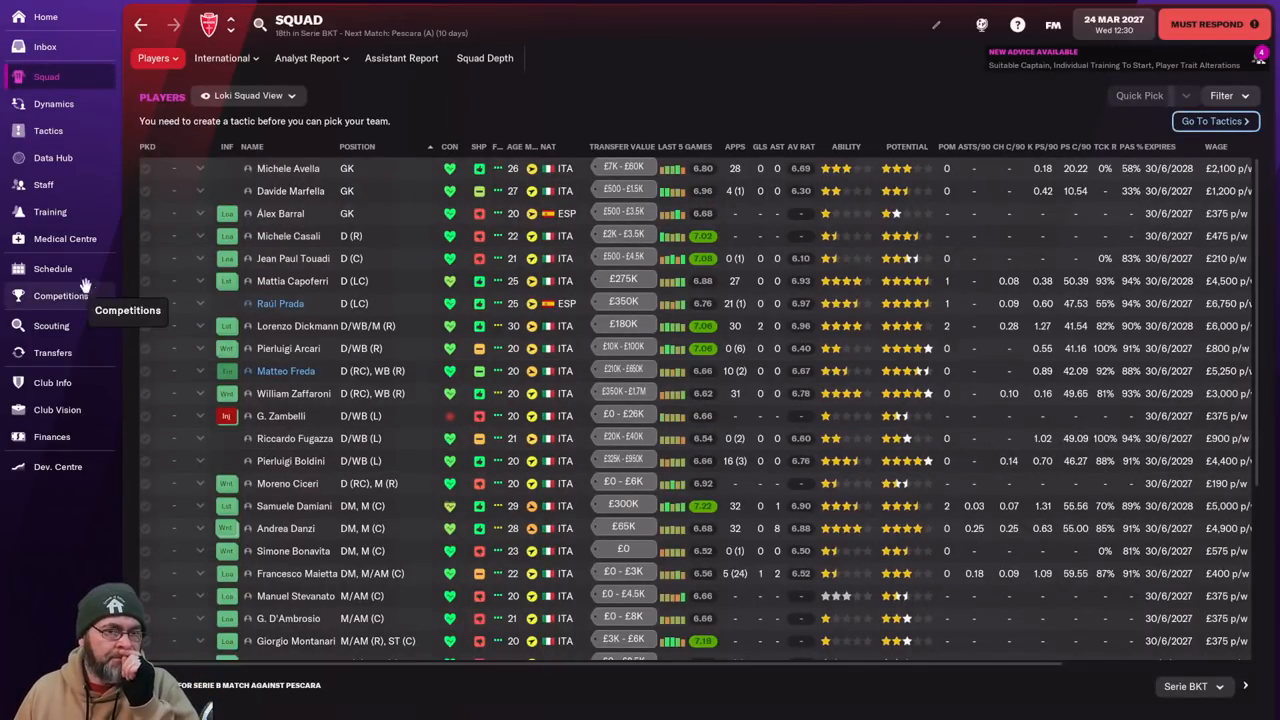
View the Development Centre's 2027 youth candidates preview, rated below average by position.
click(56, 468)
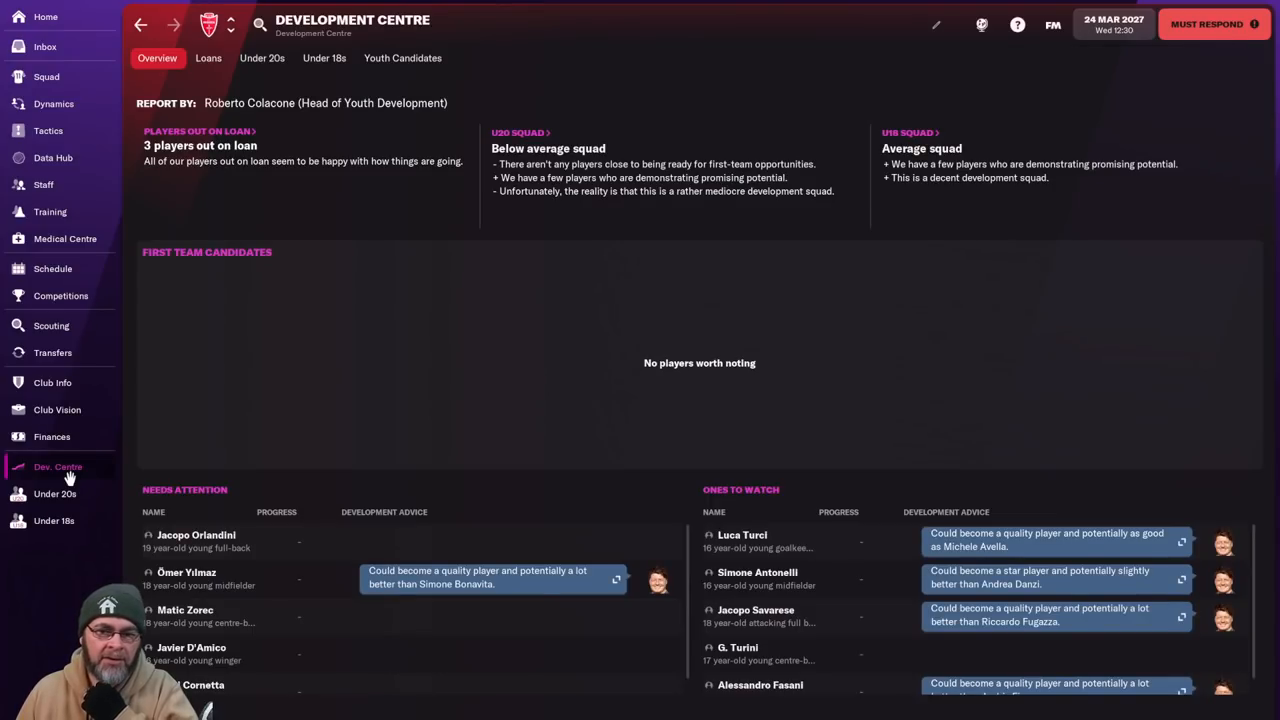
click(402, 56)
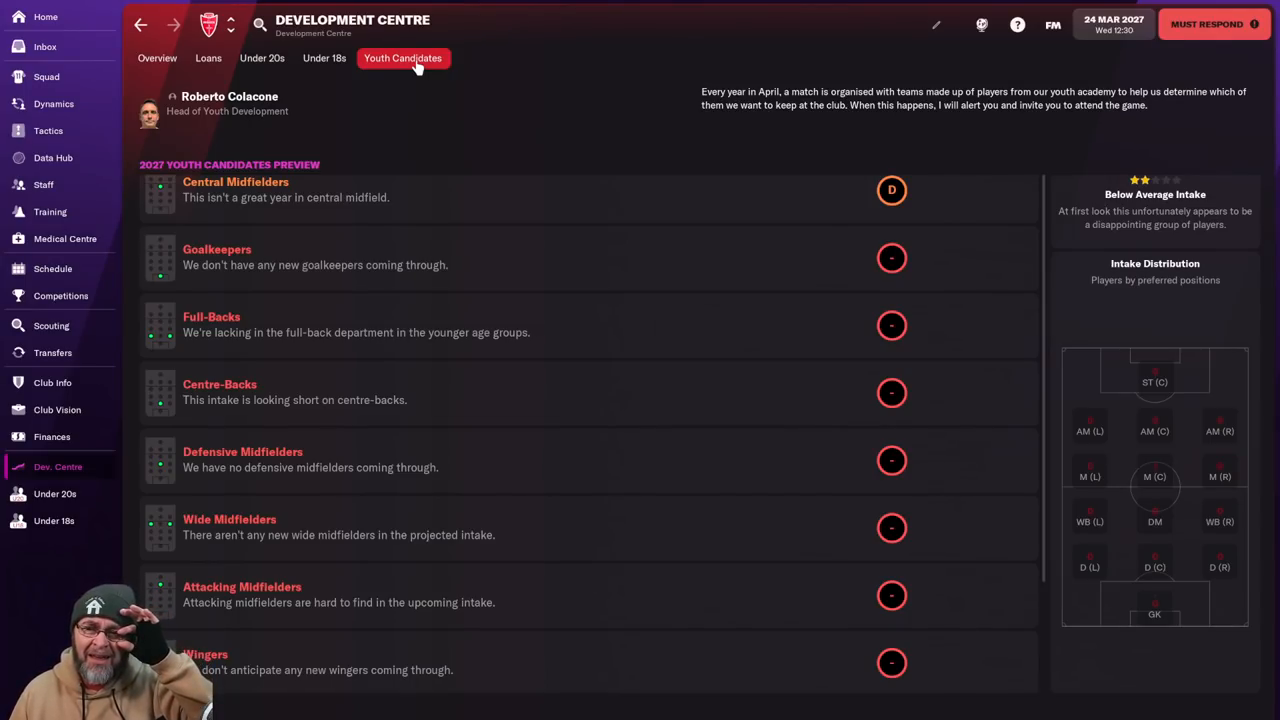
mouse_move(796, 98)
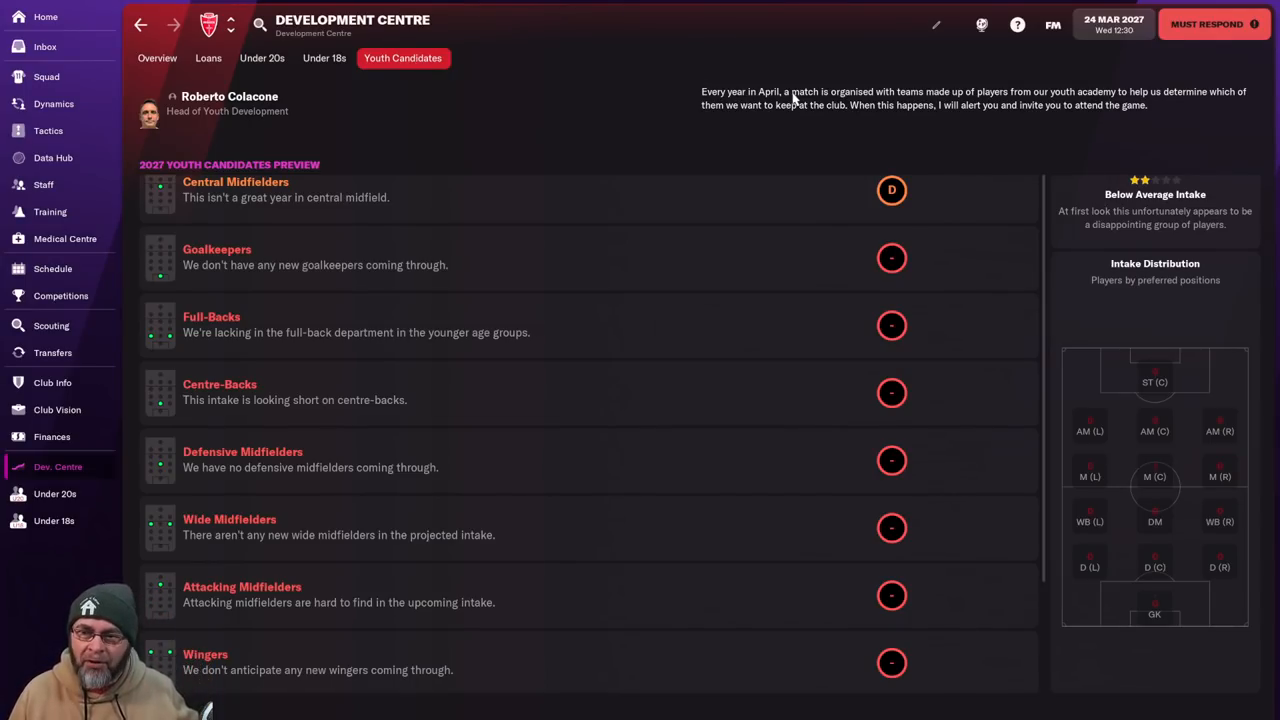
mouse_move(1246, 236)
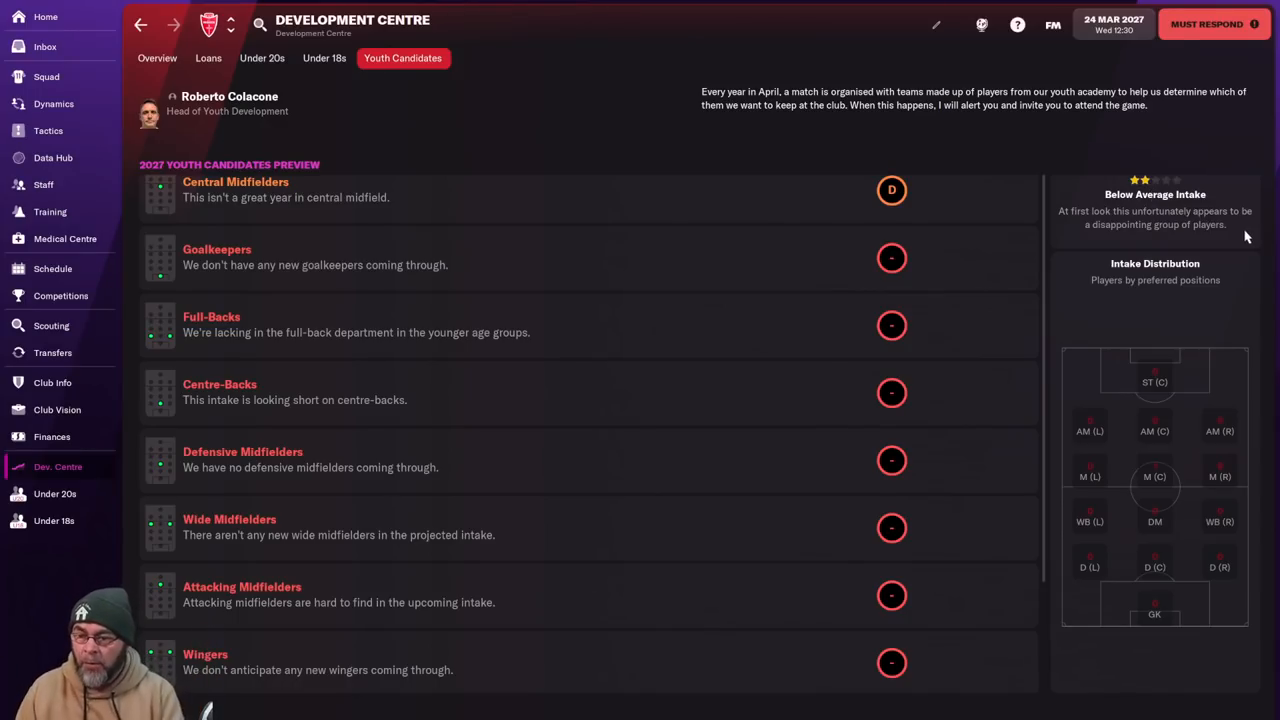
mouse_move(734, 452)
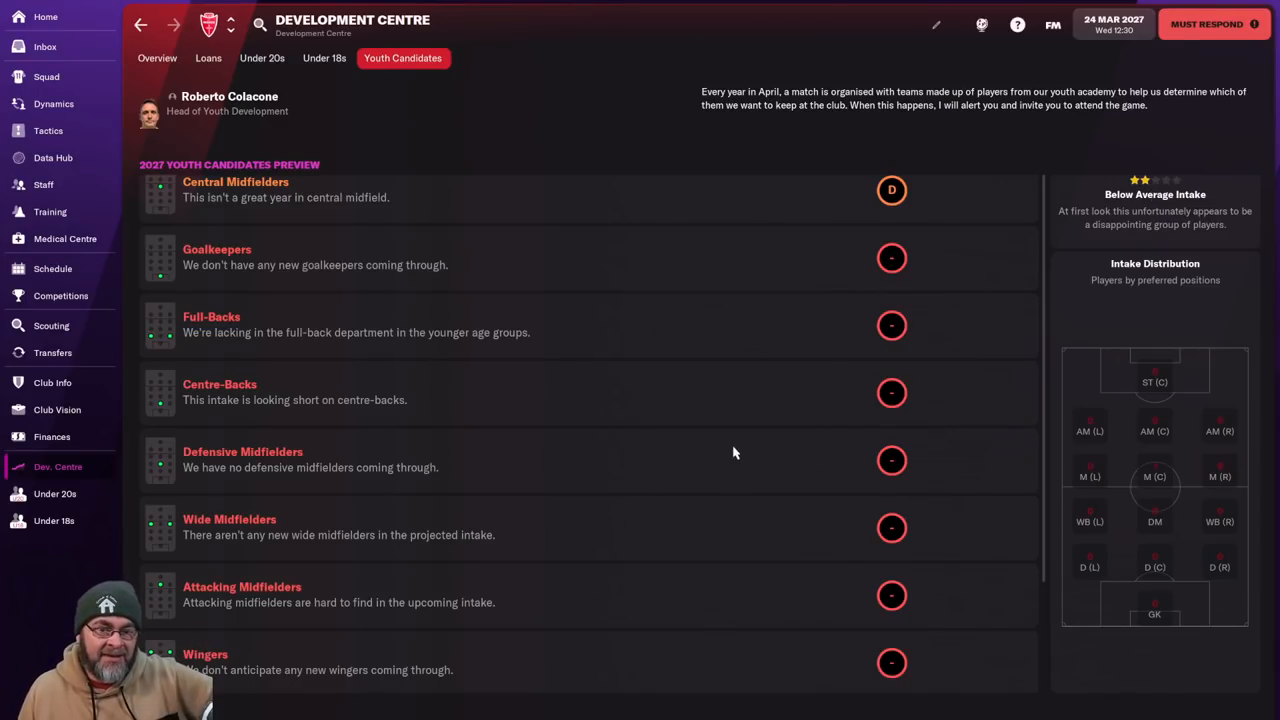
mouse_move(312, 216)
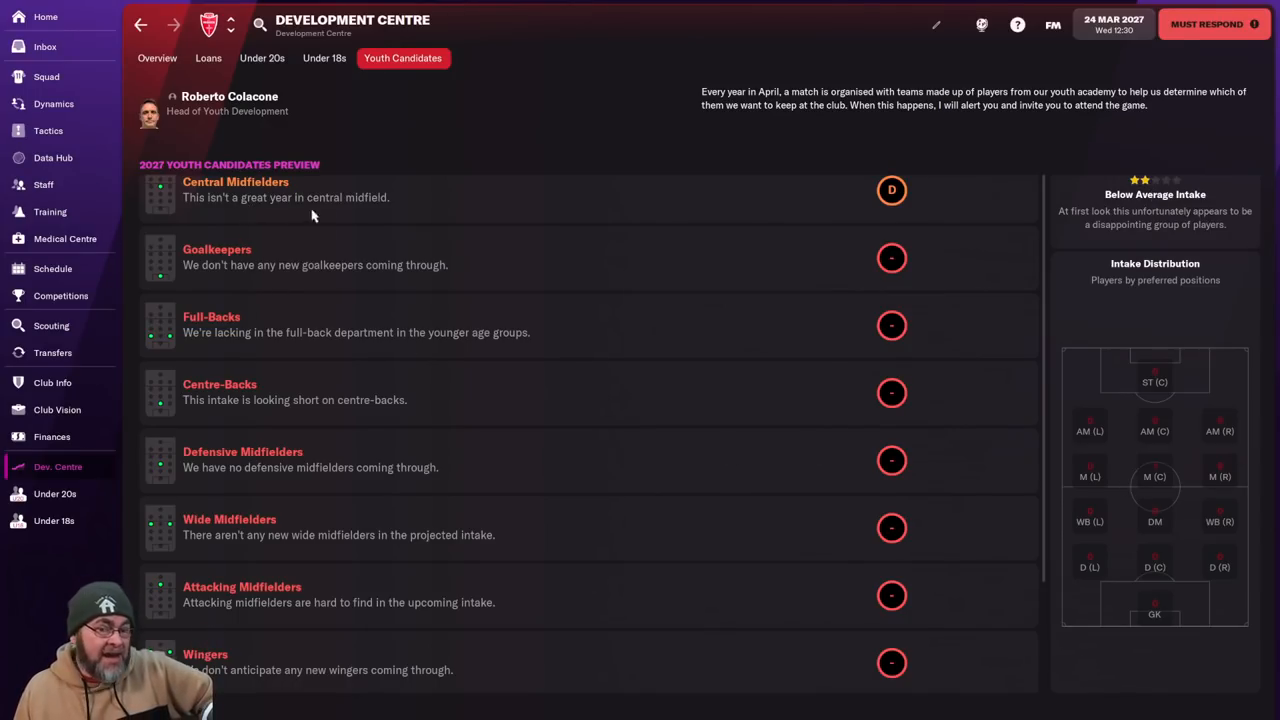
mouse_move(964, 324)
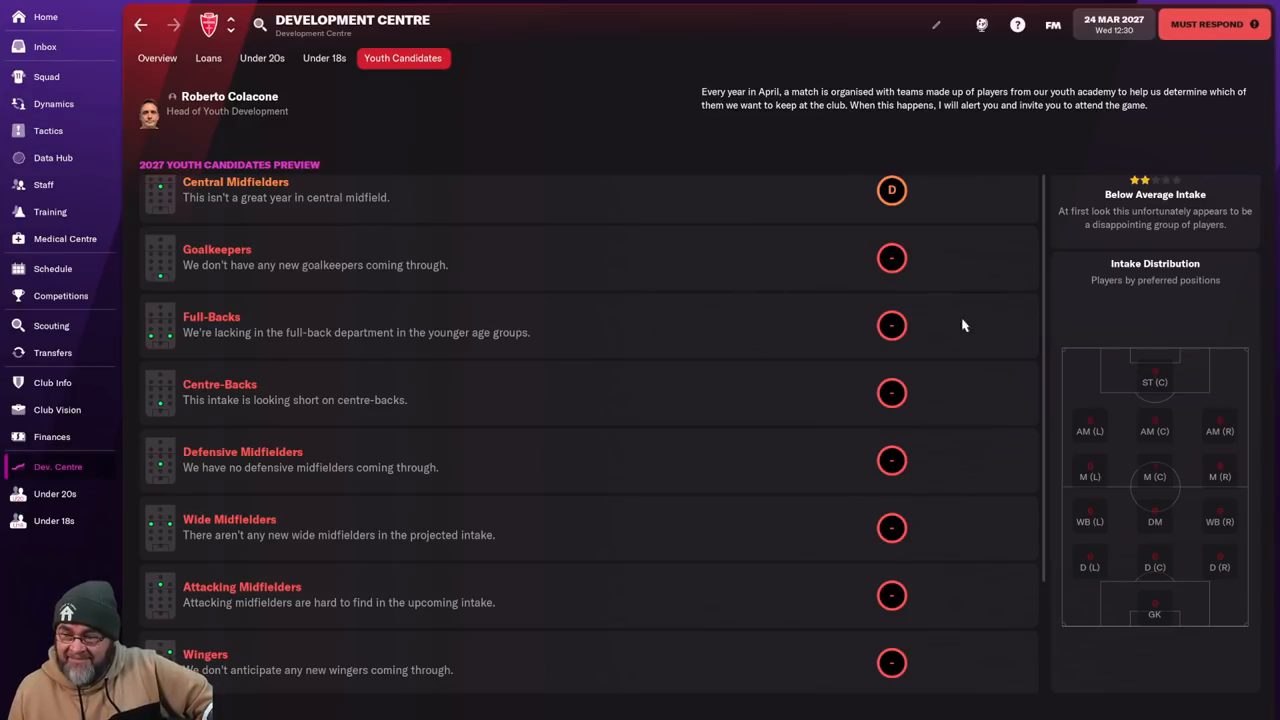
mouse_move(1116, 388)
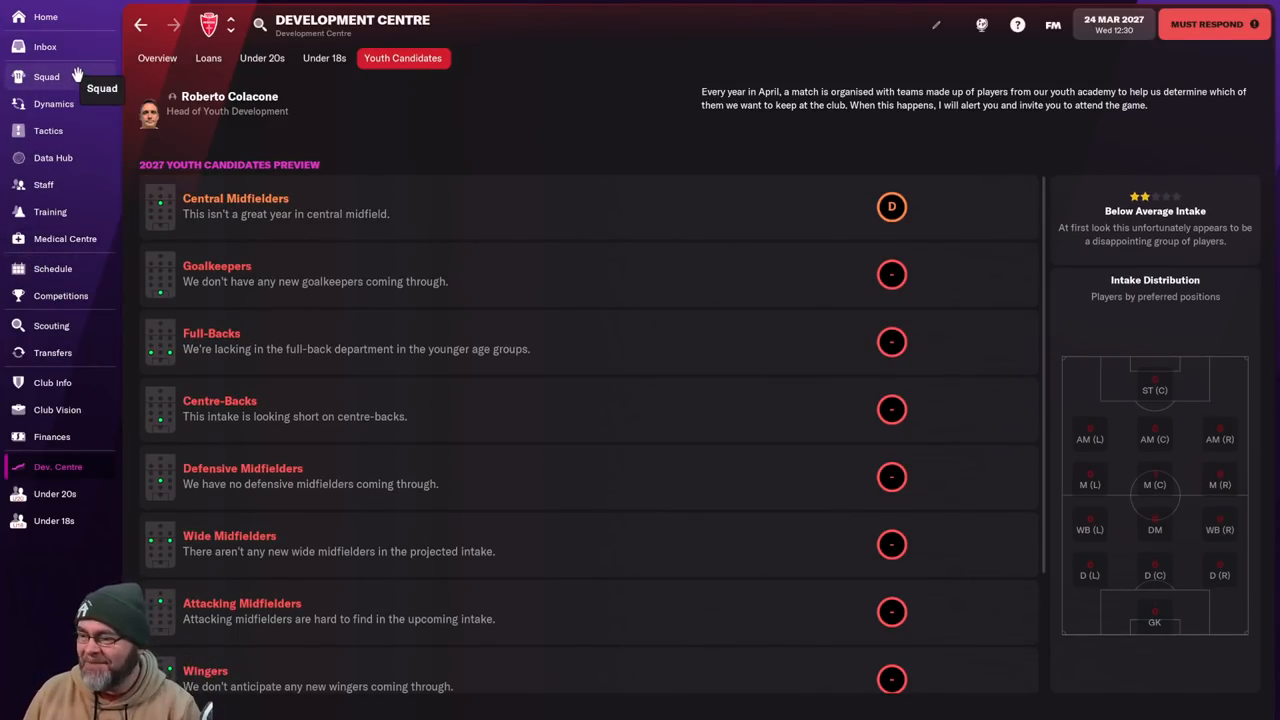
Check Benjamin Hartmann's player profile from the squad list and return to the squad.
click(46, 76)
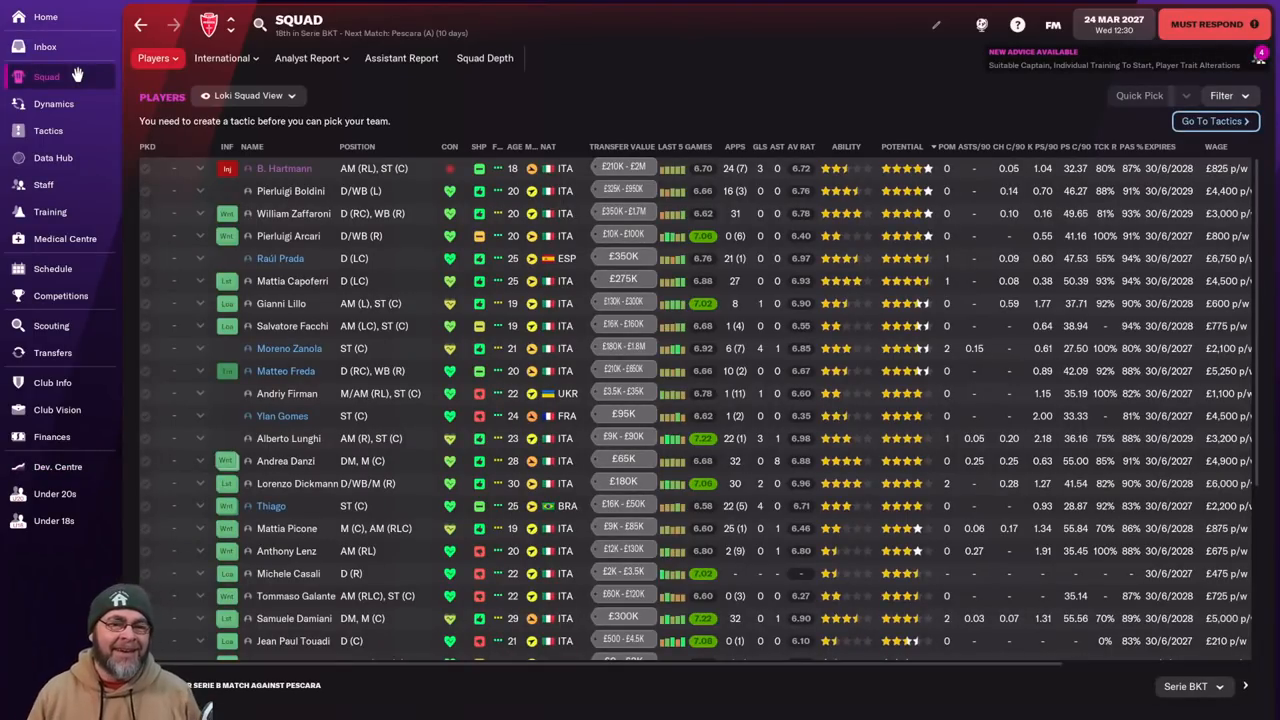
mouse_move(418, 318)
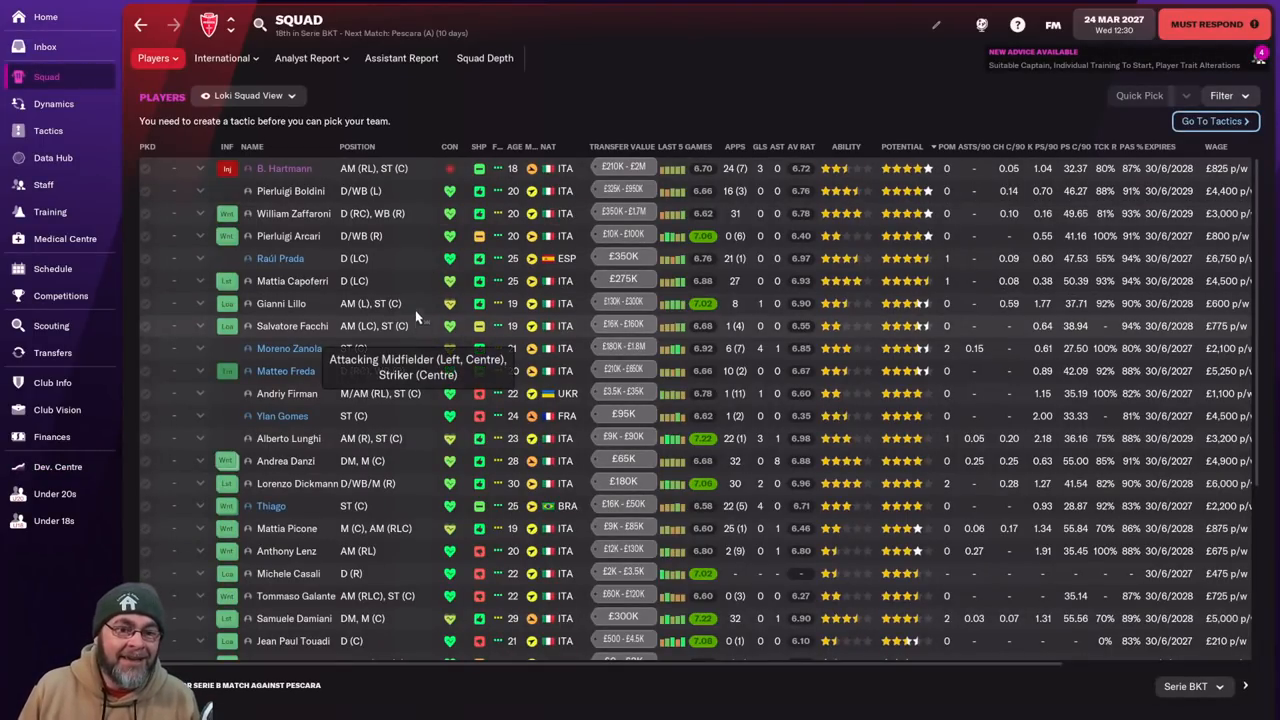
right_click(284, 168)
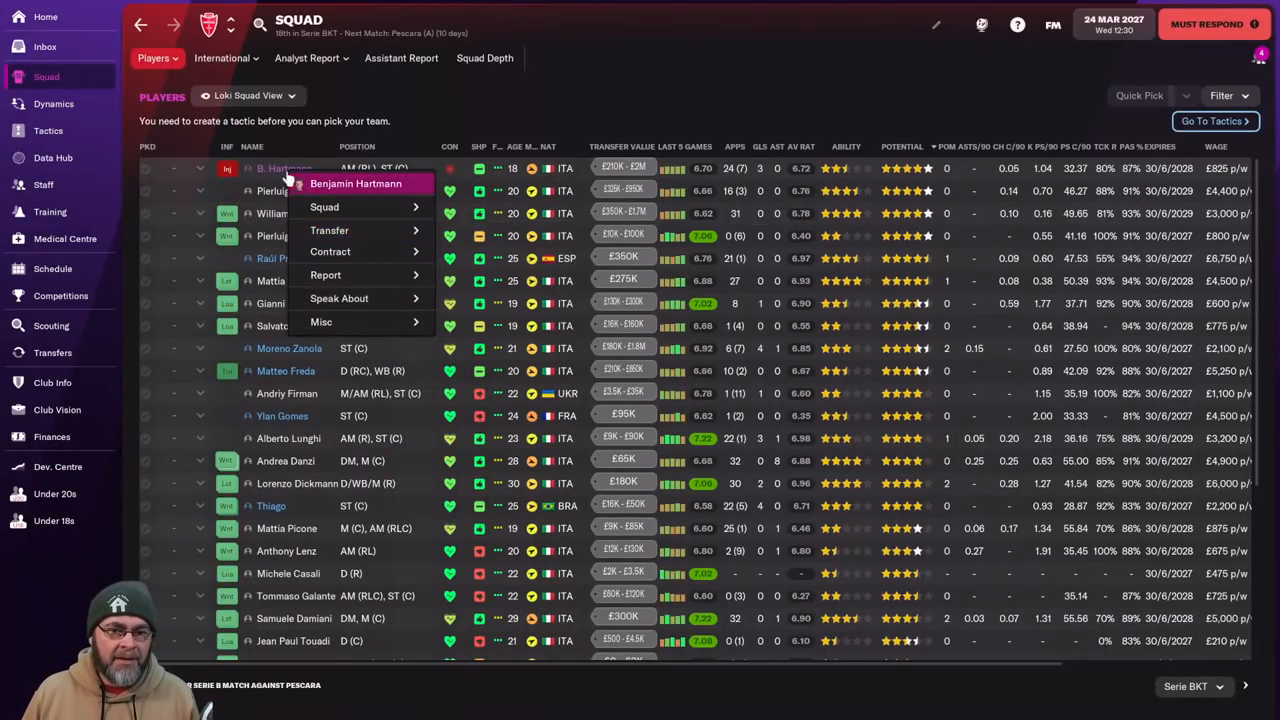
click(356, 184)
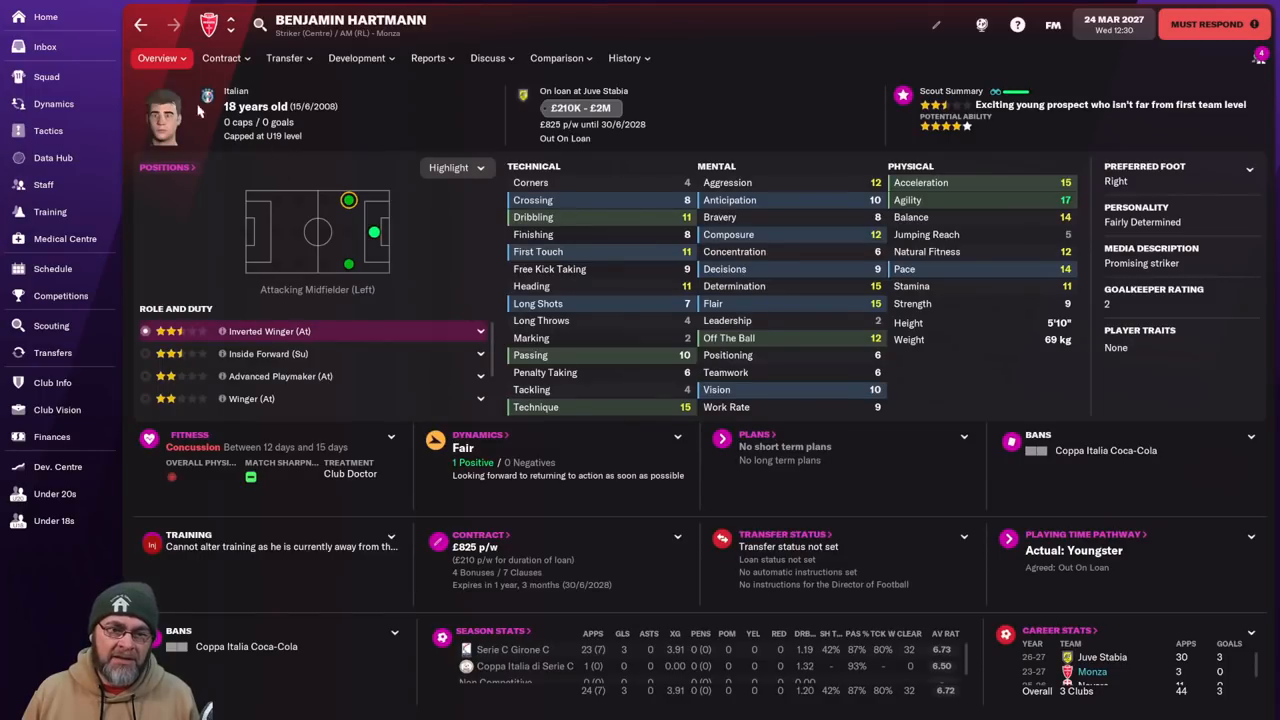
click(46, 76)
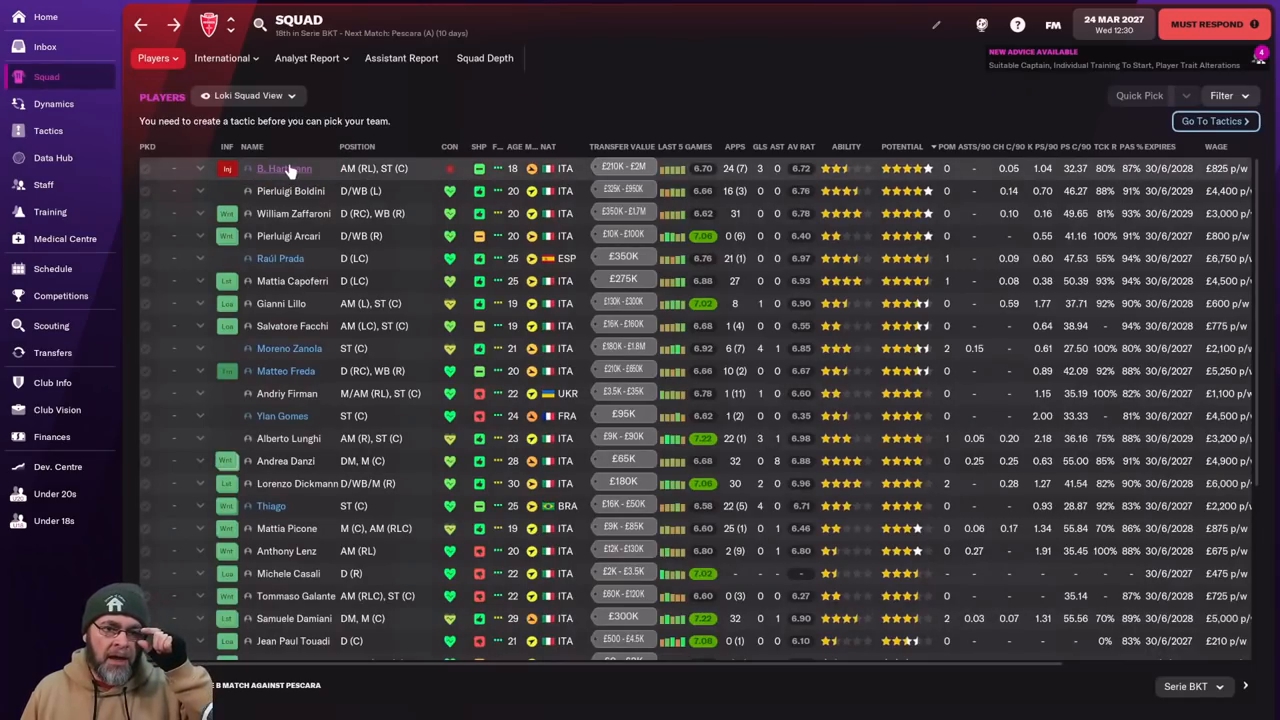
Scroll through the squad and re-sort it, ending ordered by position from goalkeepers down.
scroll(down, 3)
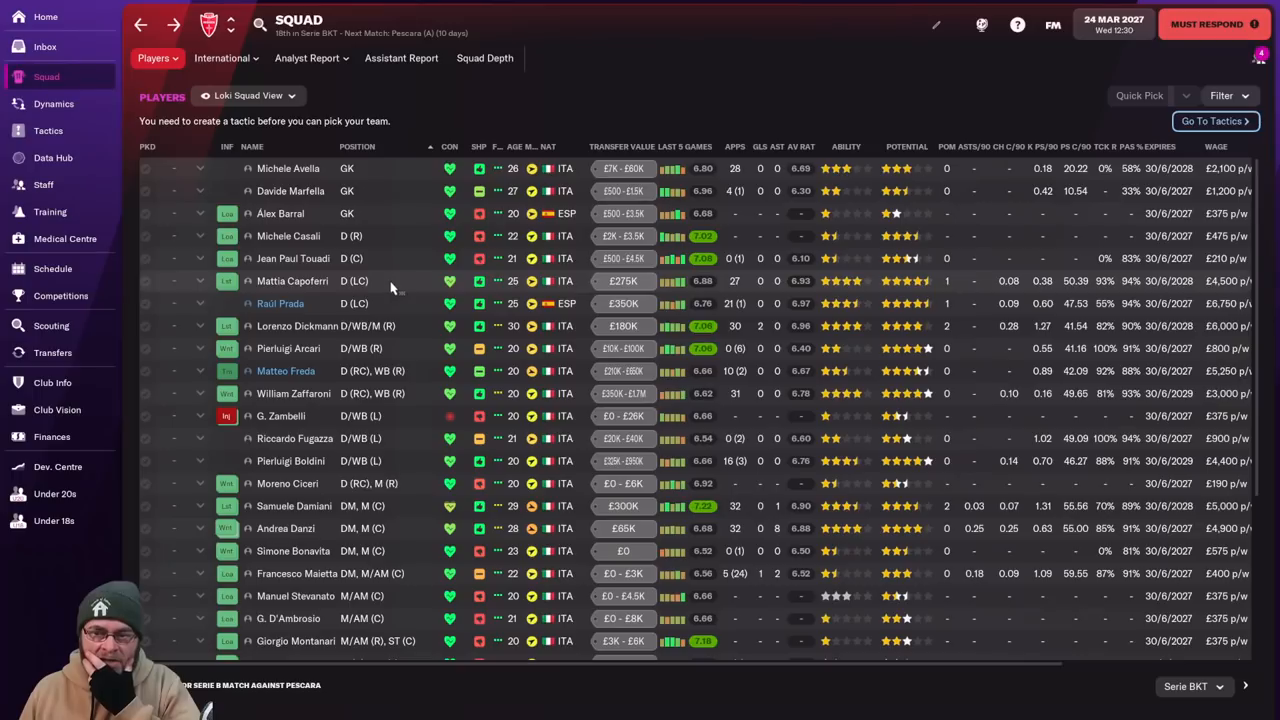
mouse_move(496, 438)
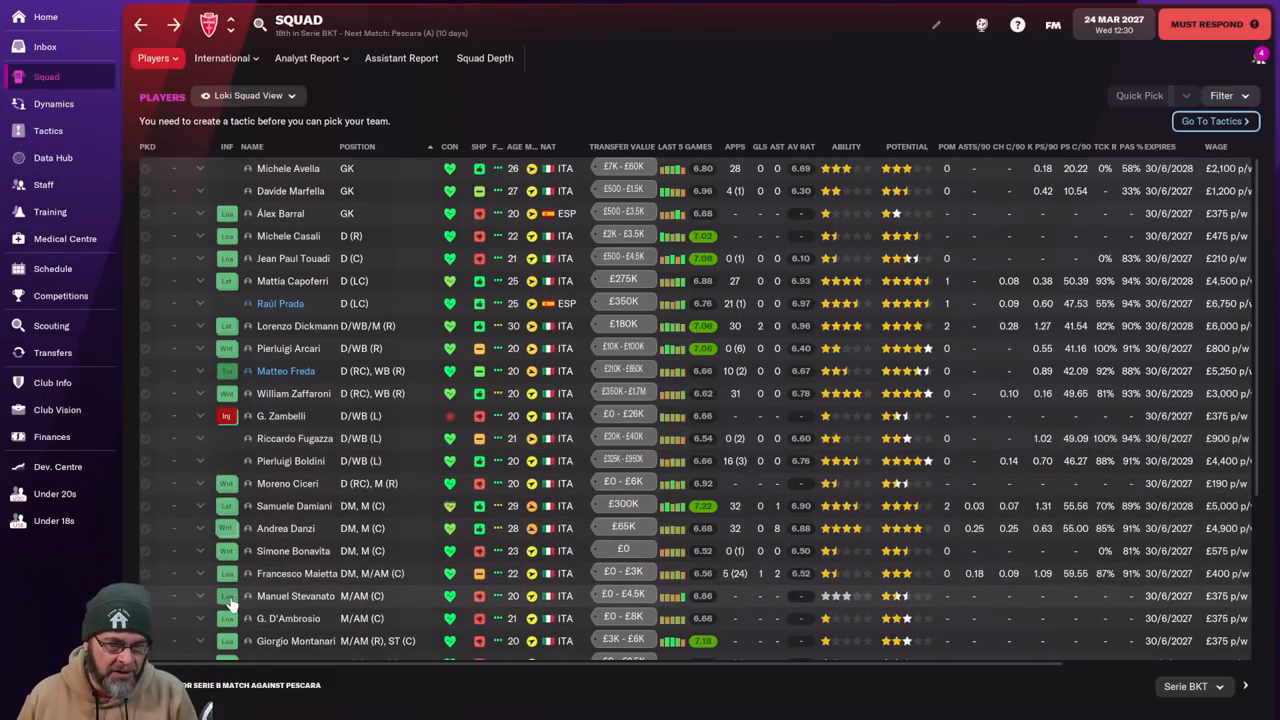
scroll(down, 3)
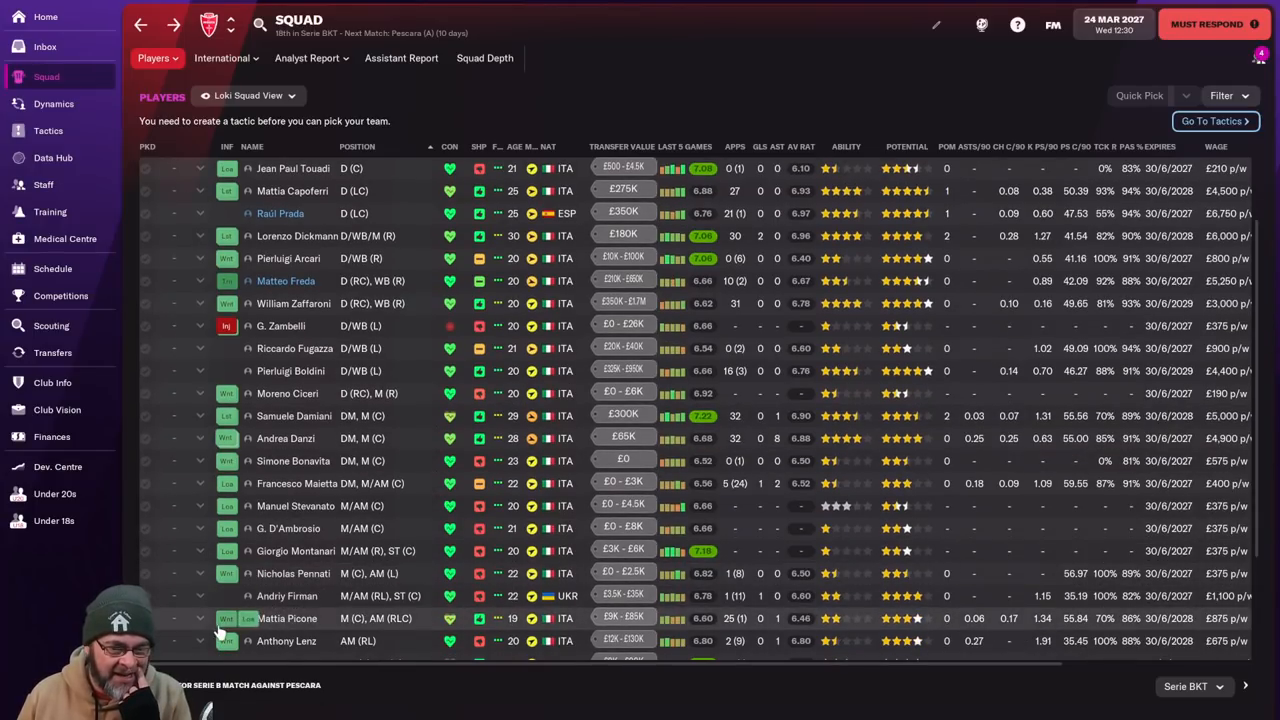
scroll(down, 3)
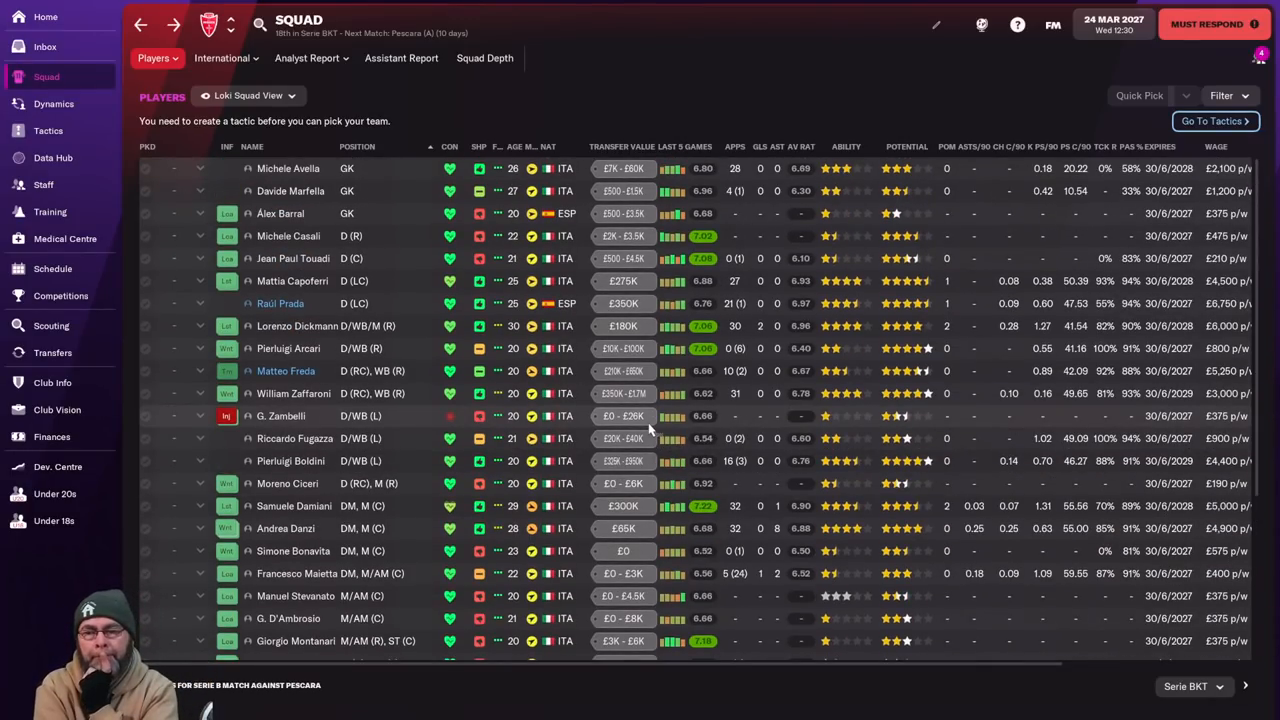
click(222, 146)
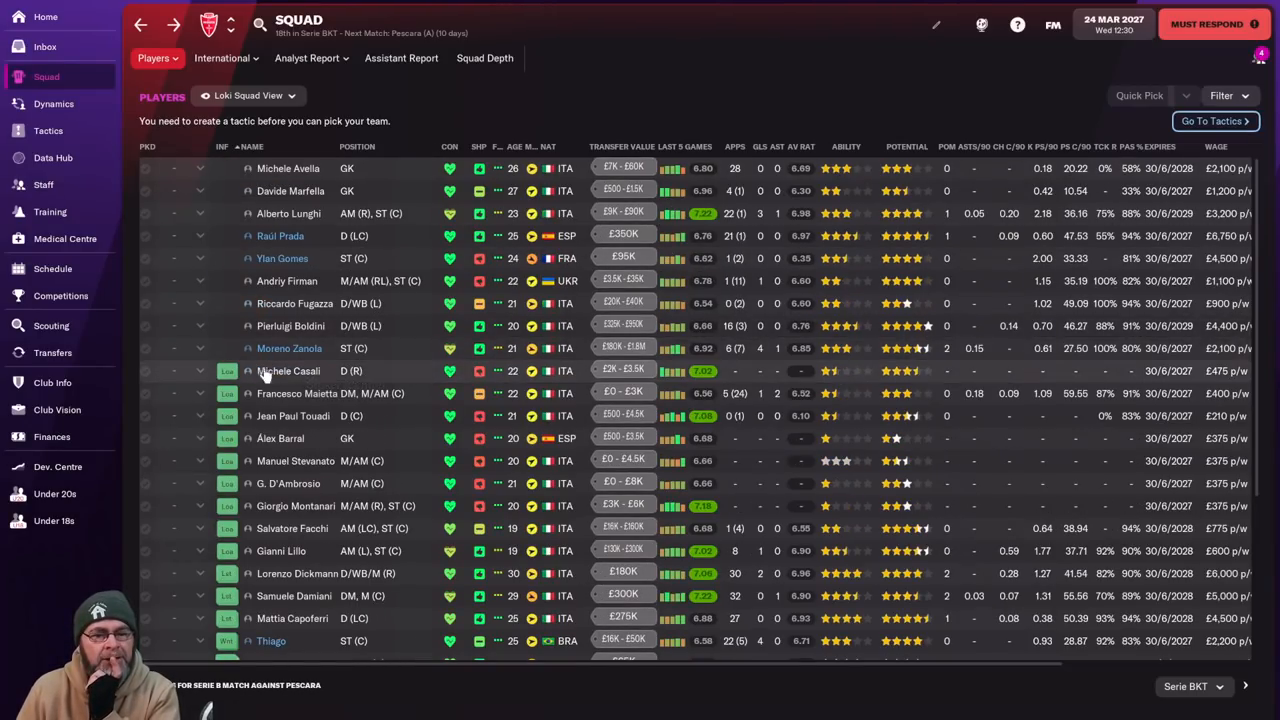
scroll(down, 3)
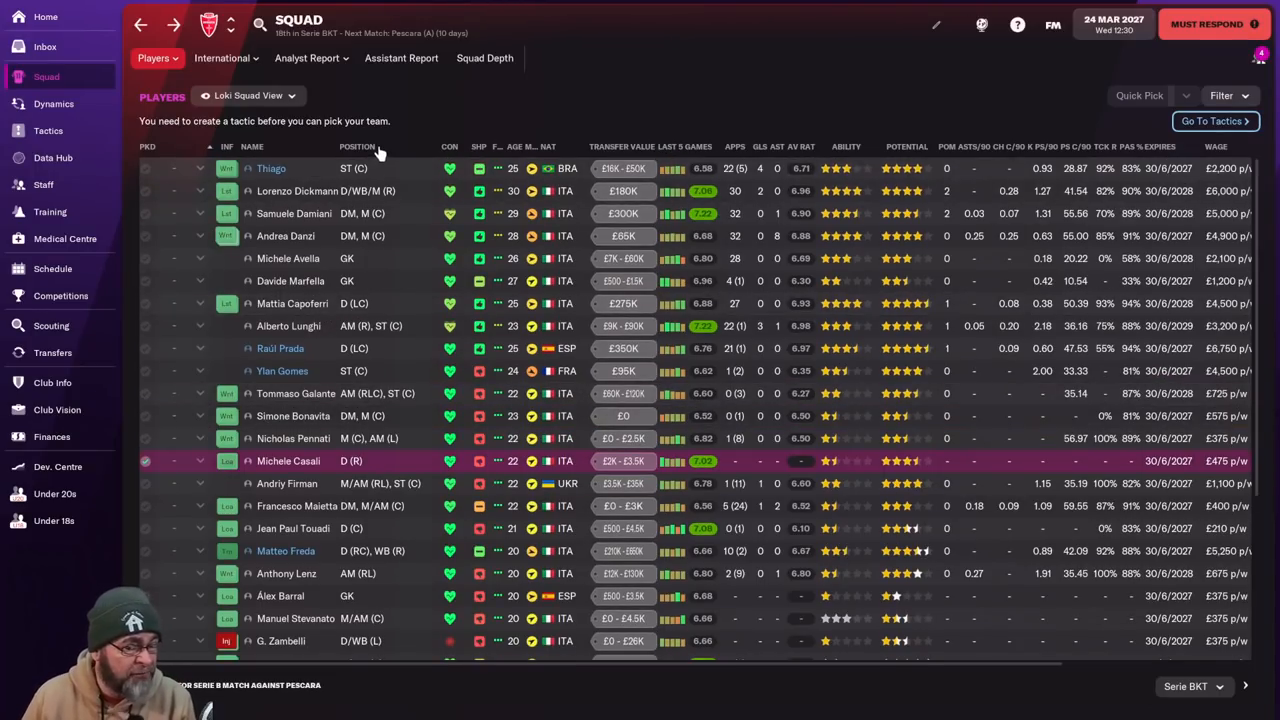
click(356, 146)
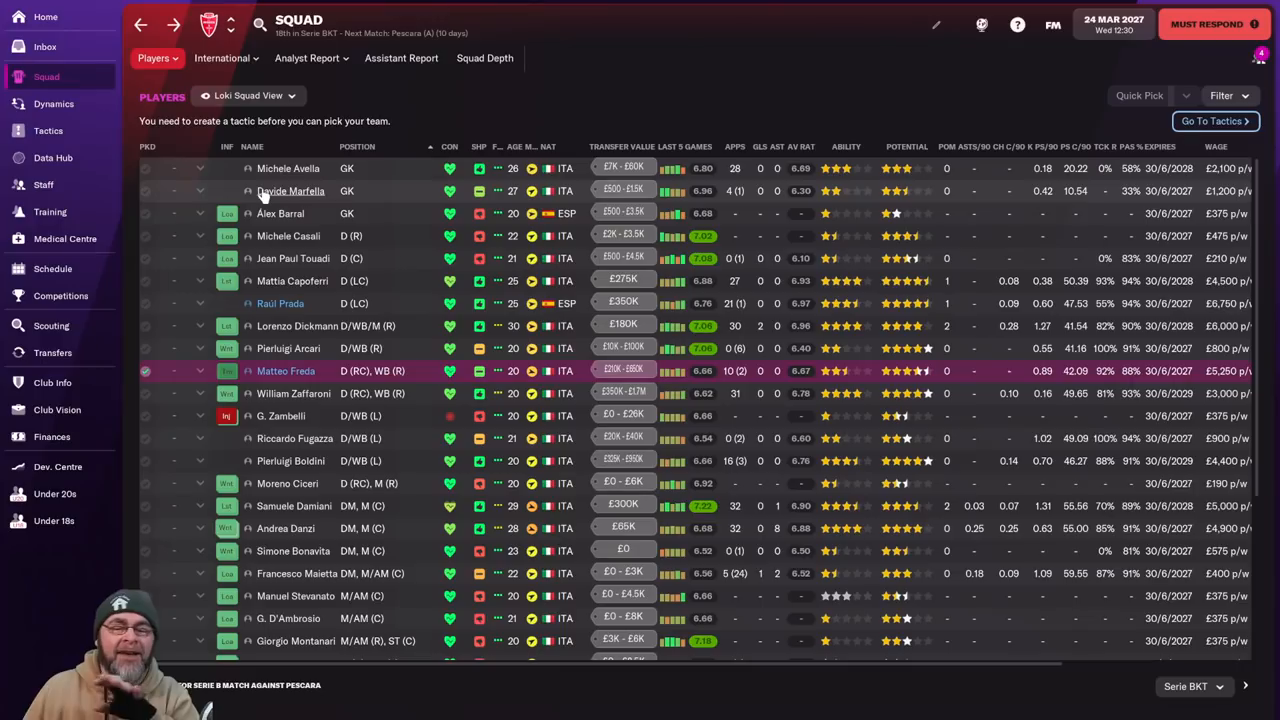
mouse_move(290, 192)
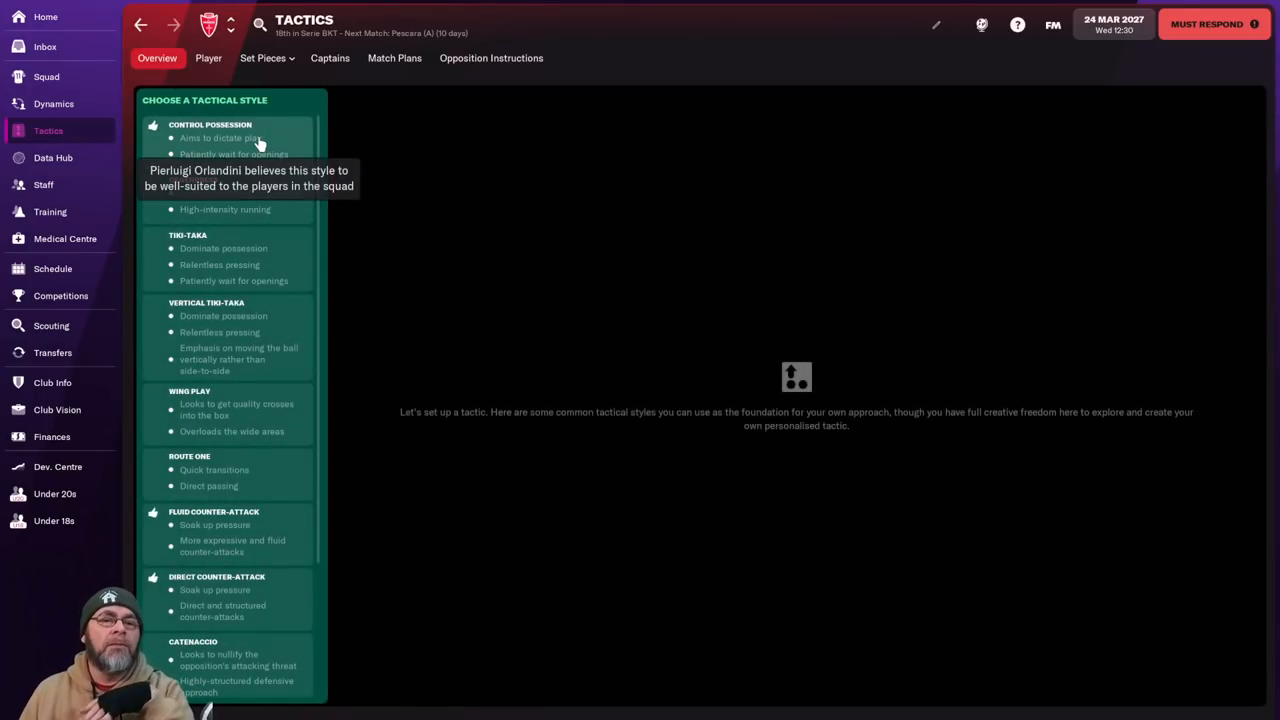
Create a Control Possession 4-2-3-1 Wide tactic for Monza and return to the squad list.
click(210, 138)
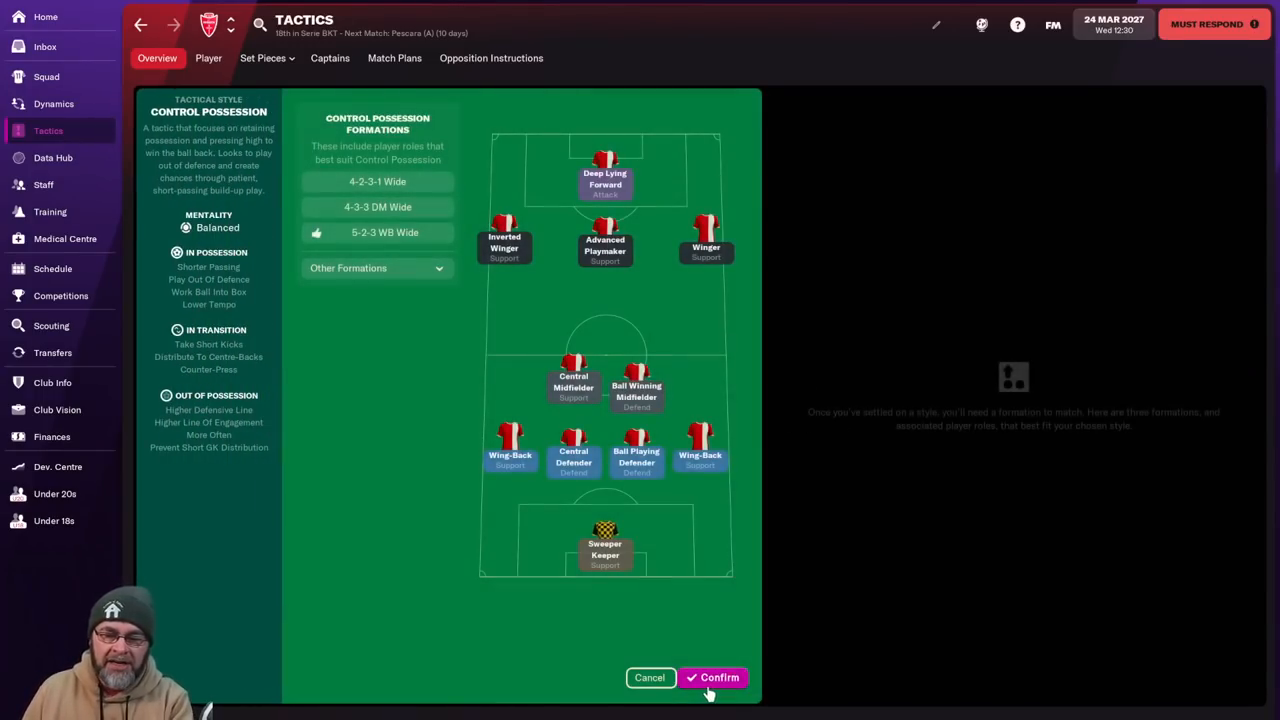
click(720, 676)
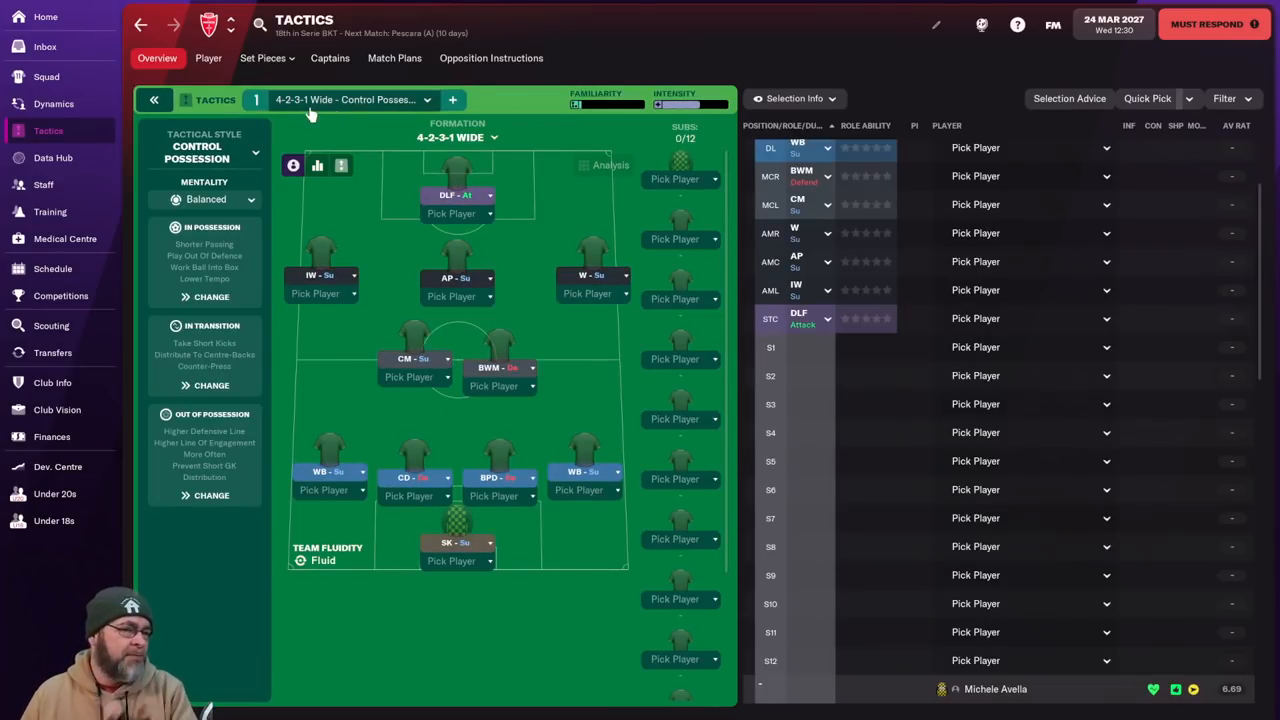
click(46, 76)
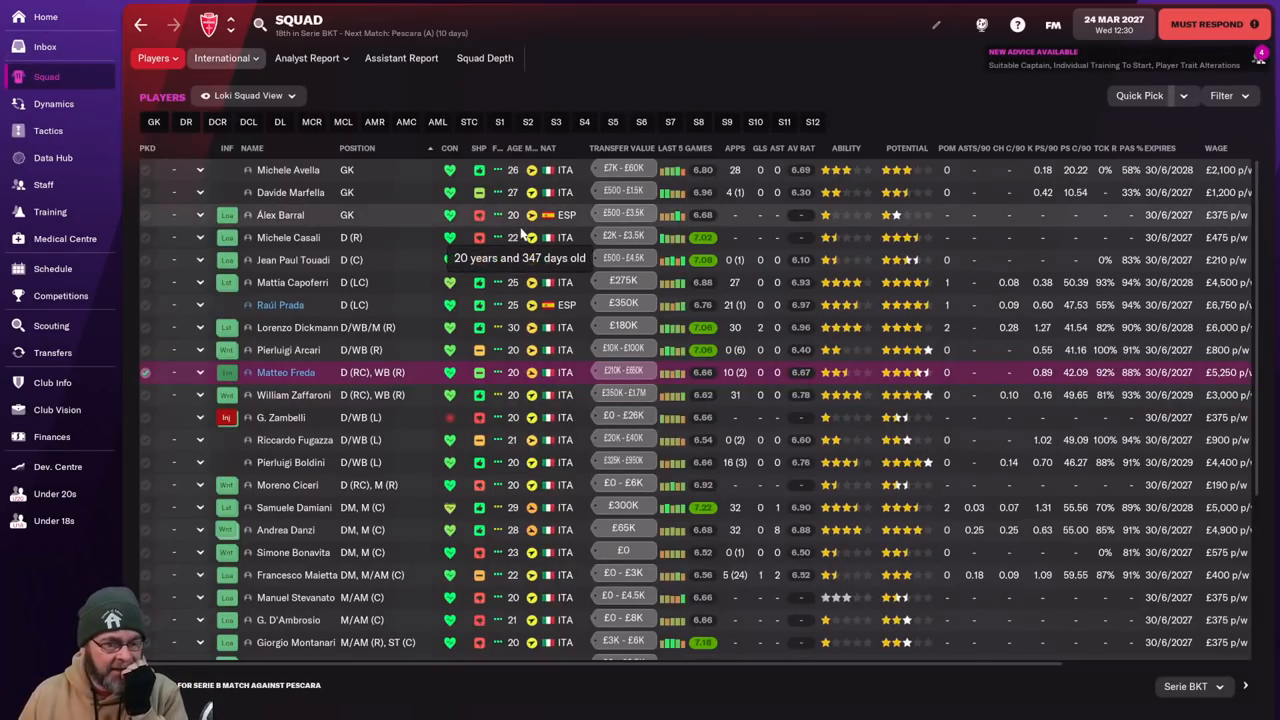
click(52, 352)
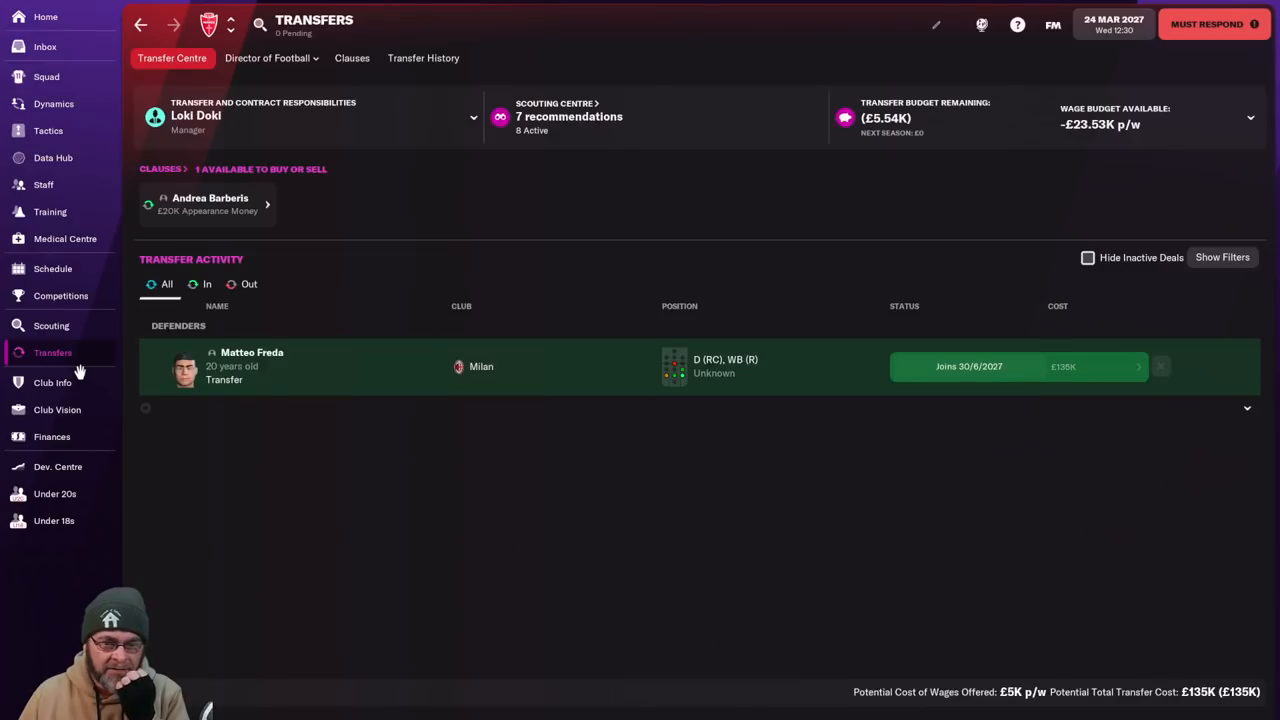
mouse_move(316, 386)
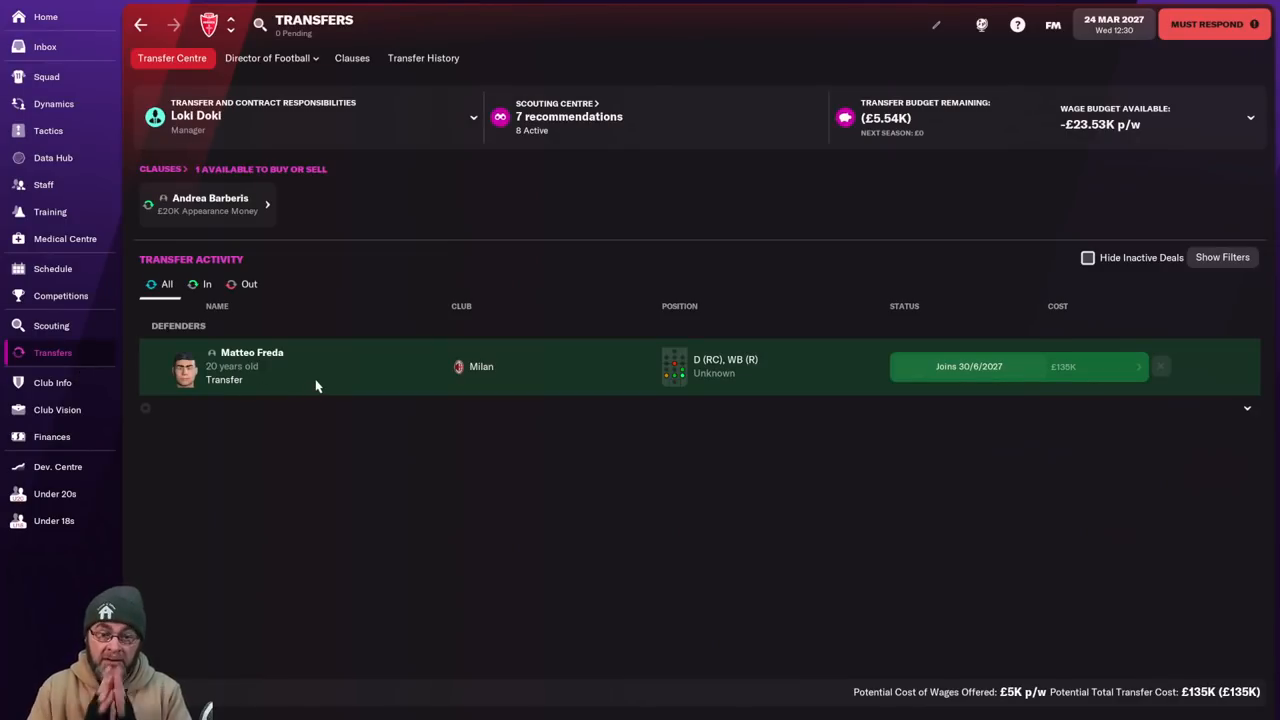
mouse_move(496, 396)
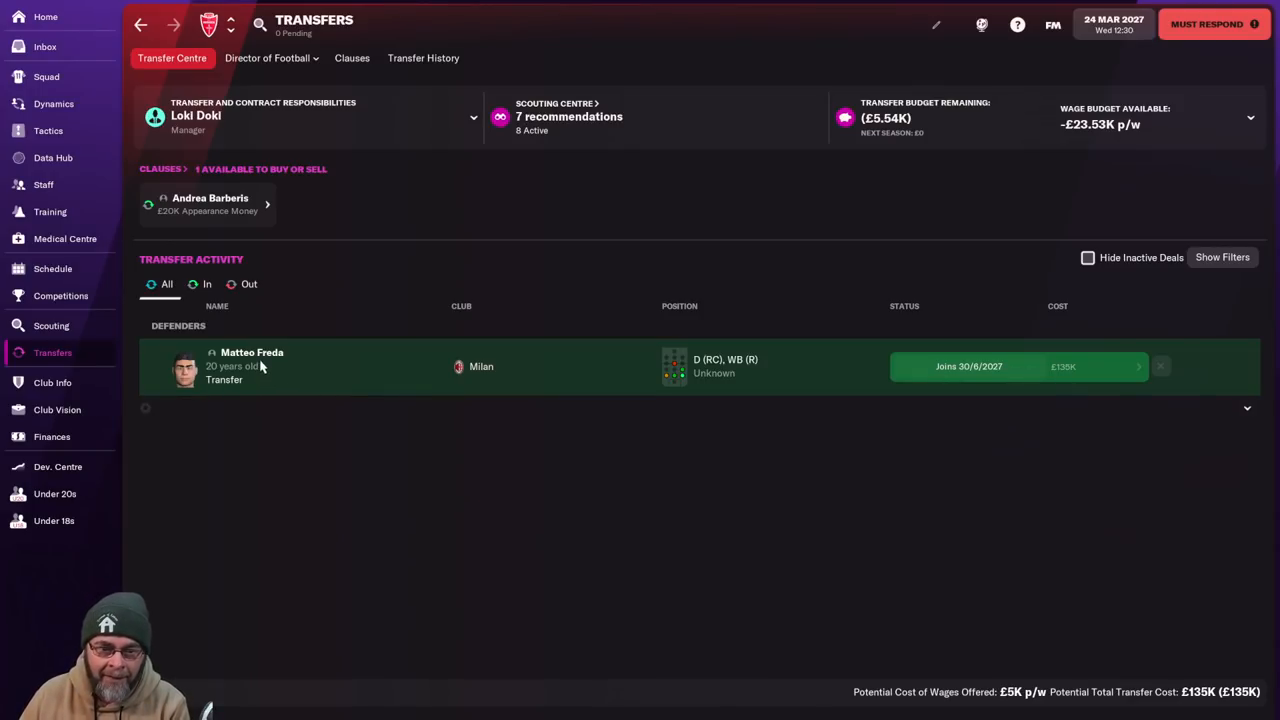
click(252, 366)
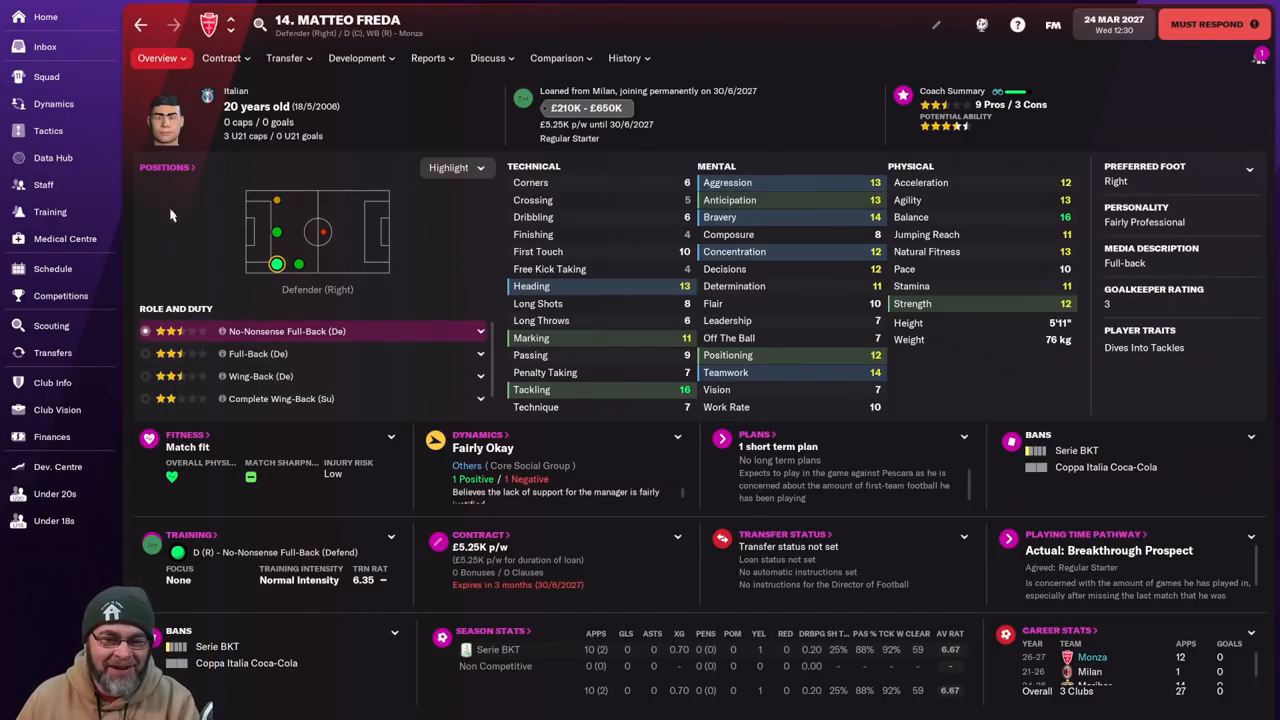
click(52, 352)
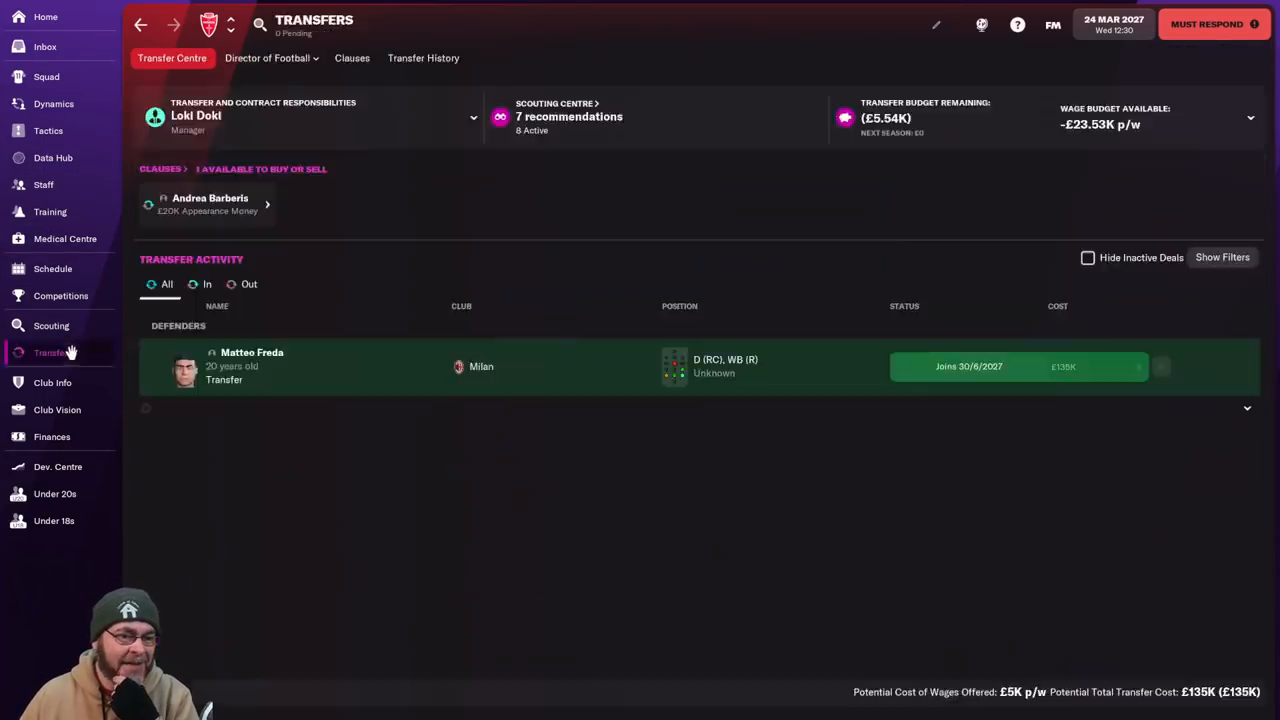
click(52, 324)
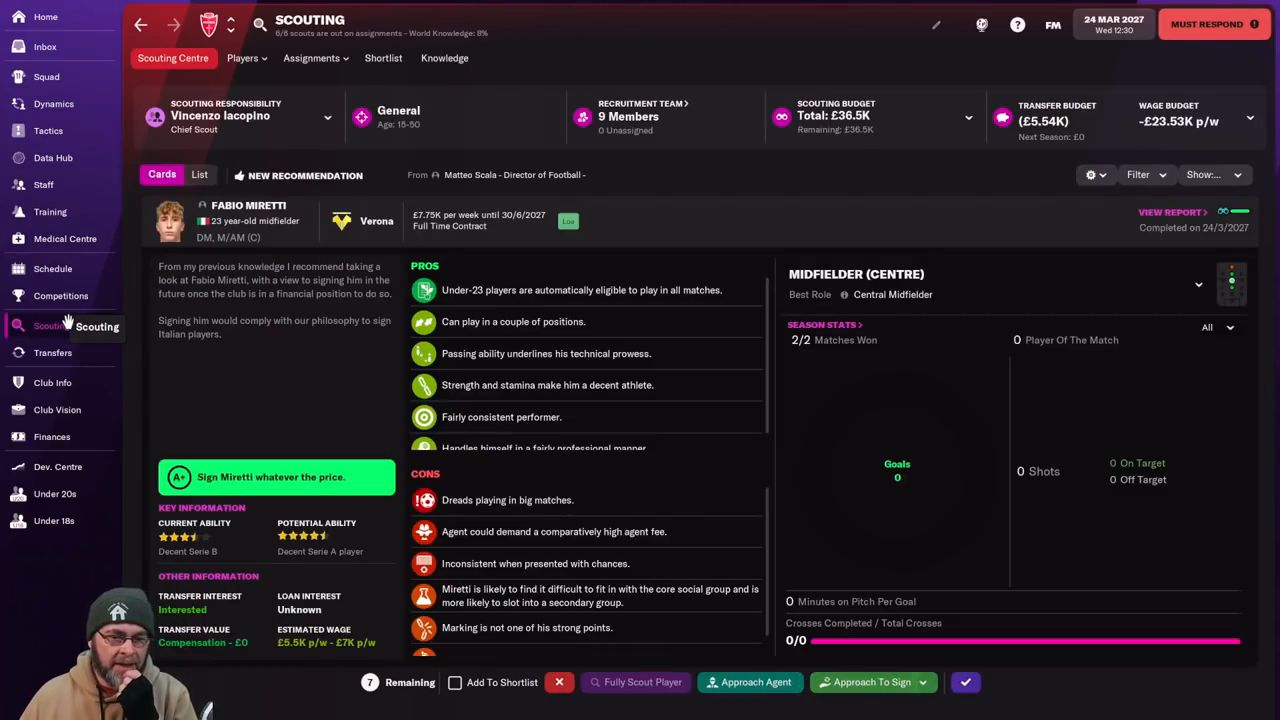
click(46, 76)
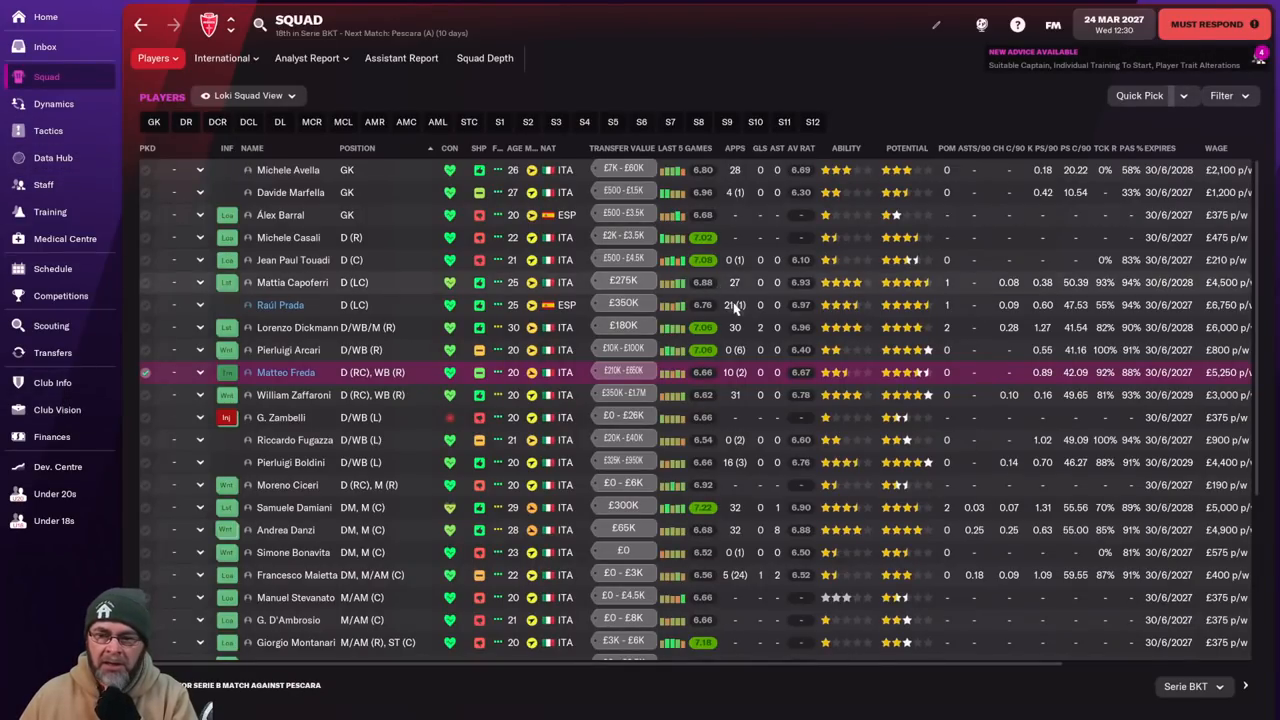
click(52, 436)
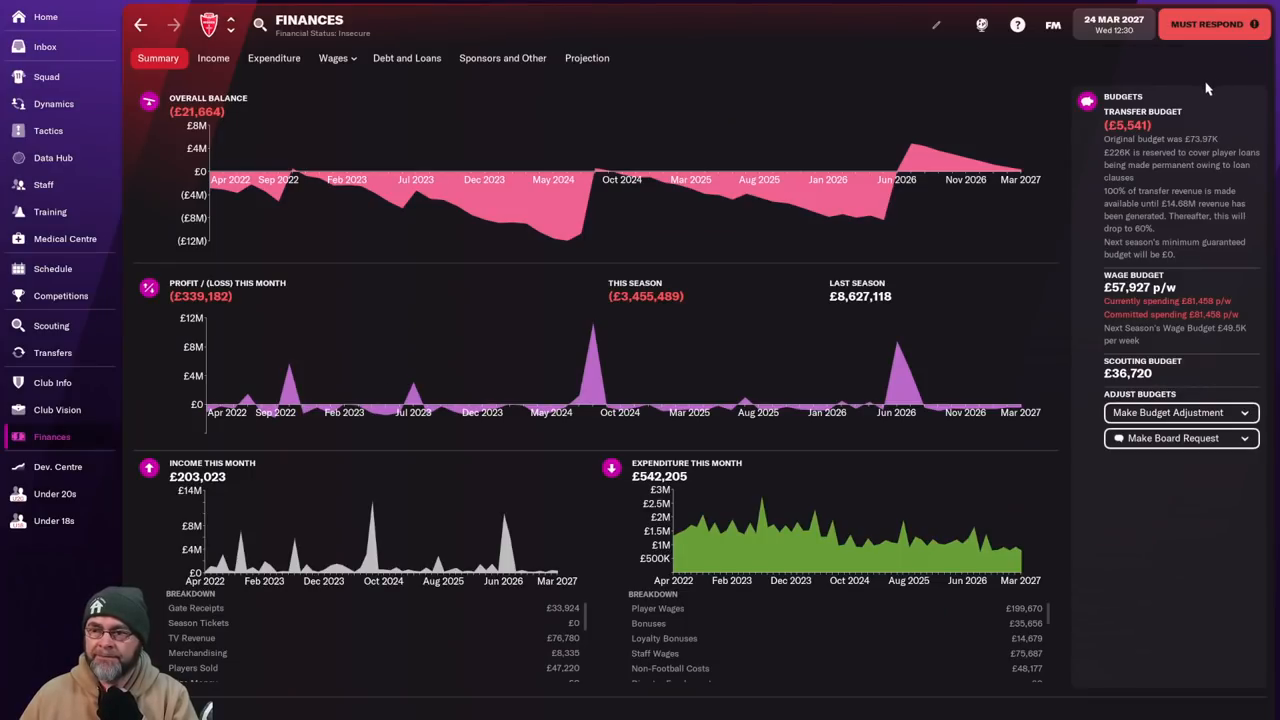
mouse_move(1132, 362)
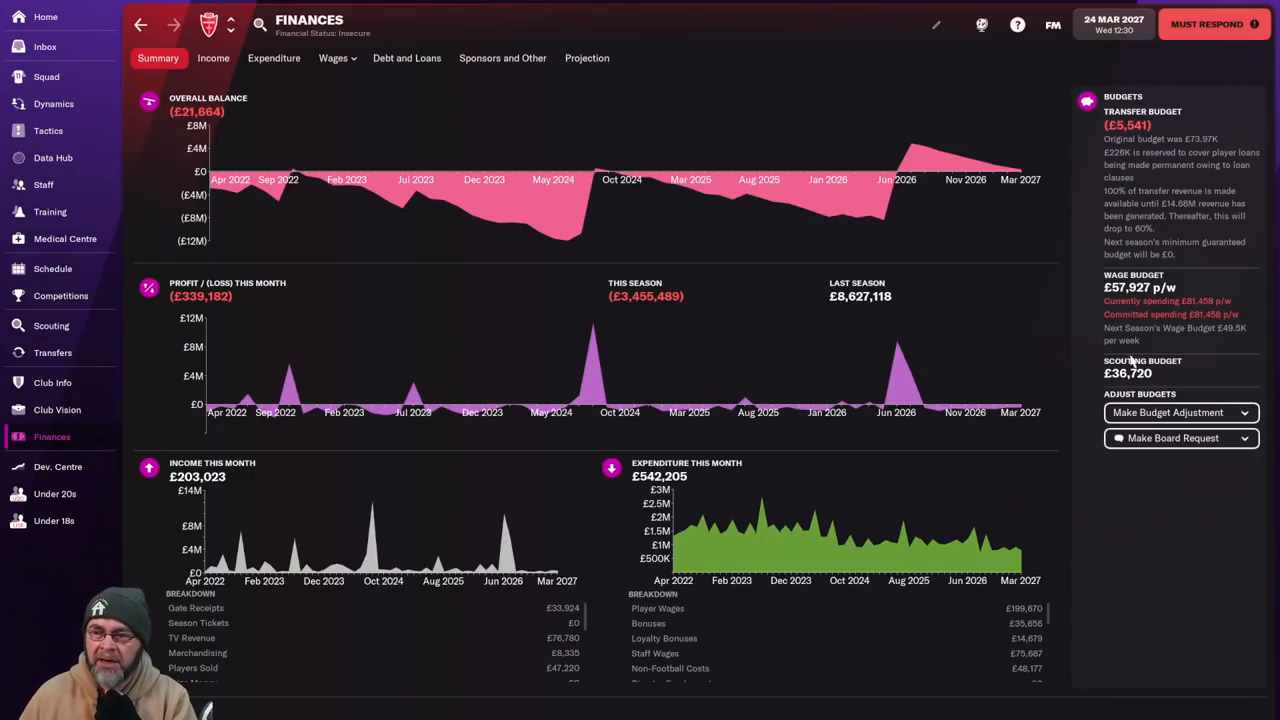
mouse_move(1184, 350)
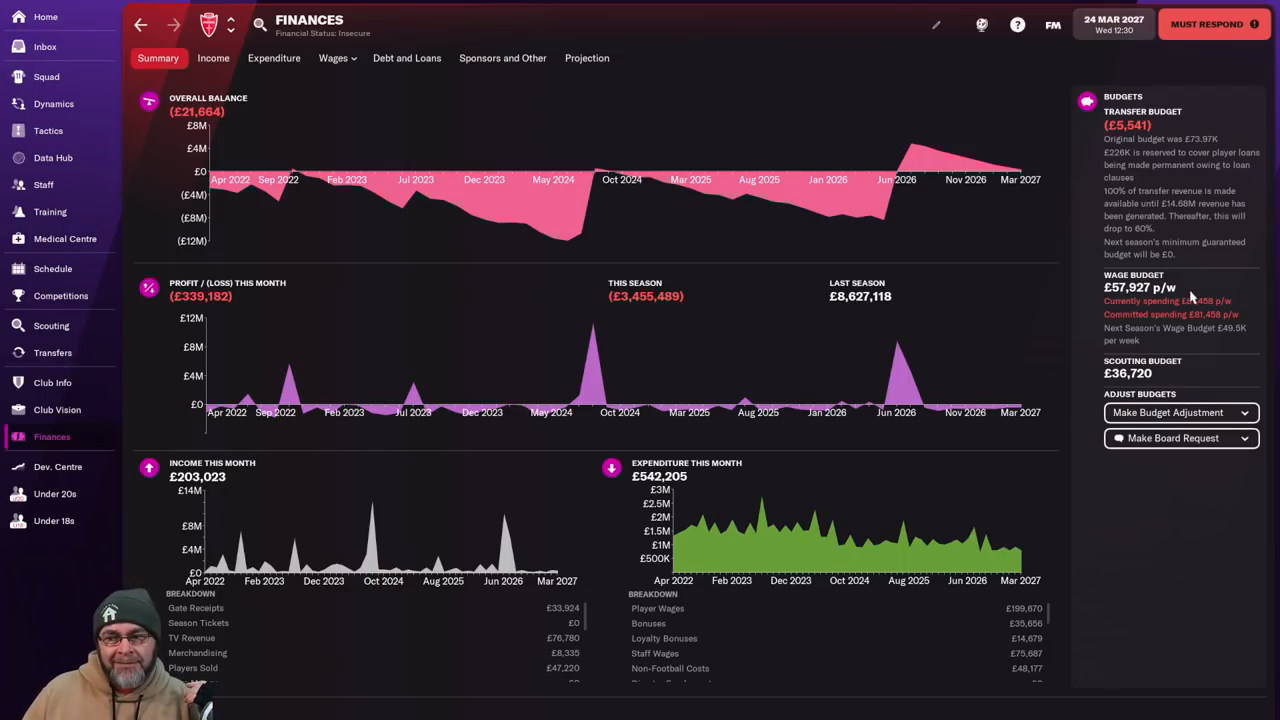
click(46, 76)
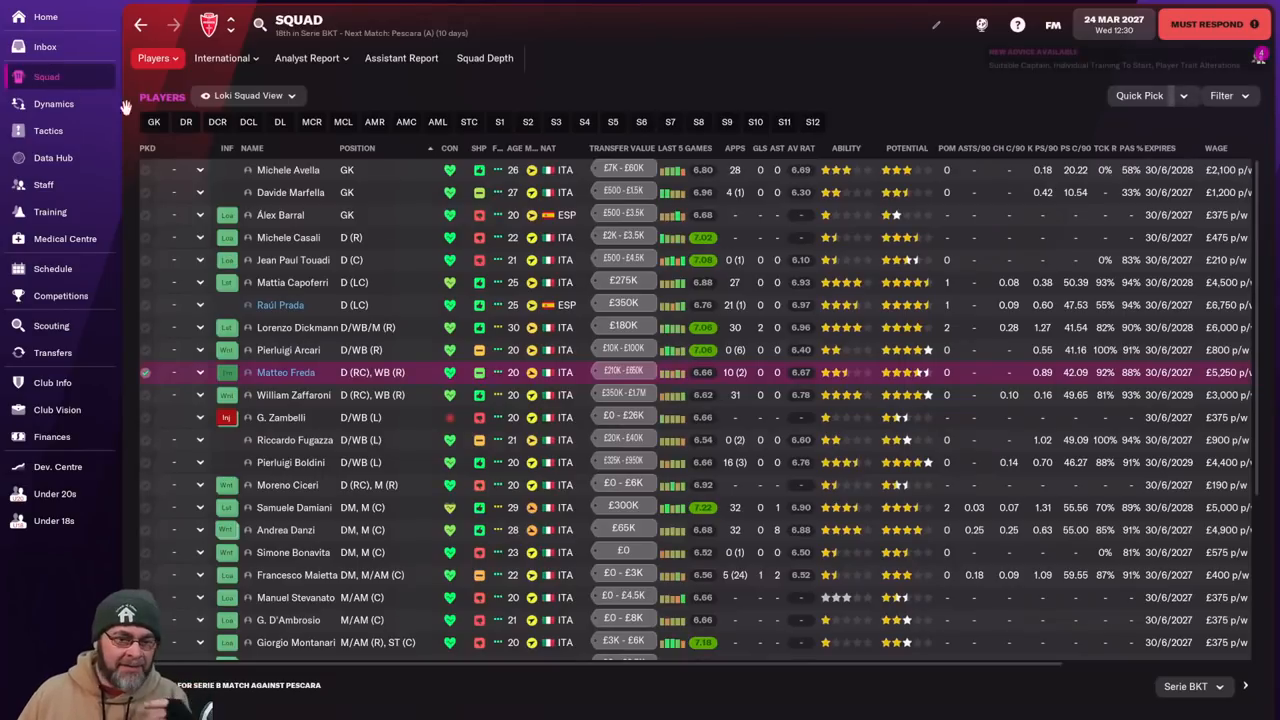
scroll(down, 3)
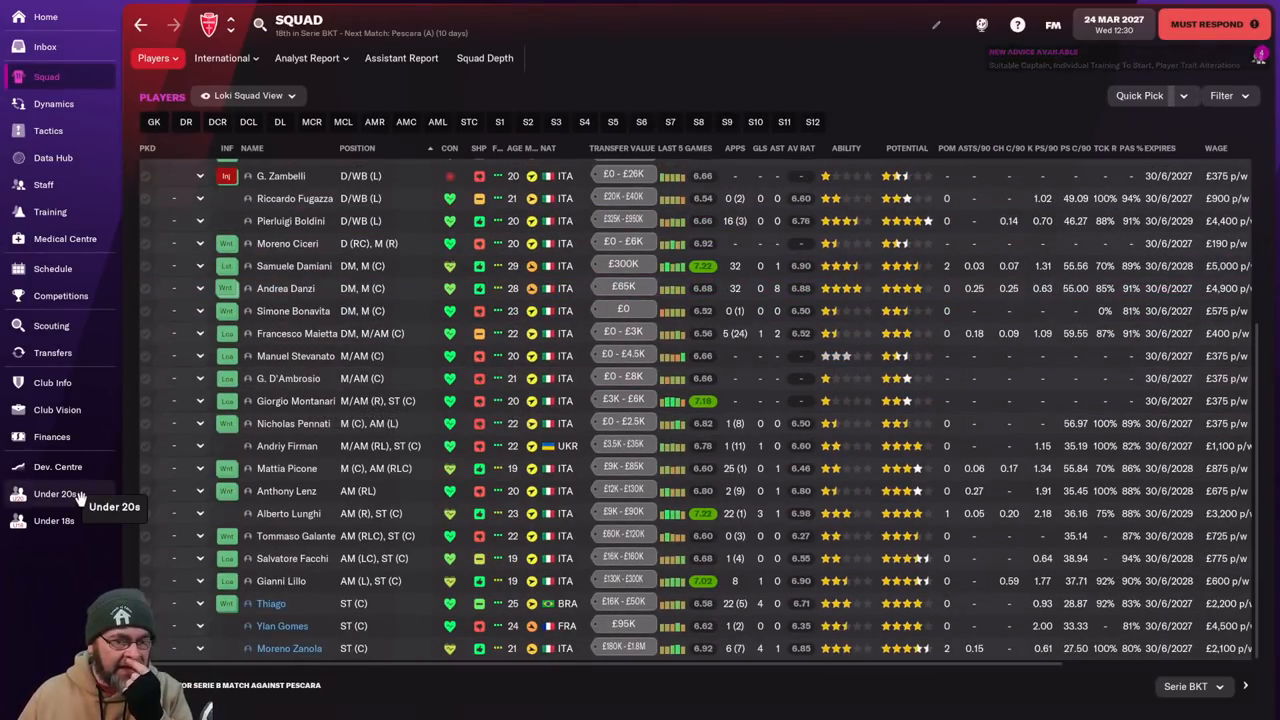
mouse_move(104, 276)
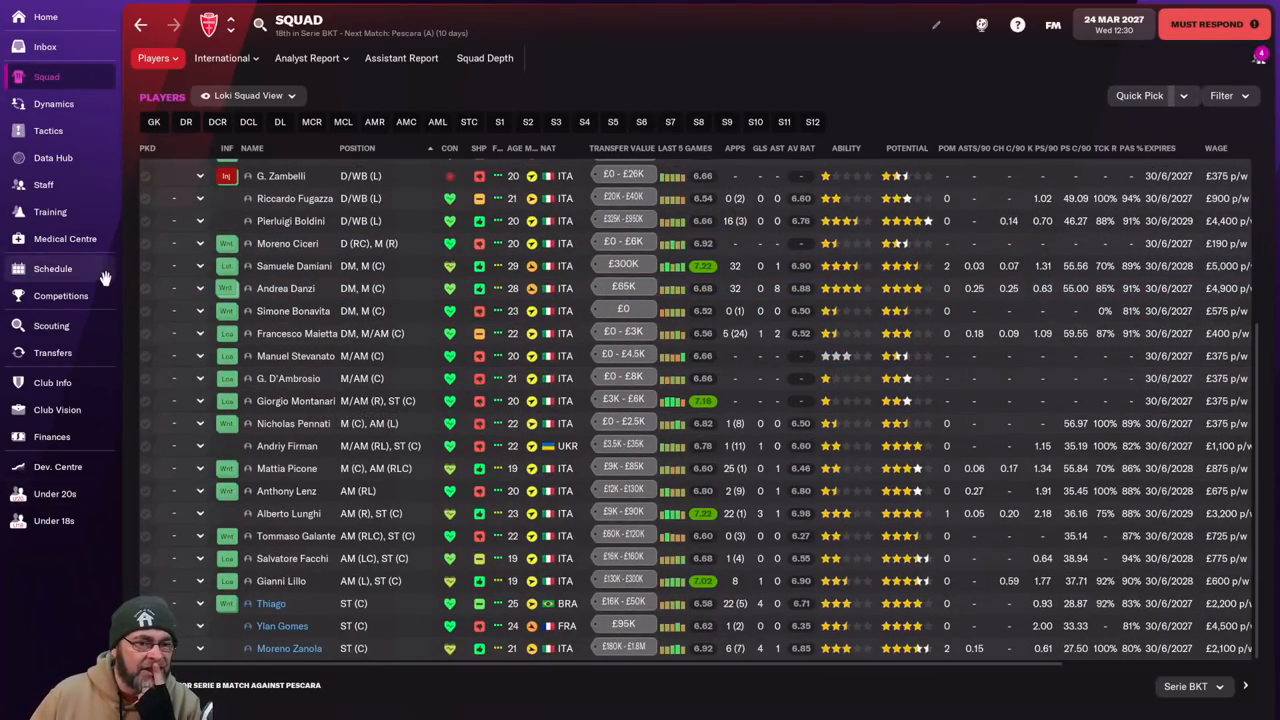
mouse_move(64, 238)
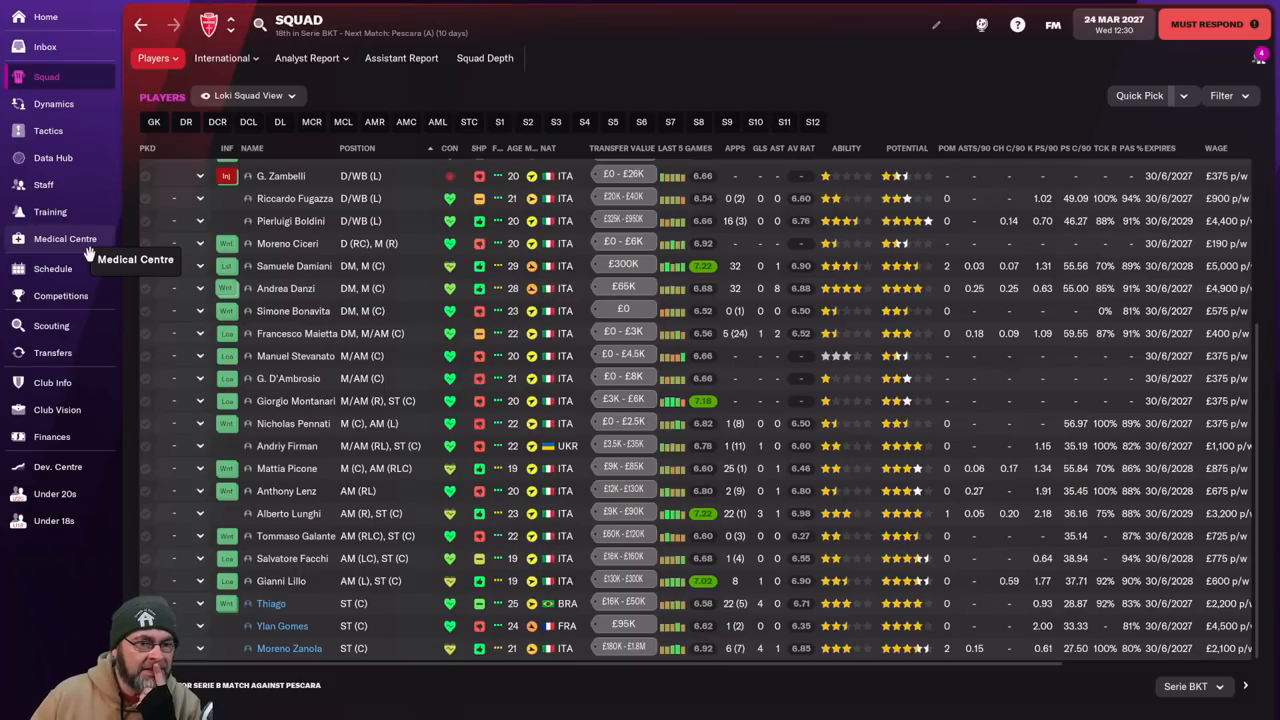
Browse the Data Hub, Squad and Inbox, then land on Monza's fixture schedule.
click(52, 156)
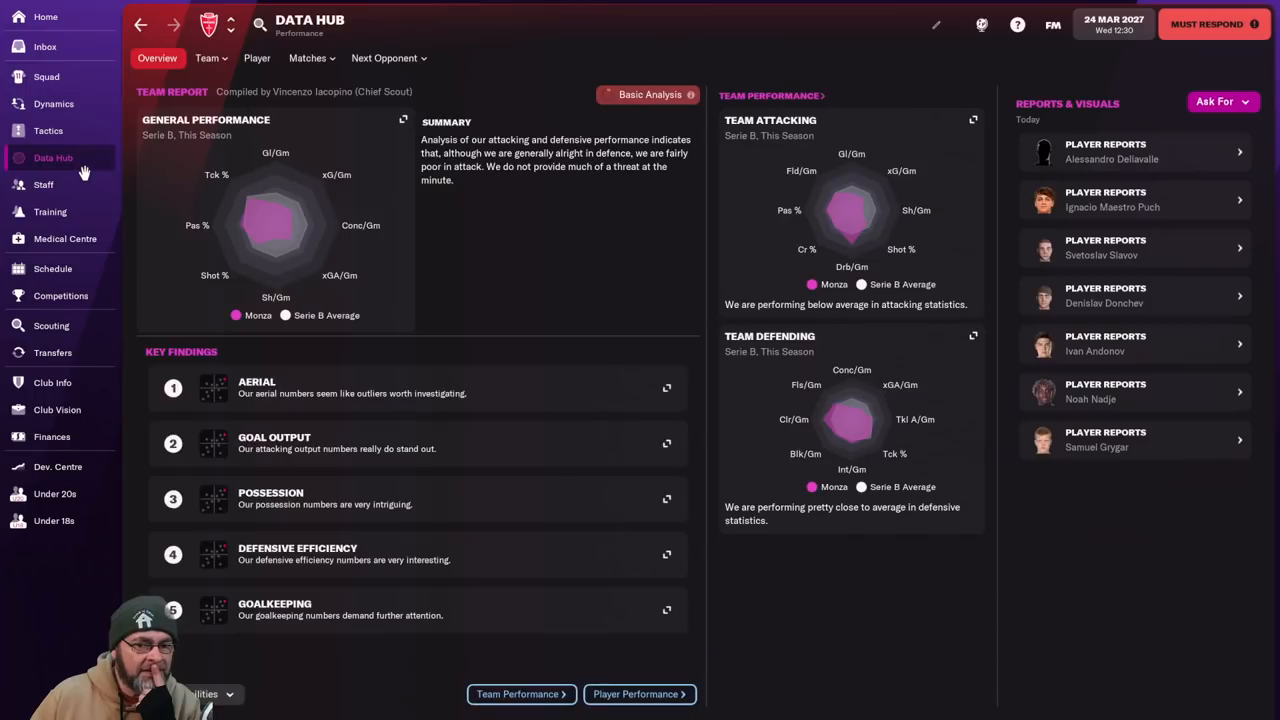
click(46, 76)
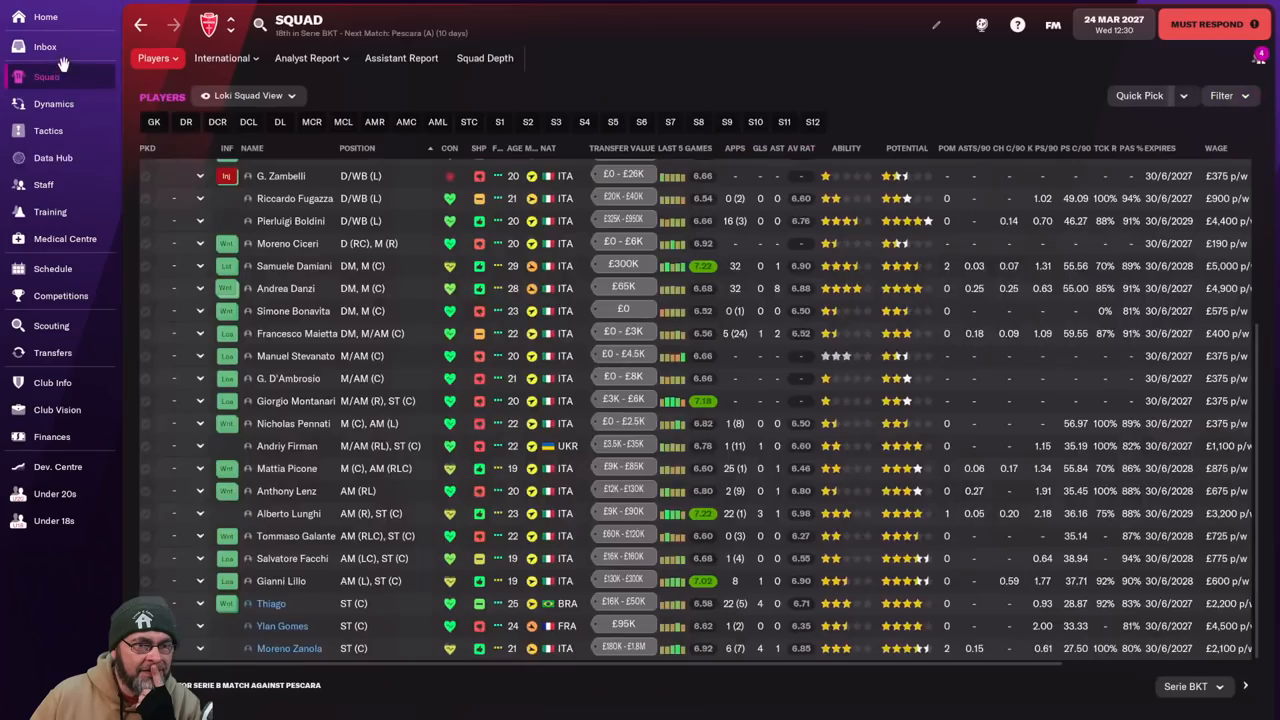
click(44, 46)
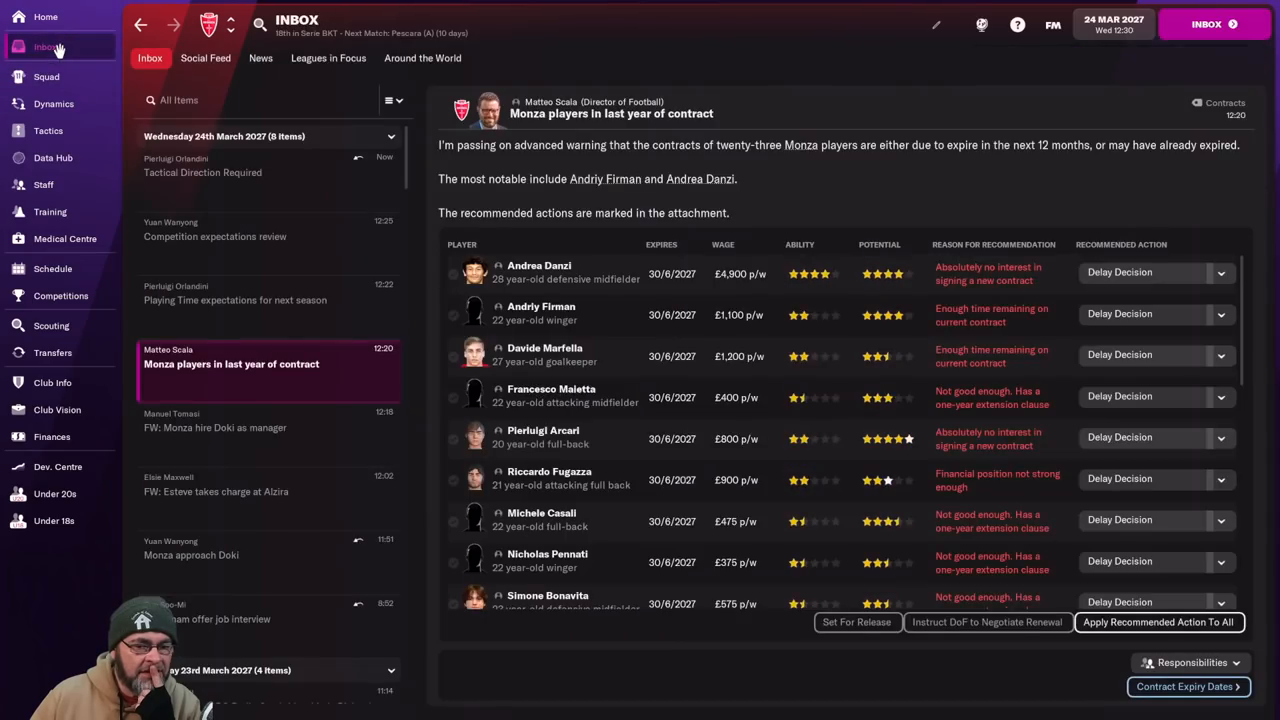
click(52, 268)
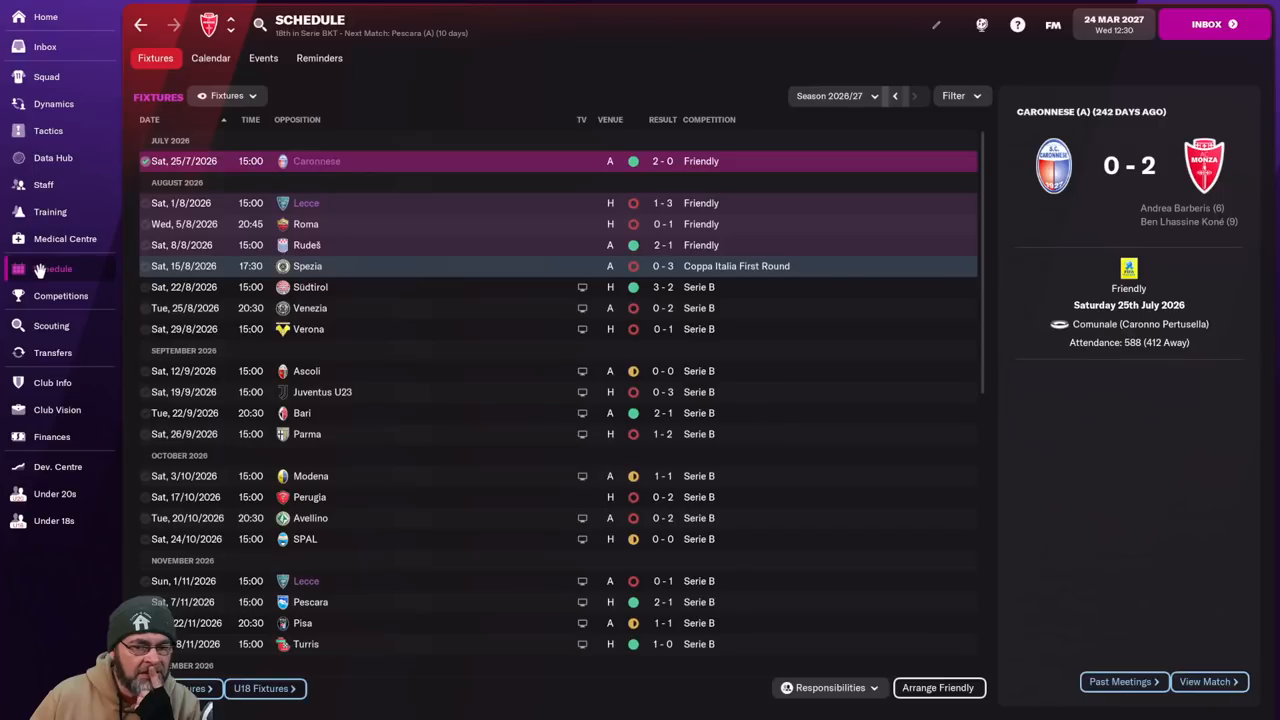
Scroll the fixtures and preview the upcoming away match at Pescara on 3 April 2027.
scroll(down, 3)
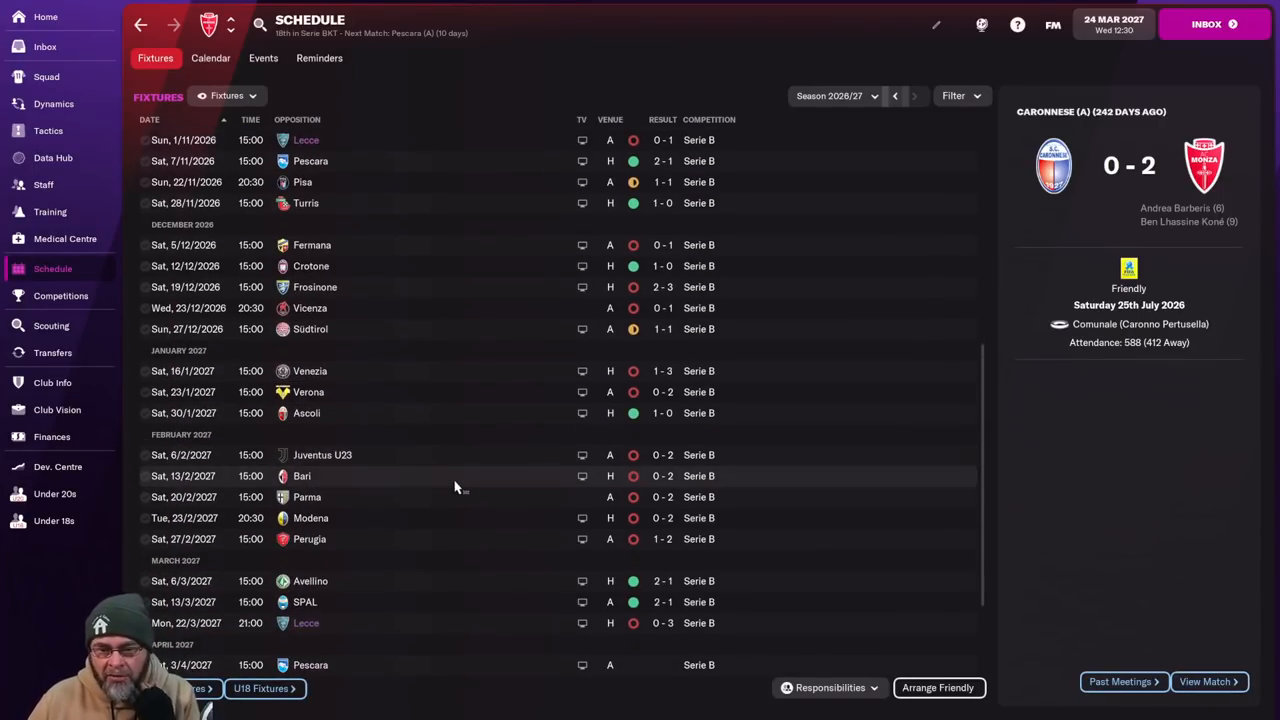
scroll(down, 3)
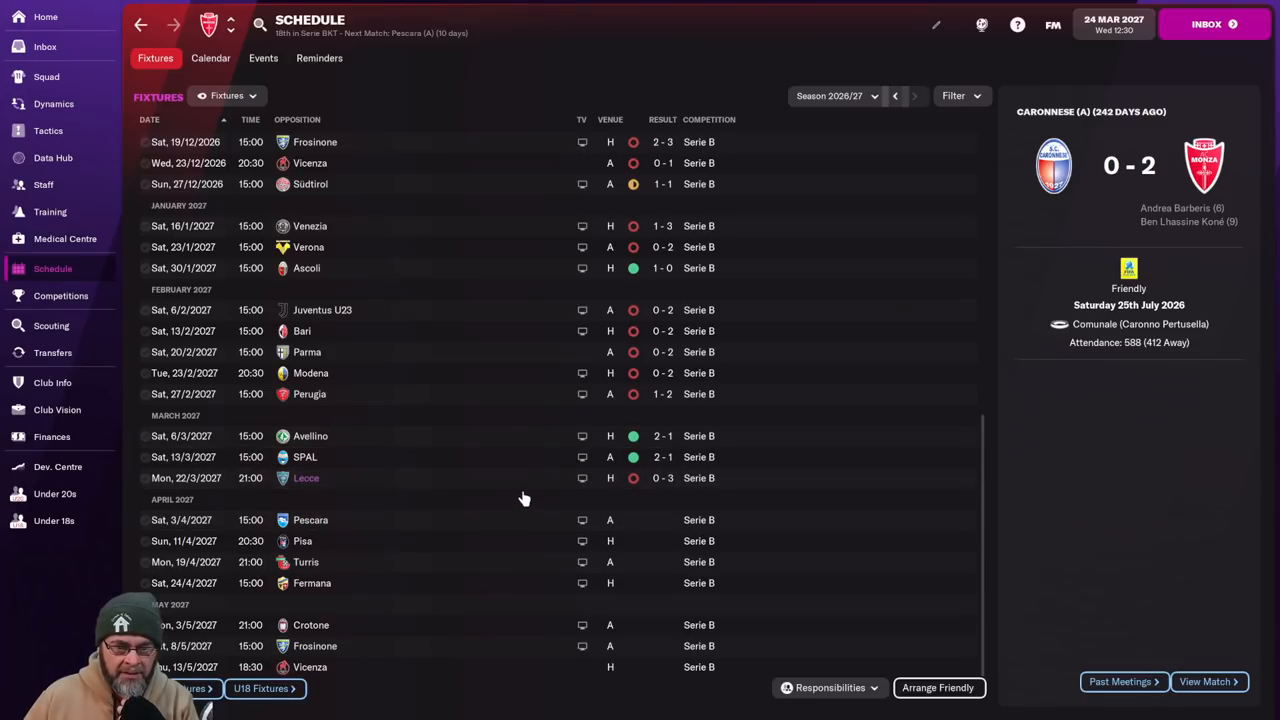
click(310, 520)
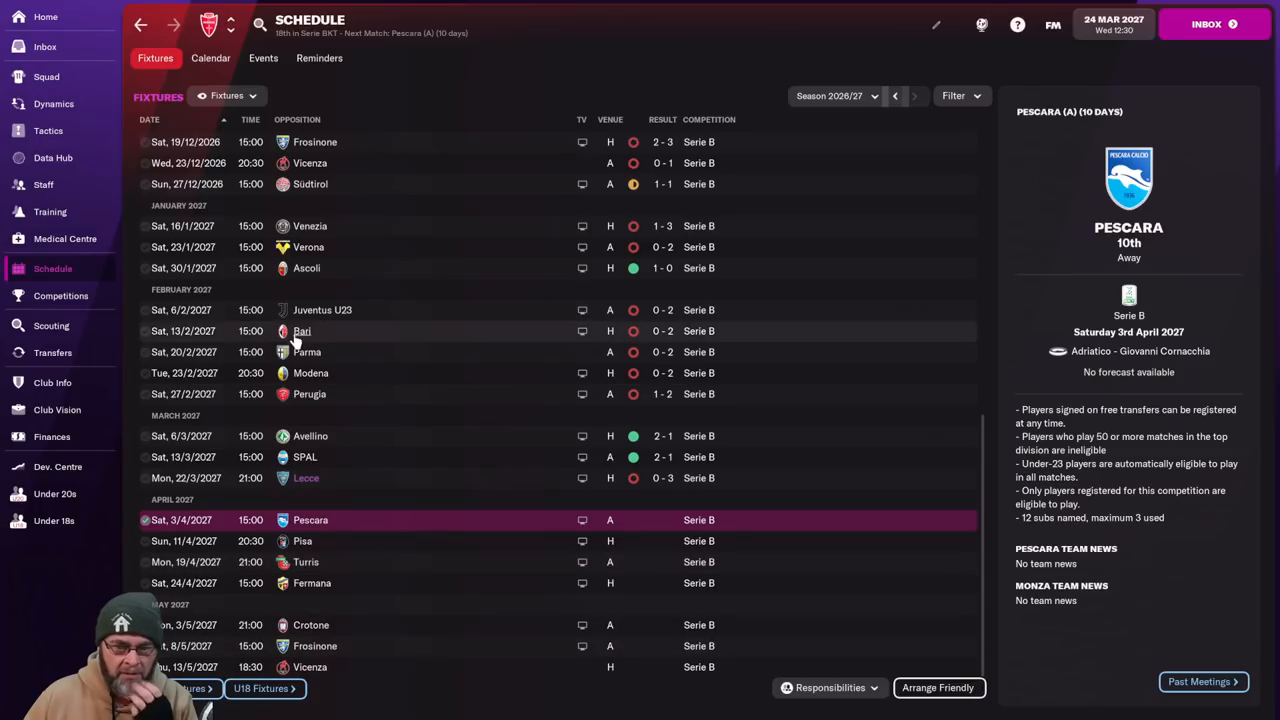
mouse_move(650, 568)
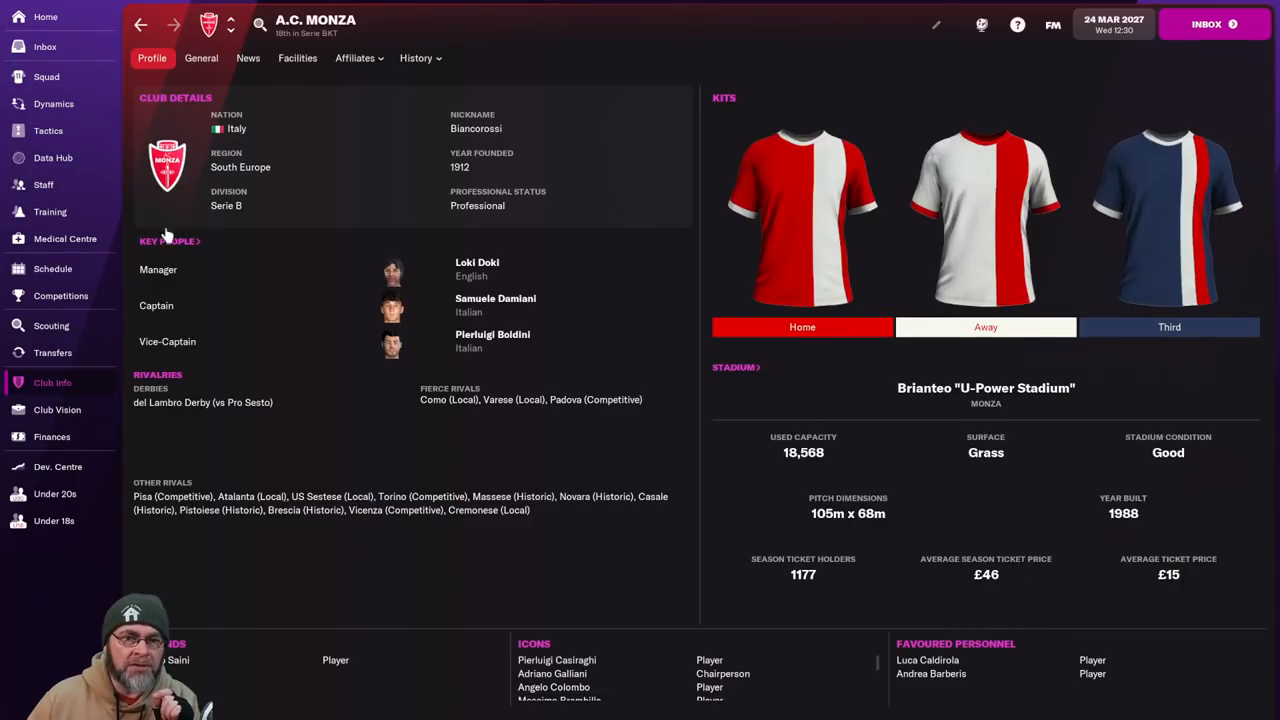
Review Monza's stadium facilities in Club Info, then return to the squad list.
click(296, 56)
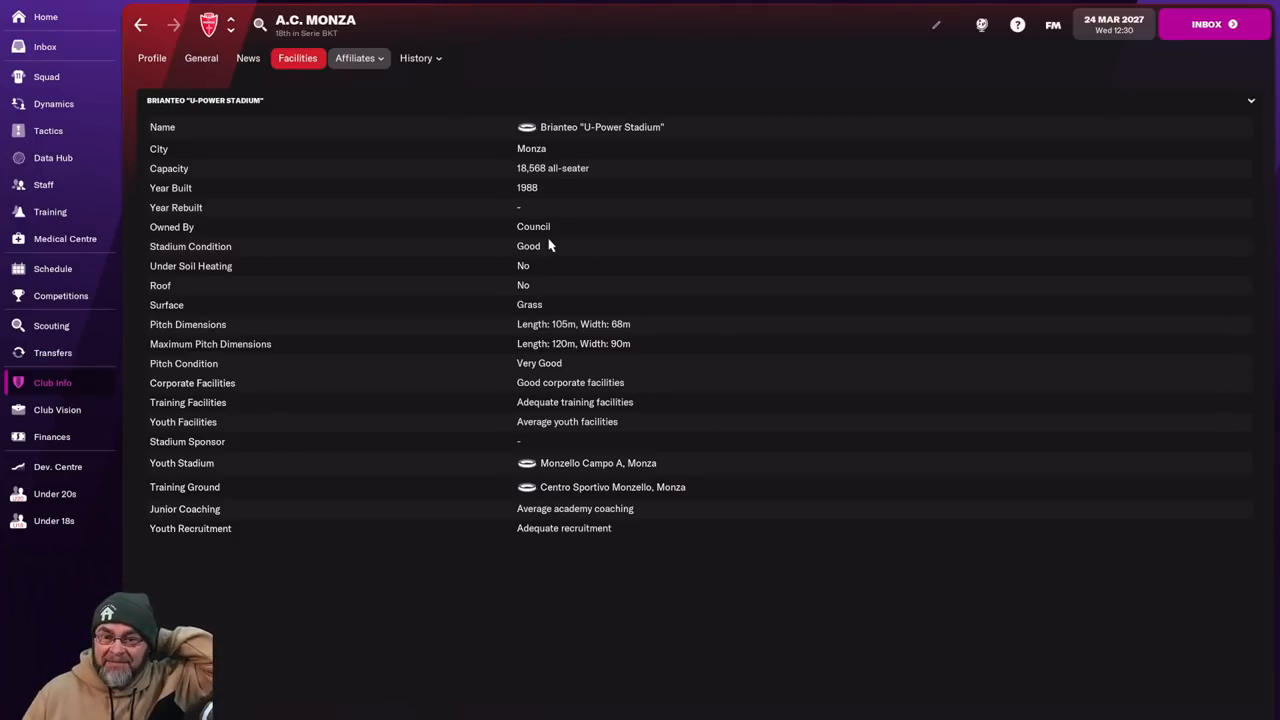
click(46, 76)
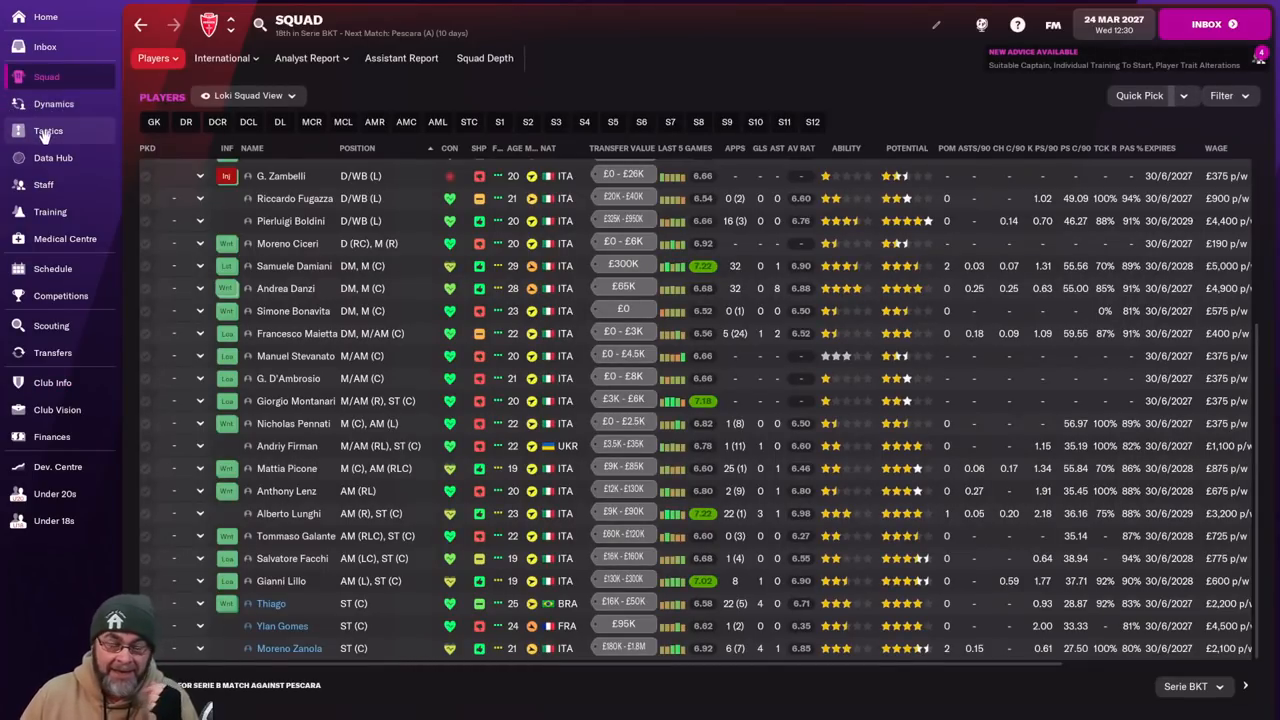
click(52, 268)
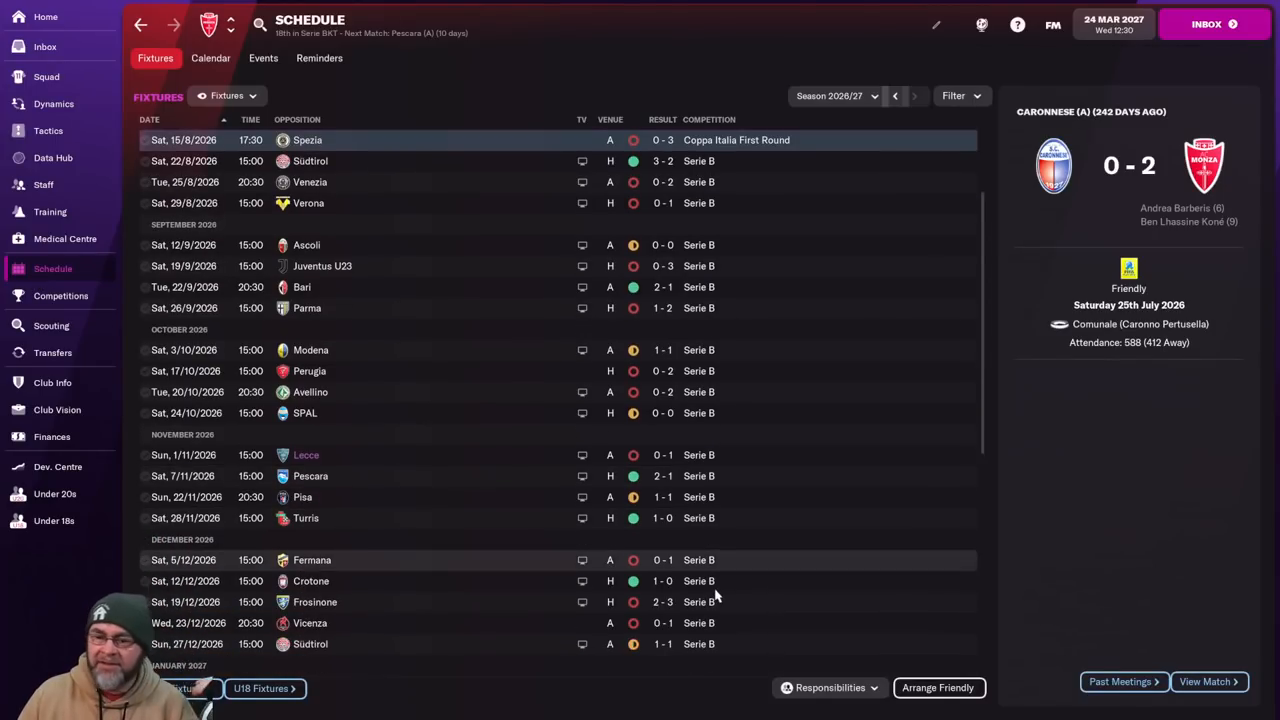
scroll(down, 3)
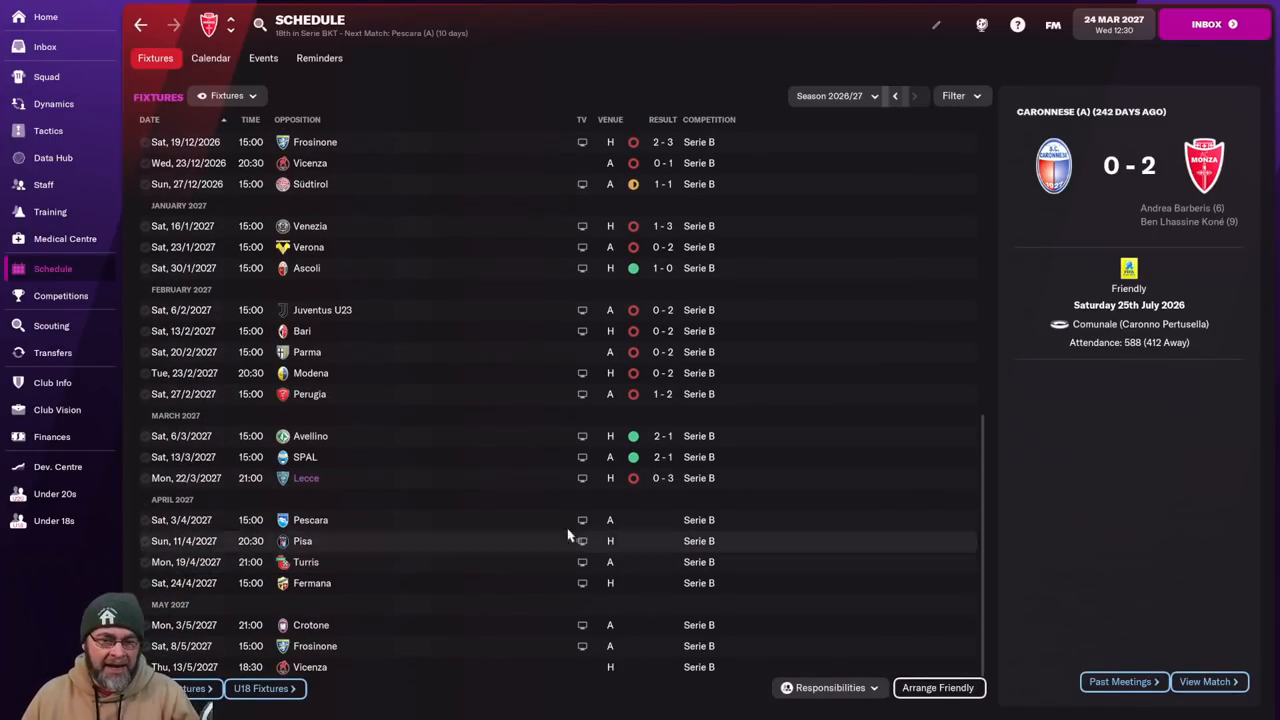
mouse_move(496, 520)
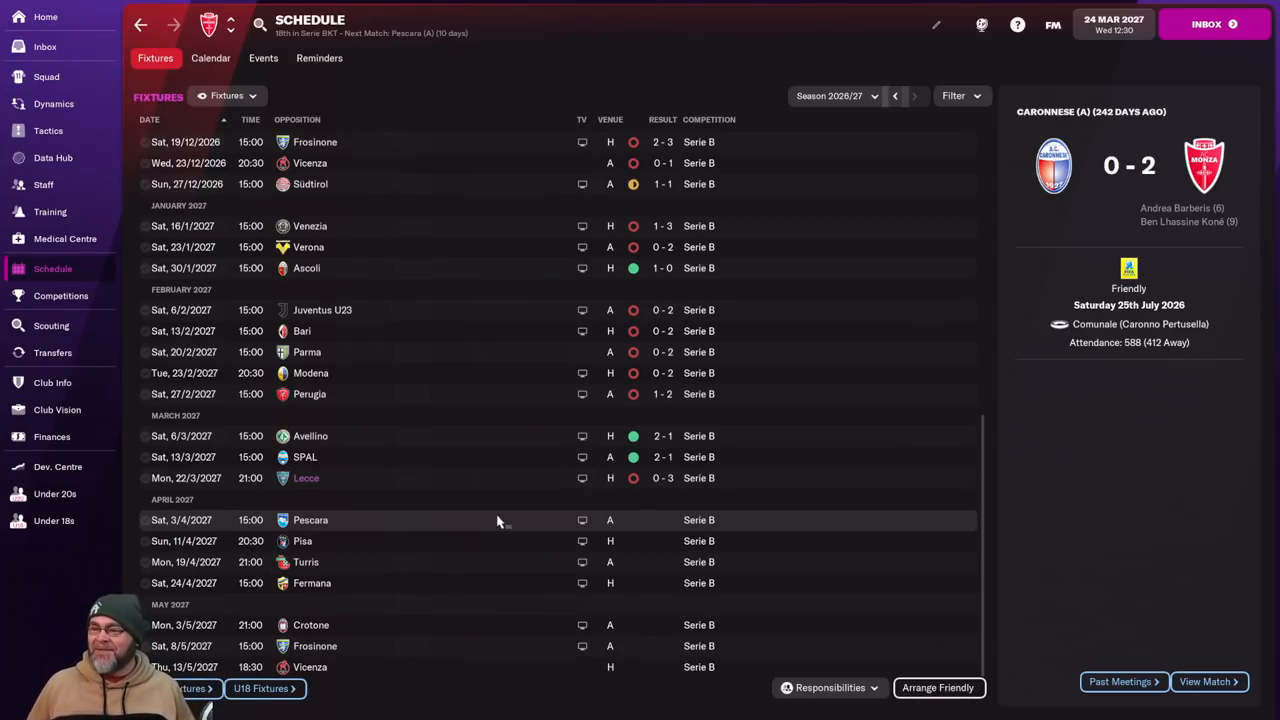
click(44, 46)
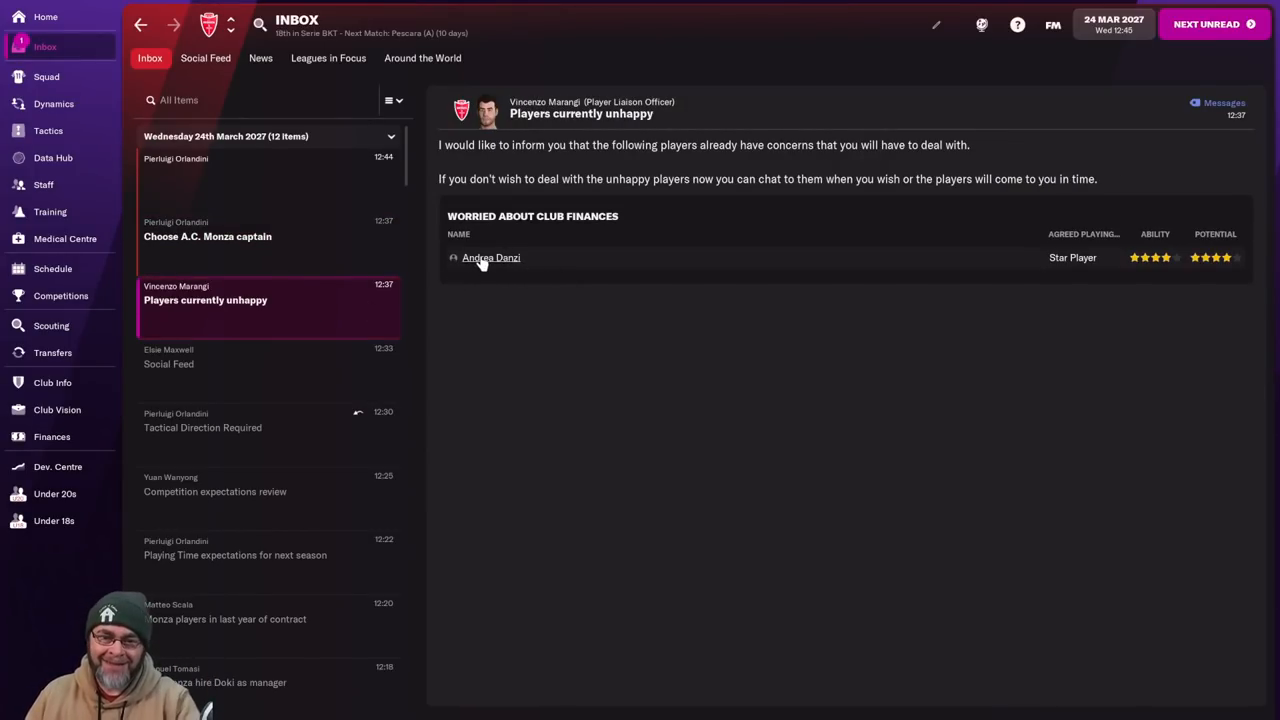
mouse_move(490, 256)
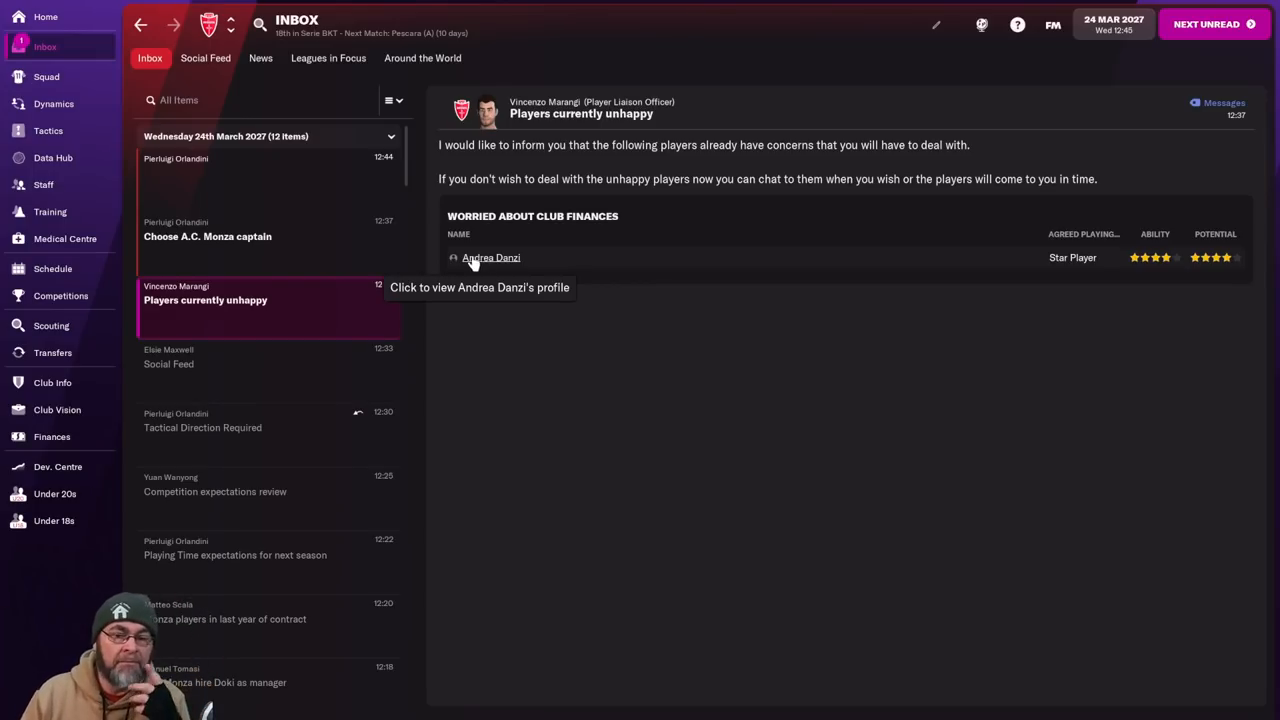
From the captaincy message, confirm Anthony Lenz as captain with Michele Avella as vice-captain.
click(208, 236)
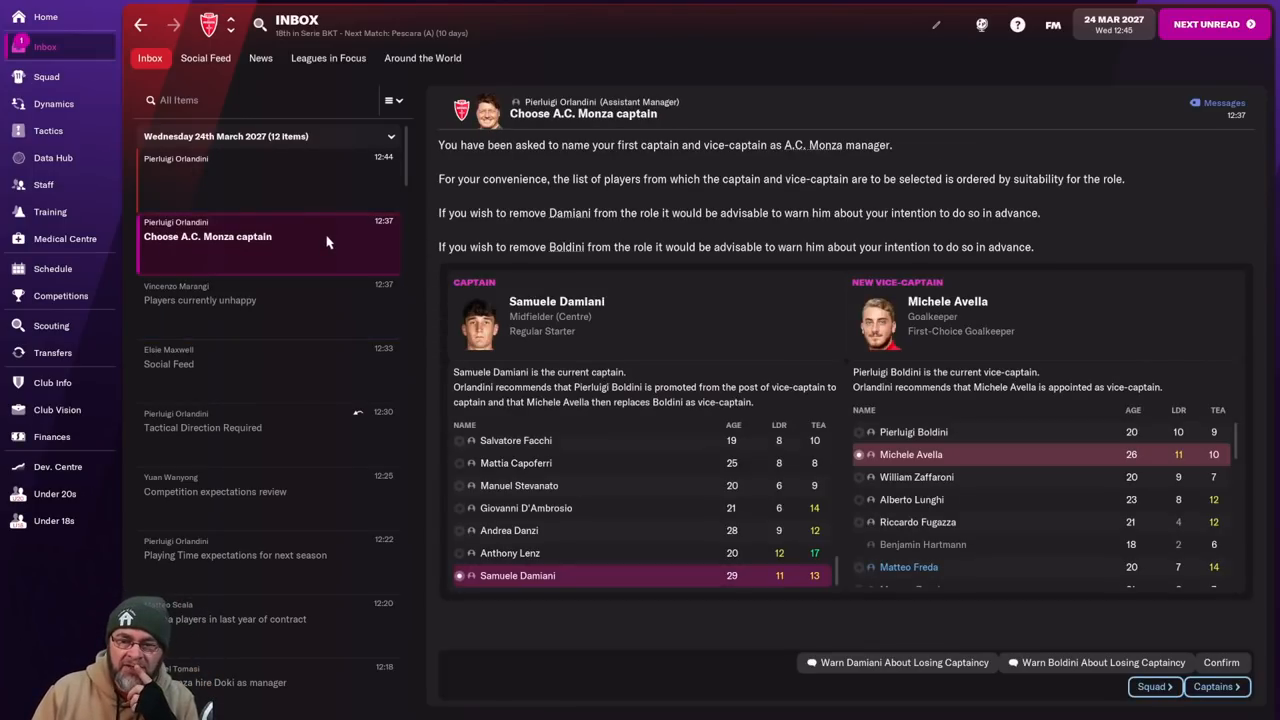
click(780, 424)
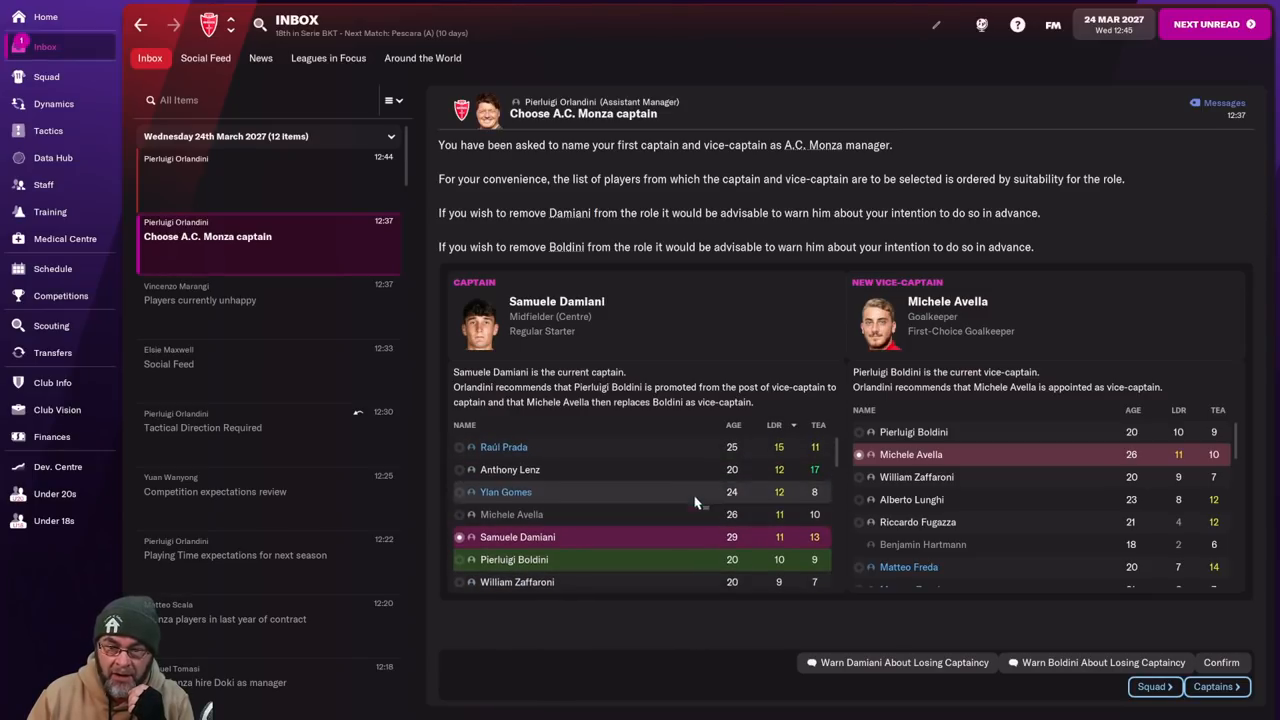
mouse_move(648, 470)
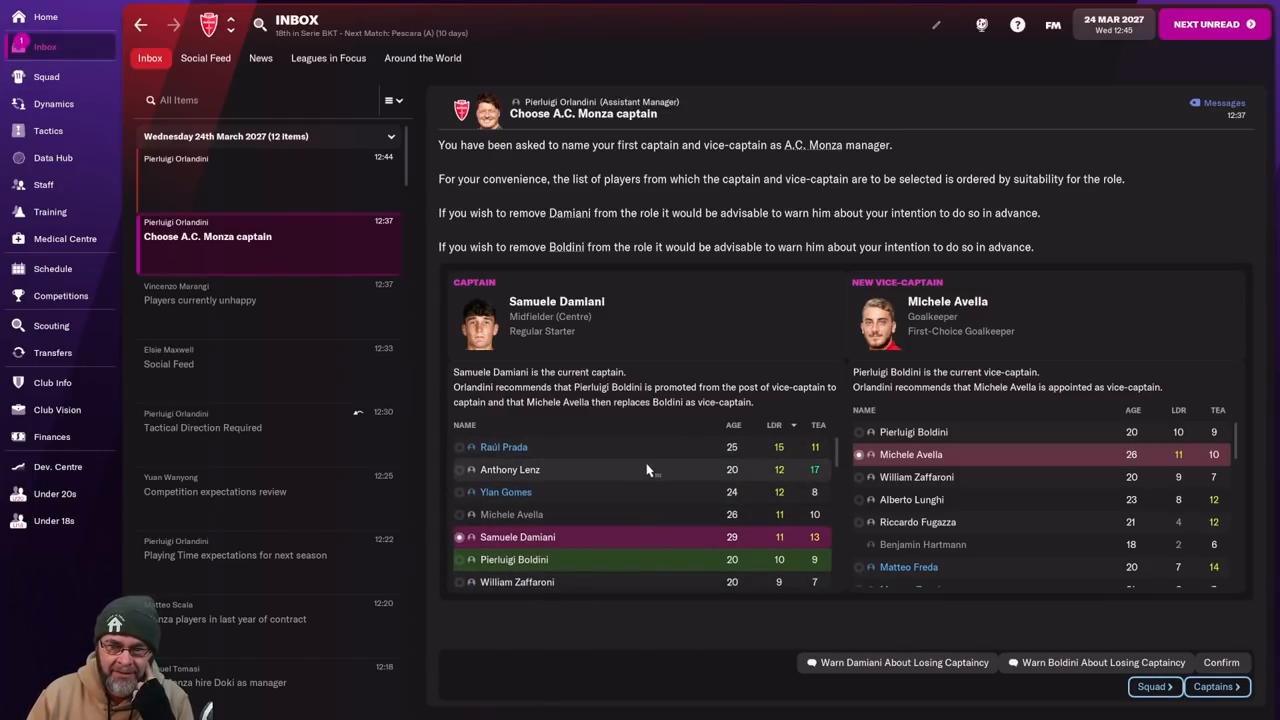
click(510, 468)
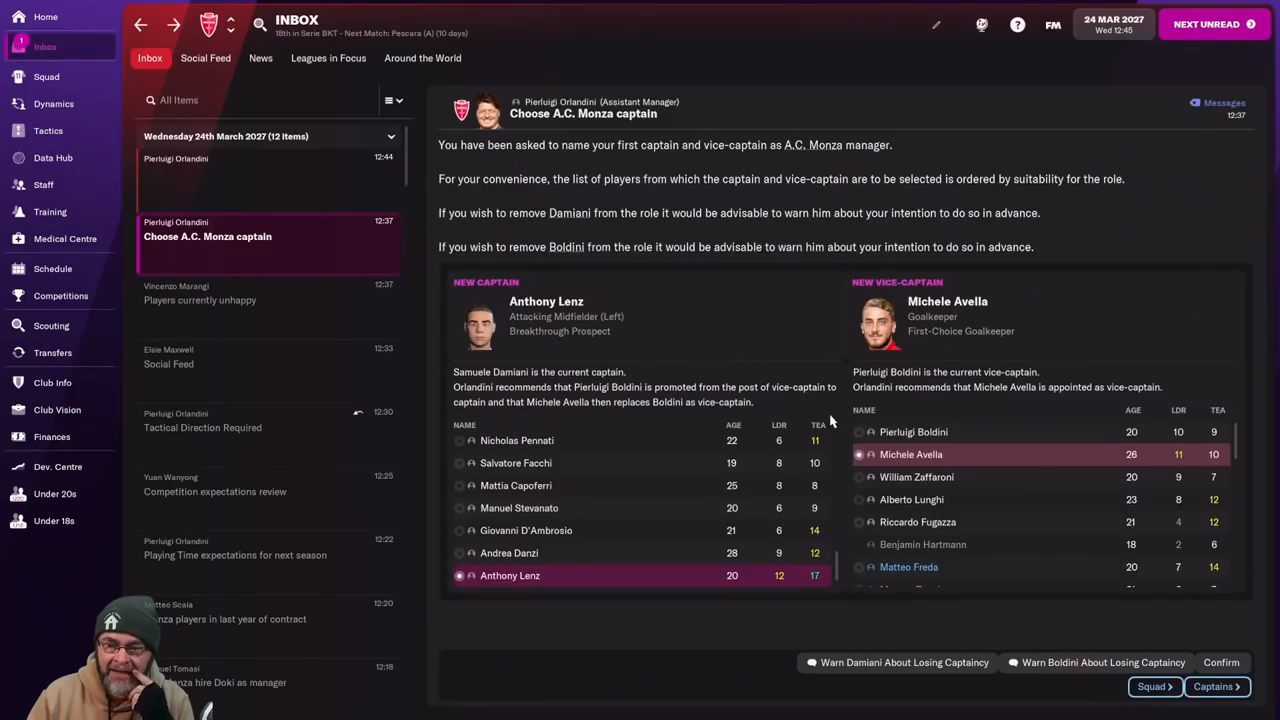
click(1220, 662)
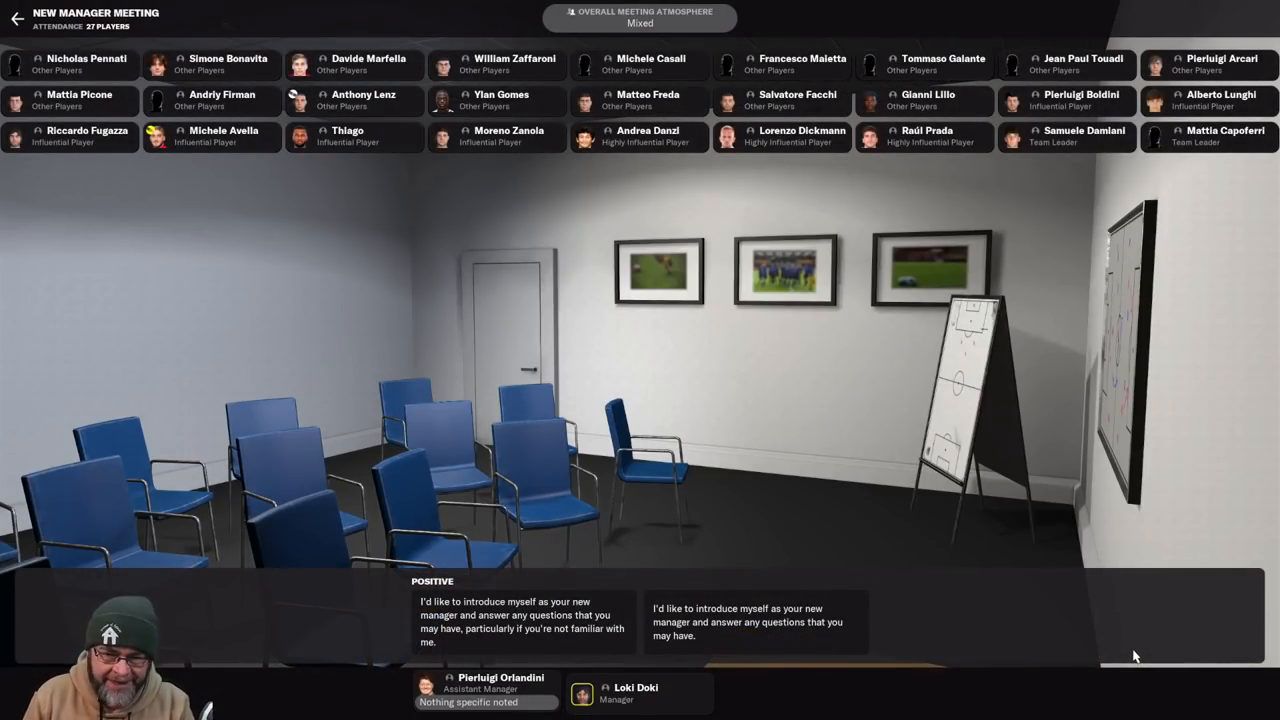
mouse_move(560, 644)
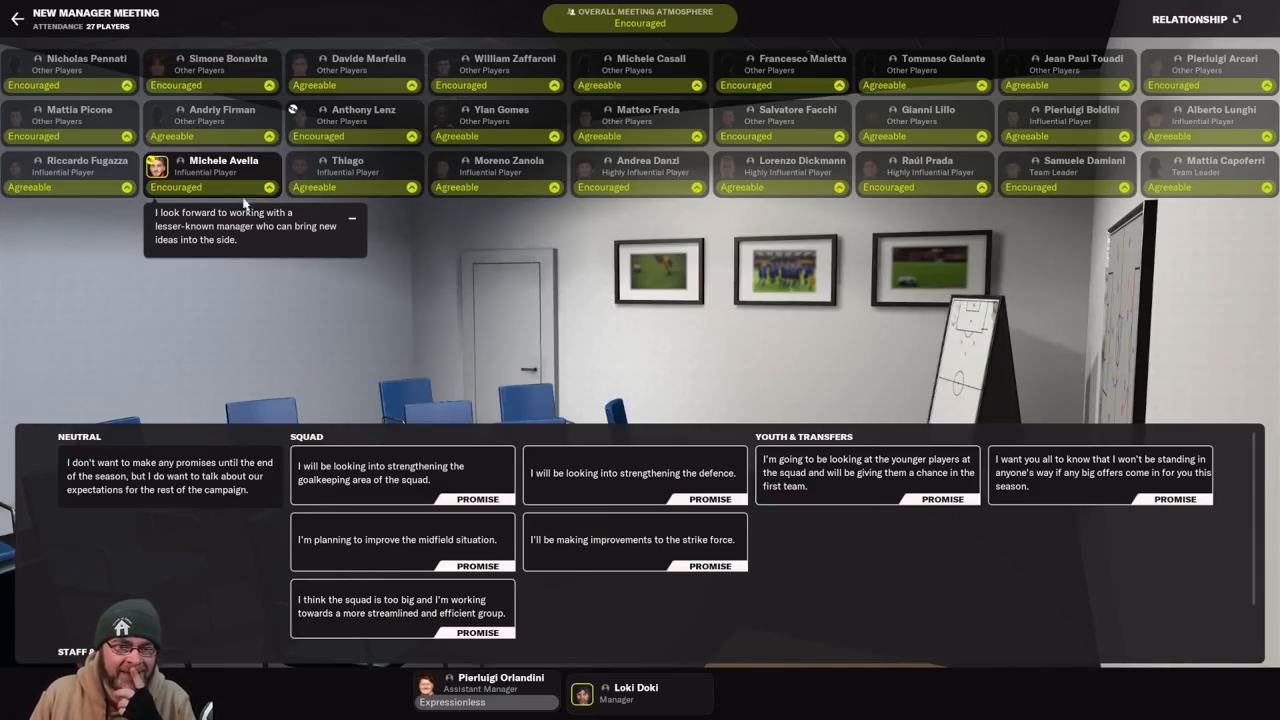
mouse_move(570, 472)
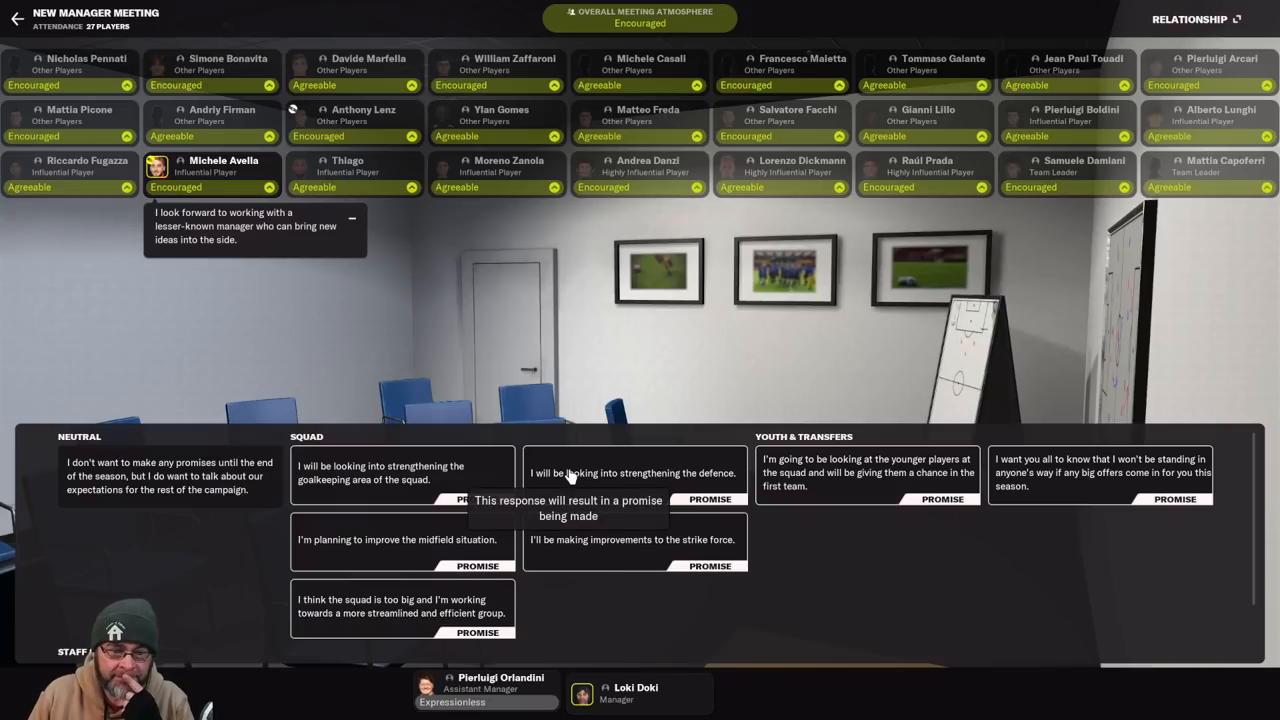
mouse_move(870, 568)
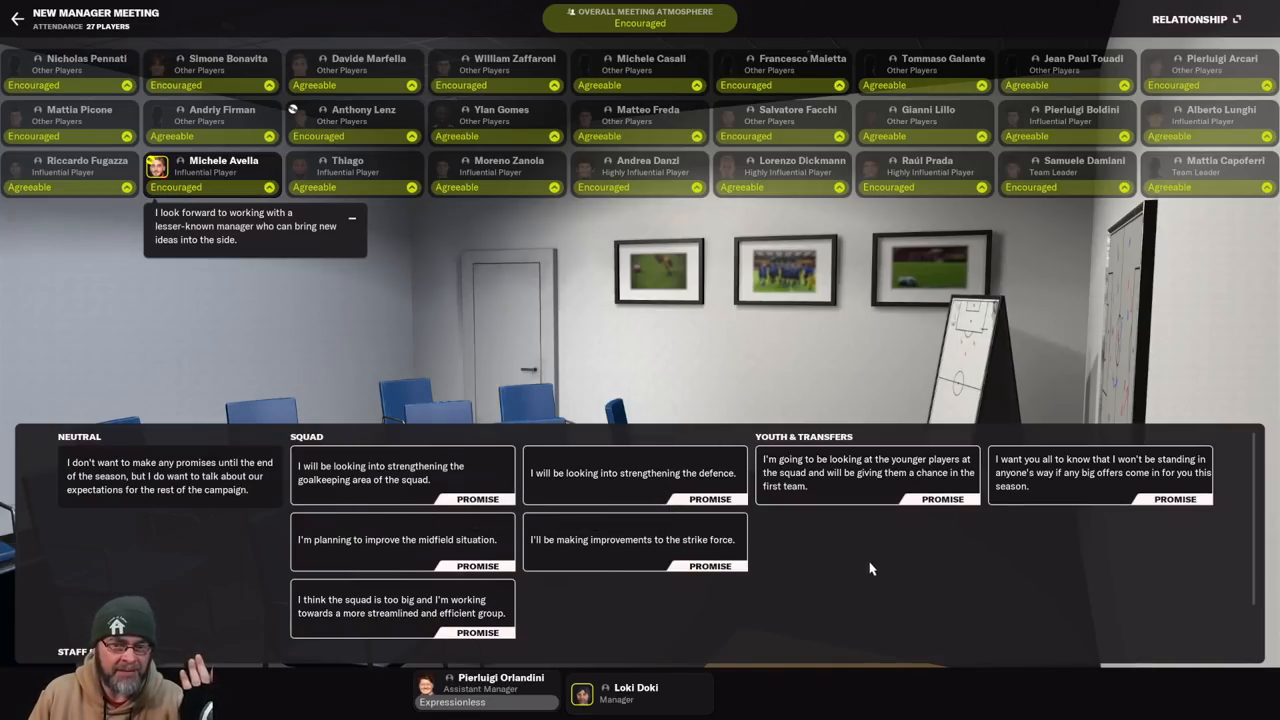
mouse_move(188, 476)
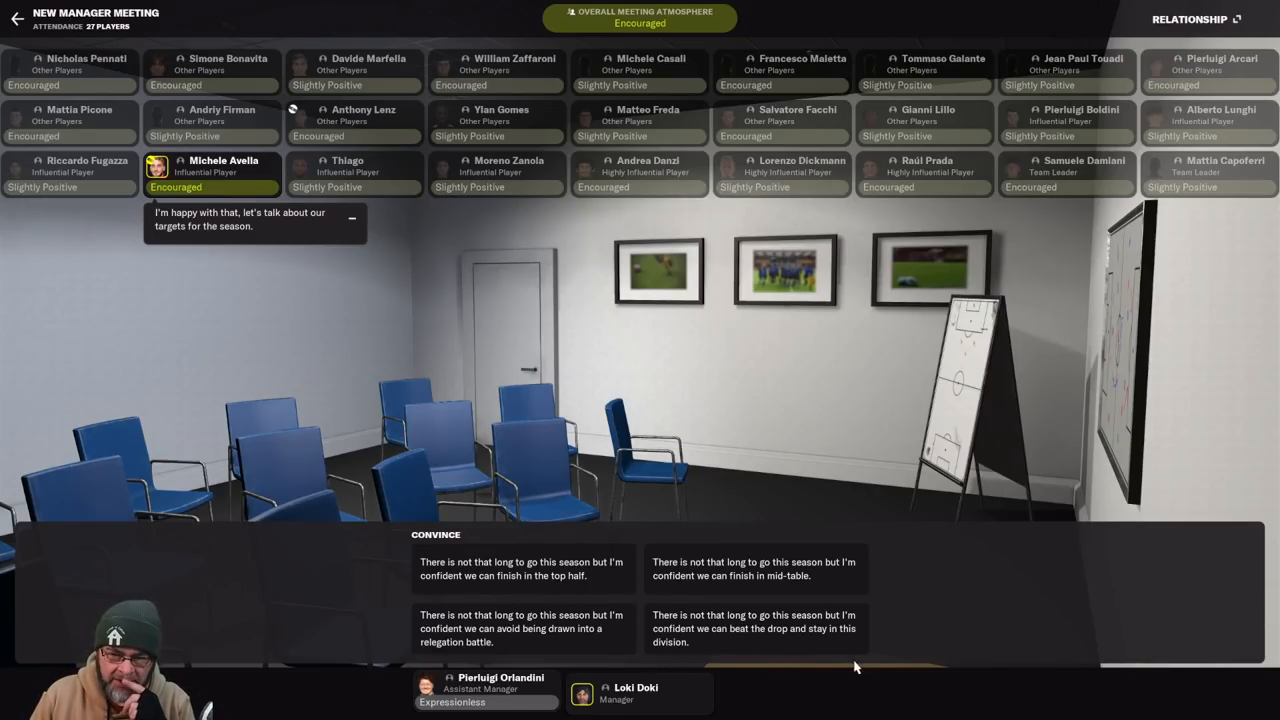
mouse_move(810, 644)
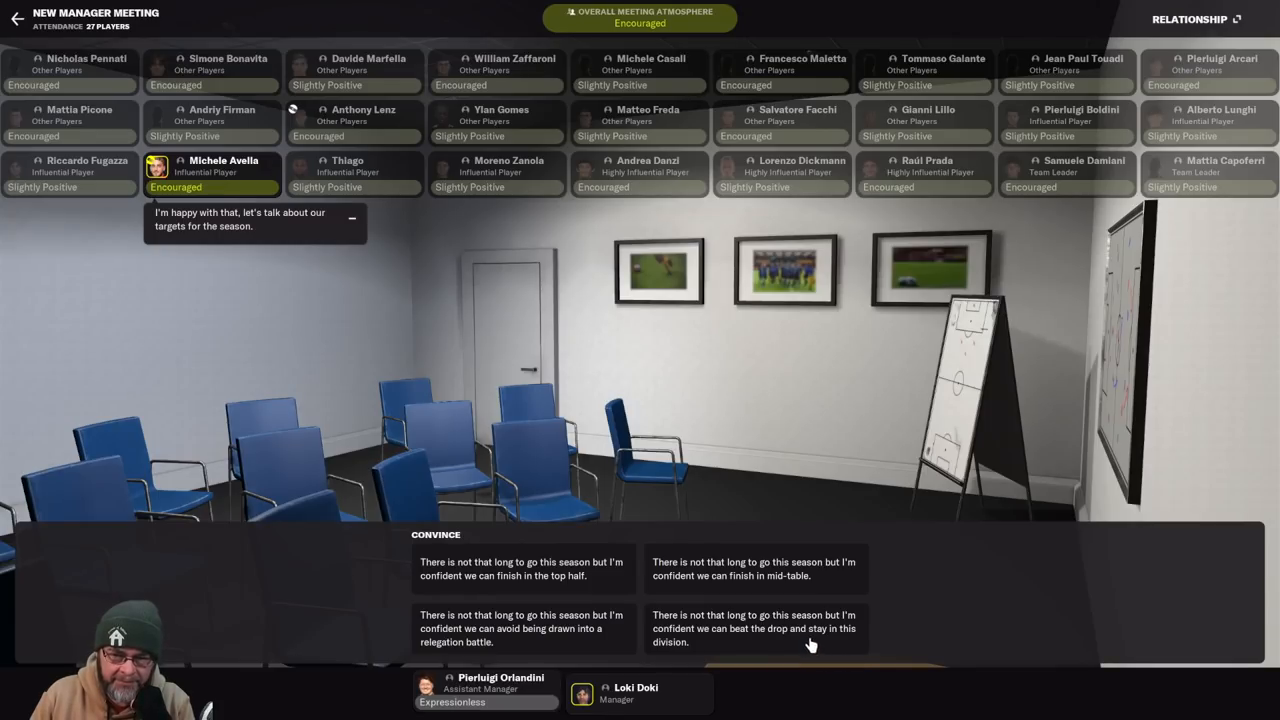
Promise the squad to beat the drop and stay in the division, then leave the meeting.
click(754, 628)
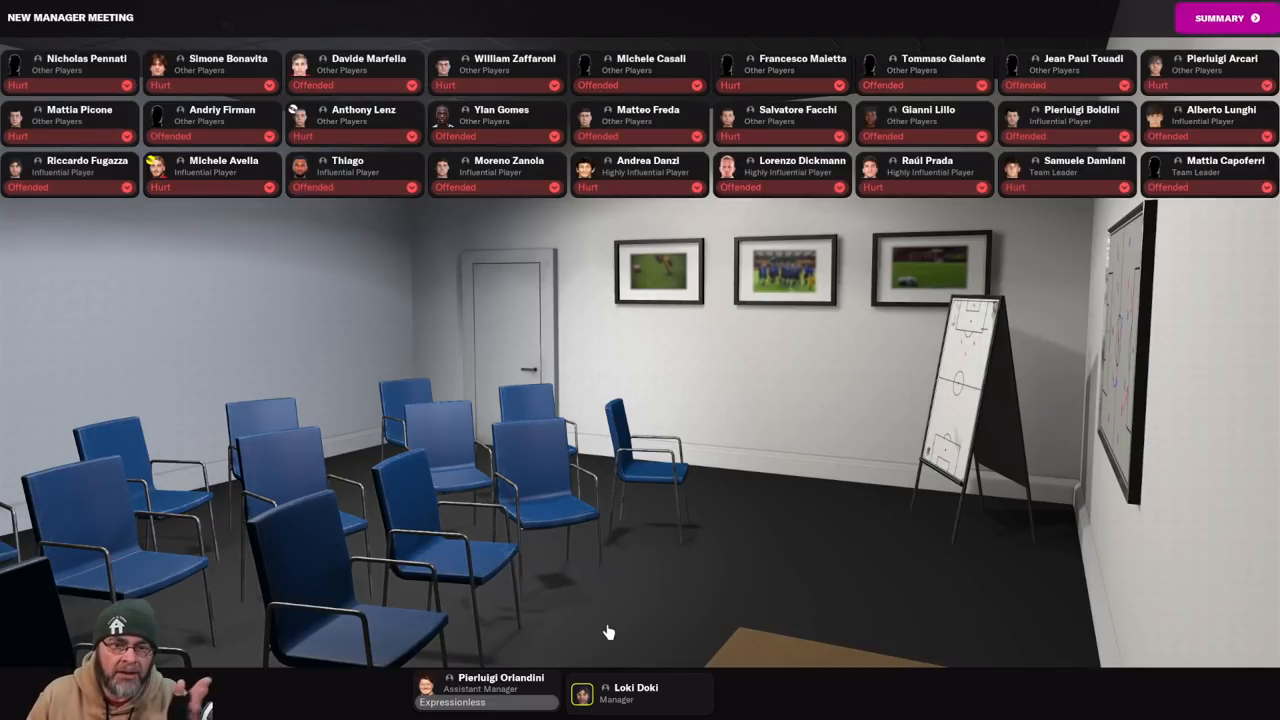
mouse_move(696, 388)
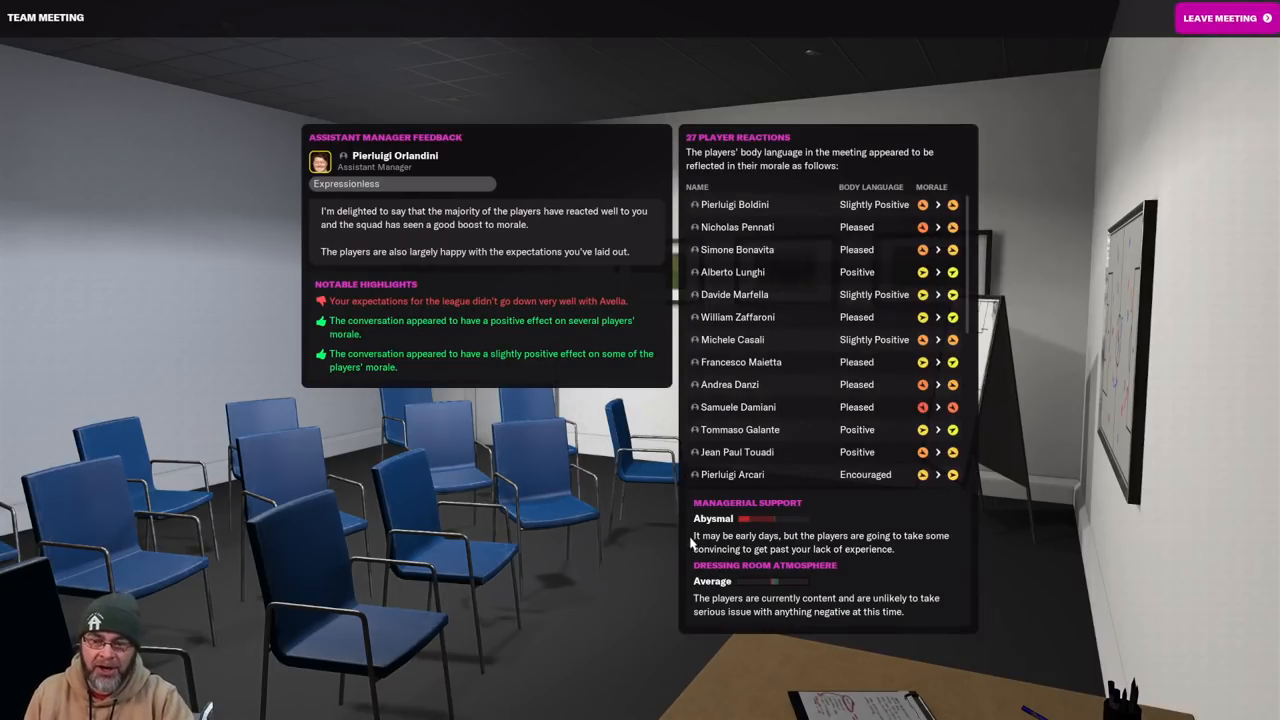
mouse_move(810, 620)
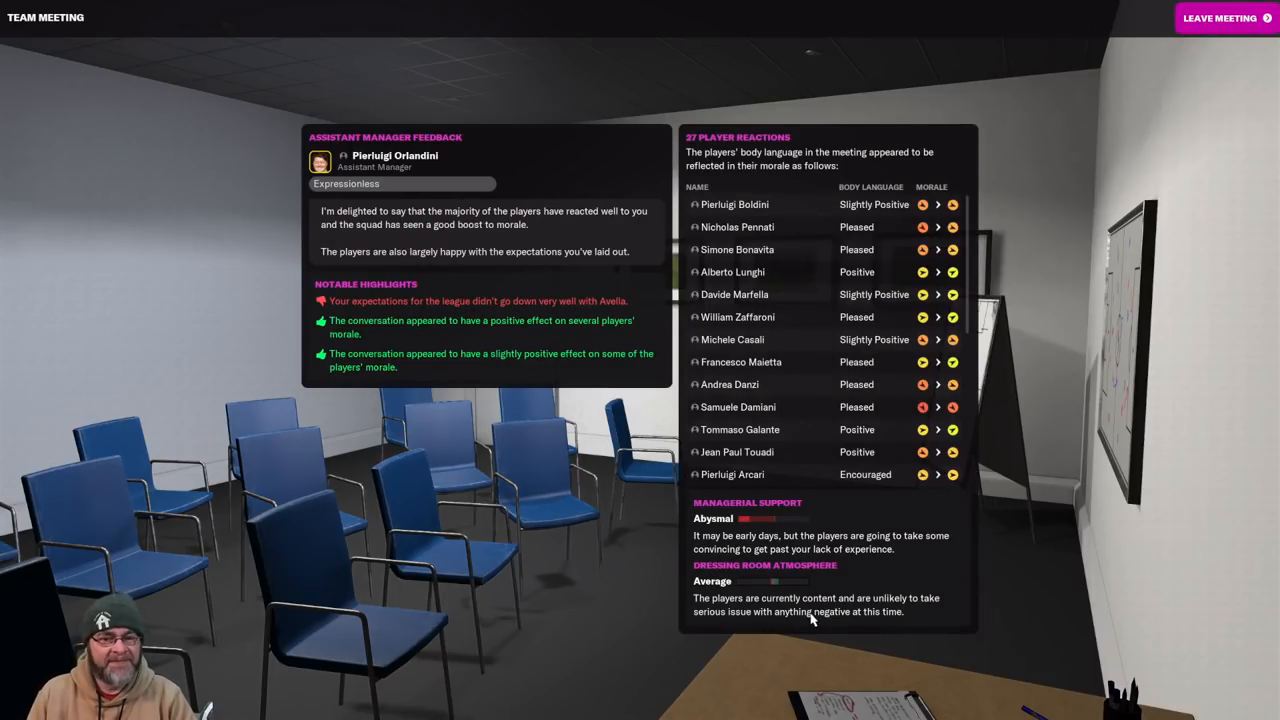
click(1220, 18)
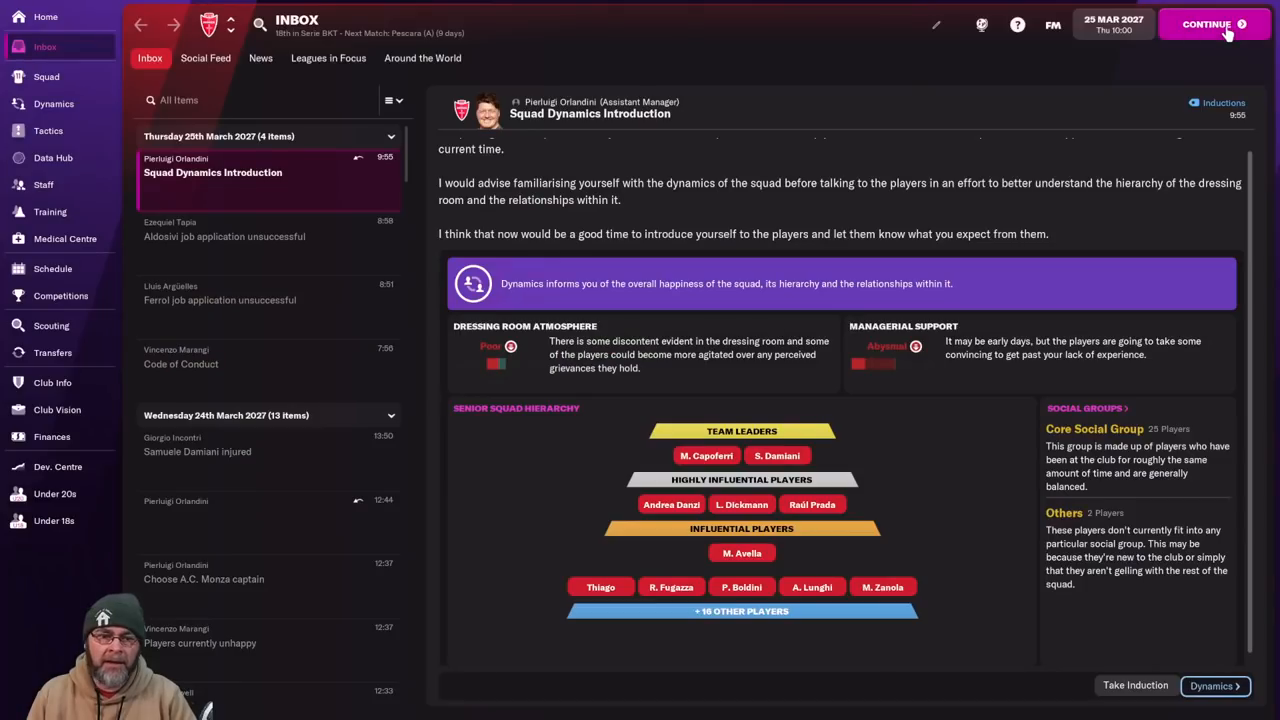
Reorder the squad list and review the young left wing-back's player profile.
click(46, 76)
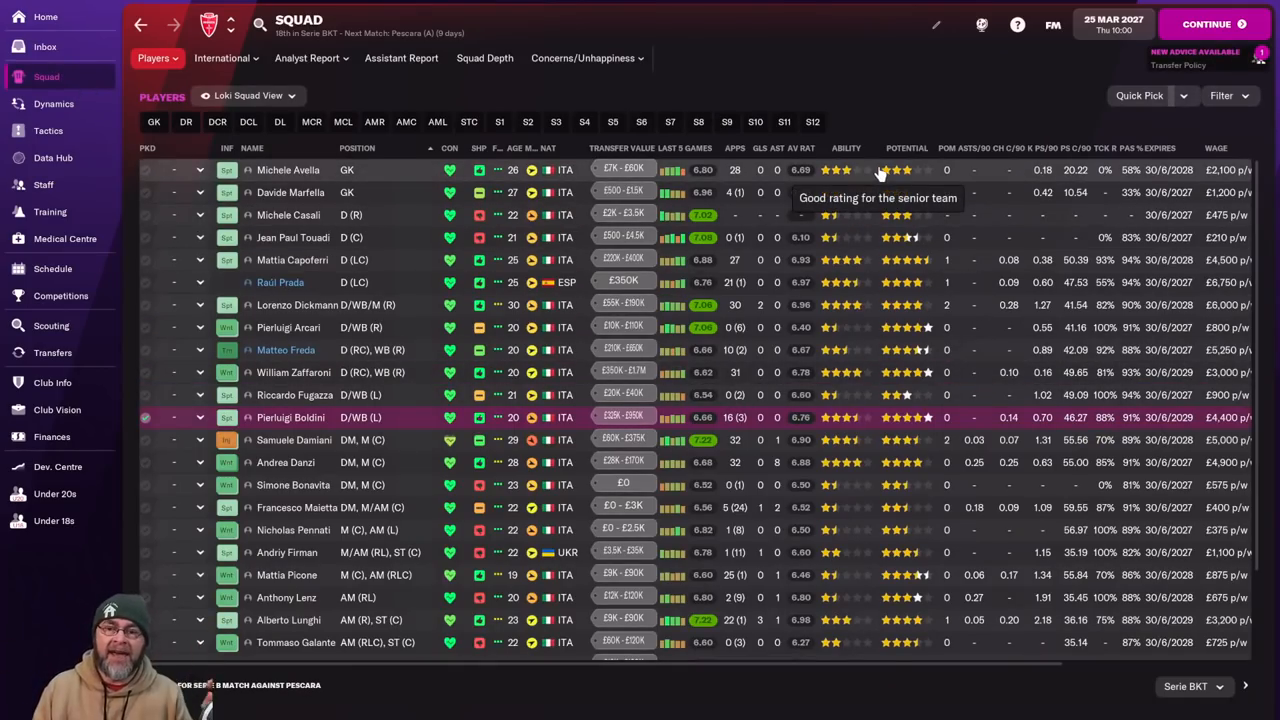
click(902, 148)
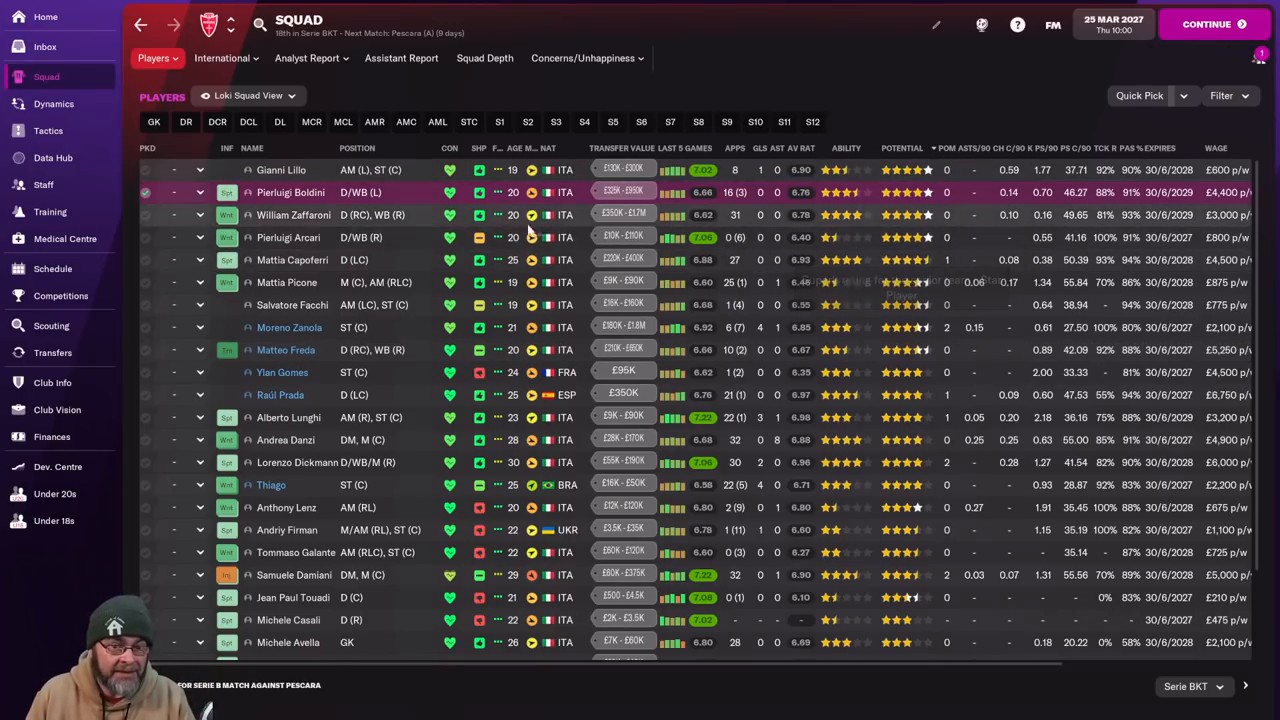
mouse_move(1170, 248)
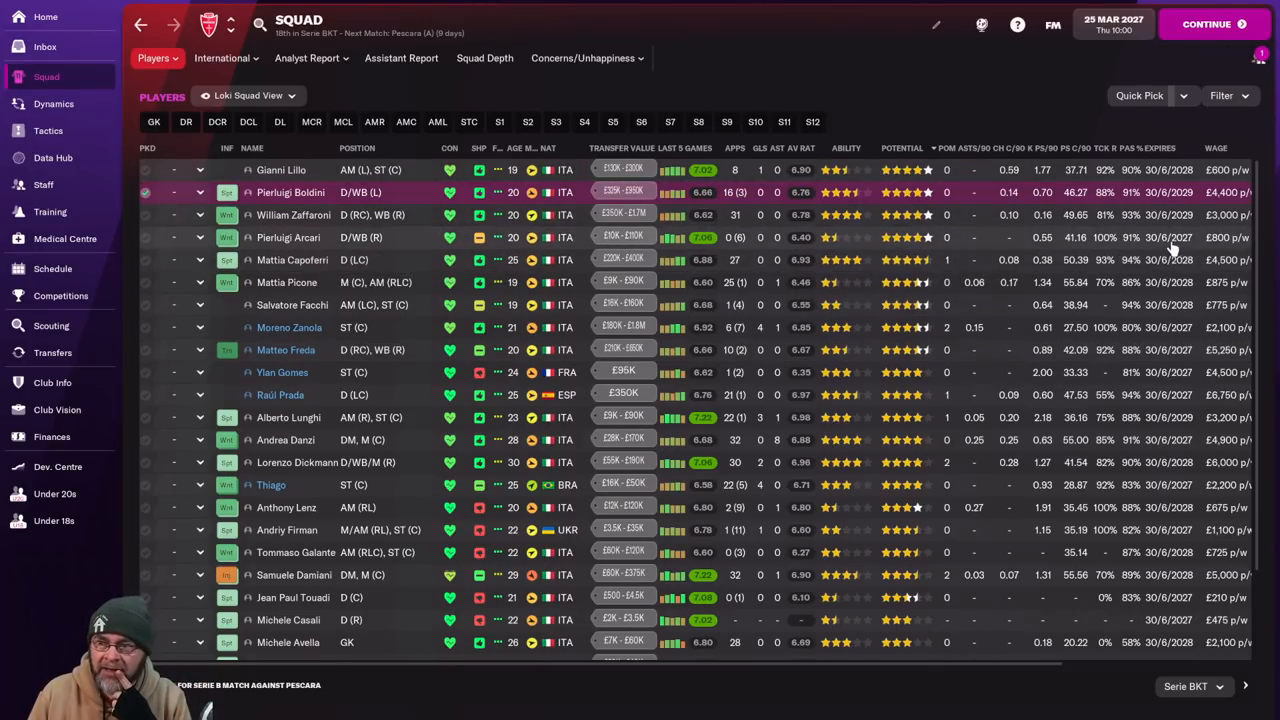
mouse_move(418, 248)
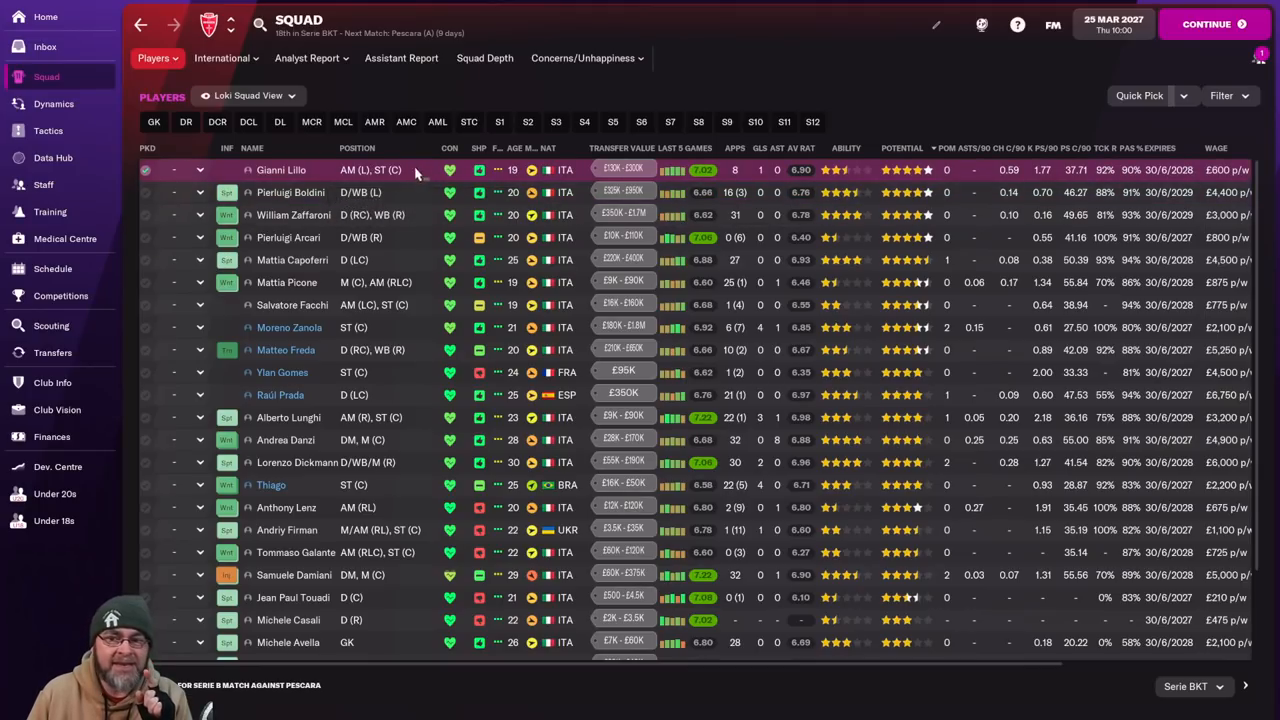
mouse_move(294, 216)
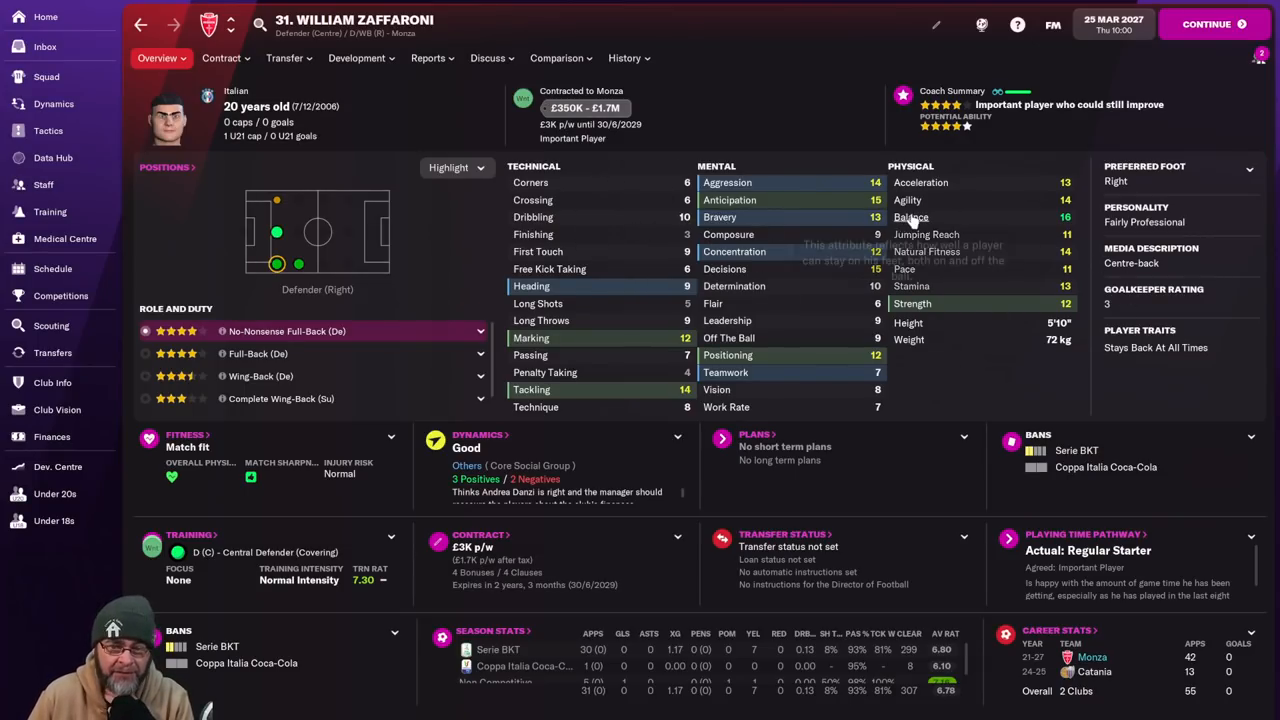
mouse_move(622, 258)
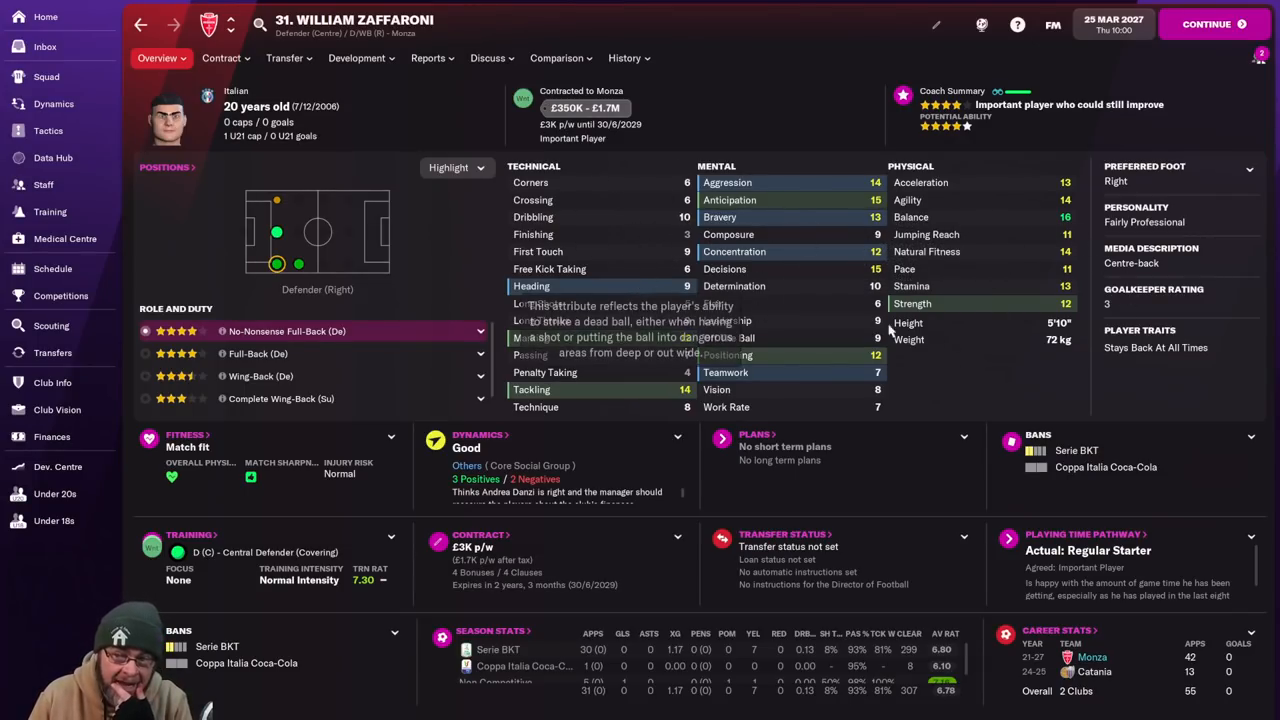
mouse_move(836, 236)
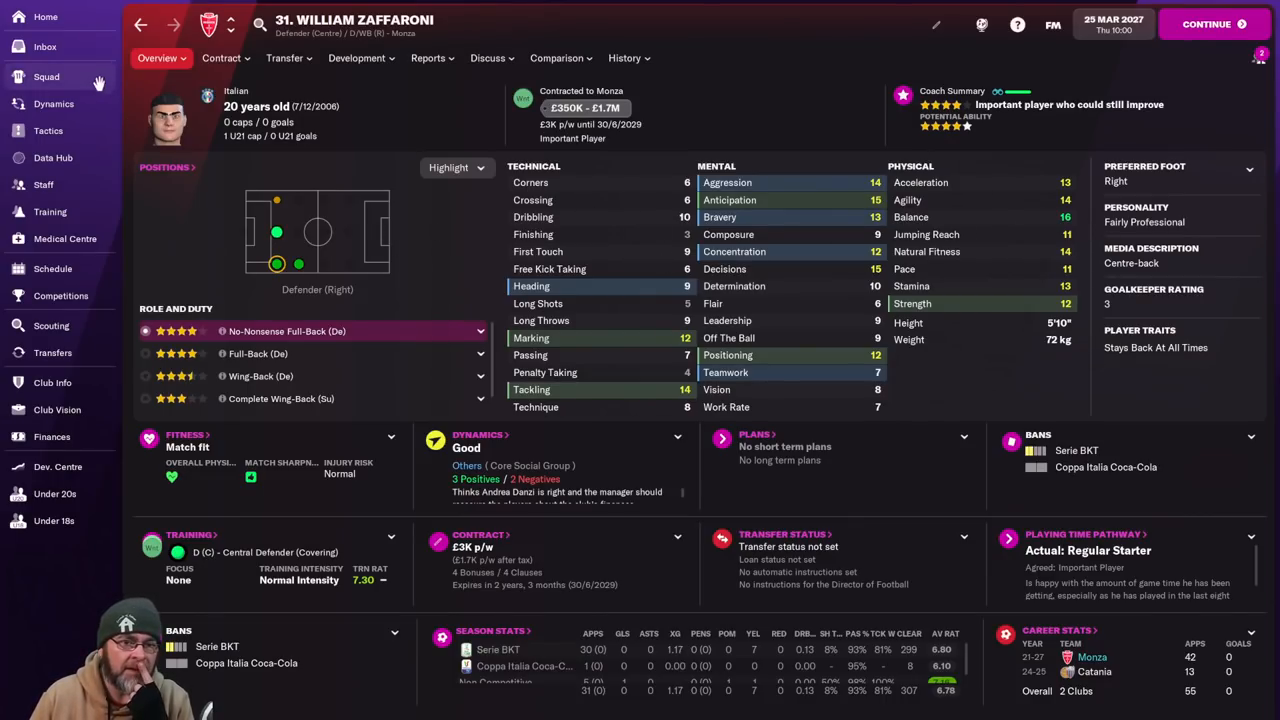
mouse_move(884, 396)
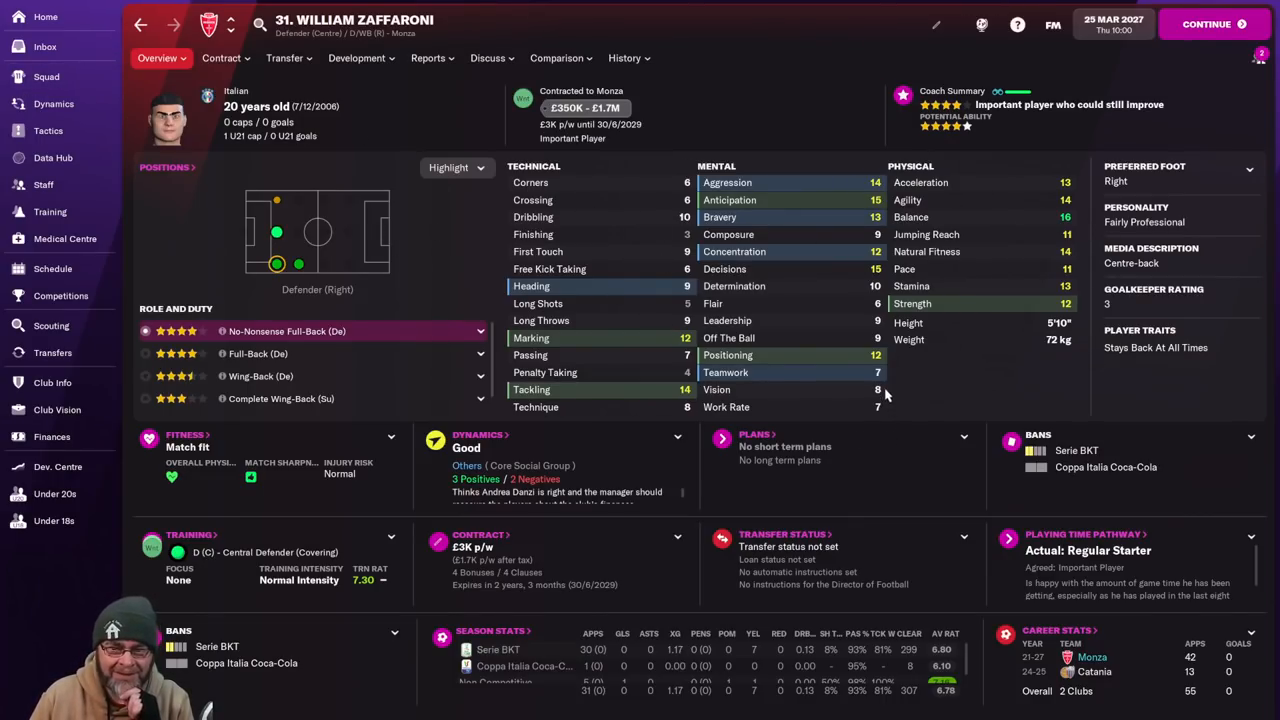
mouse_move(142, 30)
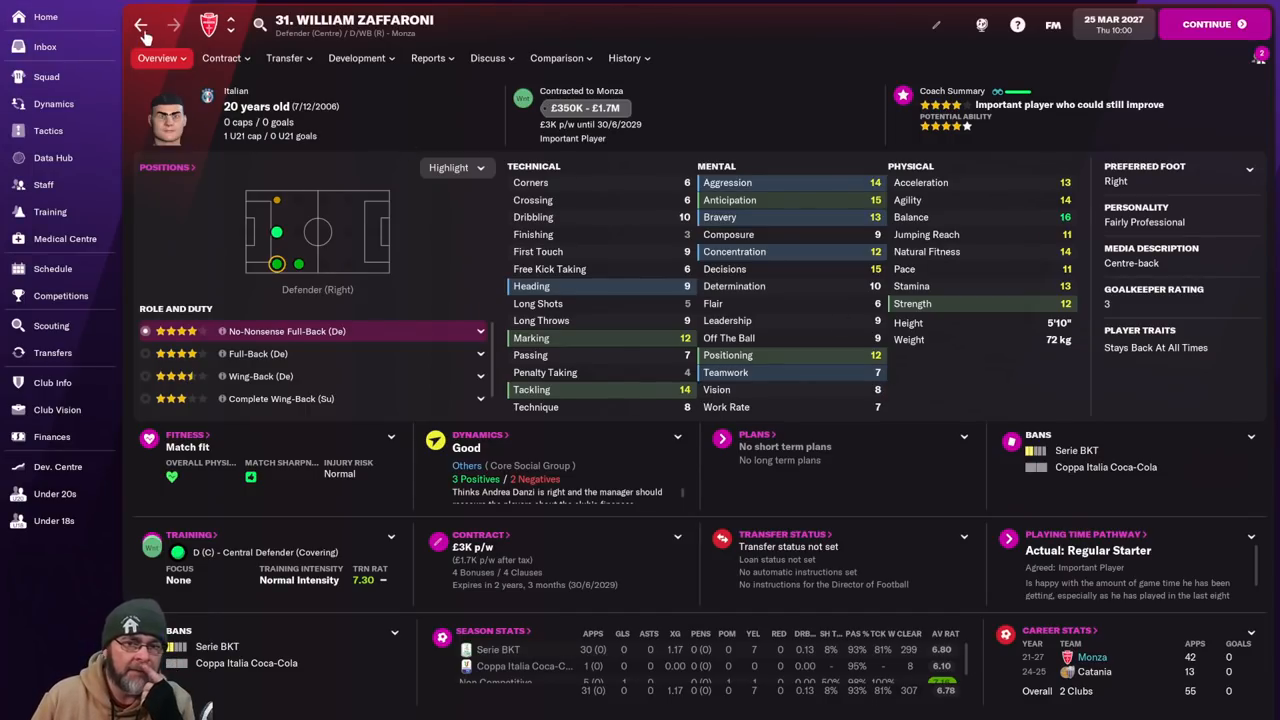
click(140, 24)
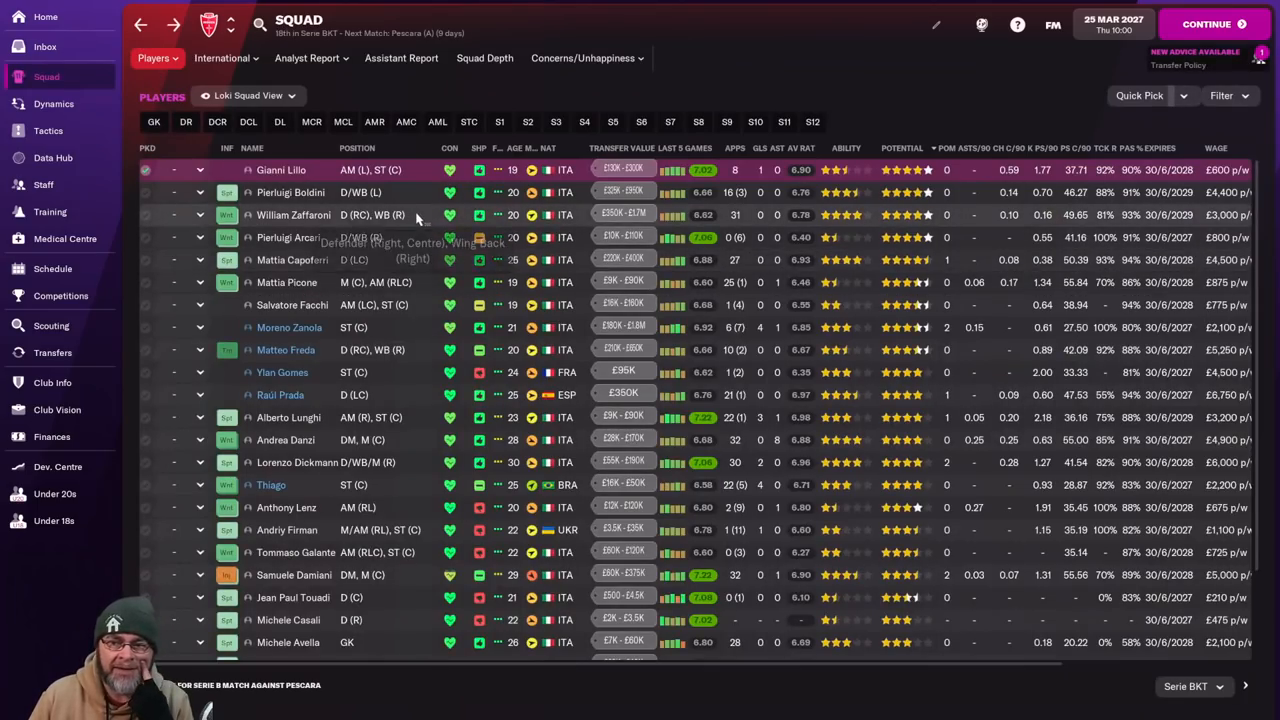
click(290, 192)
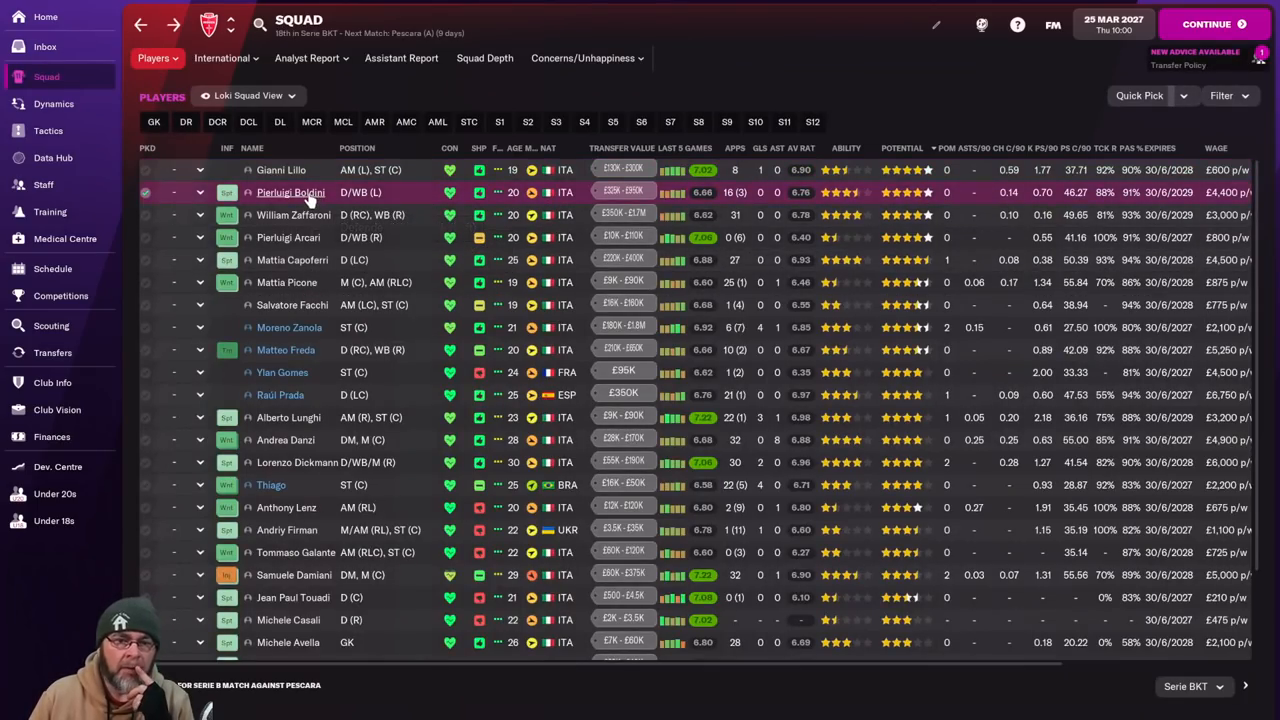
double_click(290, 192)
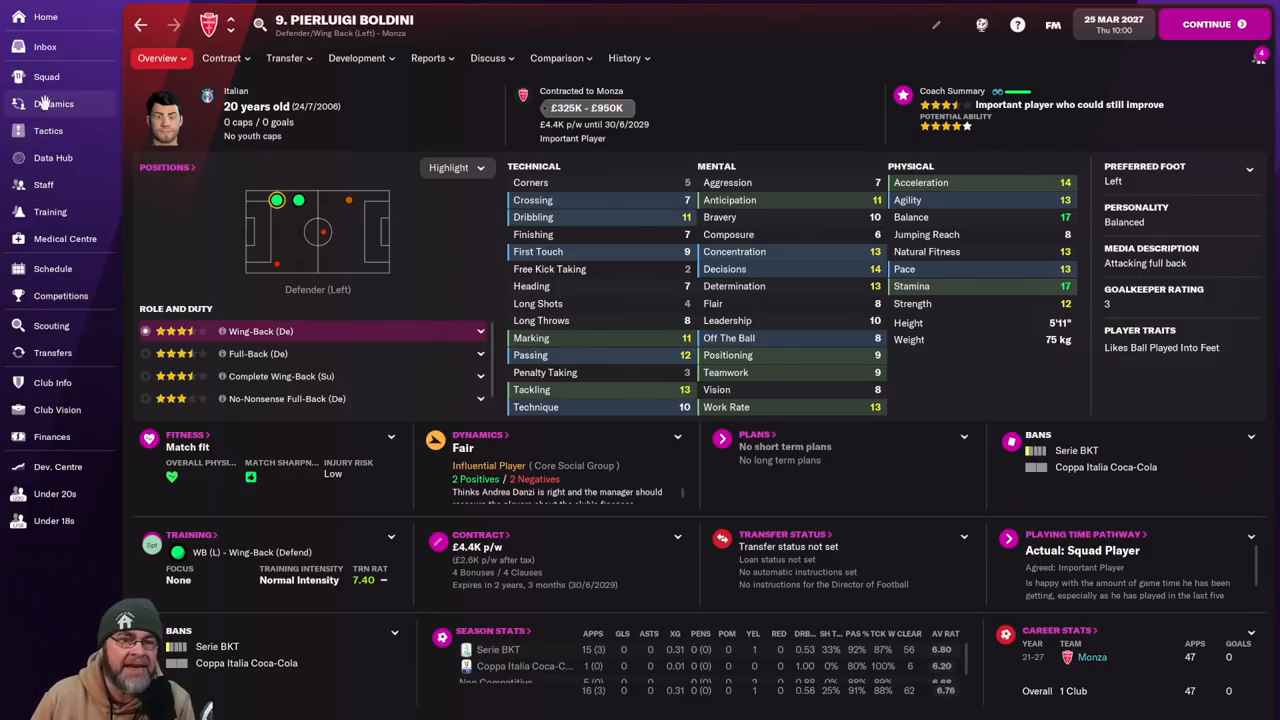
click(46, 76)
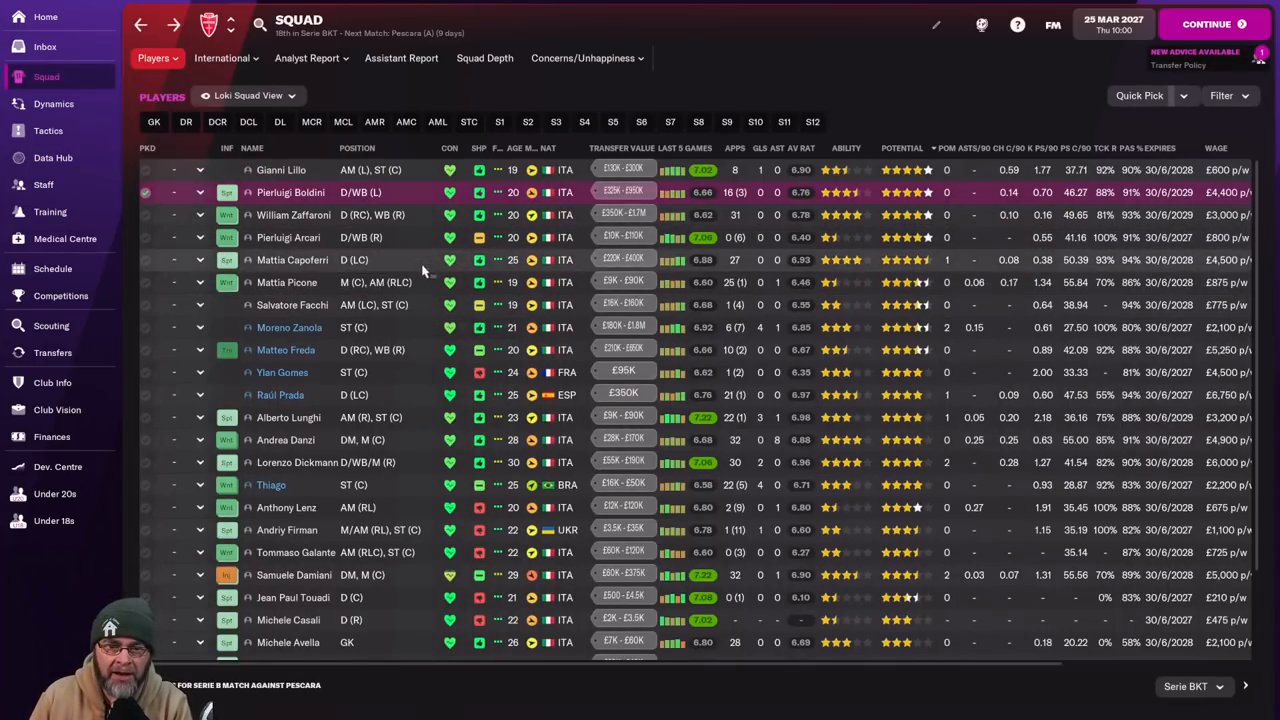
mouse_move(356, 260)
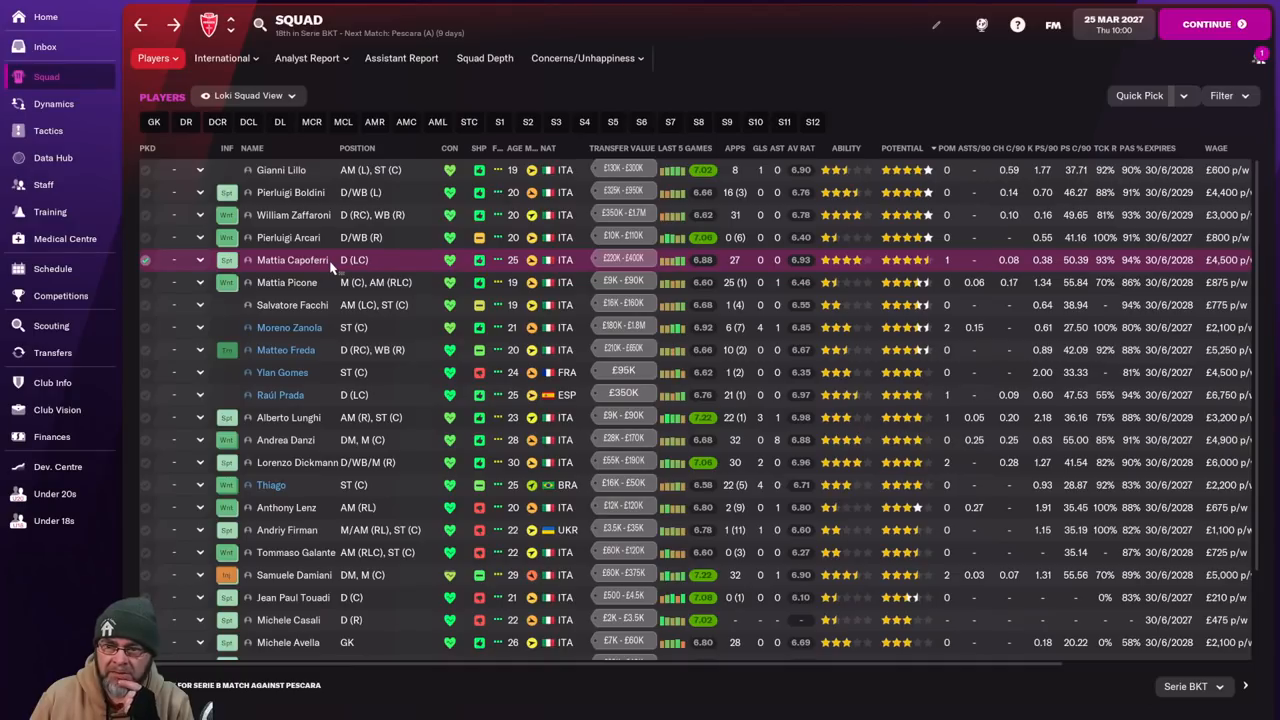
mouse_move(316, 264)
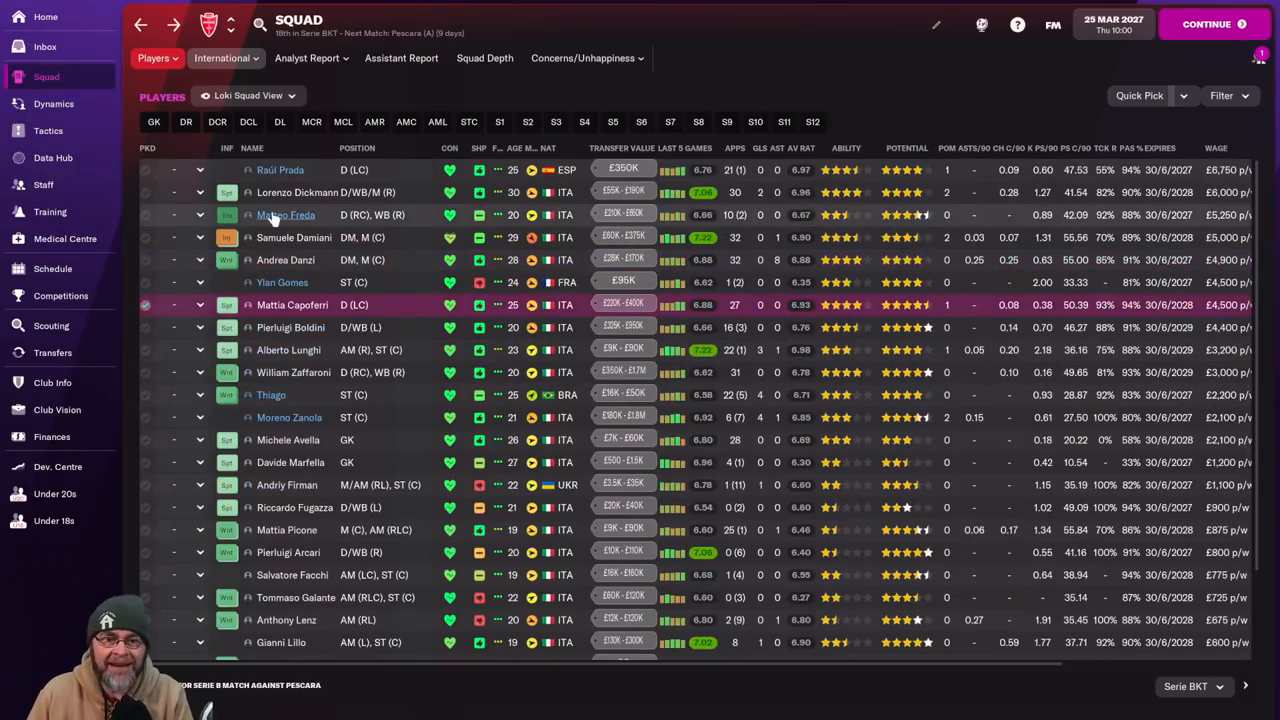
mouse_move(296, 192)
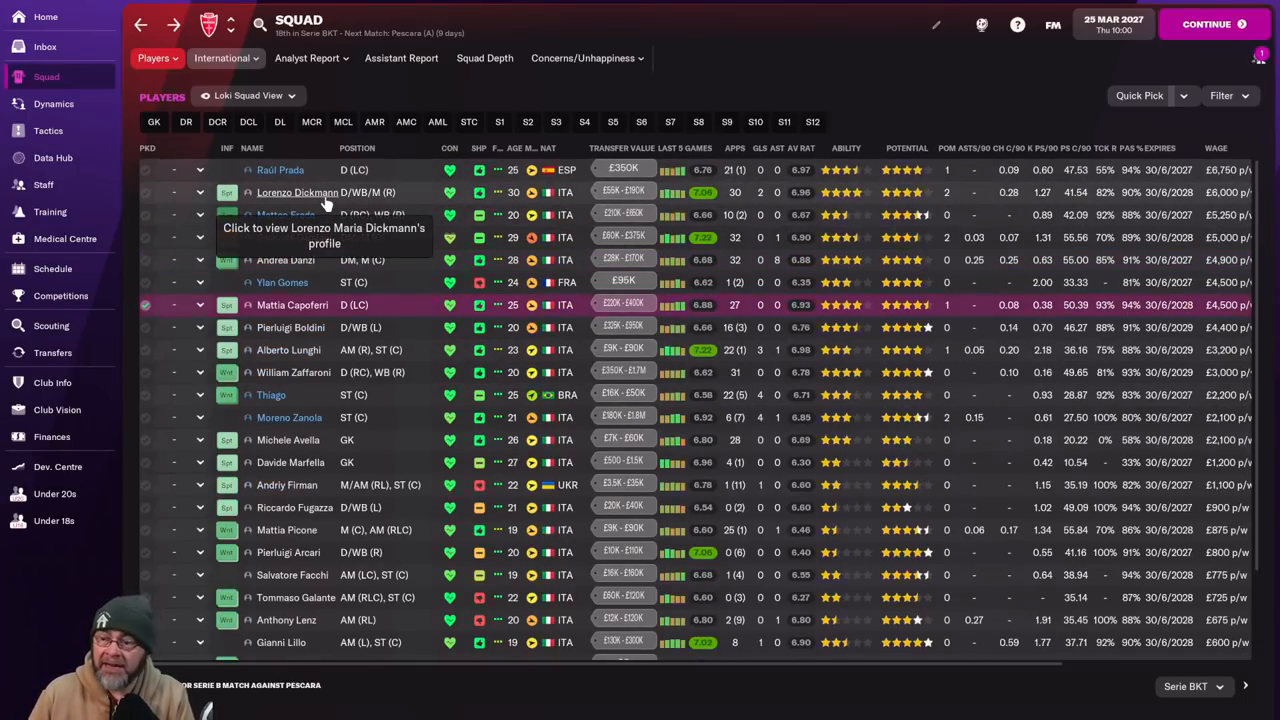
Review the veteran right winger's profile and scroll back through the squad list.
click(296, 192)
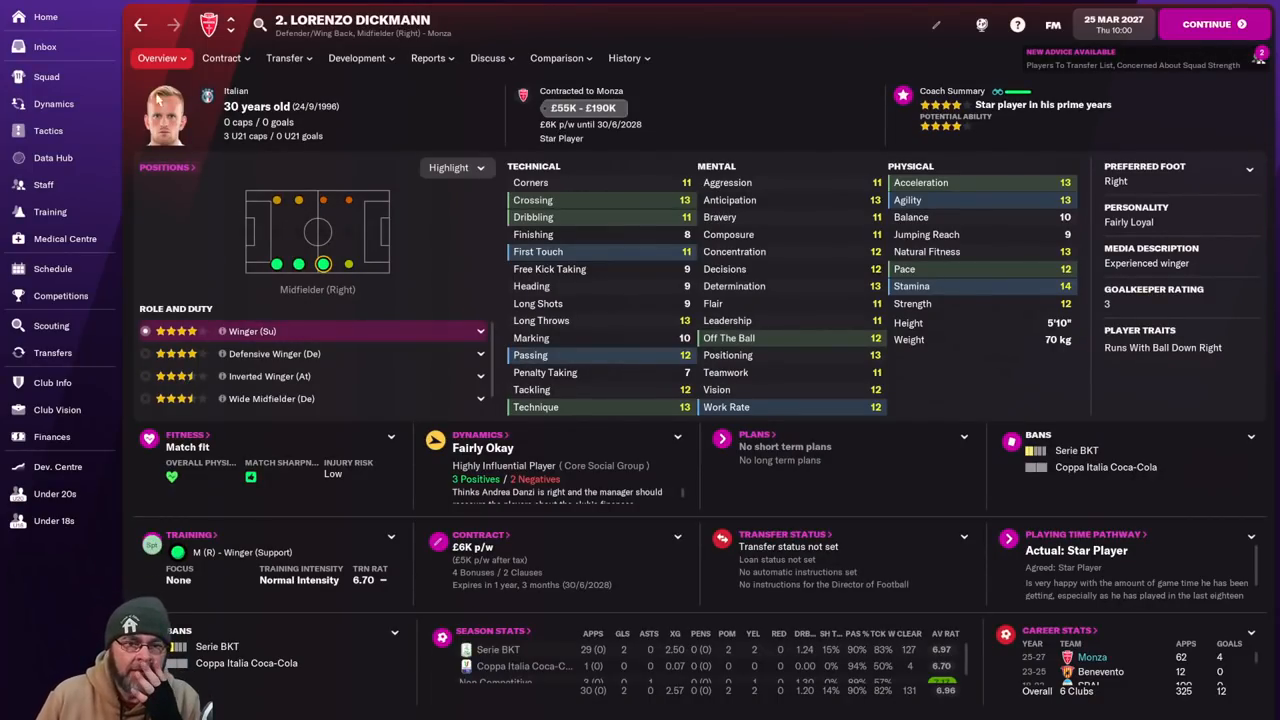
click(46, 76)
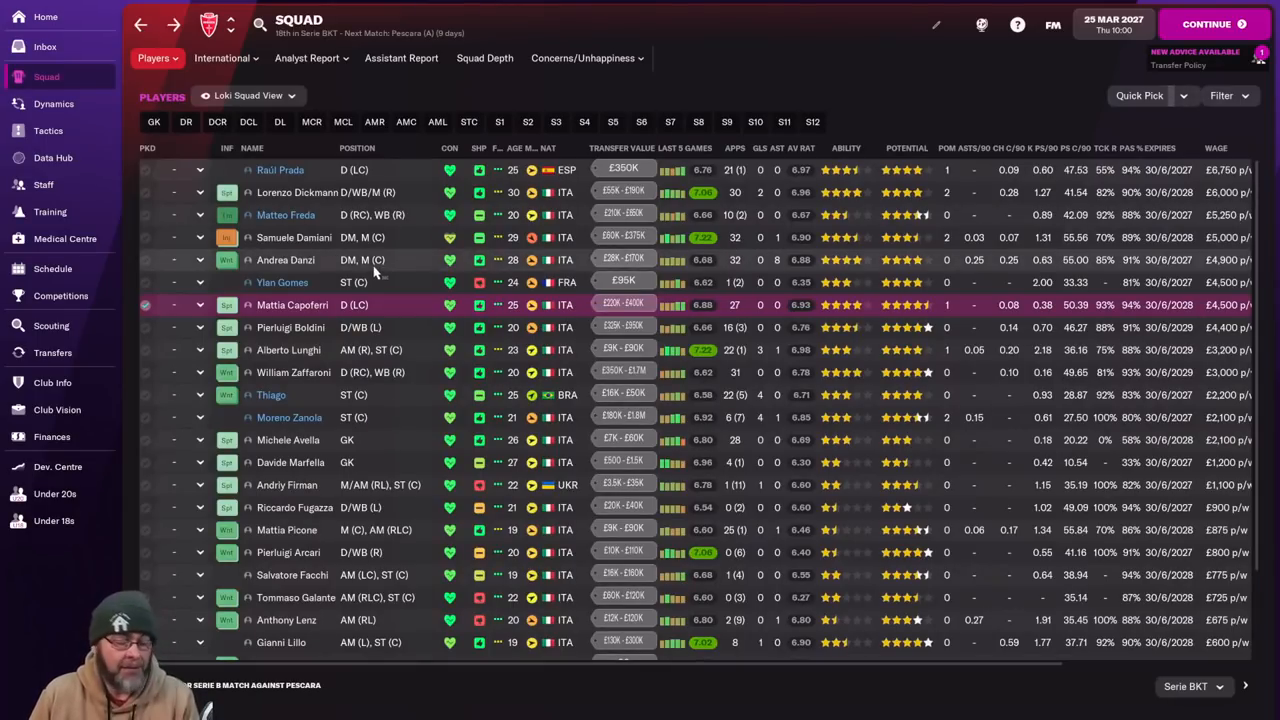
scroll(down, 3)
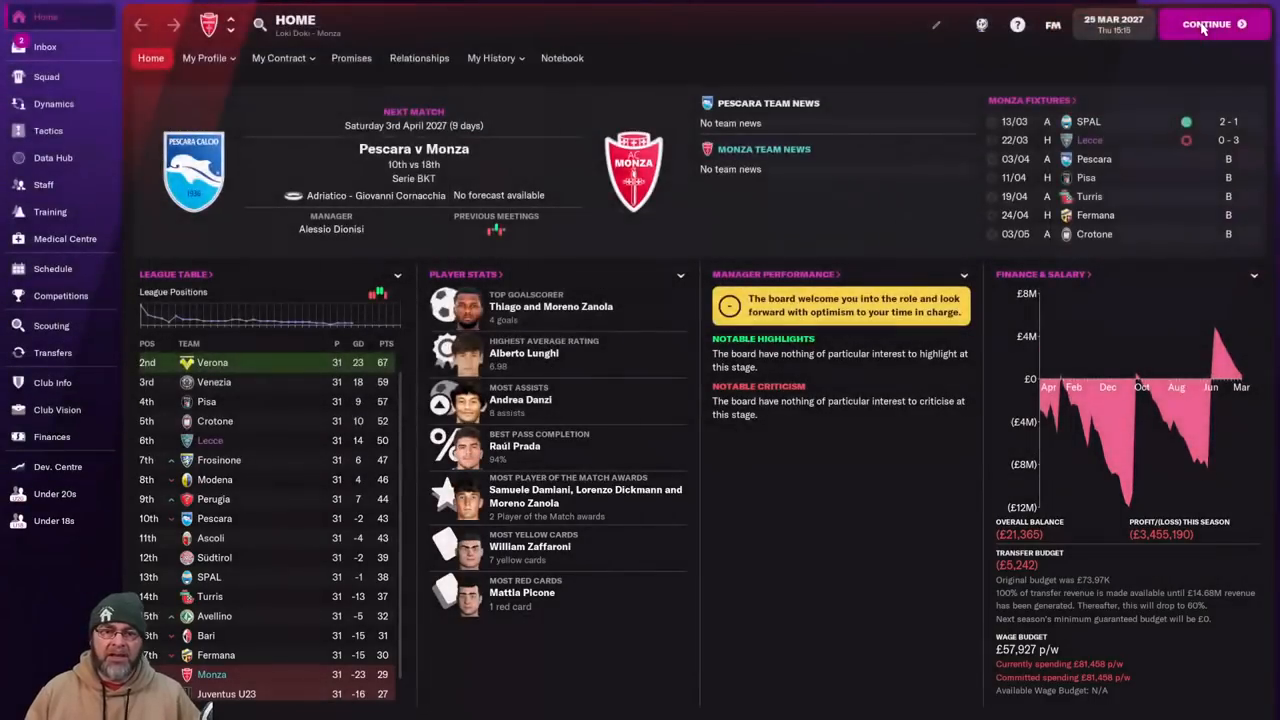
Check the inbox social feed, then return to the squad list.
click(44, 46)
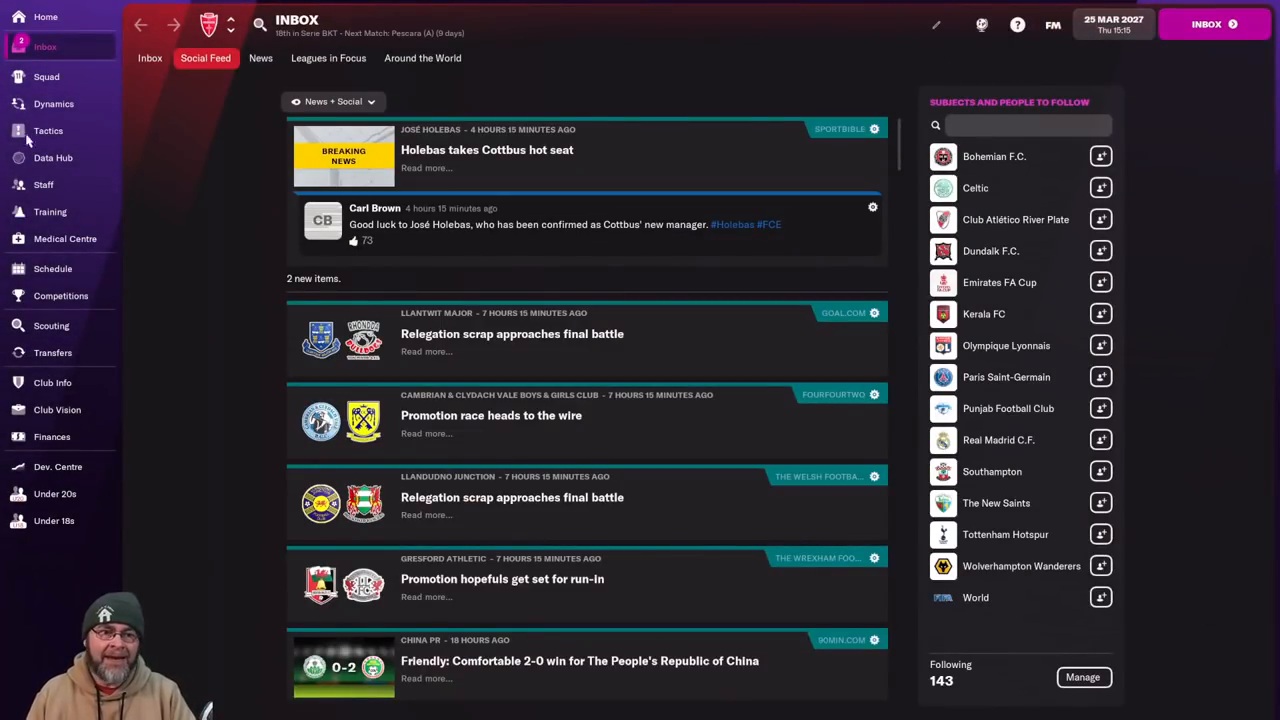
click(46, 76)
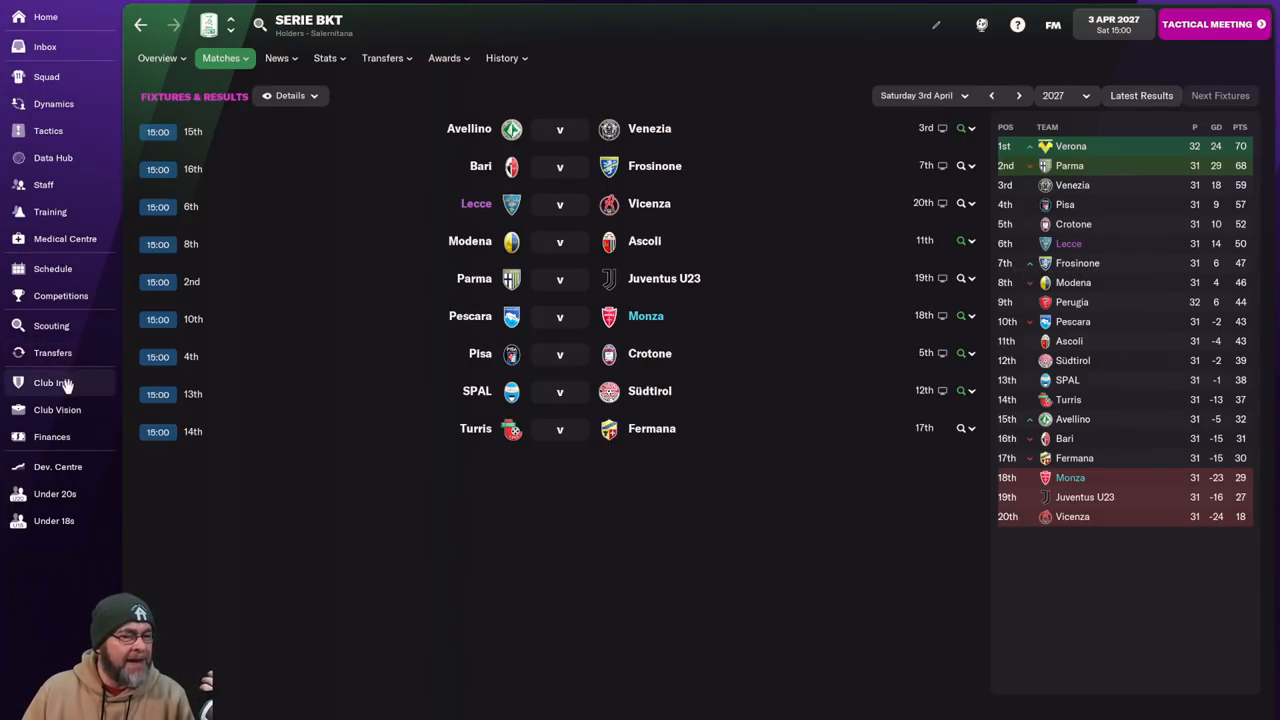
Review Monza's affiliate loan partnership with Lecce, then return to the squad list.
click(52, 382)
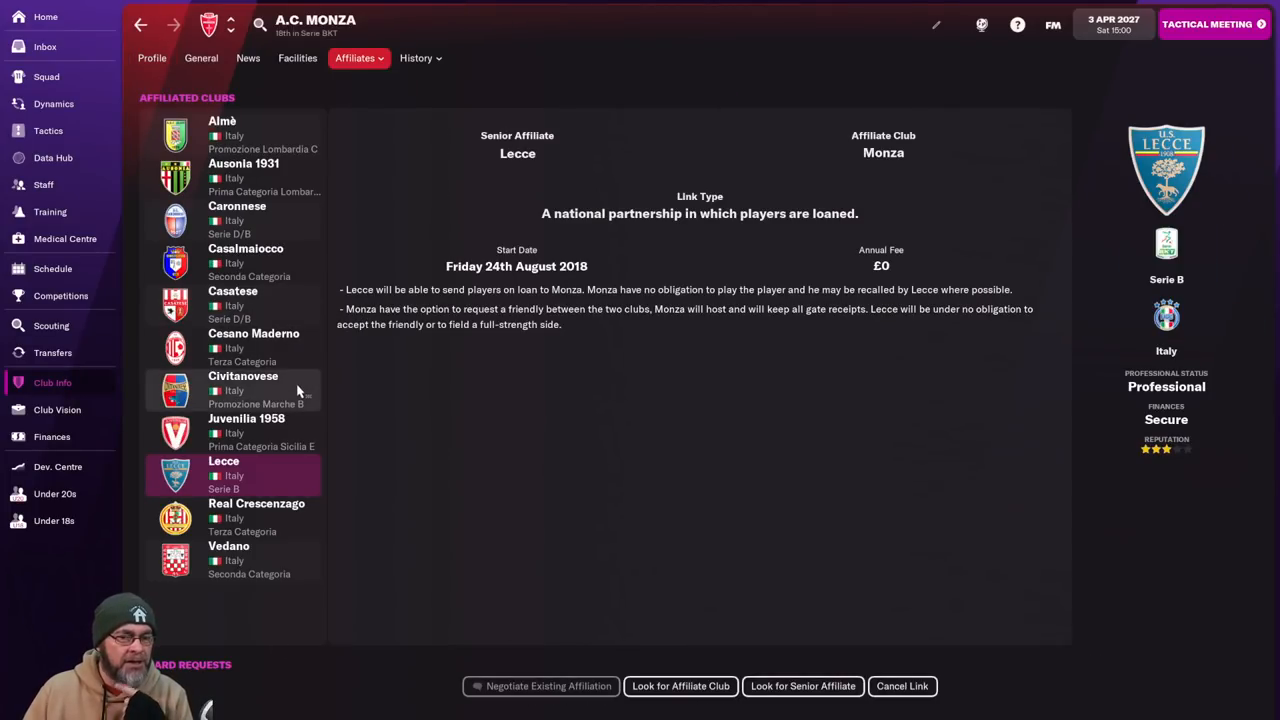
mouse_move(296, 480)
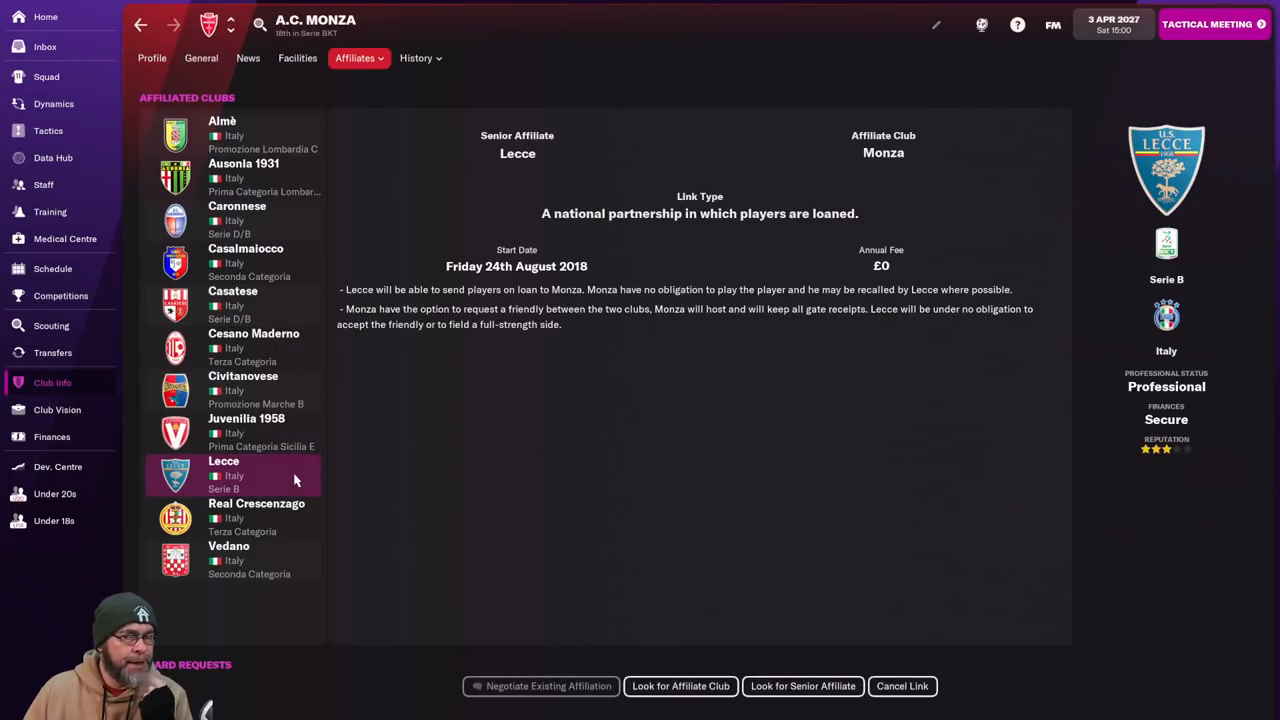
mouse_move(620, 264)
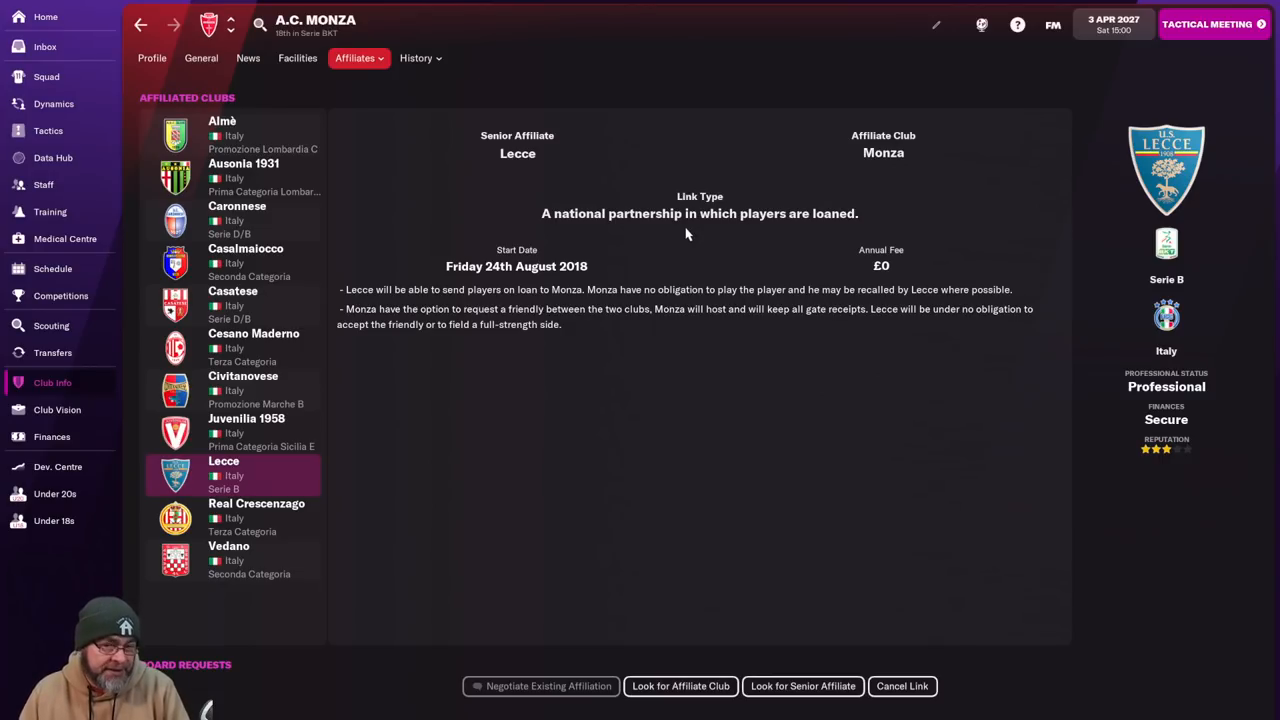
mouse_move(728, 304)
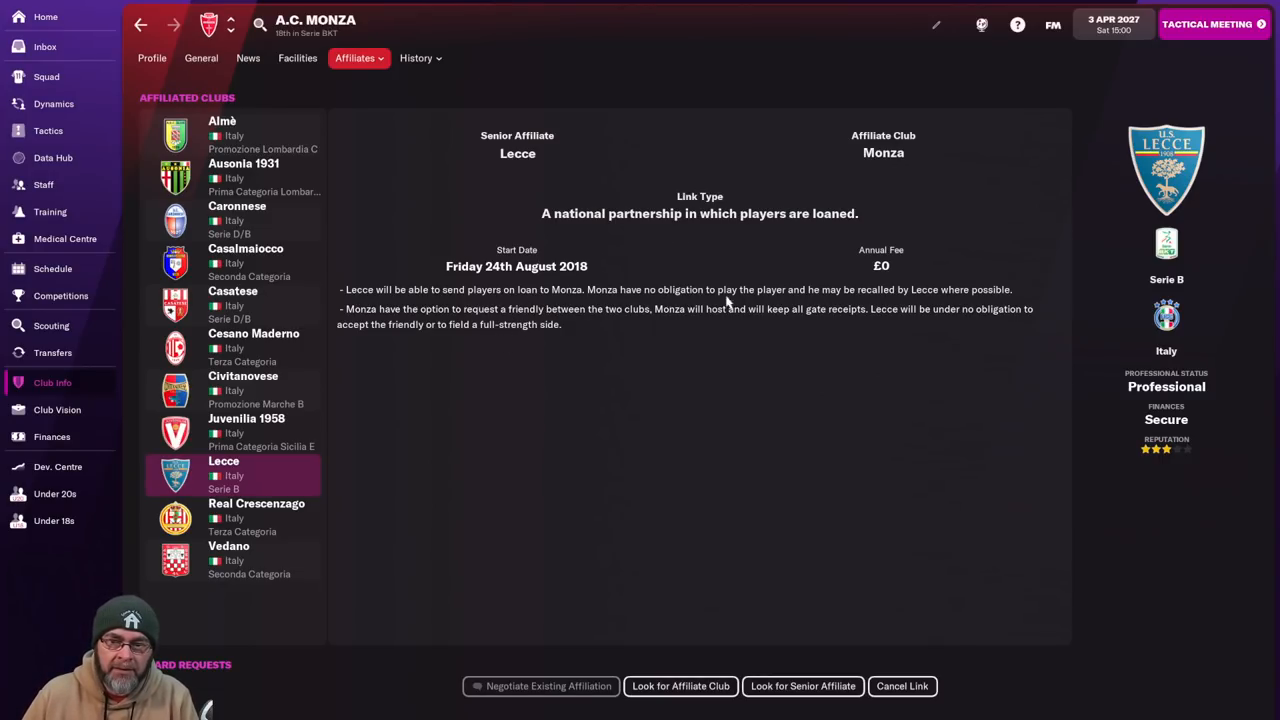
mouse_move(436, 312)
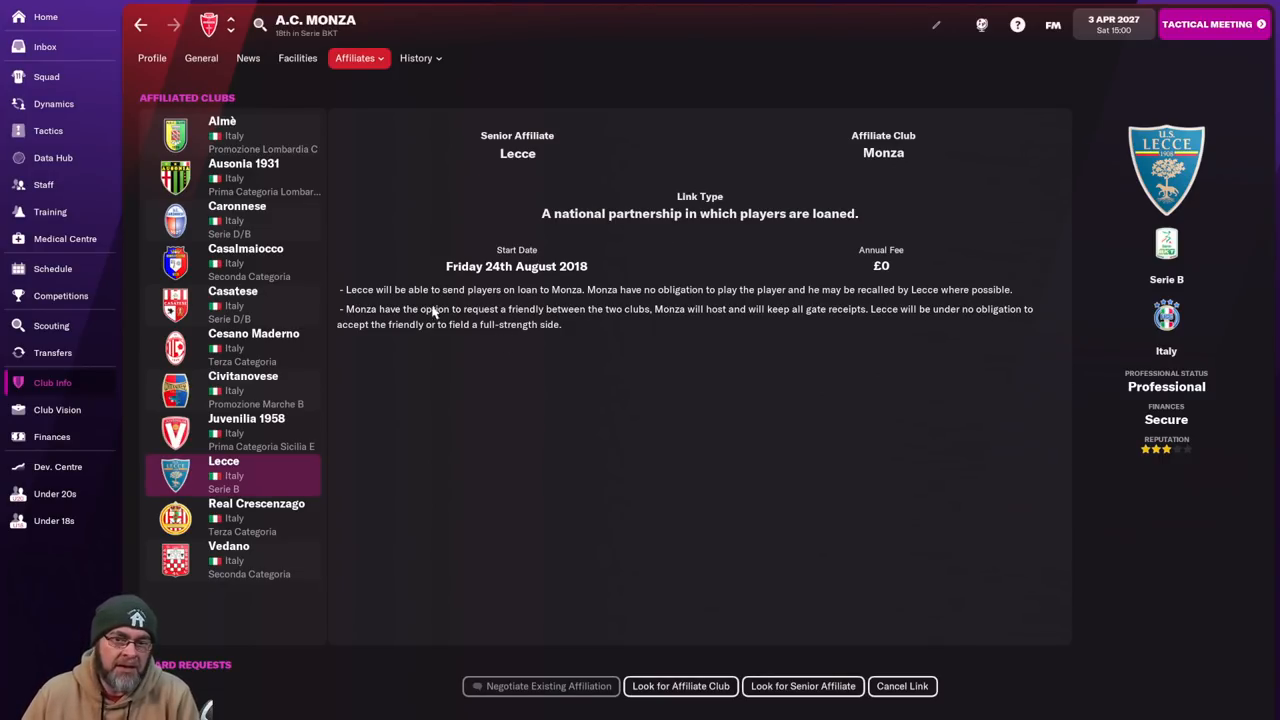
click(46, 76)
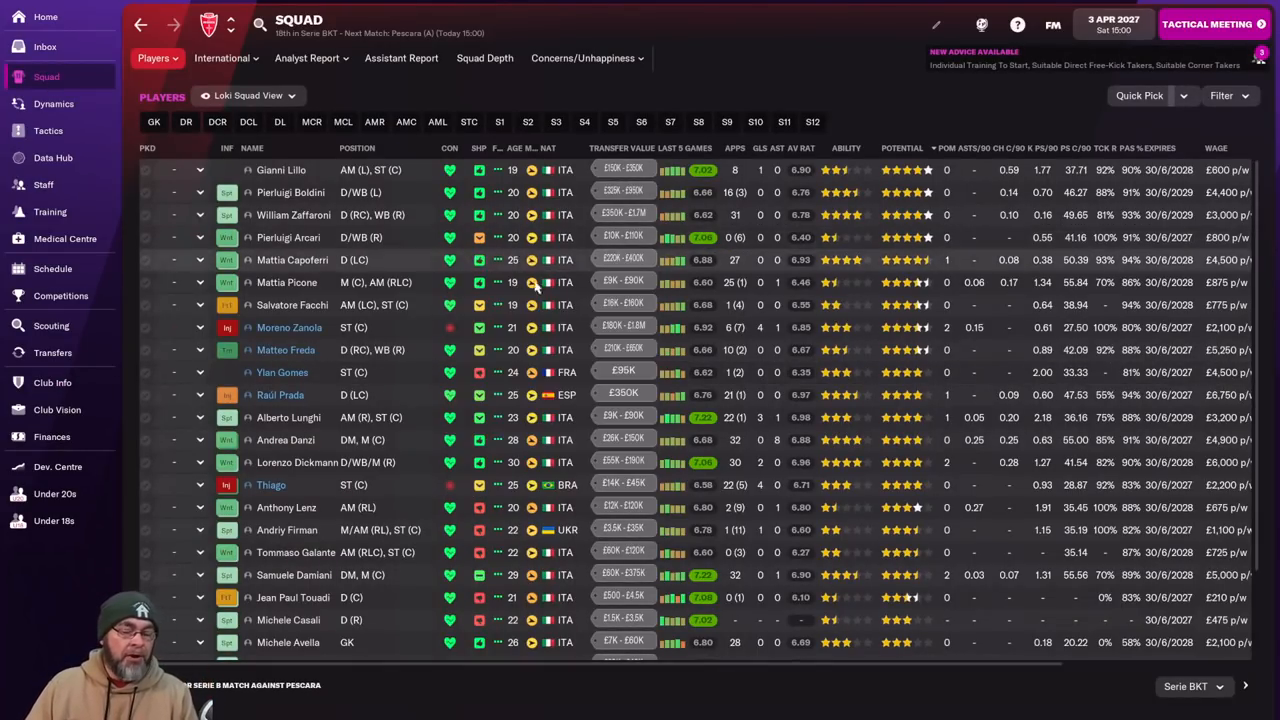
Re-sort the squad by a different column, then view the Serie BKT competition overview.
click(760, 148)
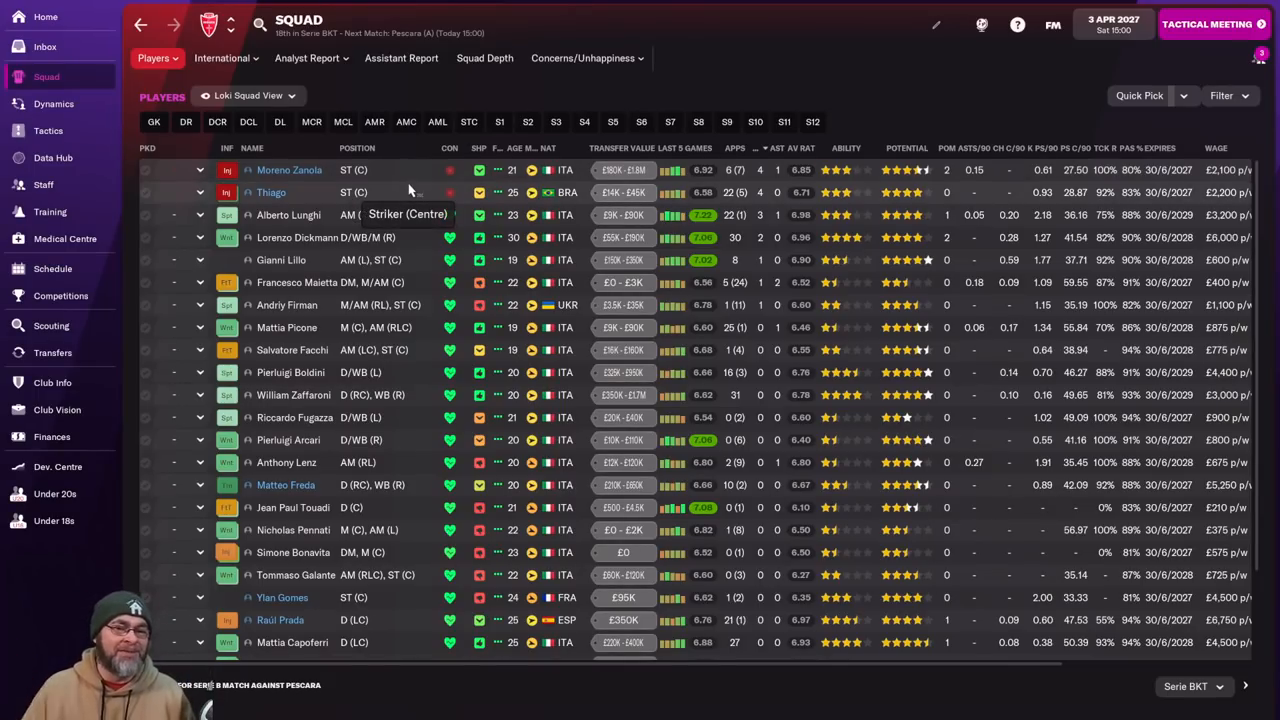
mouse_move(228, 192)
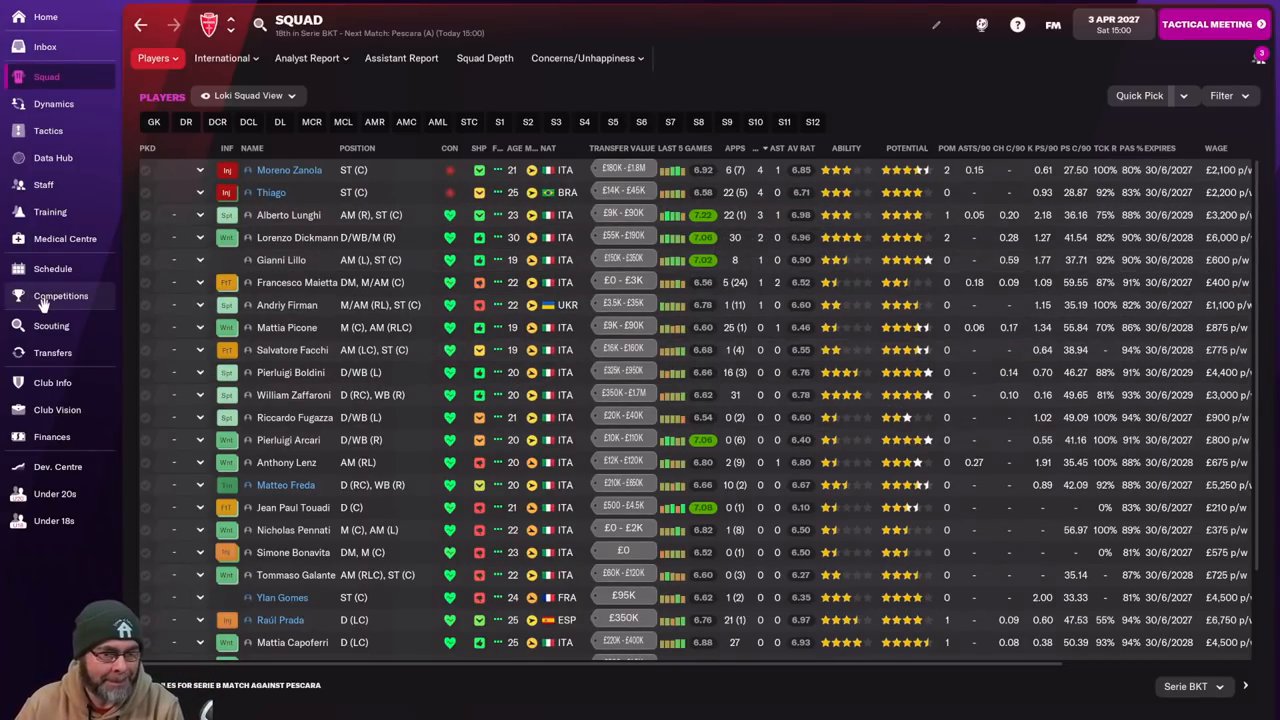
click(60, 296)
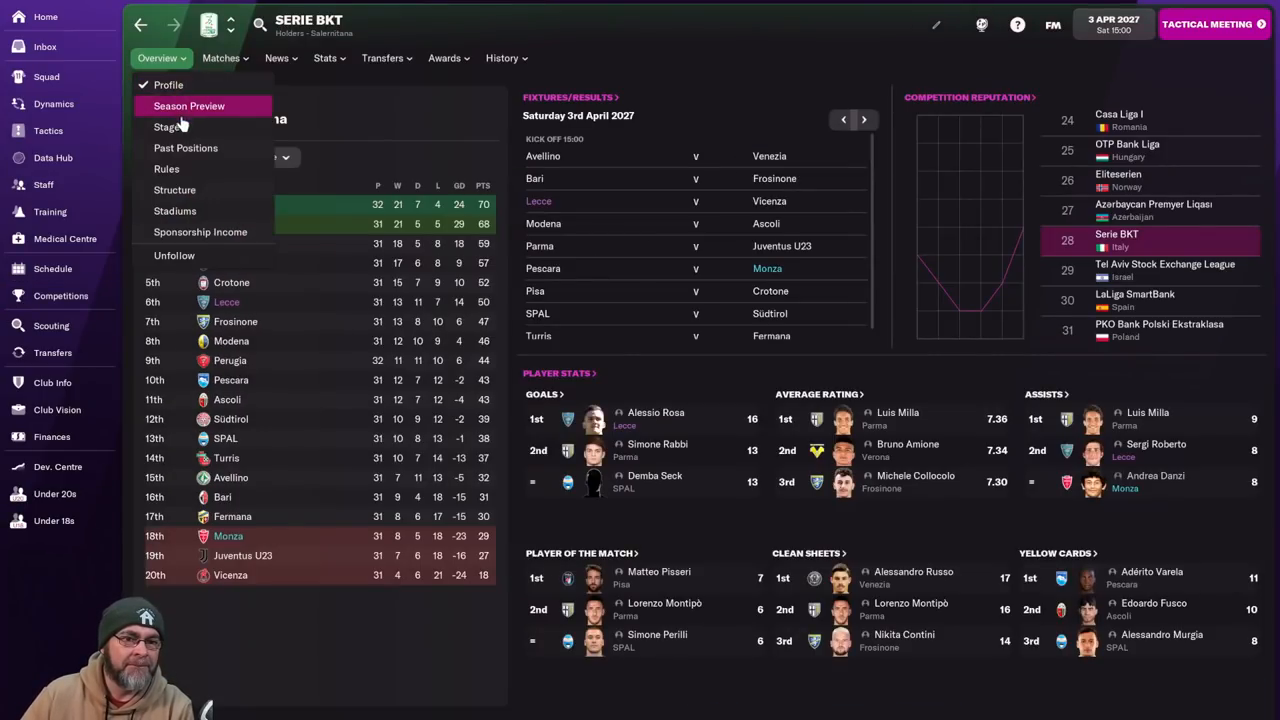
View the full Serie BKT league table, then return to the squad ordered by position.
click(166, 128)
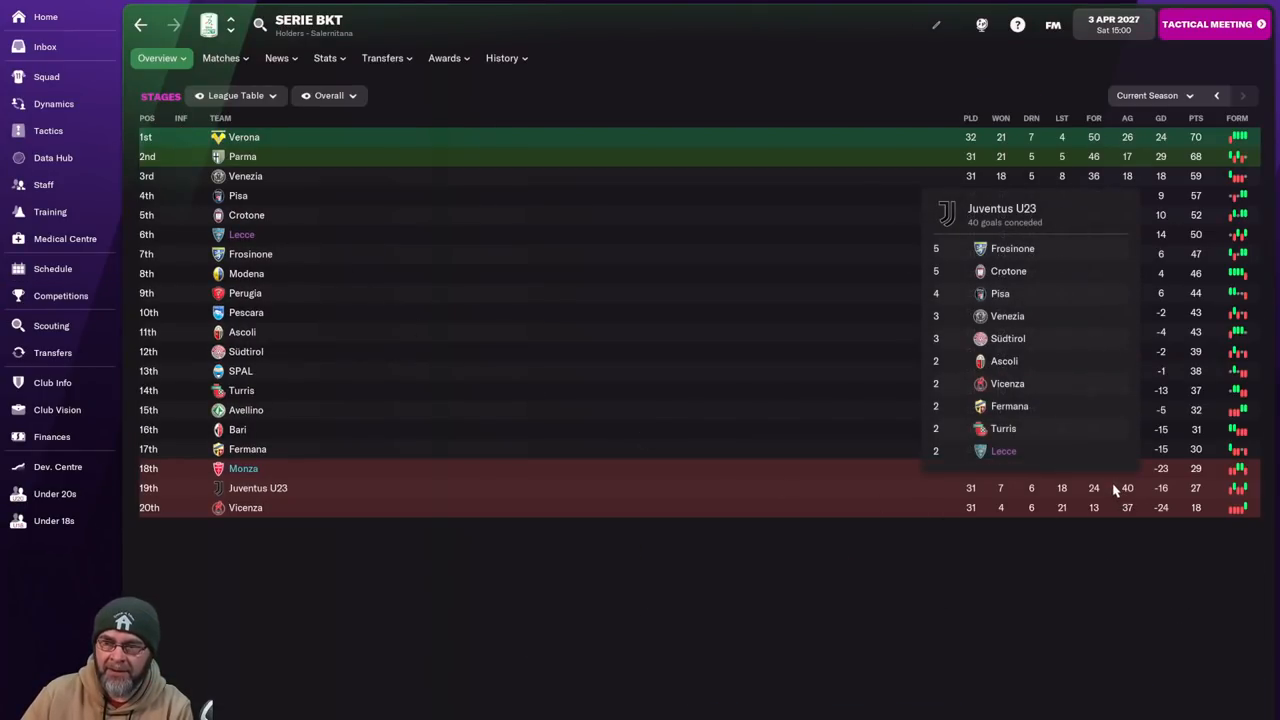
mouse_move(1118, 508)
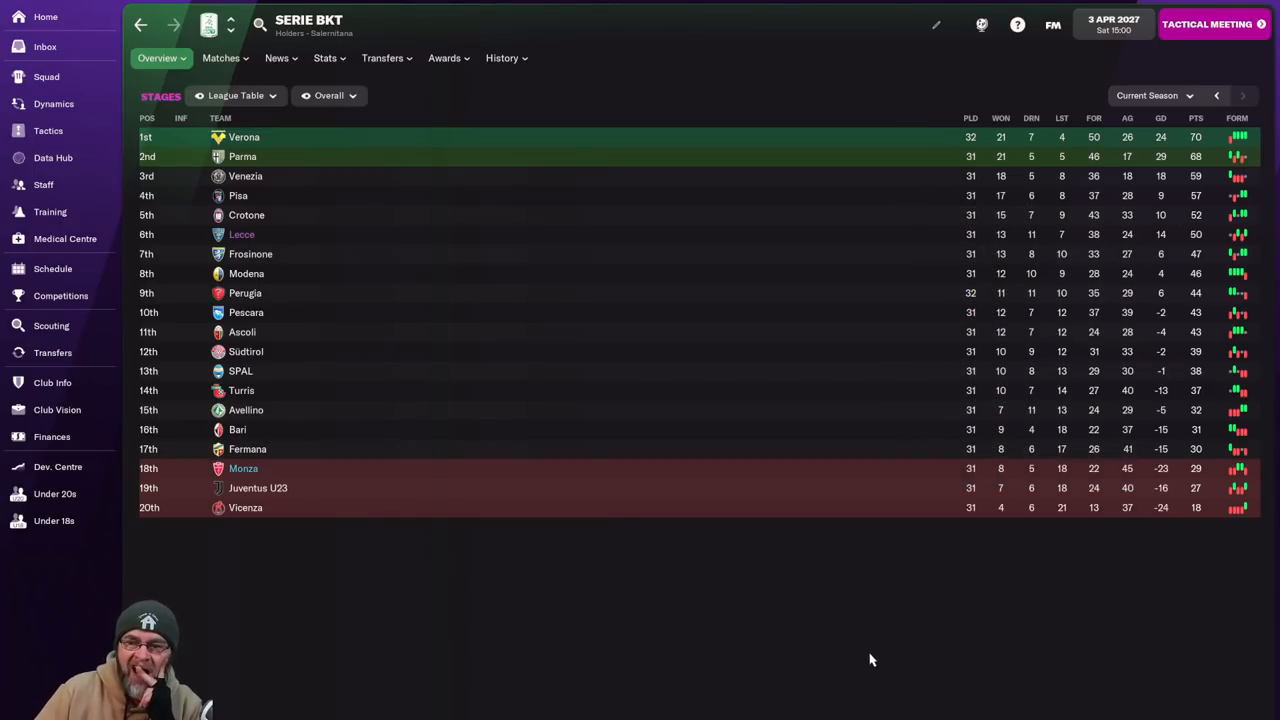
mouse_move(664, 408)
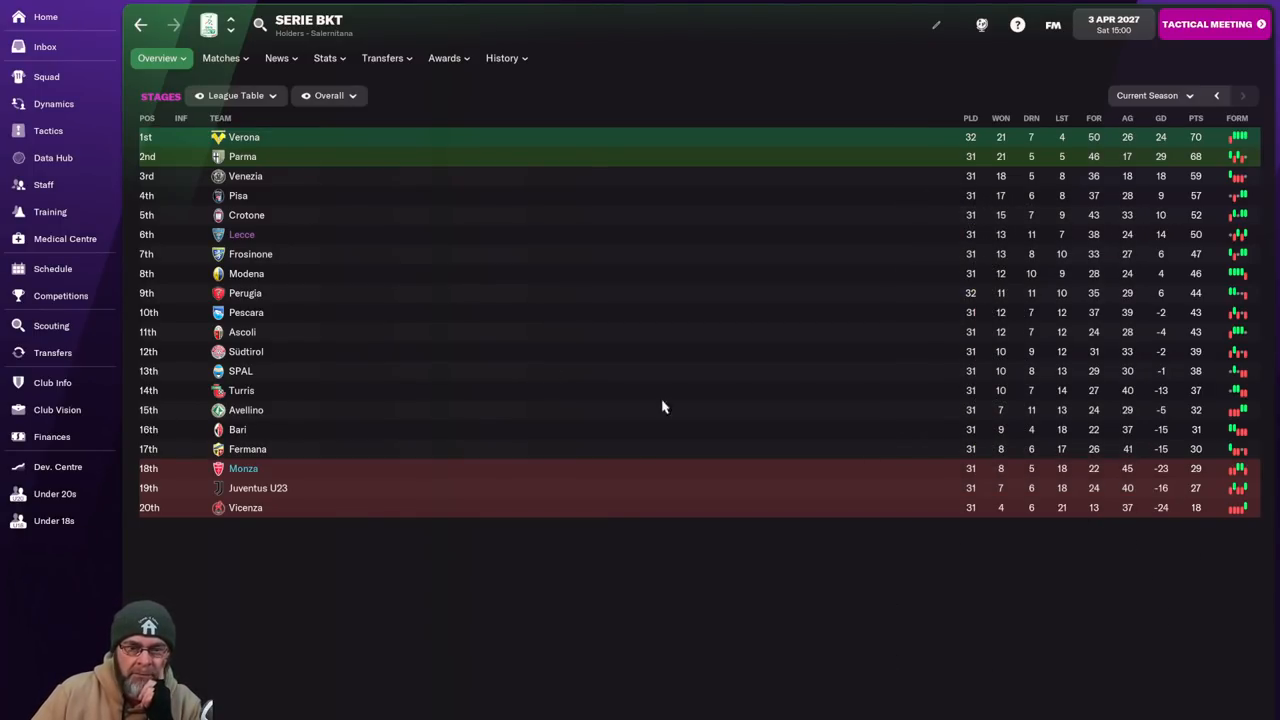
click(46, 76)
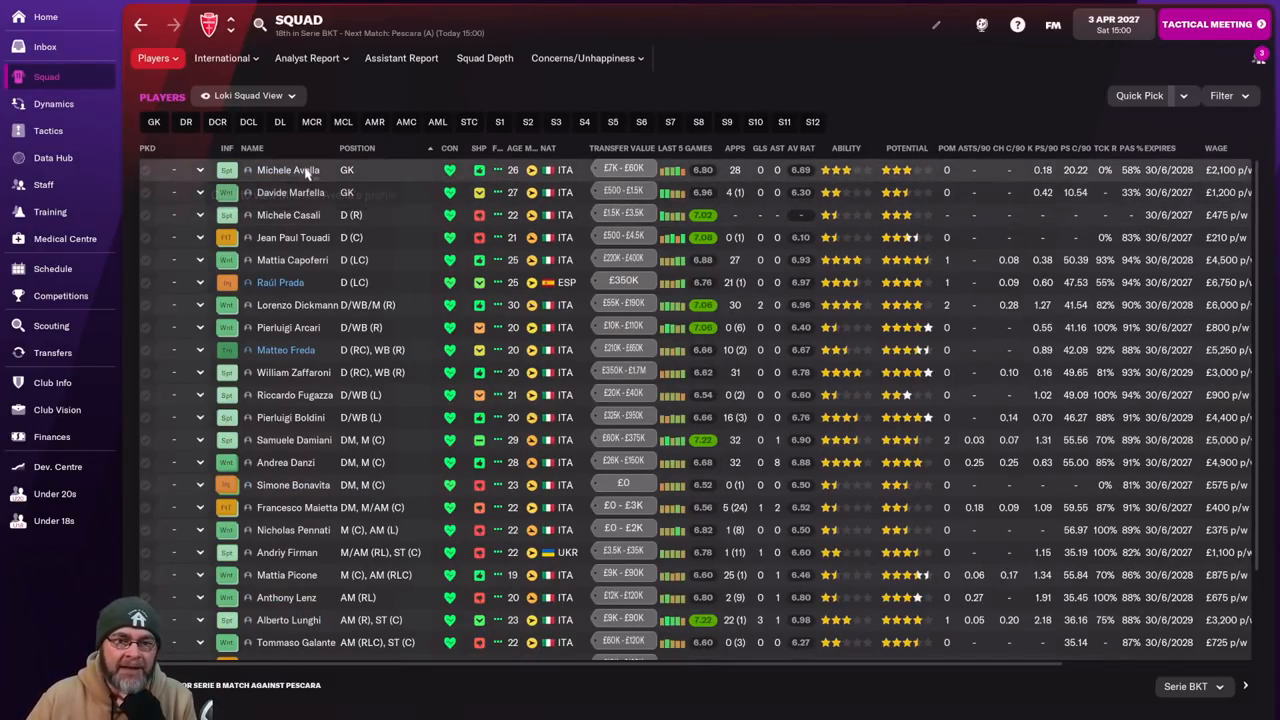
Review the backup goalkeeper and another player's profiles, then begin assigning a line-up position.
click(288, 168)
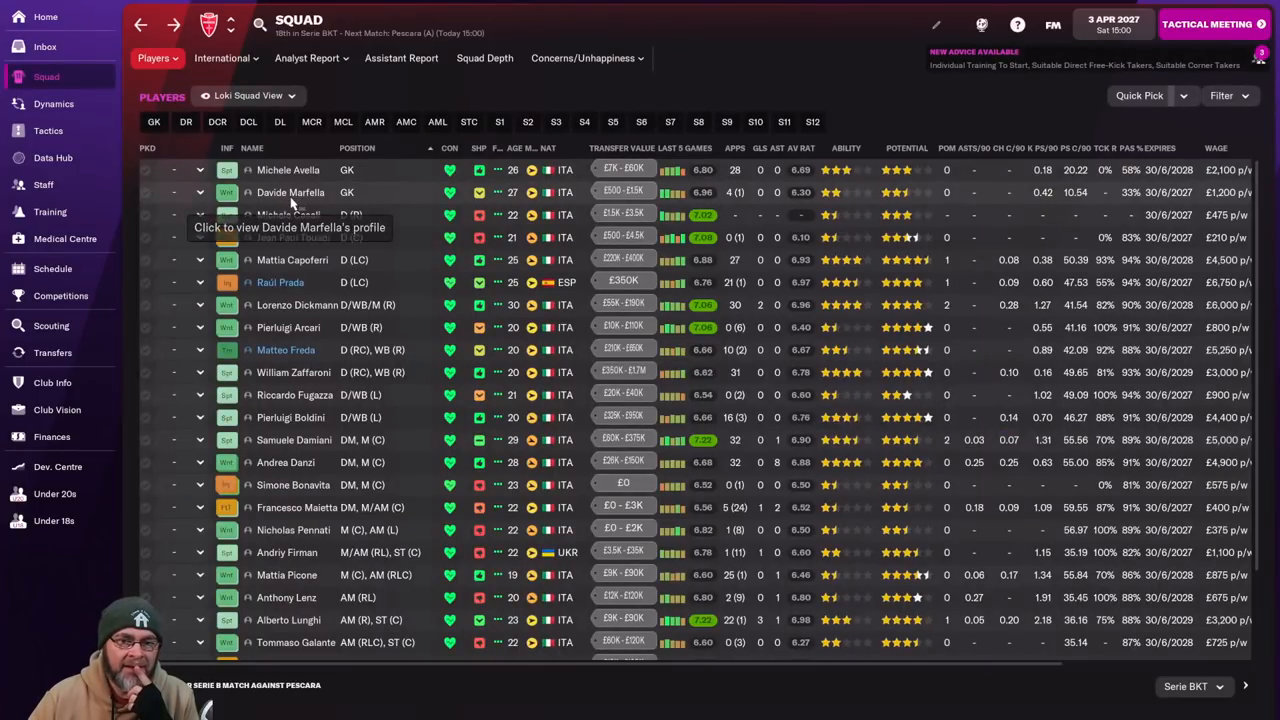
click(290, 192)
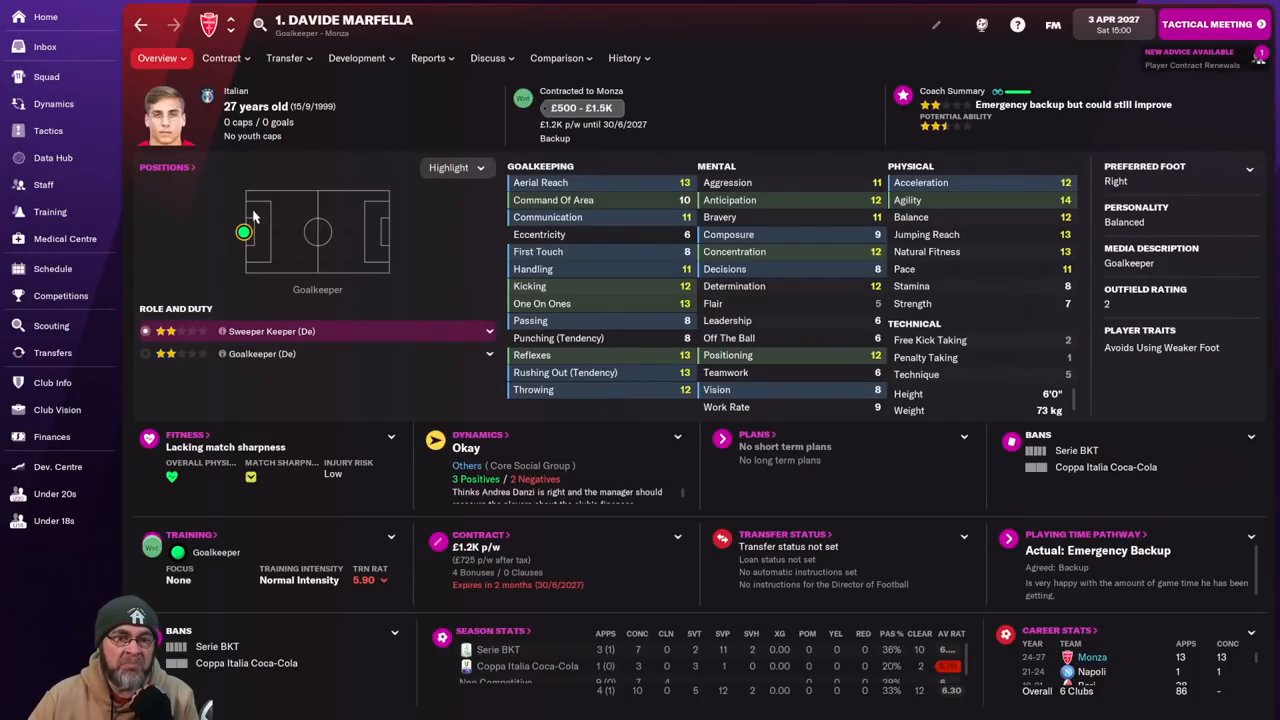
click(46, 76)
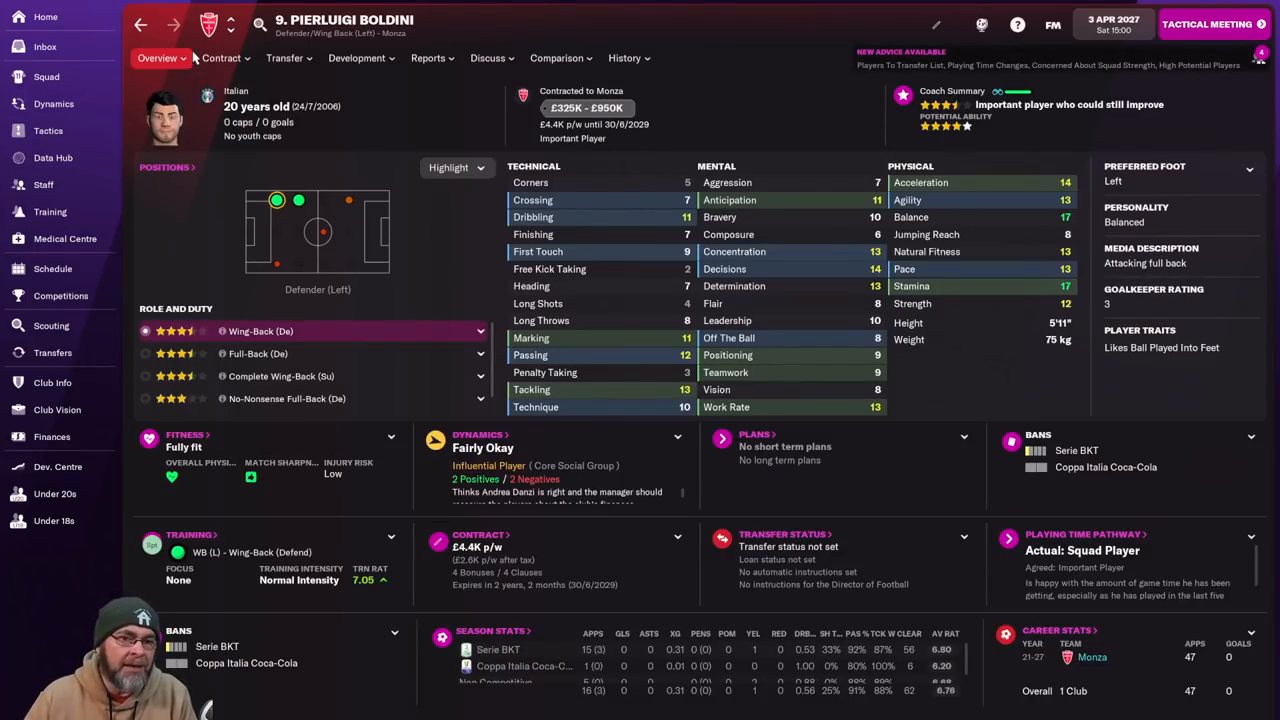
click(46, 76)
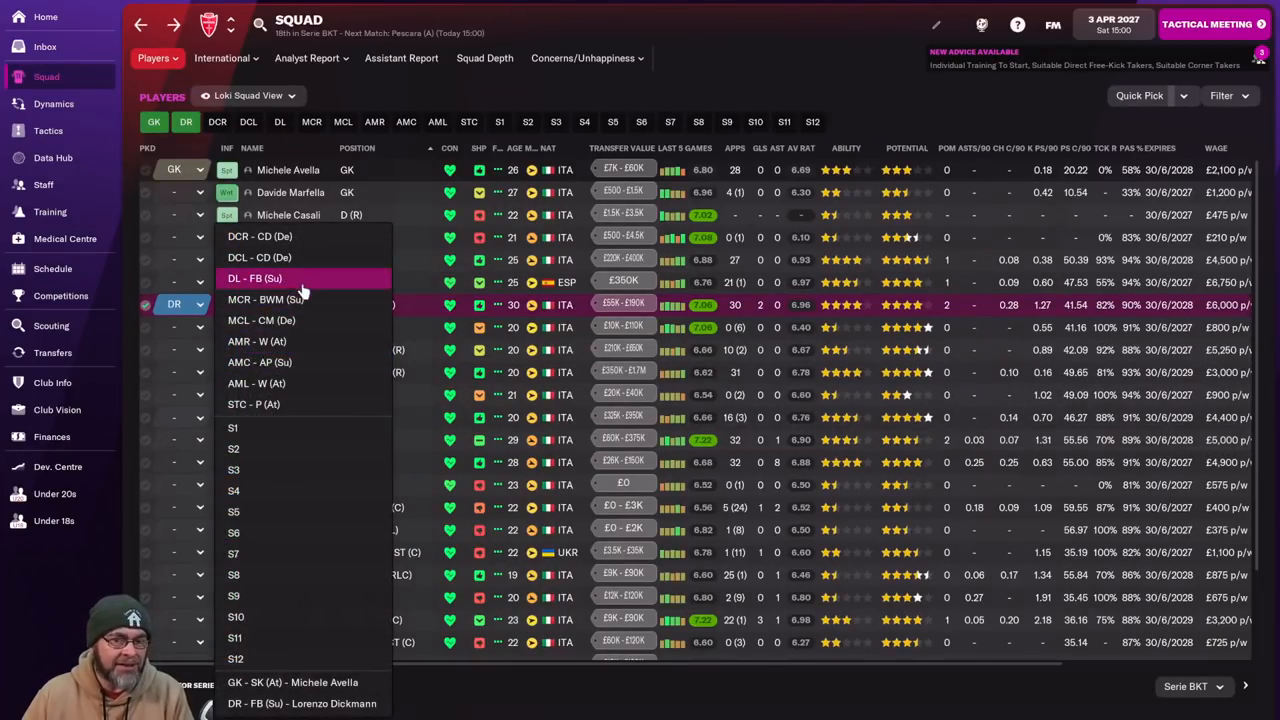
click(256, 278)
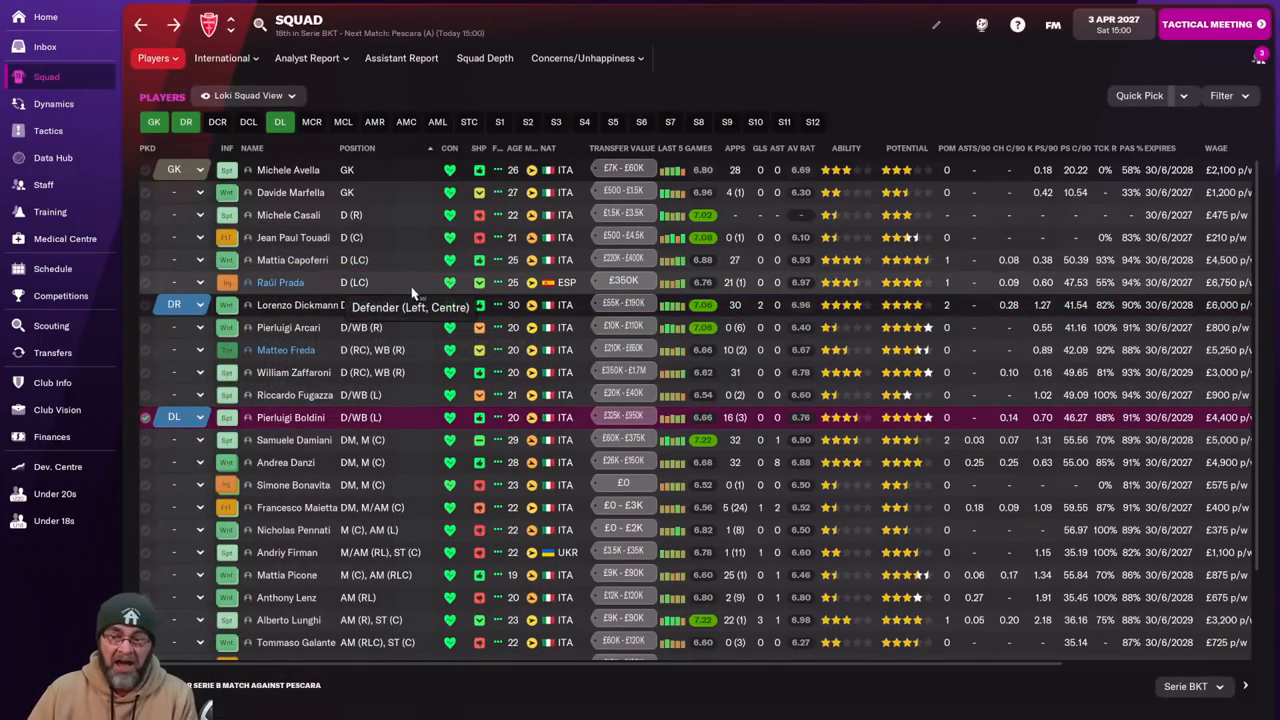
mouse_move(490, 372)
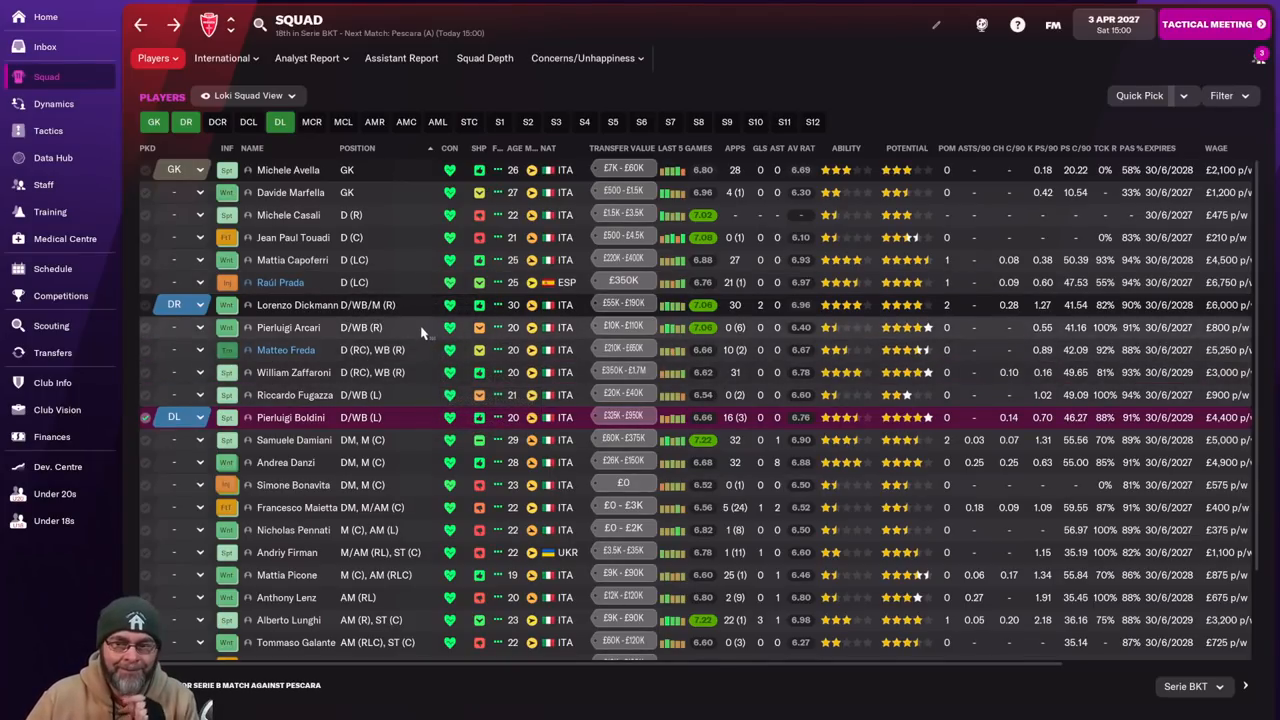
mouse_move(310, 268)
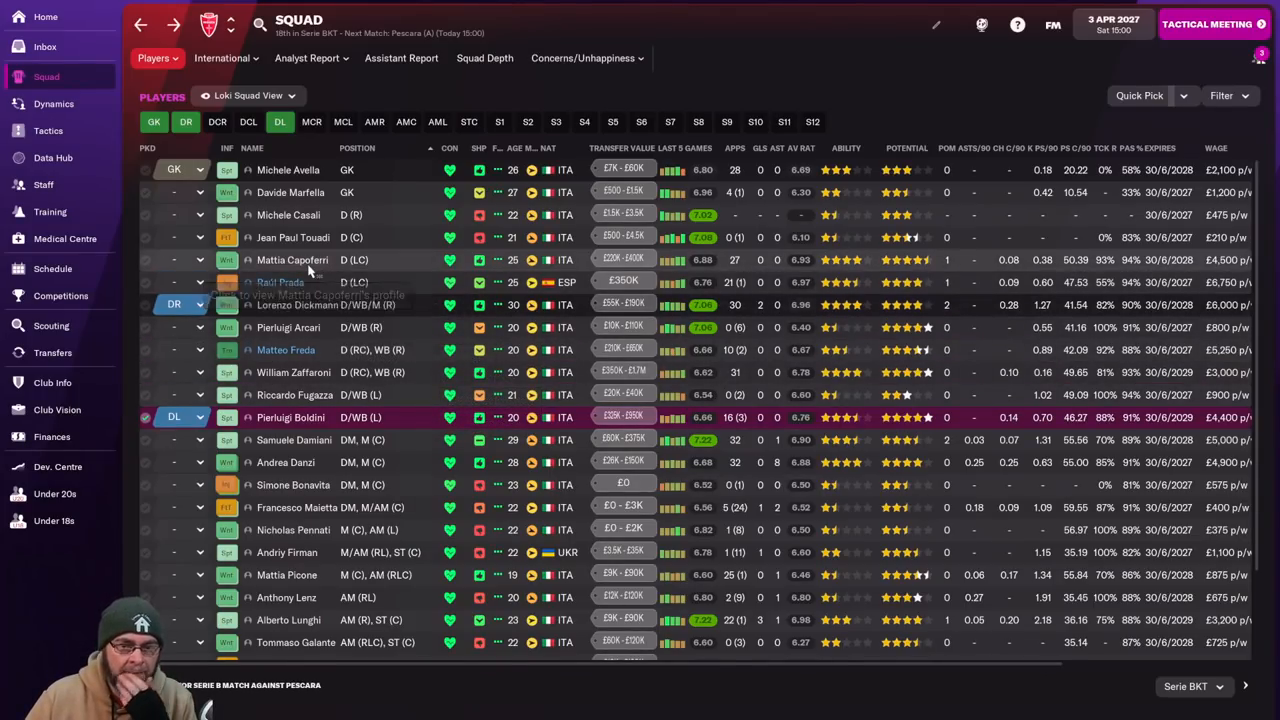
Put Raúl Prada into the left centre-back slot after checking his profile.
double_click(292, 260)
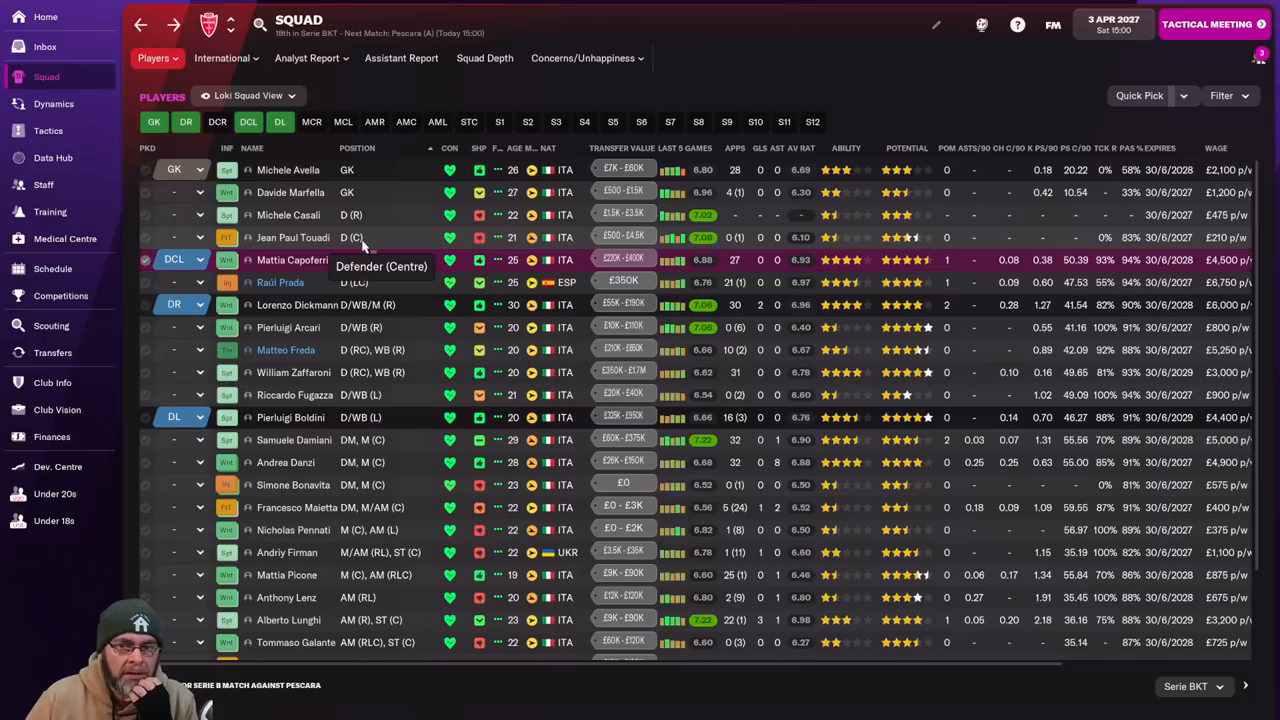
mouse_move(290, 282)
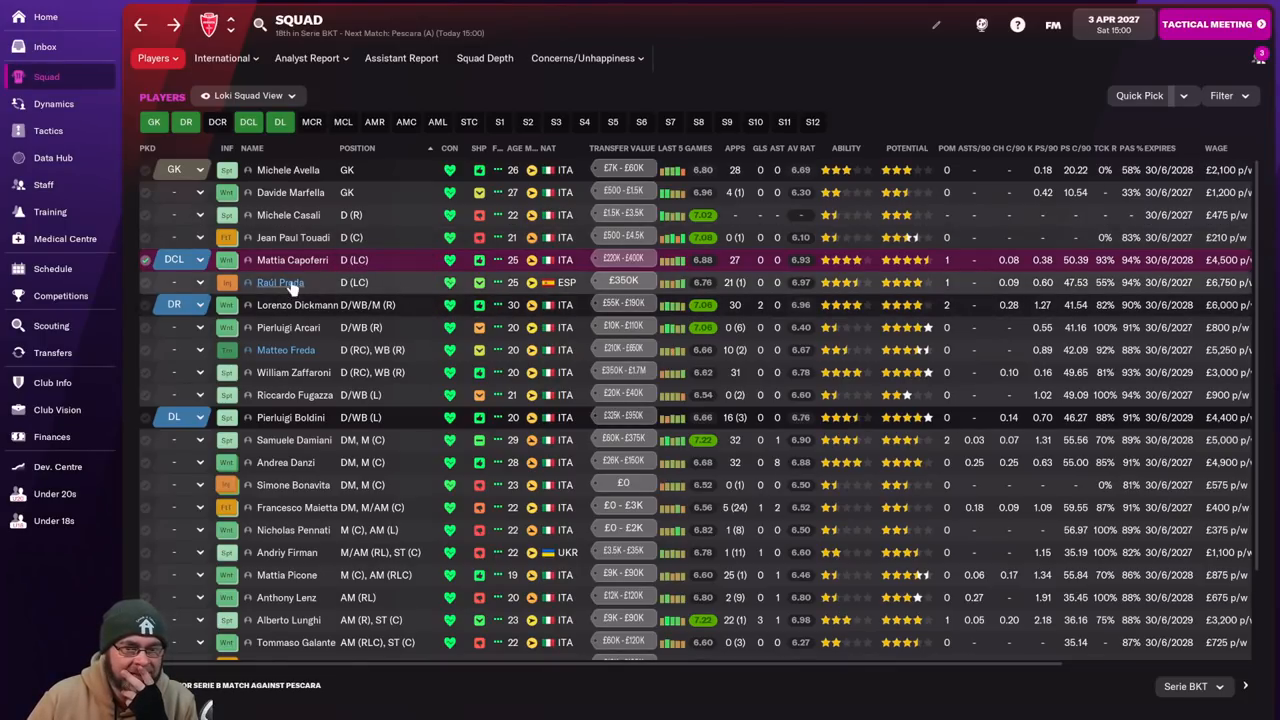
double_click(280, 282)
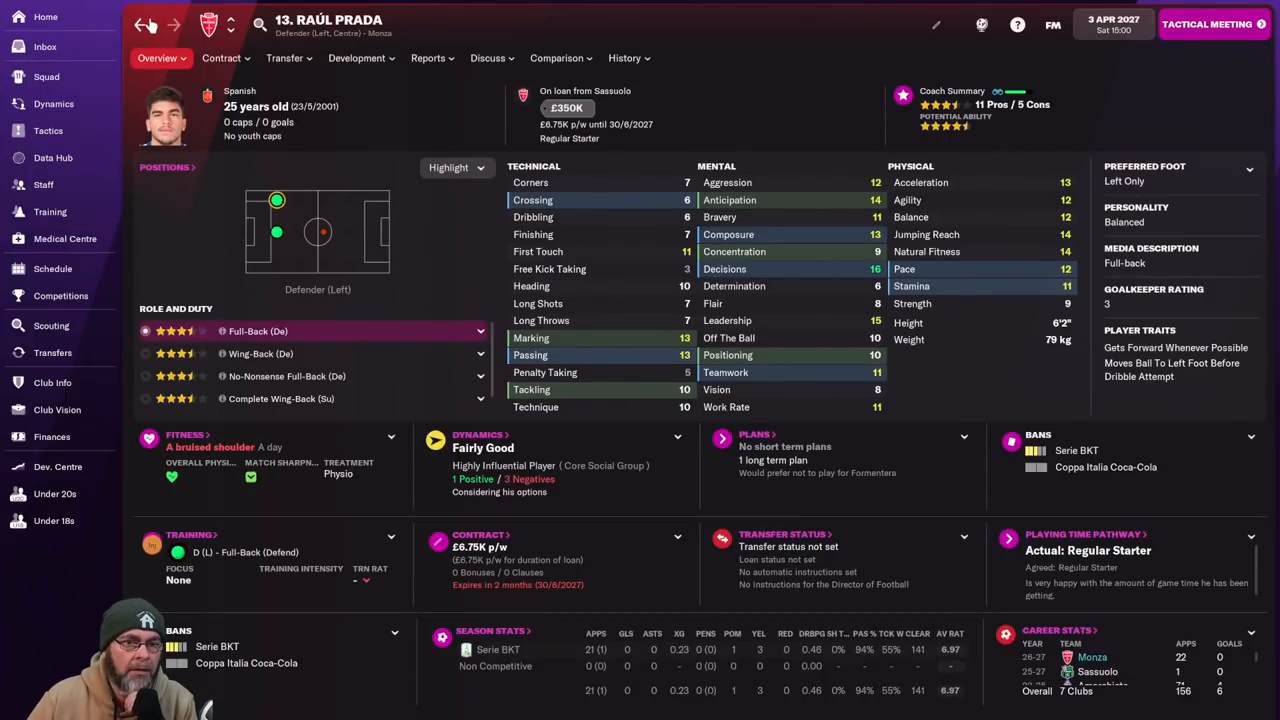
click(46, 76)
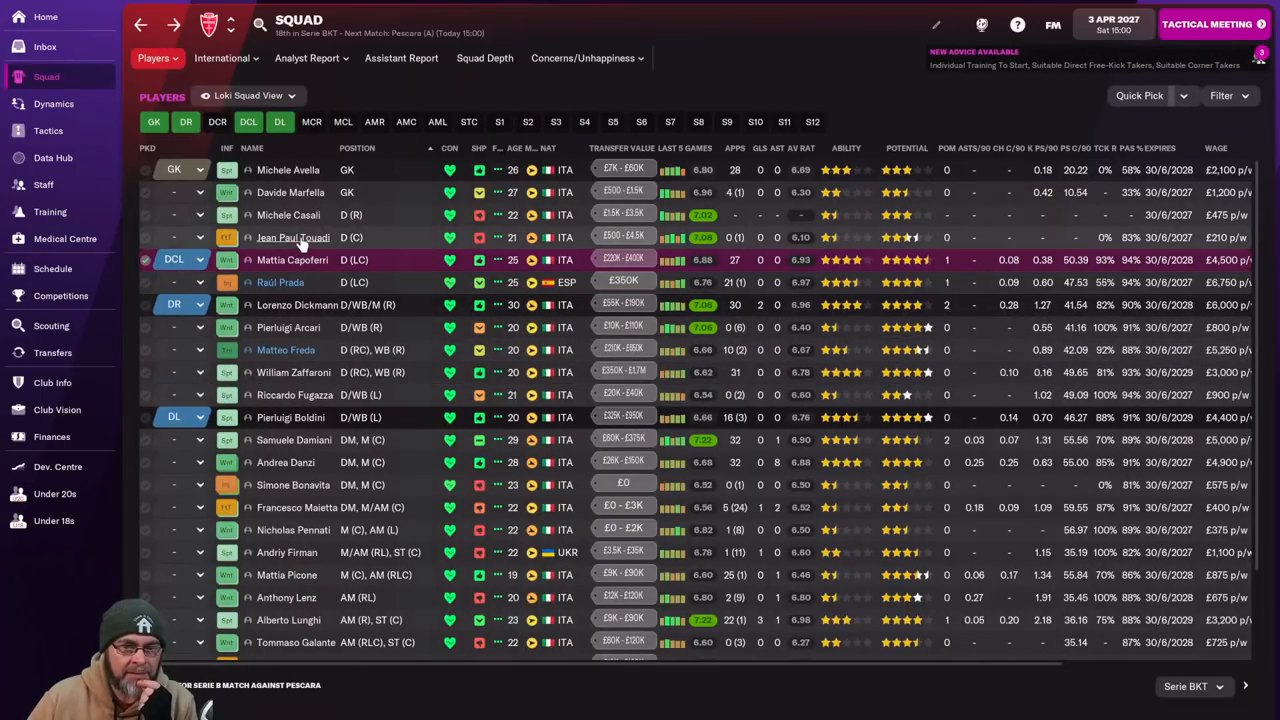
Review the young defender's profile and set Matteo Freda as right centre-back.
click(292, 236)
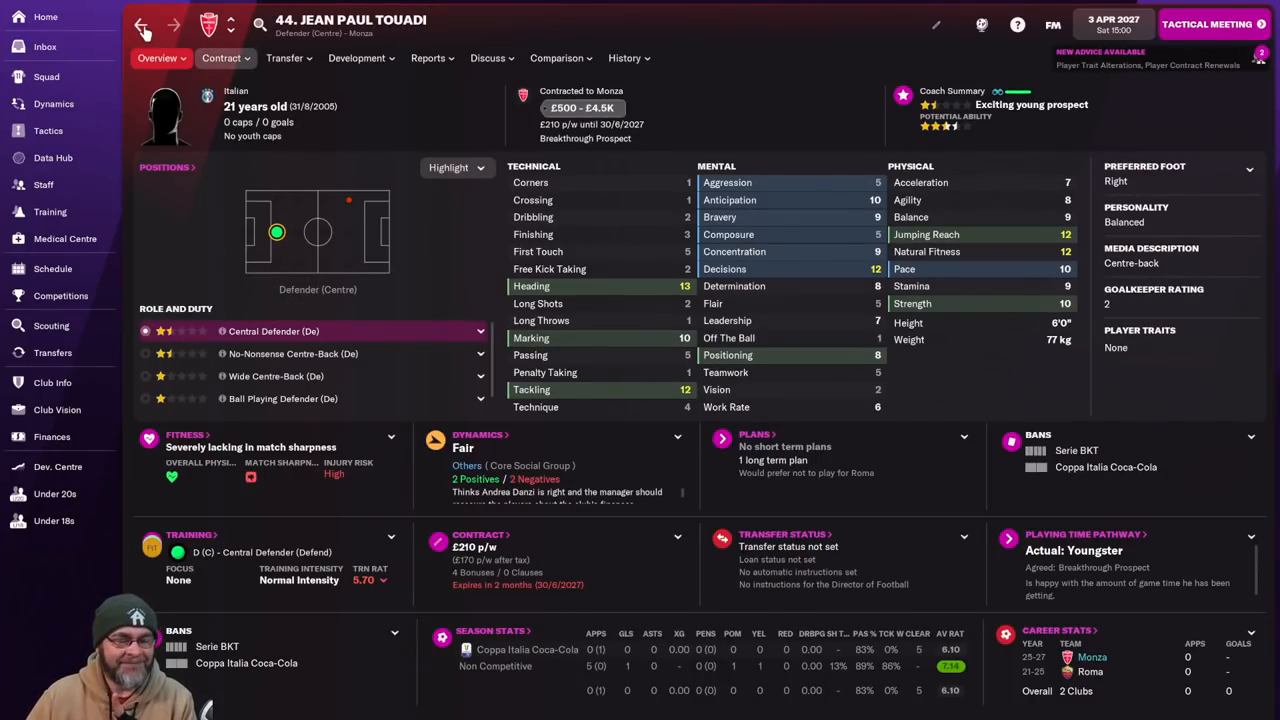
click(140, 24)
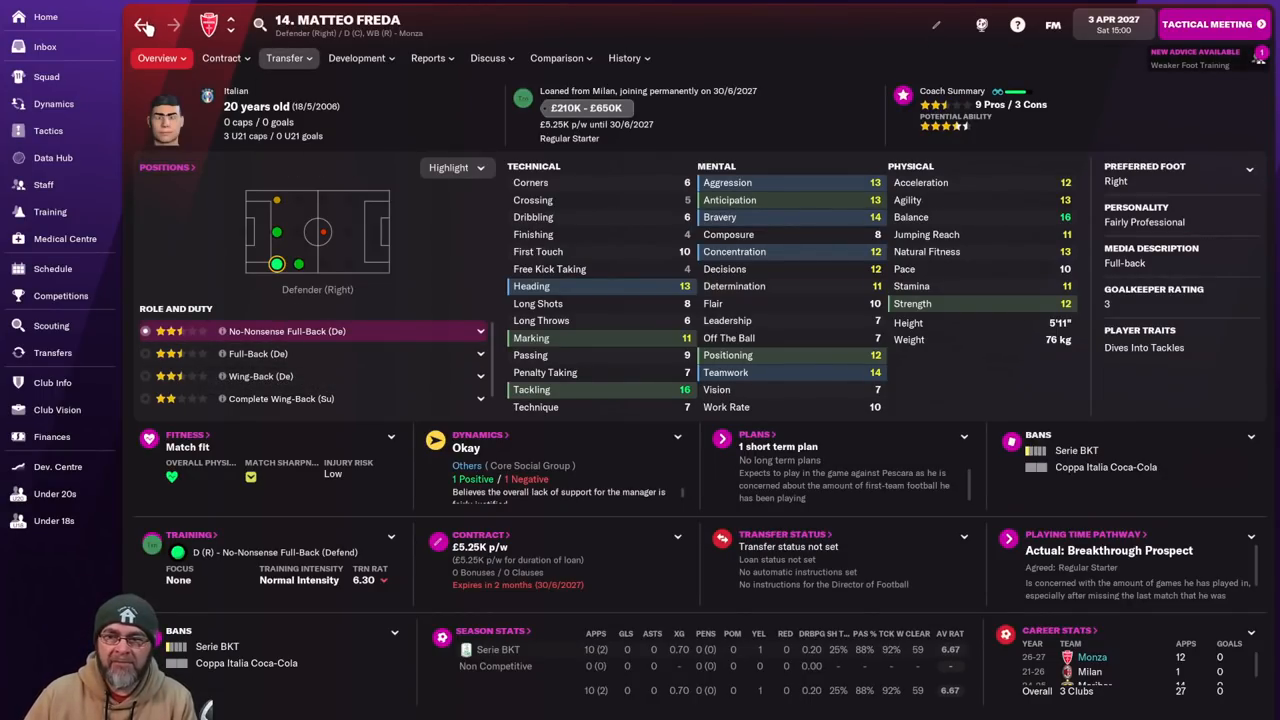
click(140, 24)
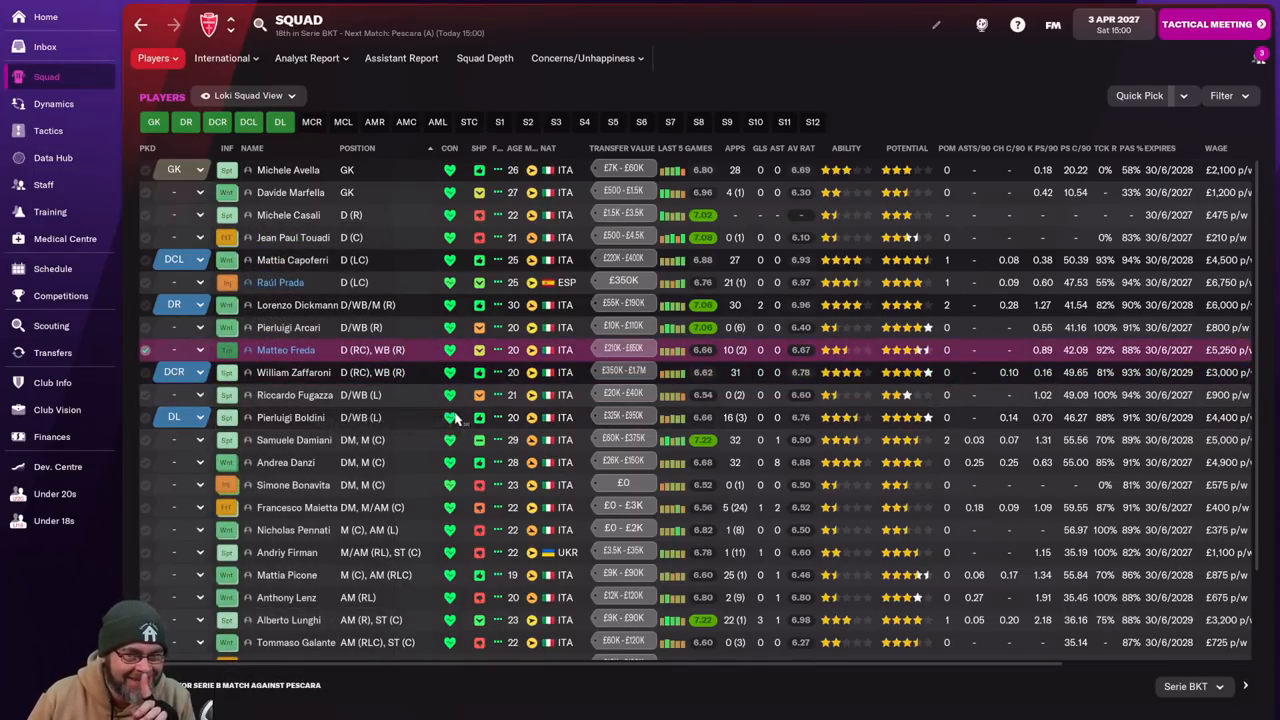
scroll(down, 3)
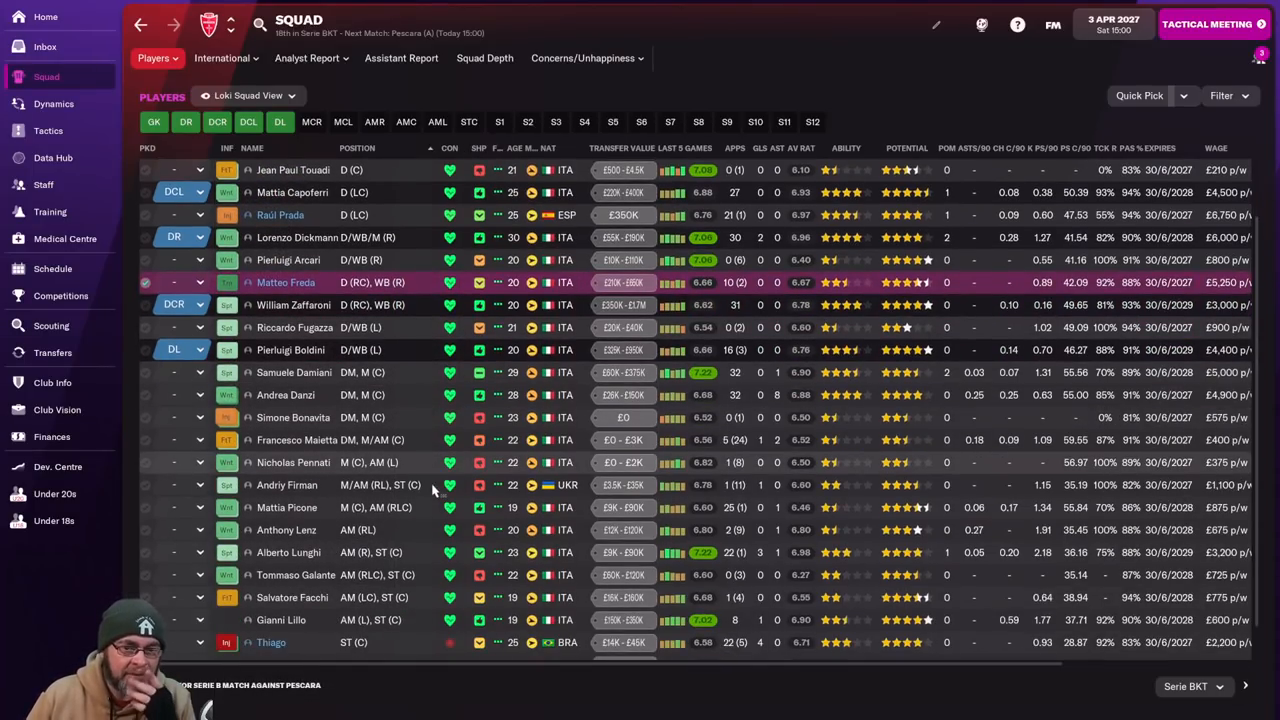
Glance at the tactics overview, then review the central and defensive midfielders' profiles.
click(48, 130)
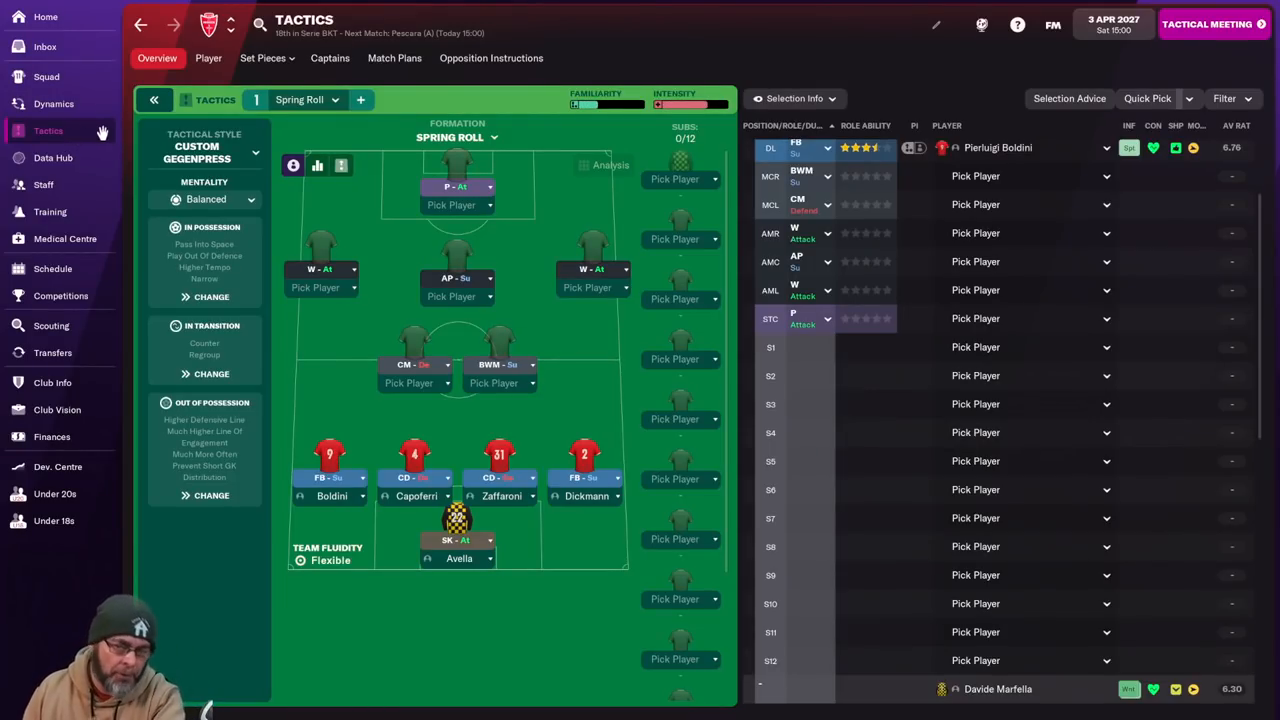
mouse_move(108, 140)
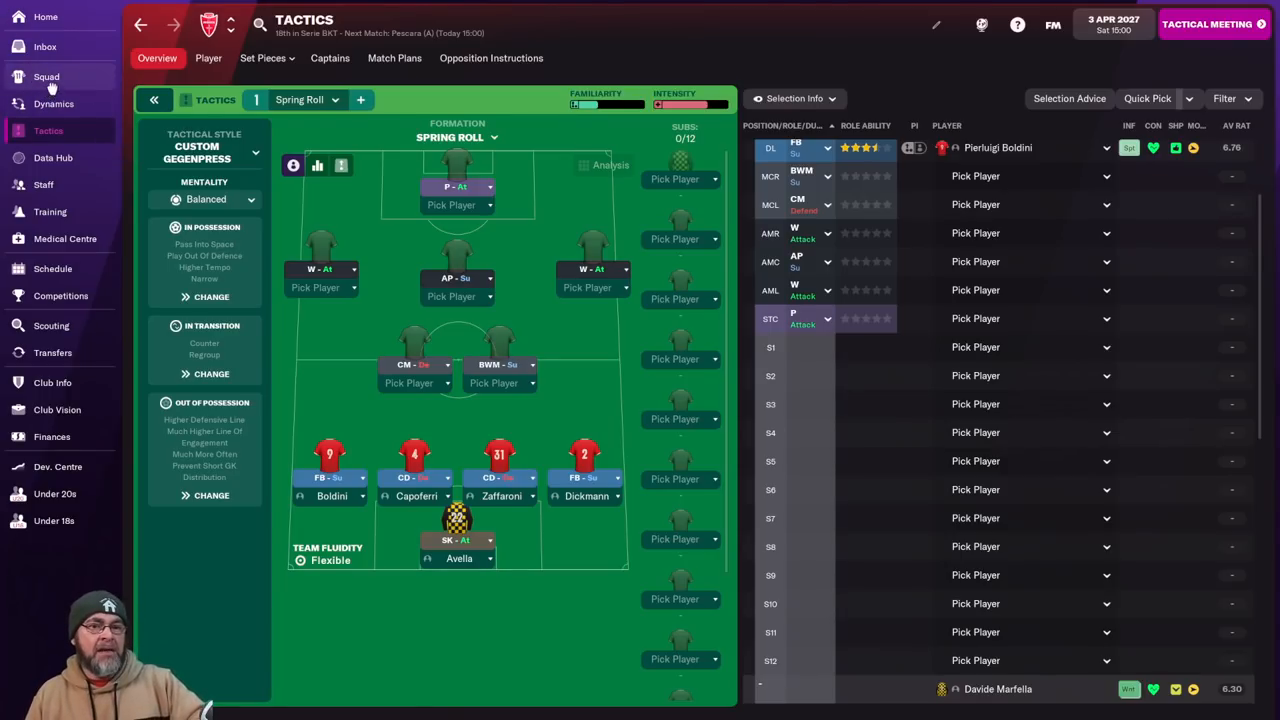
click(46, 76)
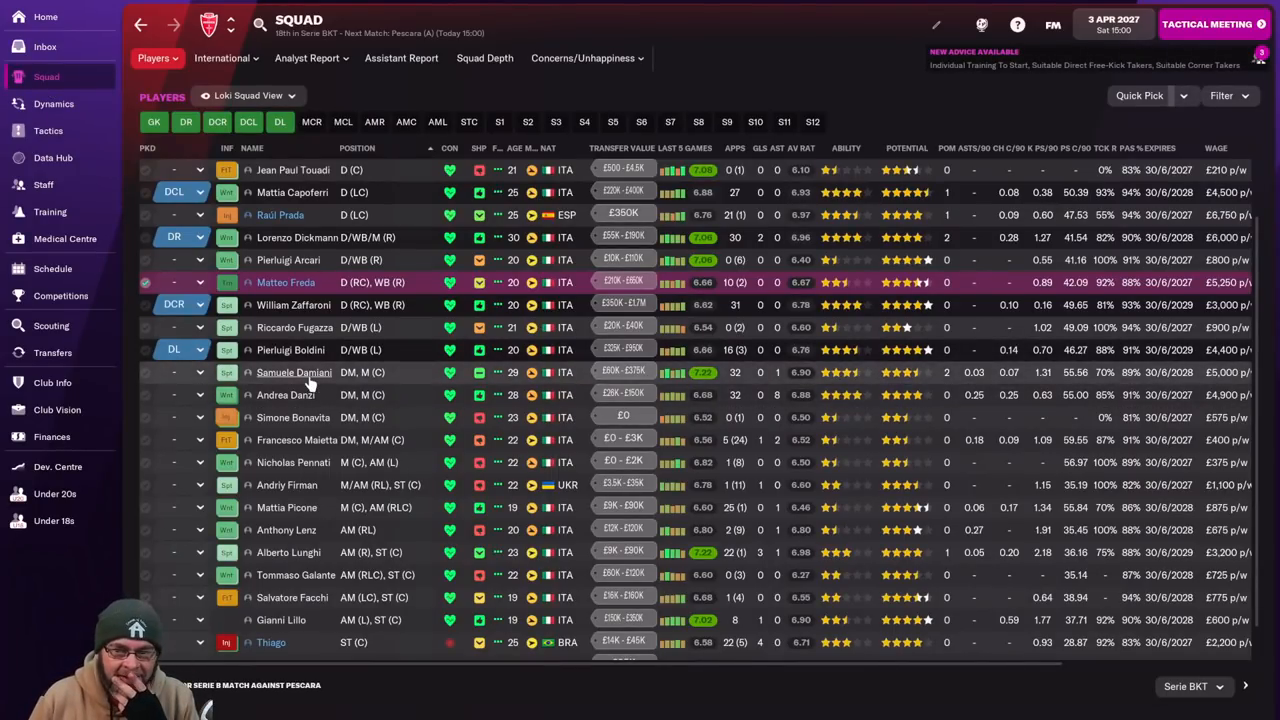
double_click(294, 372)
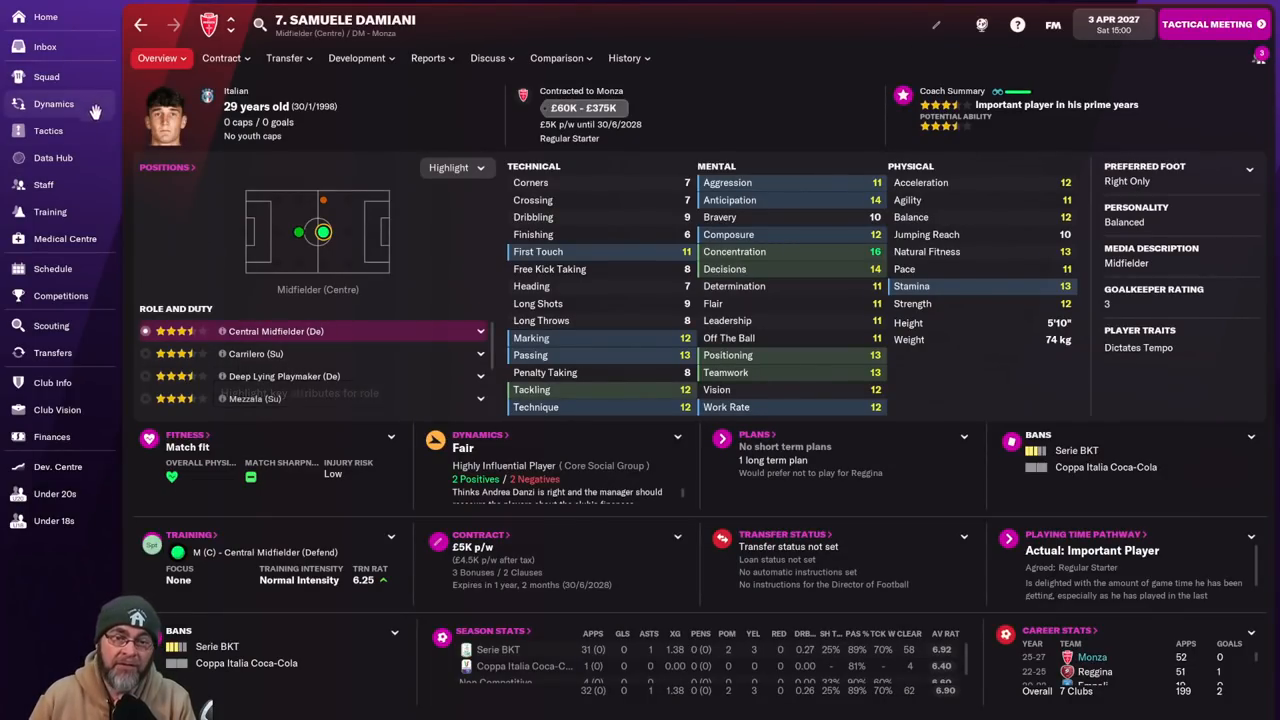
click(156, 56)
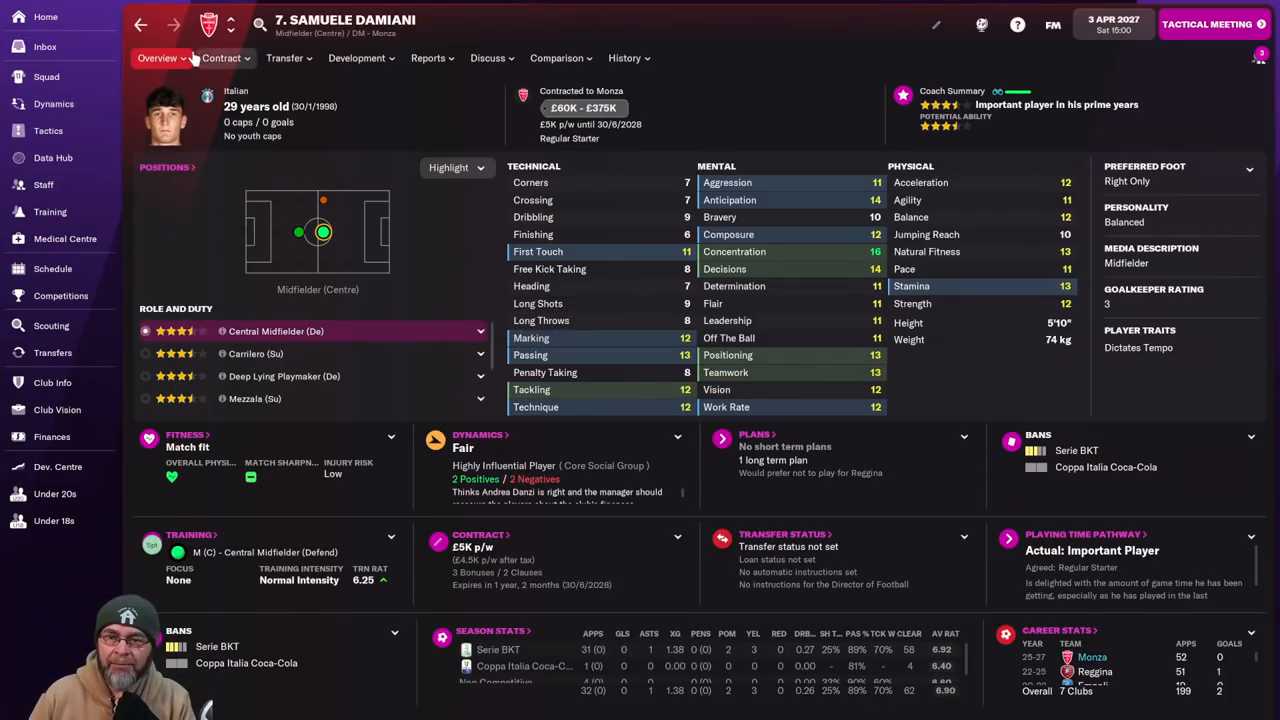
click(46, 76)
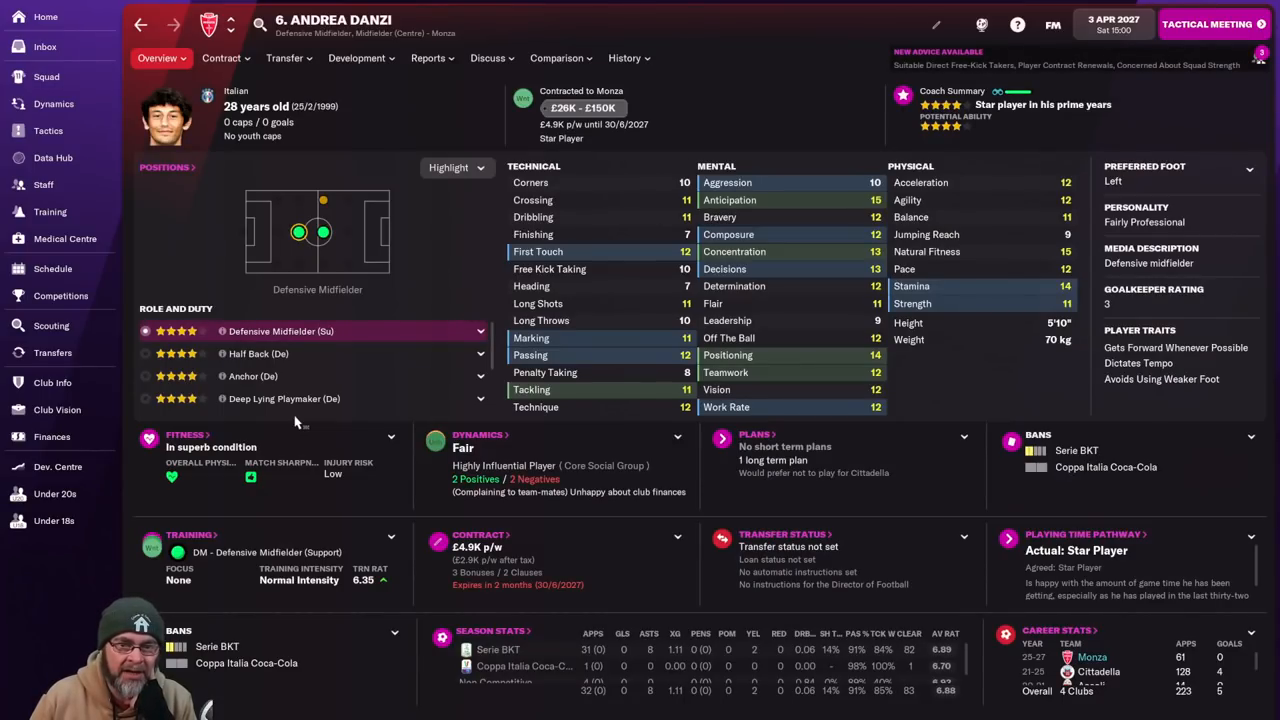
mouse_move(1076, 140)
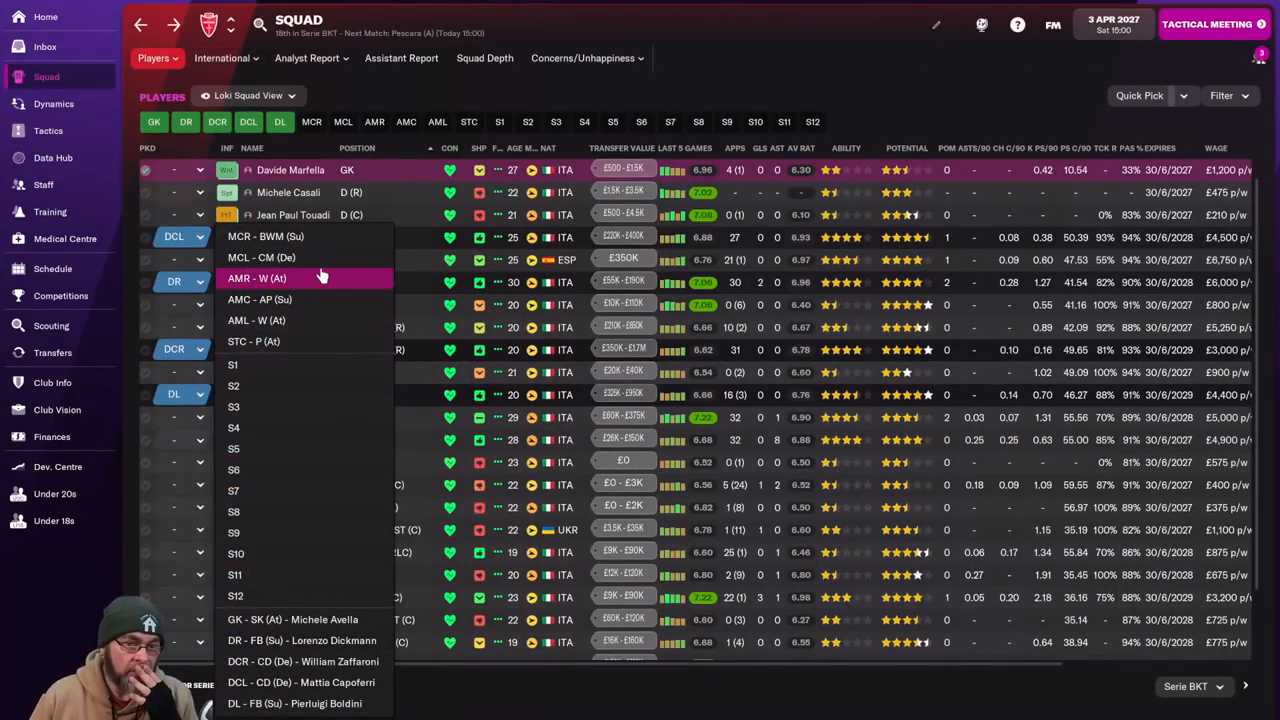
Fill the central midfield slots with Samuele Damiani left and Andrea Danzi right.
click(174, 440)
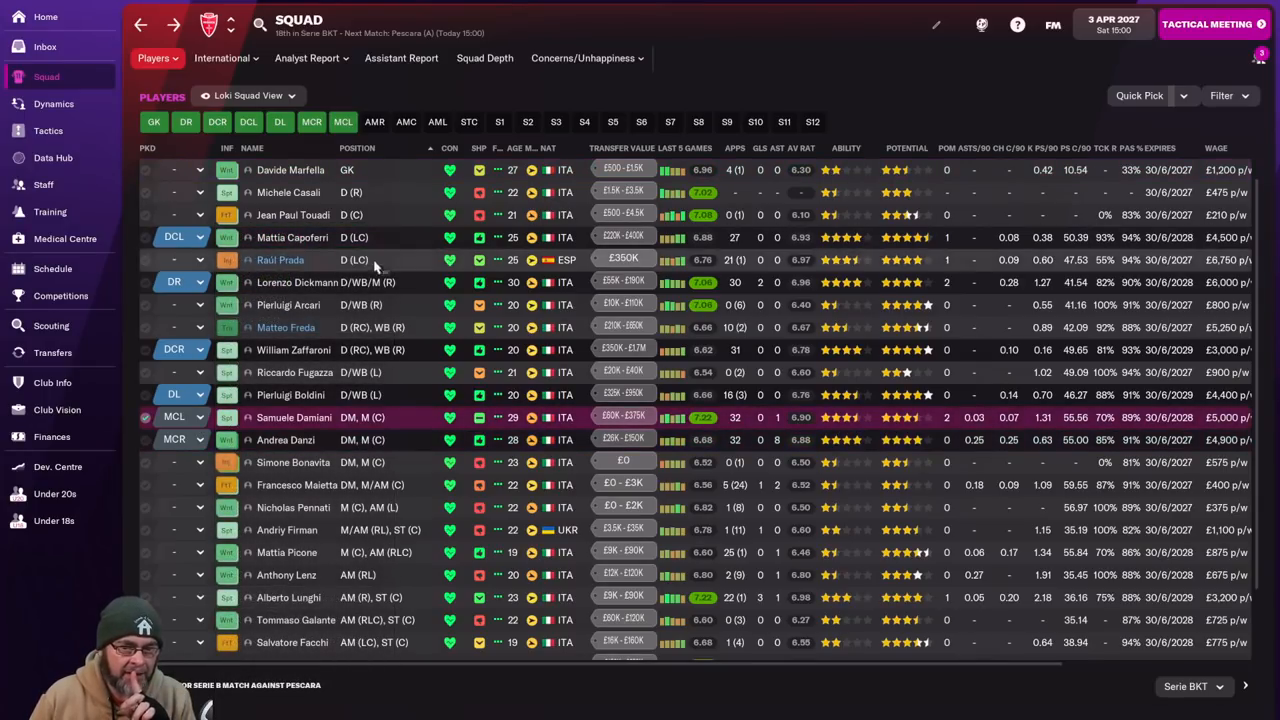
mouse_move(412, 468)
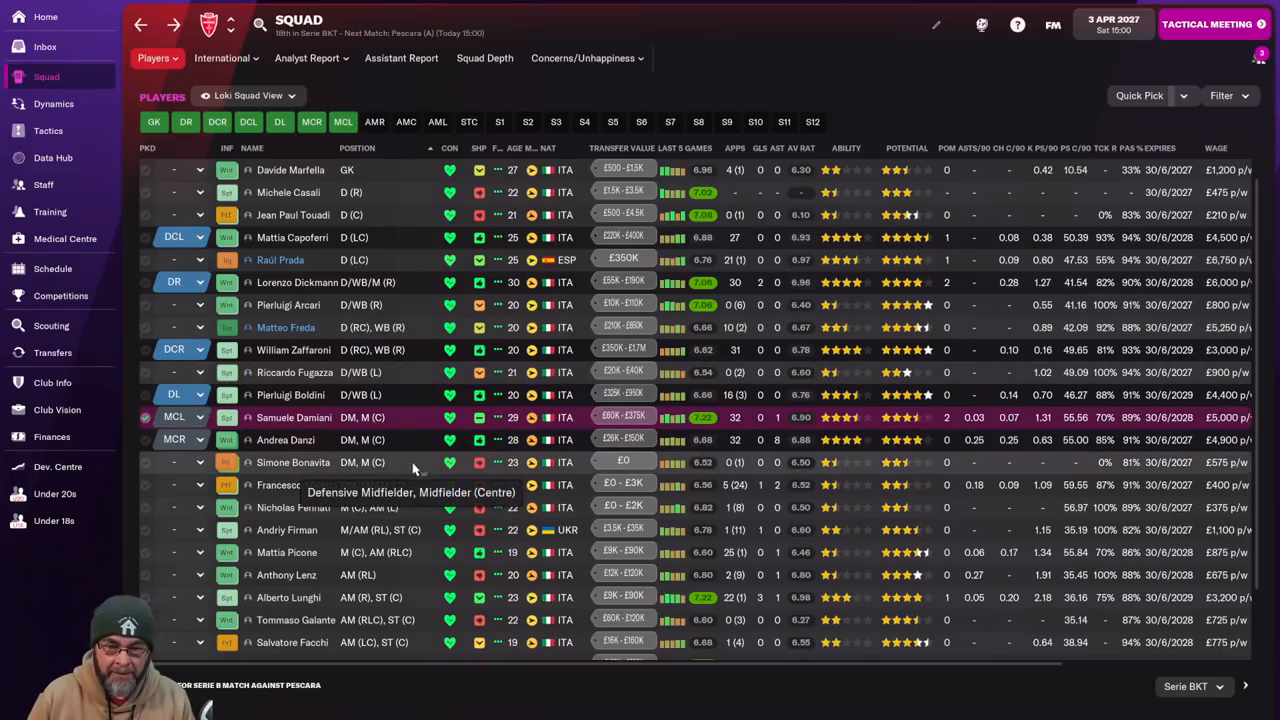
mouse_move(426, 580)
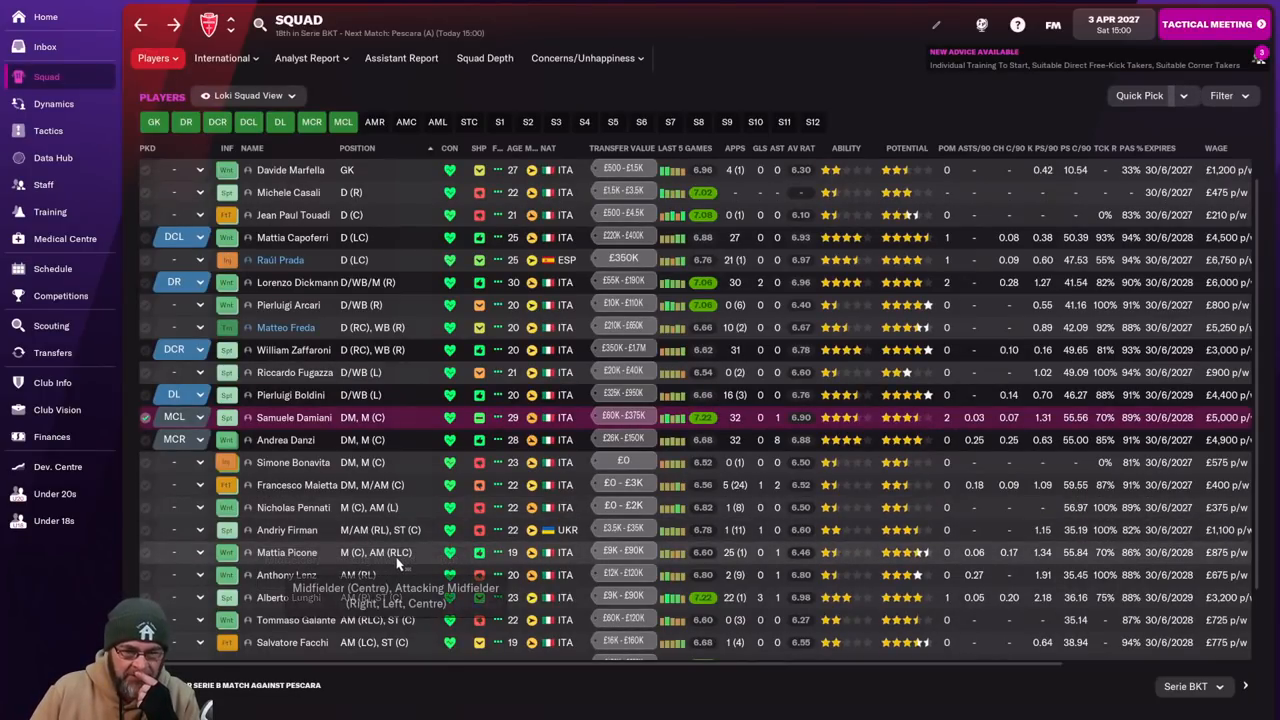
scroll(down, 3)
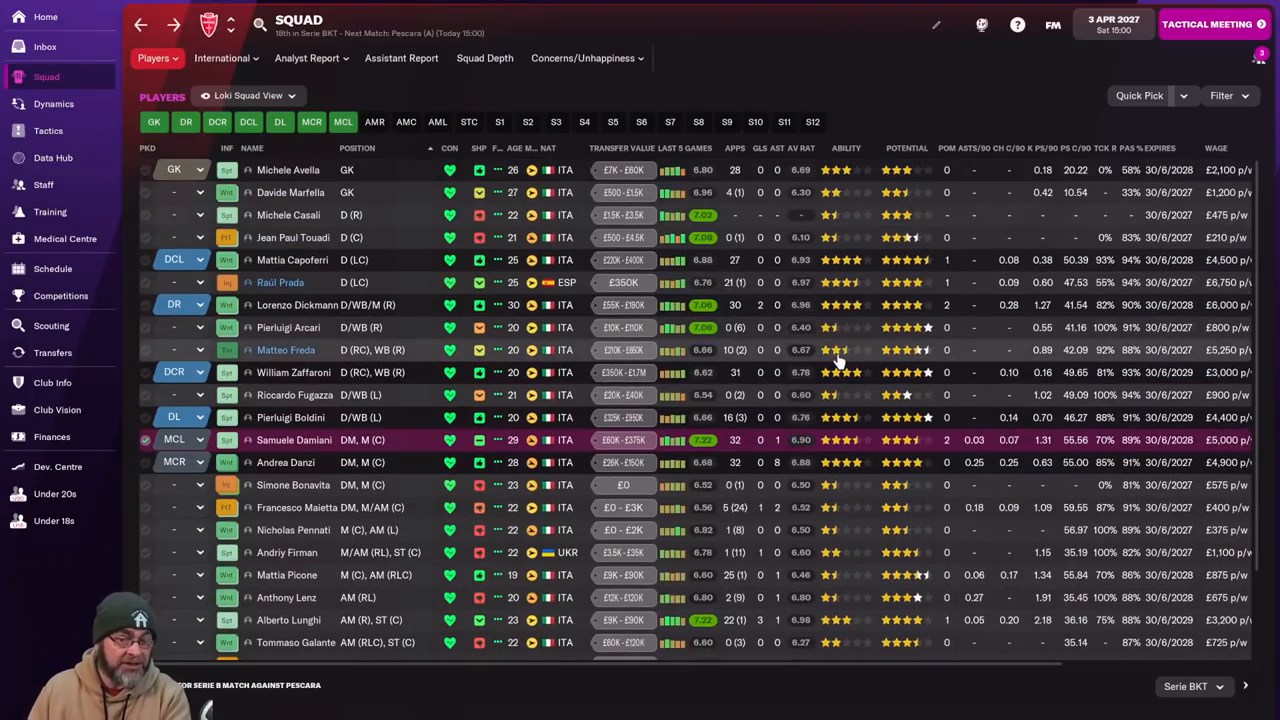
mouse_move(840, 360)
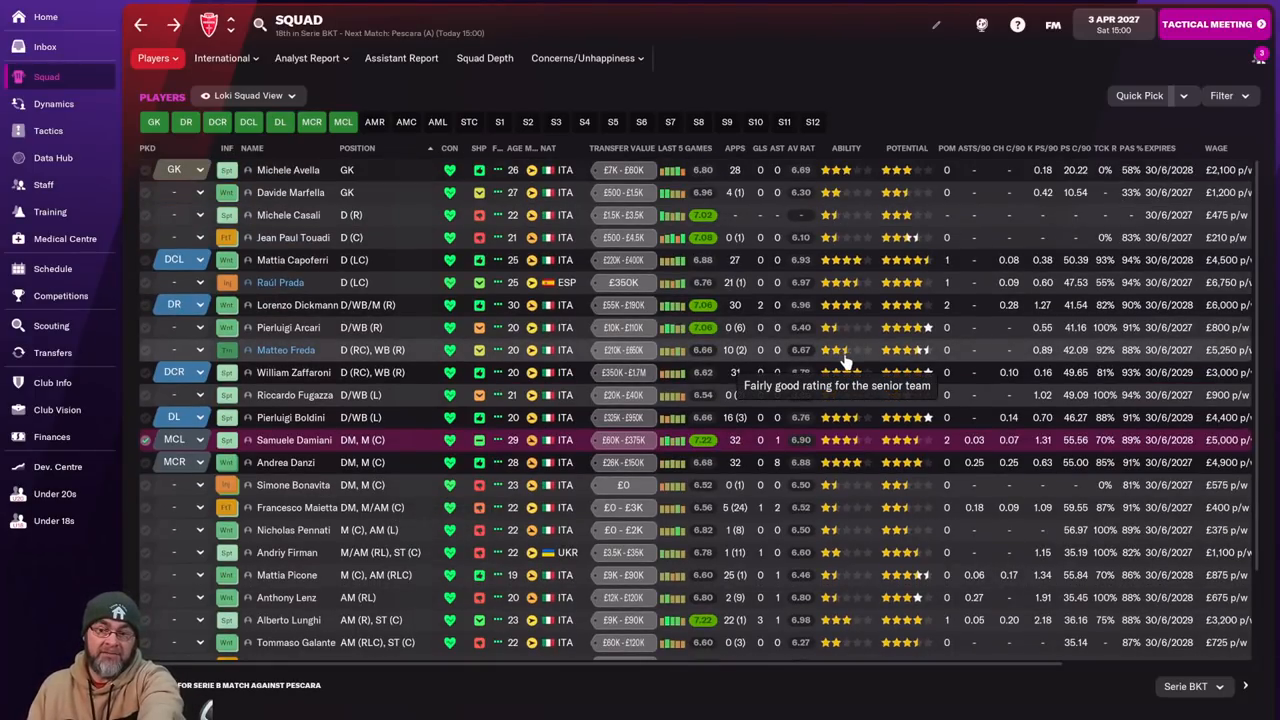
mouse_move(868, 440)
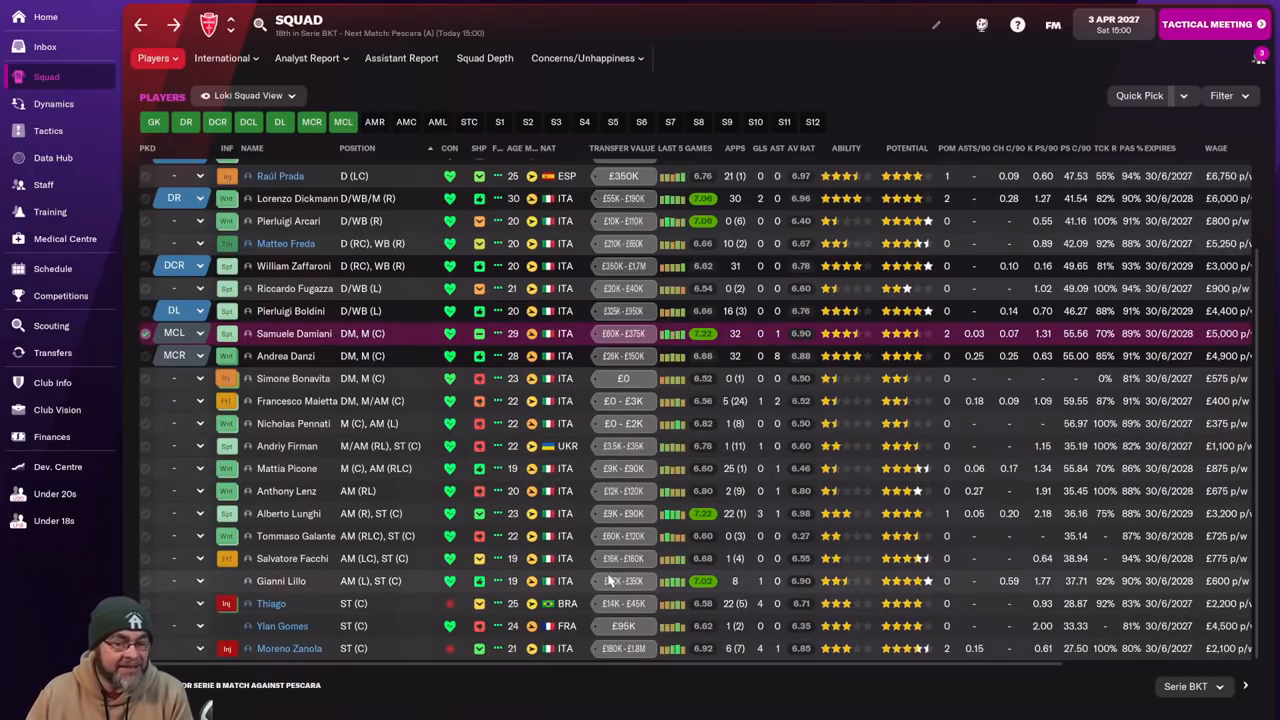
mouse_move(584, 576)
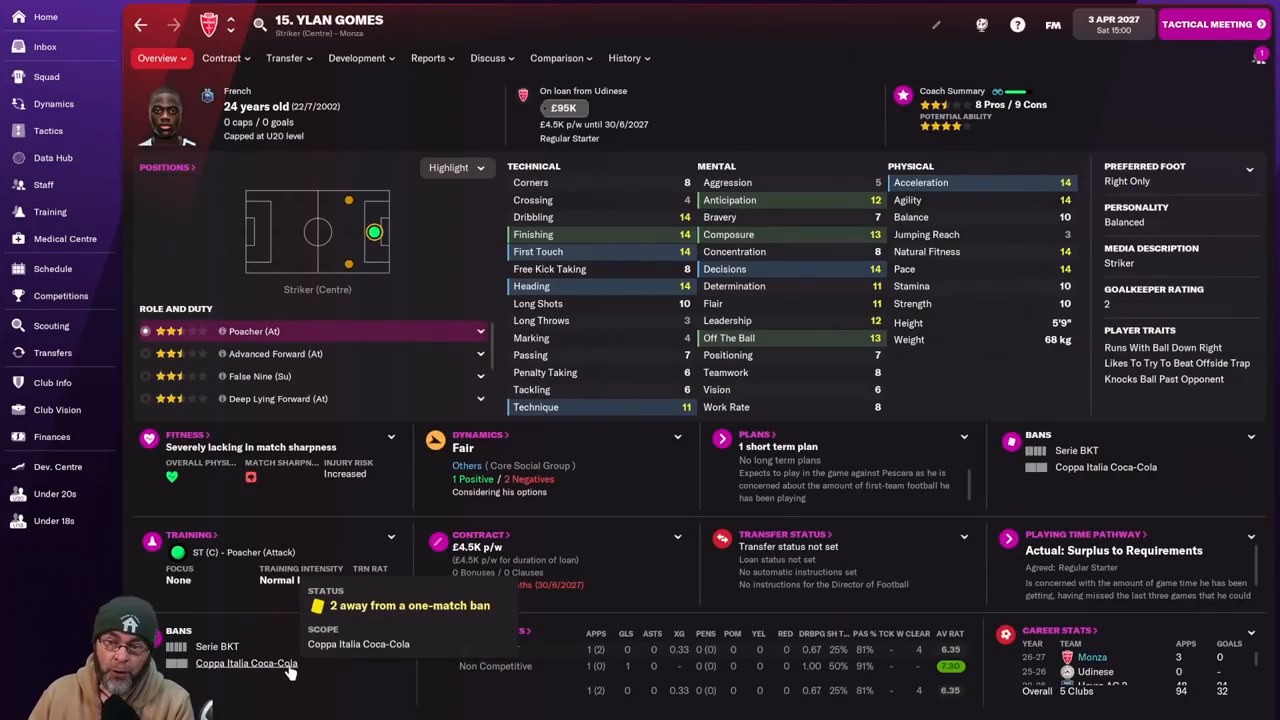
mouse_move(280, 670)
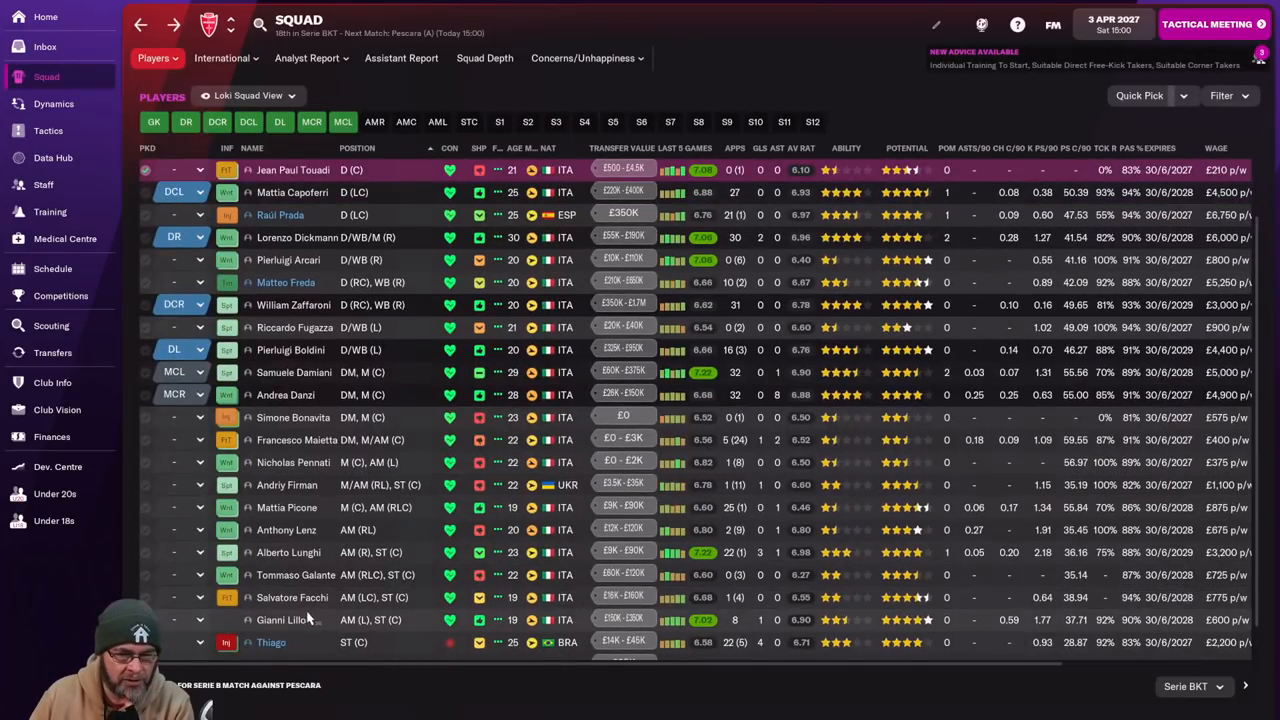
mouse_move(292, 596)
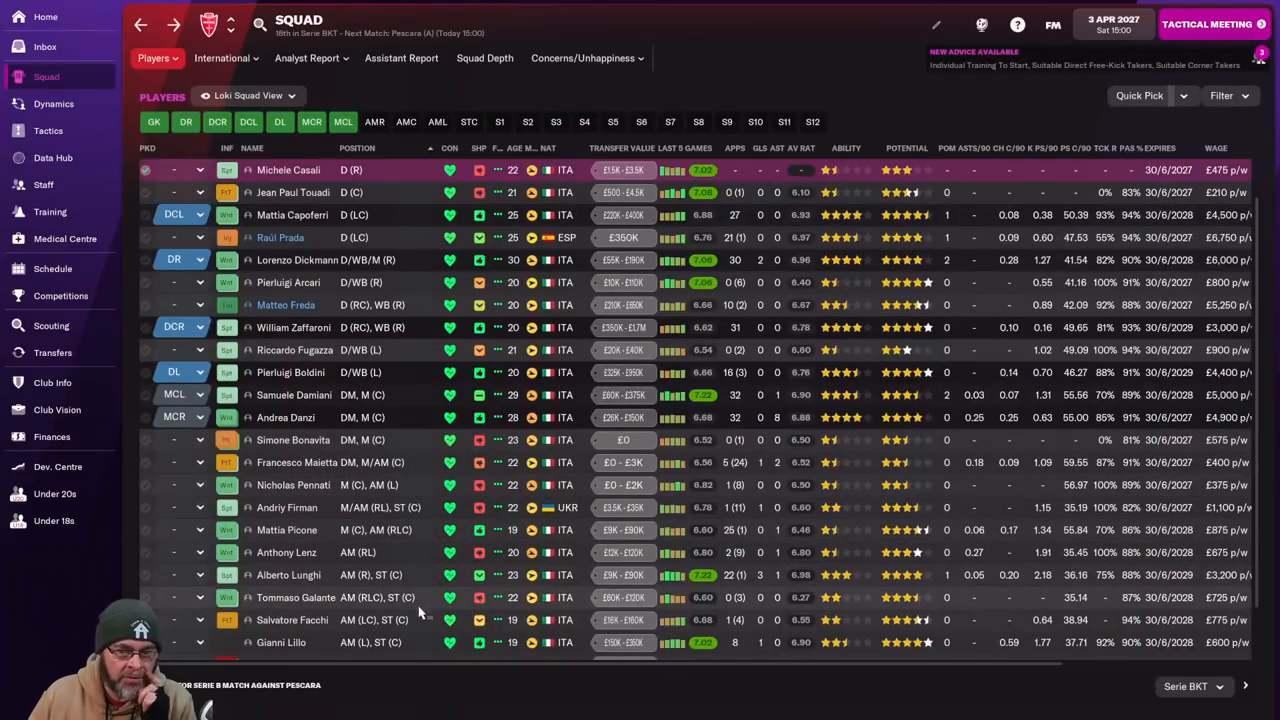
Pick Alberto Lunghi at AMR and Tommaso Galante at AML.
scroll(down, 3)
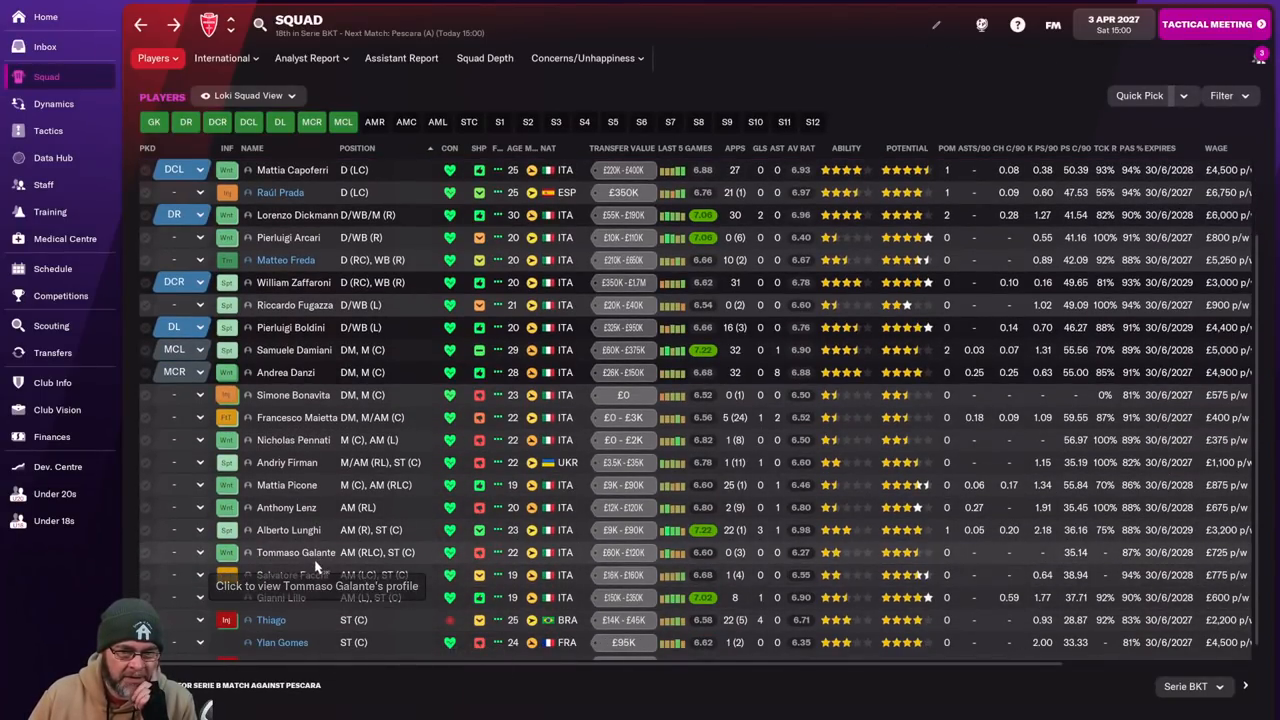
click(296, 552)
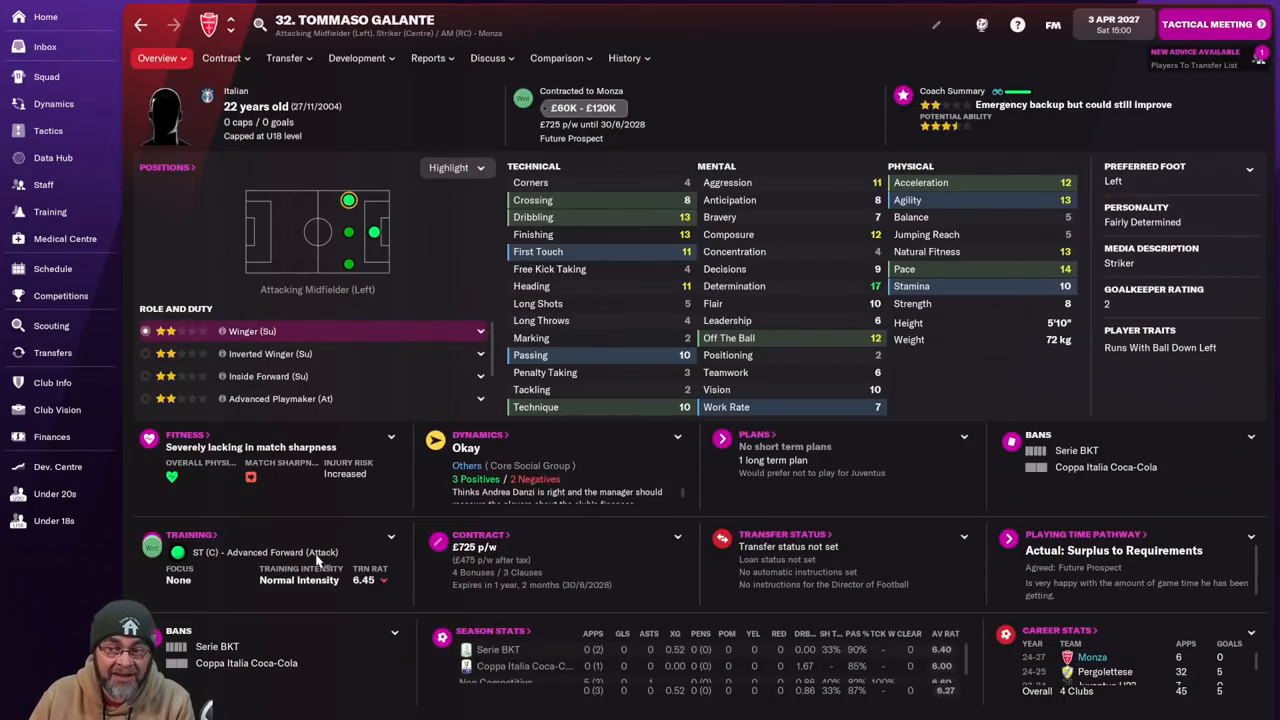
mouse_move(492, 304)
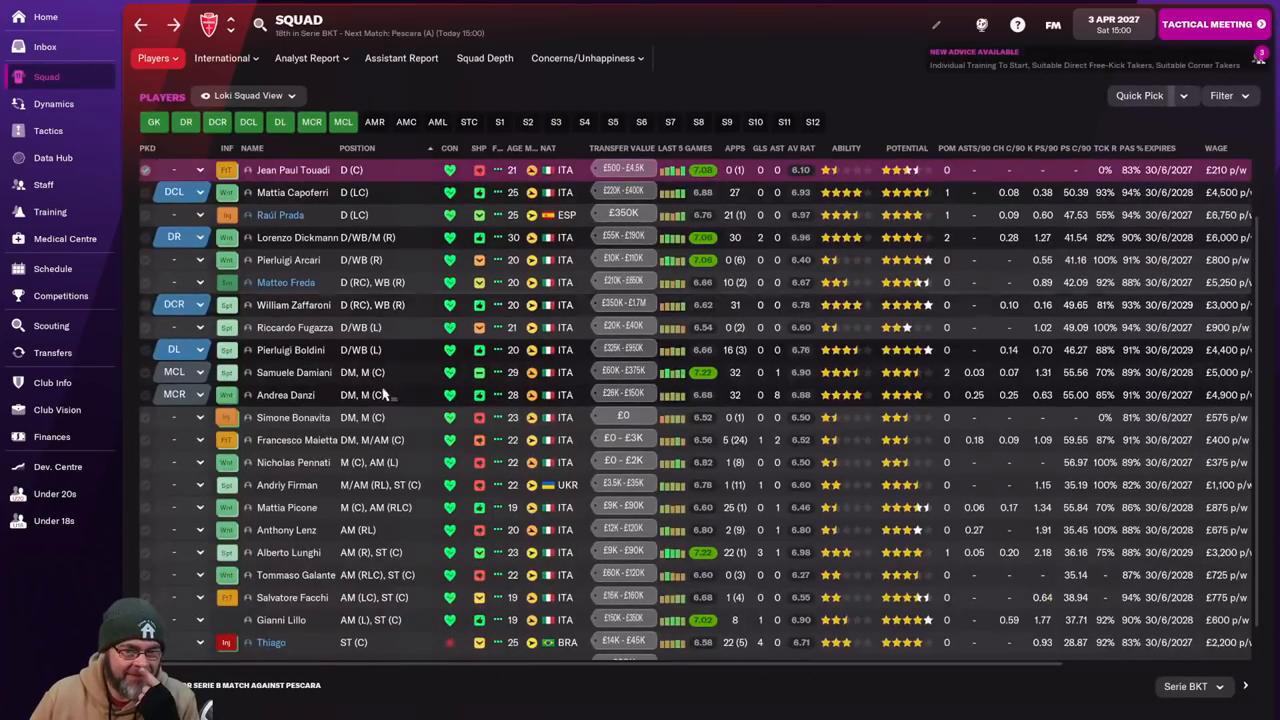
mouse_move(310, 552)
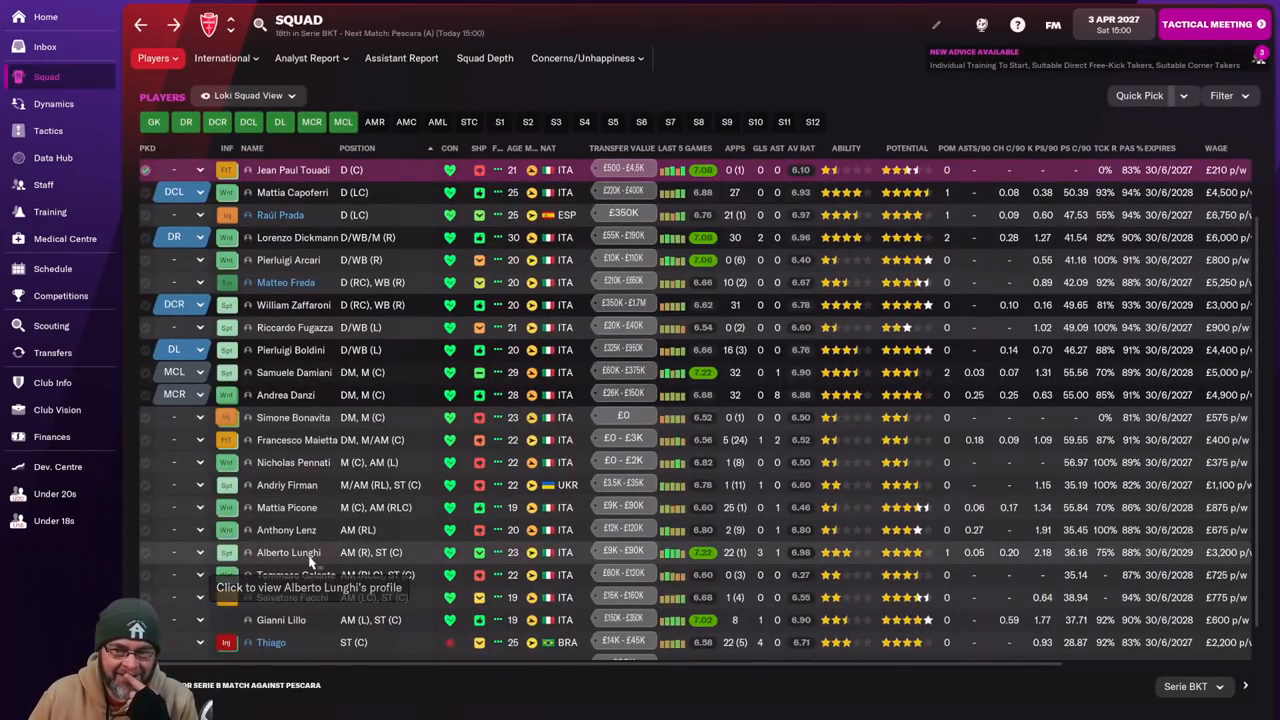
click(288, 552)
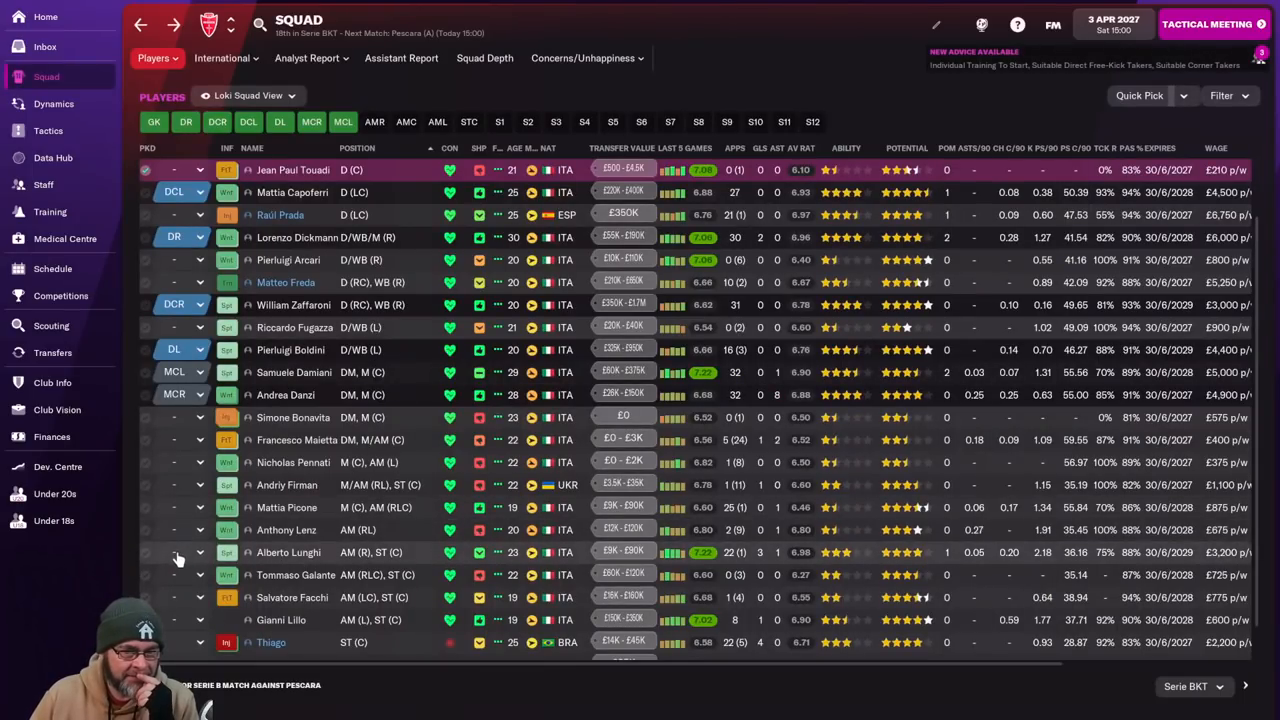
click(372, 122)
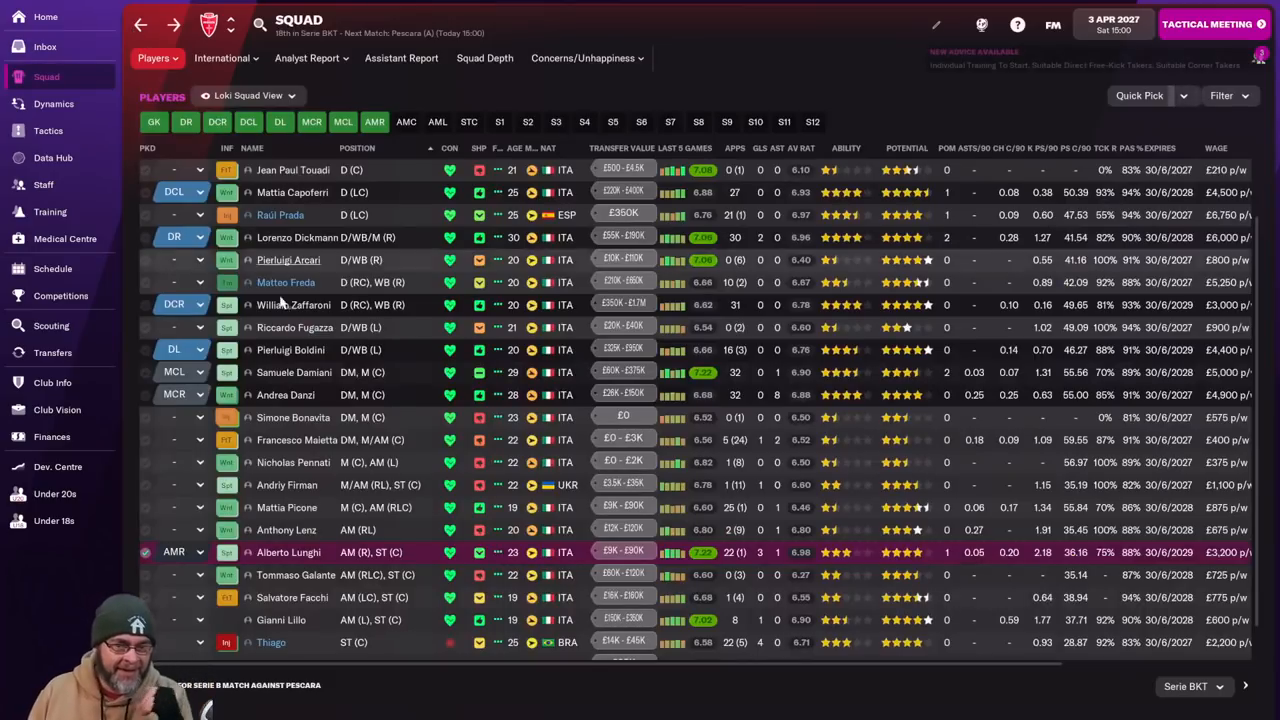
mouse_move(324, 514)
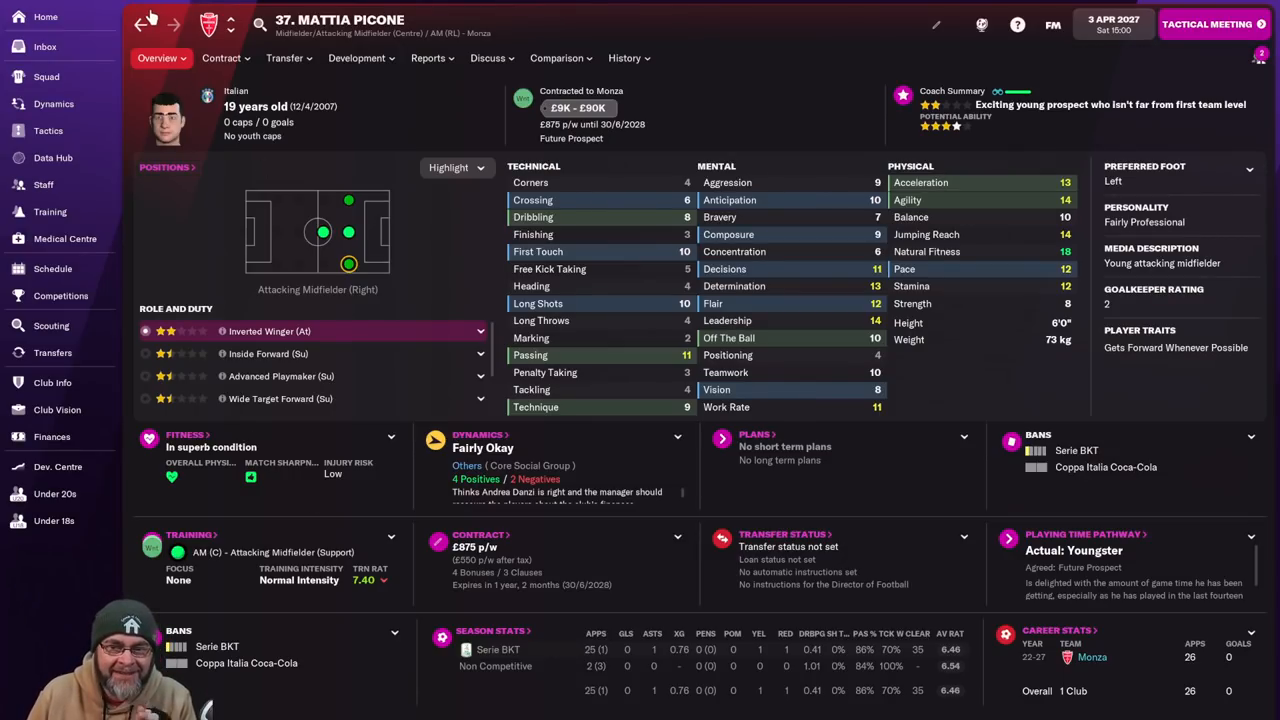
Review Pennati's and Ylan Gomes's profiles, set Gomes at STC, and look at Mattia Picone.
click(46, 76)
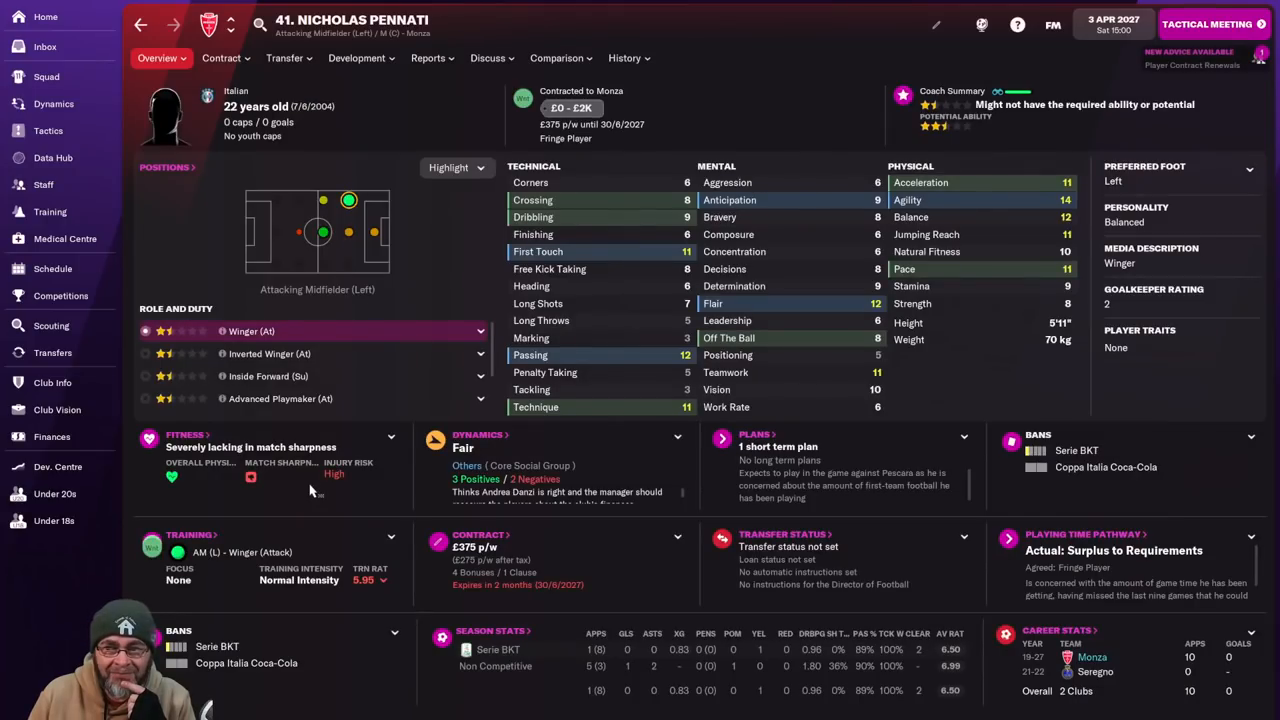
mouse_move(312, 490)
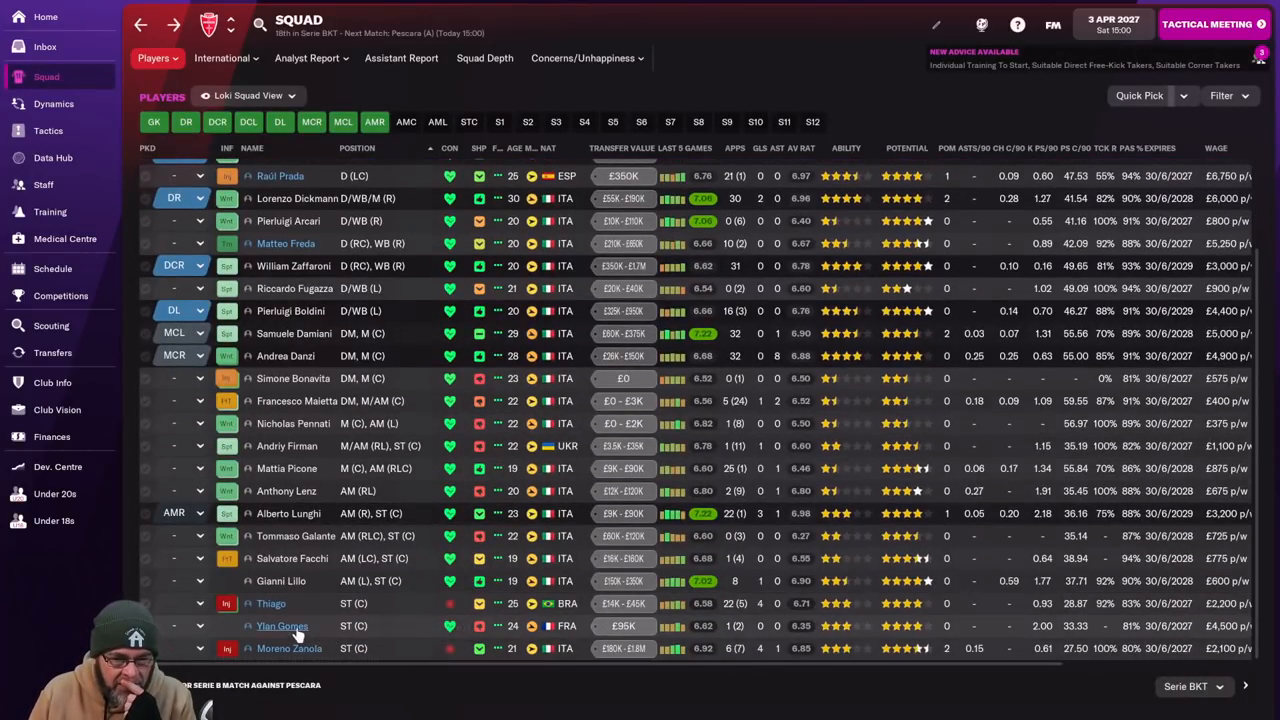
double_click(304, 536)
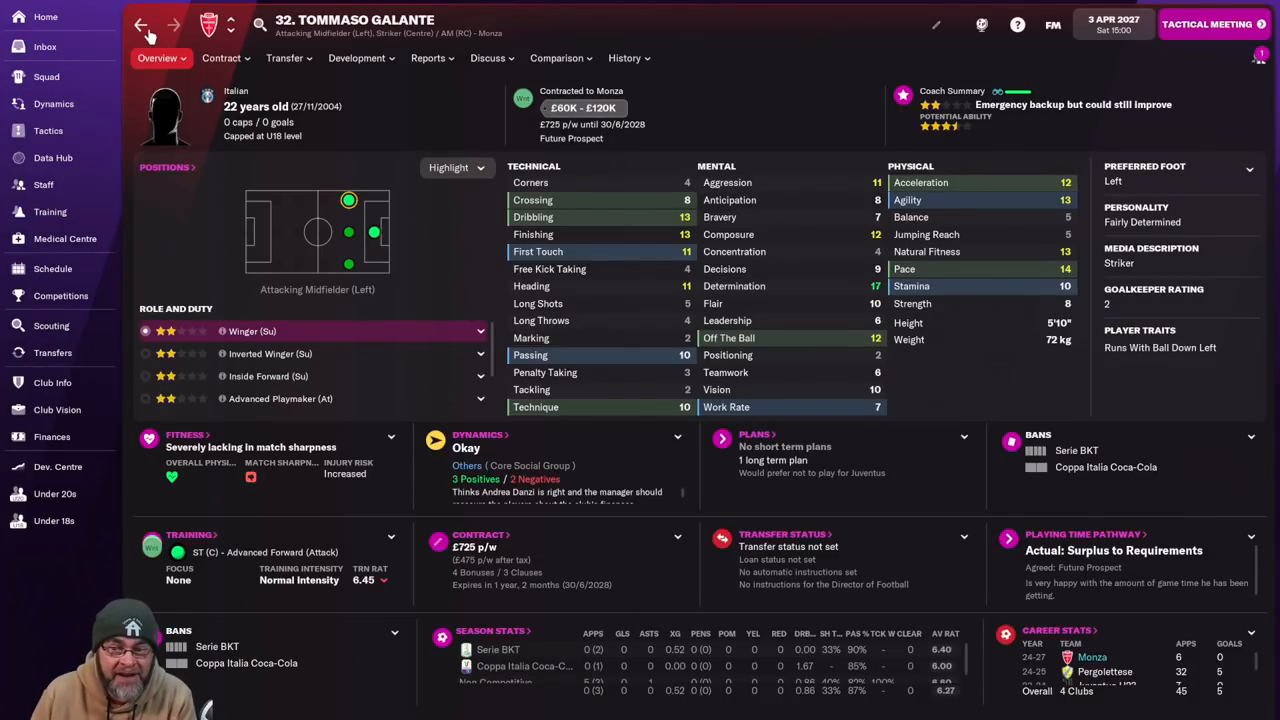
click(140, 24)
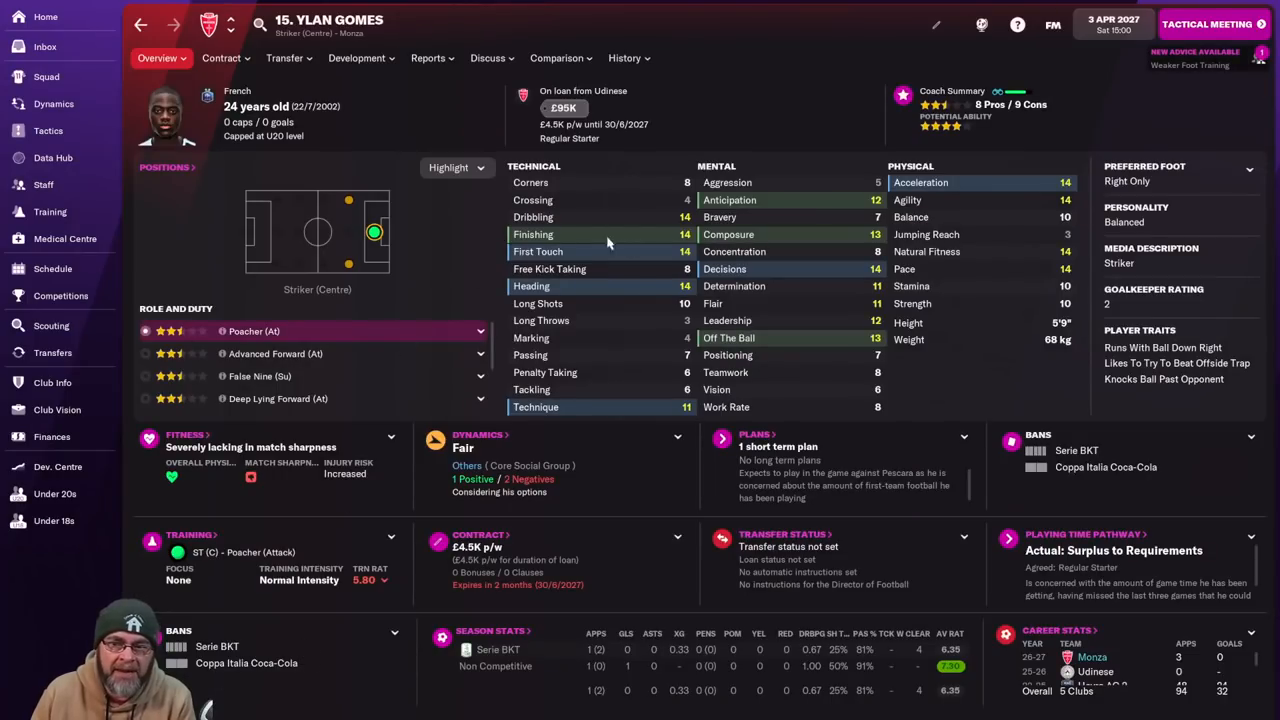
click(46, 76)
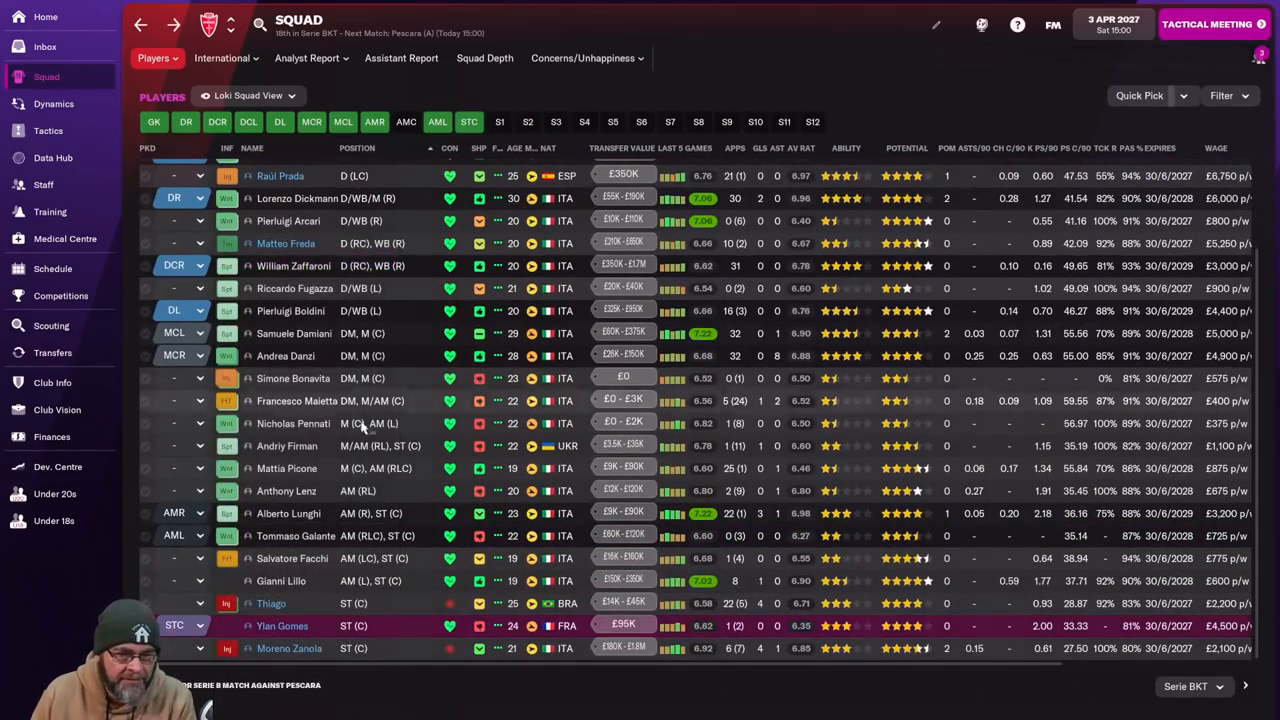
mouse_move(476, 536)
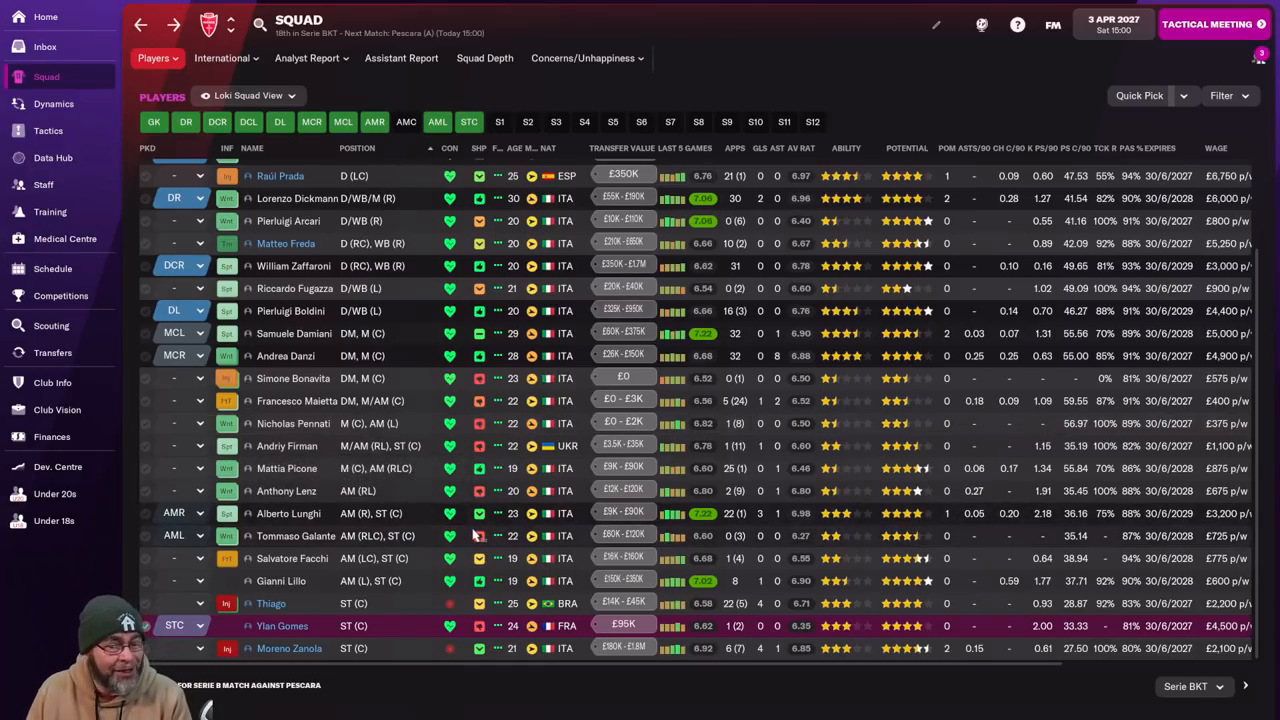
mouse_move(288, 468)
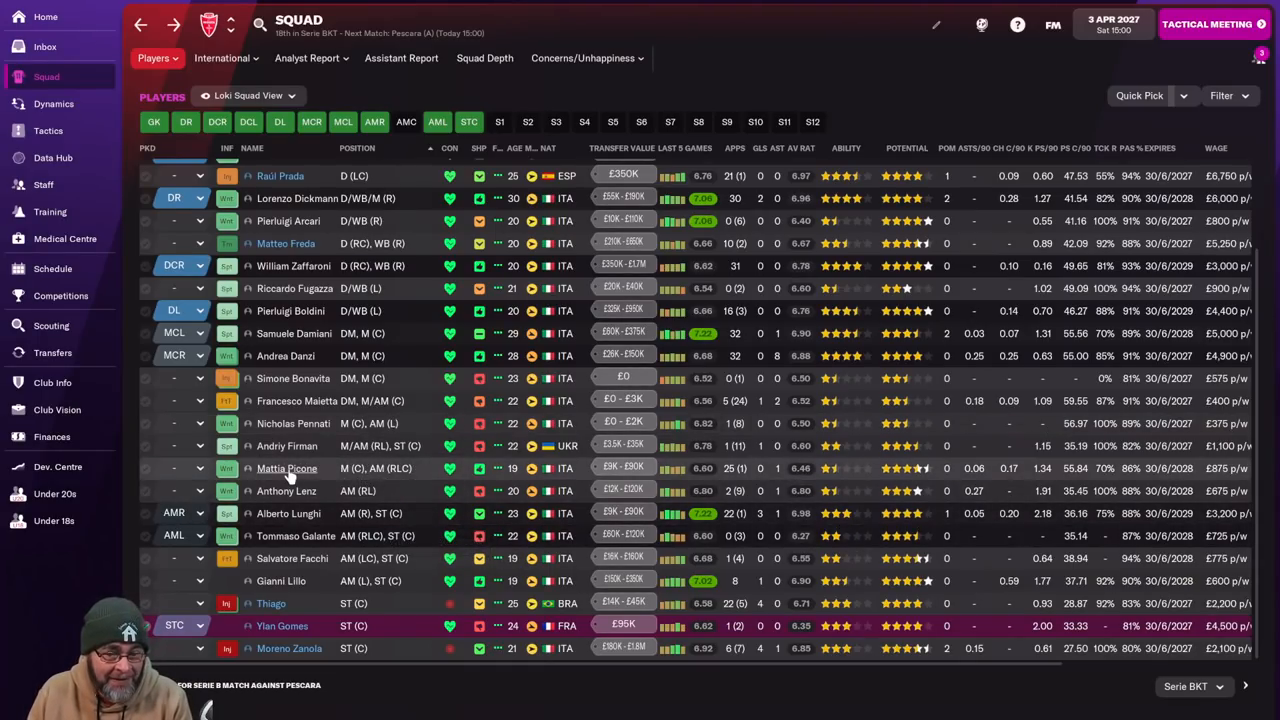
double_click(288, 468)
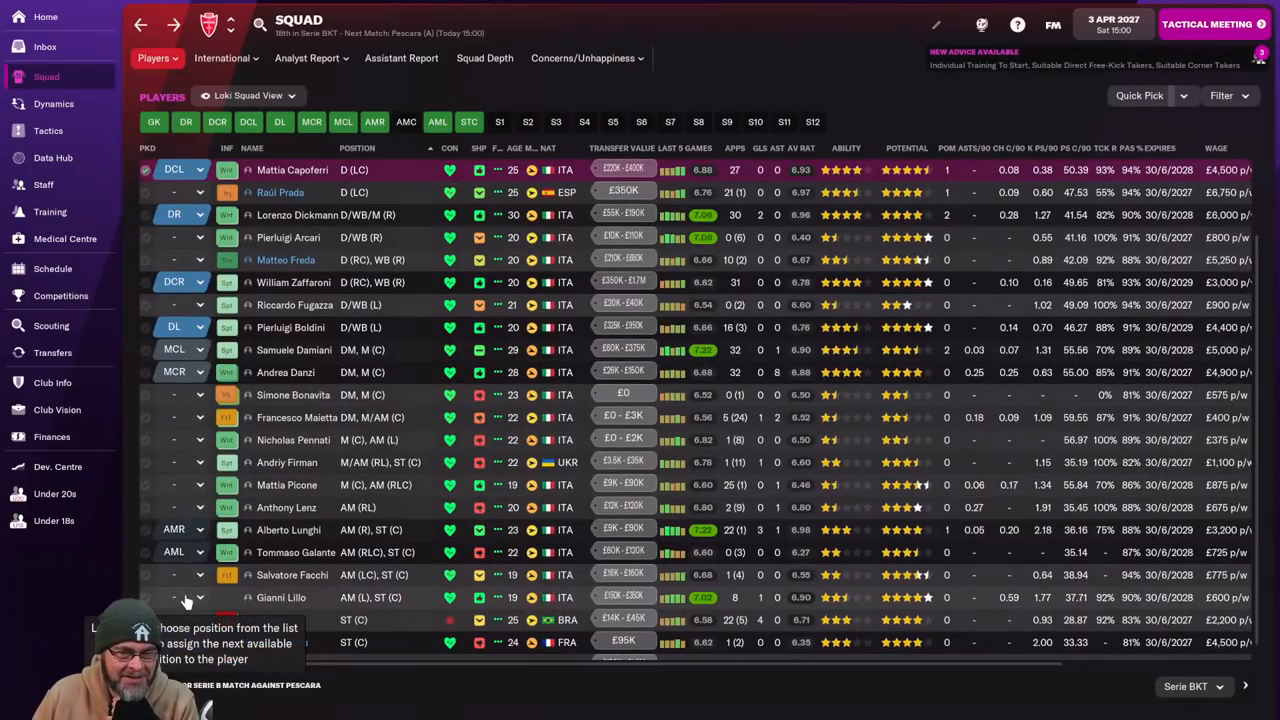
click(200, 596)
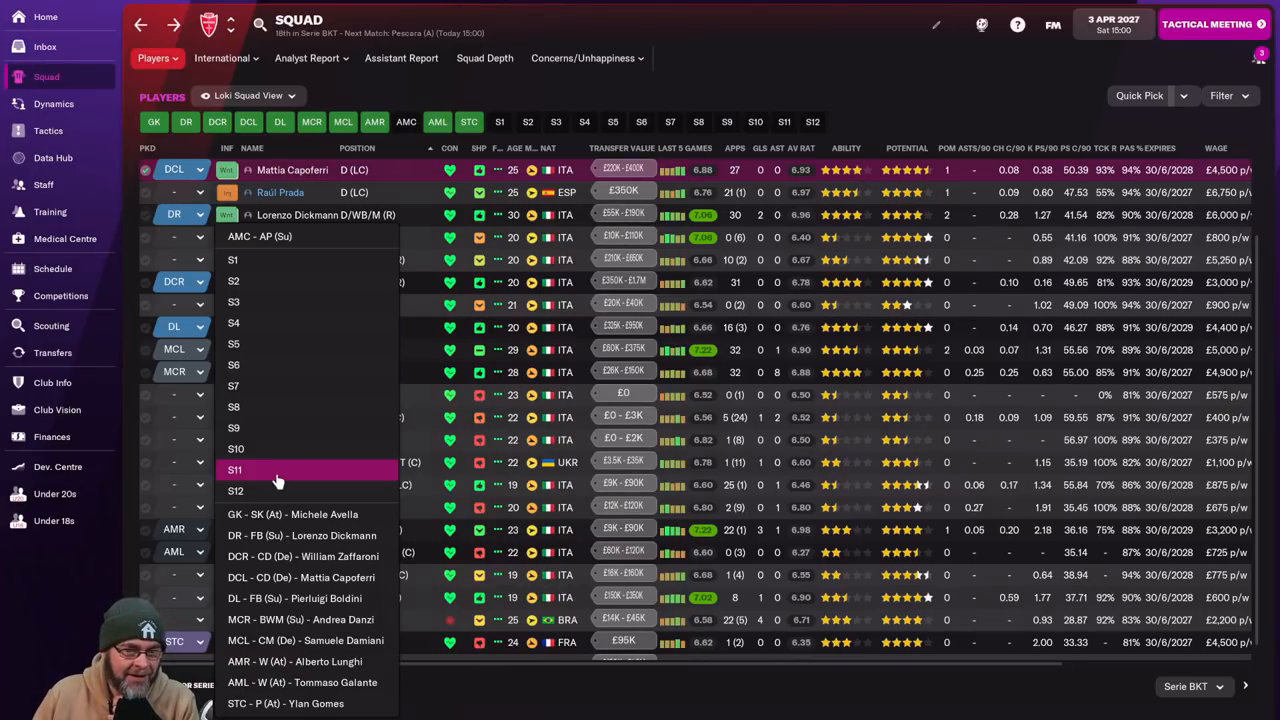
click(784, 122)
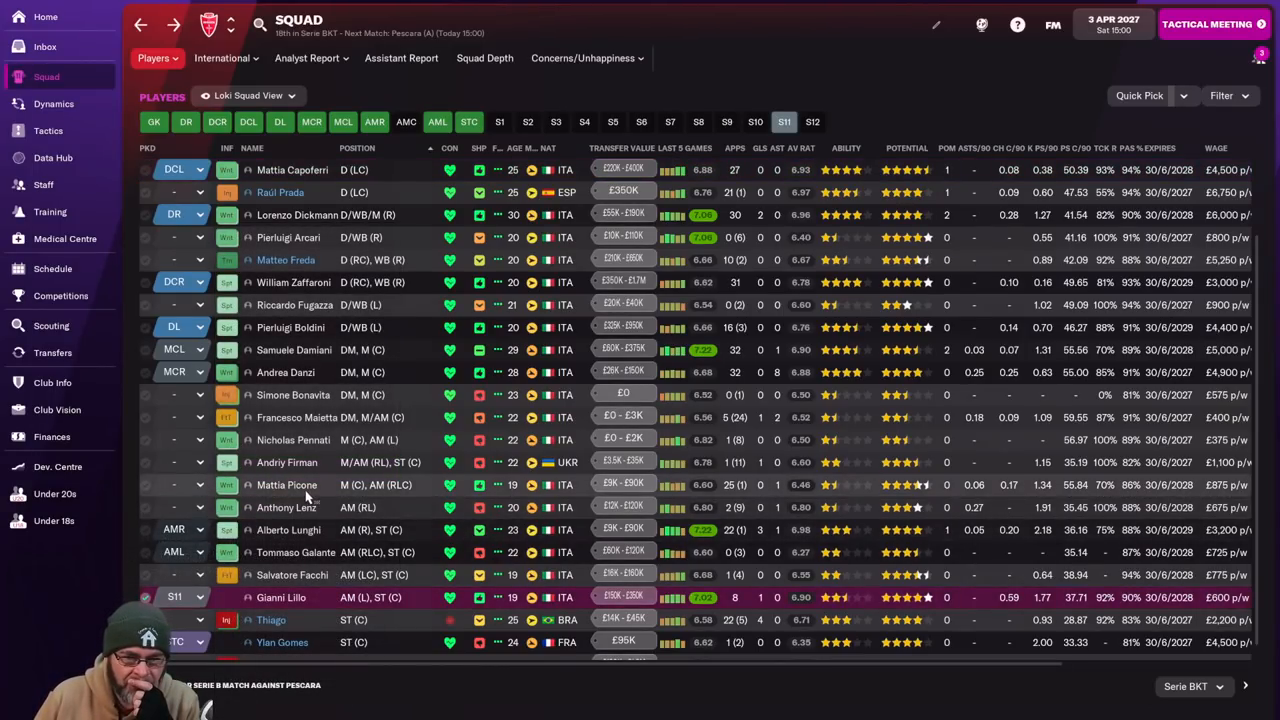
click(184, 214)
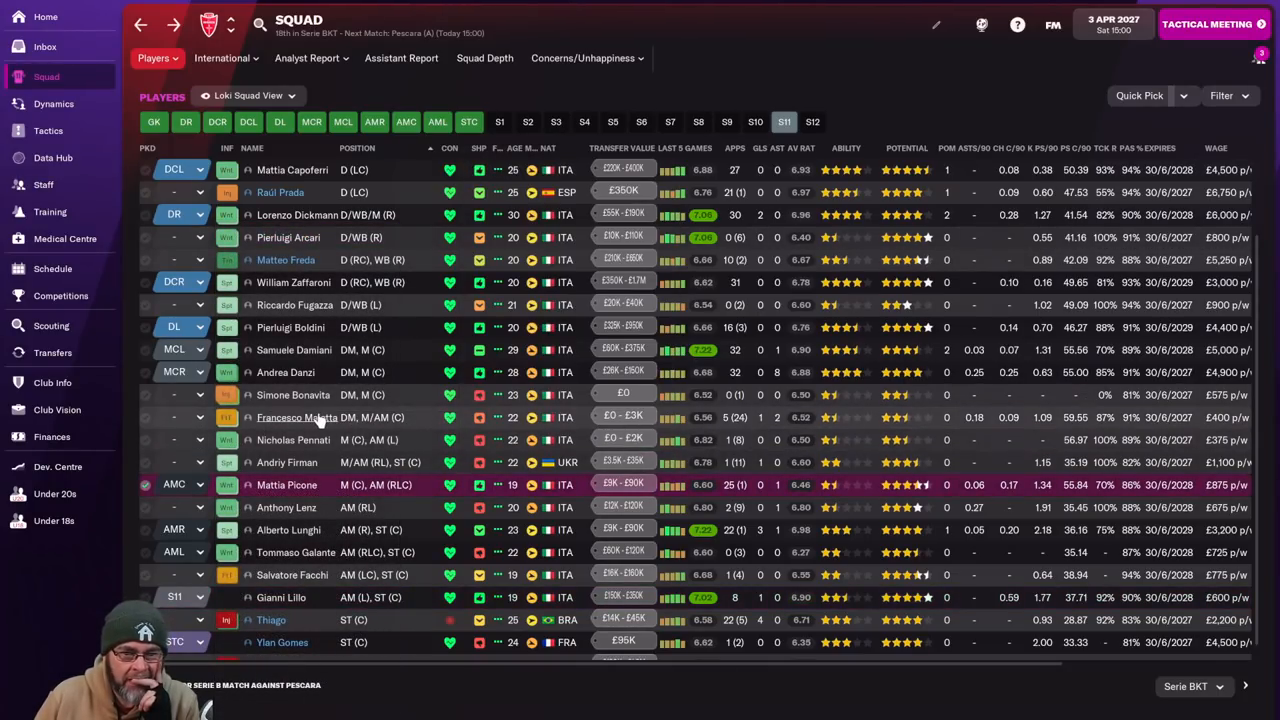
Assign the remaining substitutes, then switch to the Under 20s squad.
scroll(down, 3)
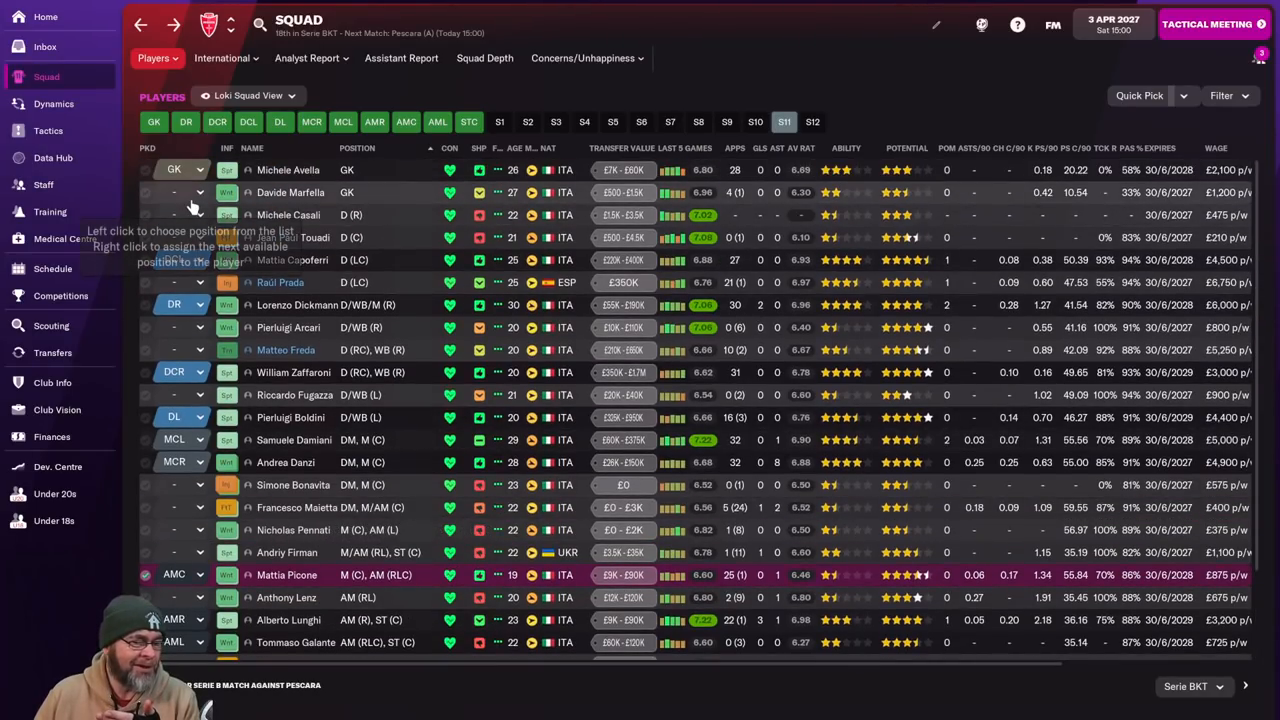
click(500, 122)
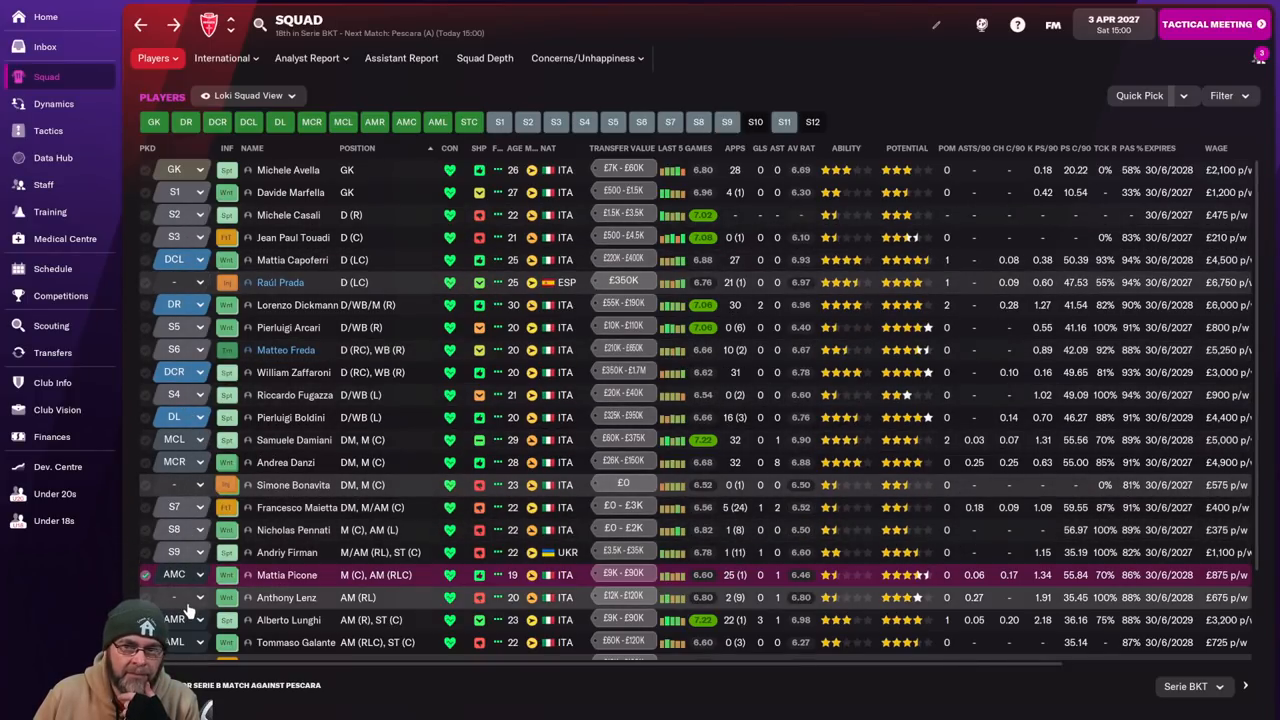
scroll(down, 3)
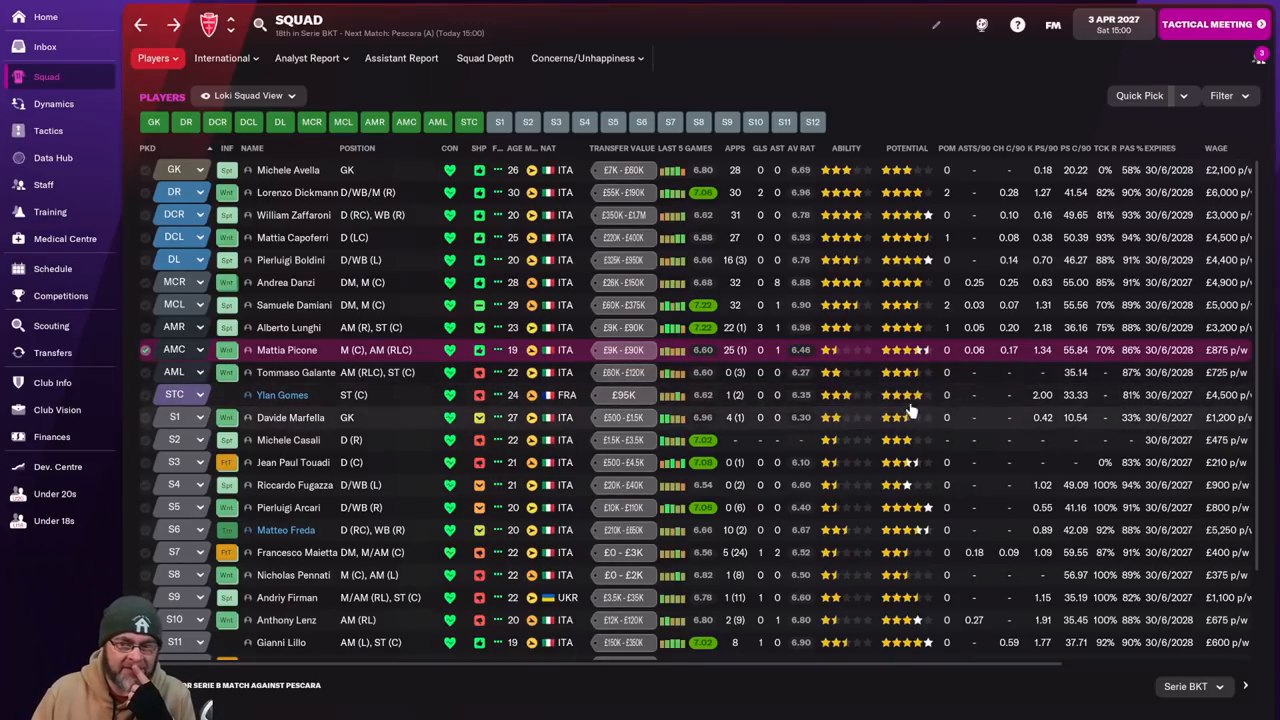
scroll(down, 3)
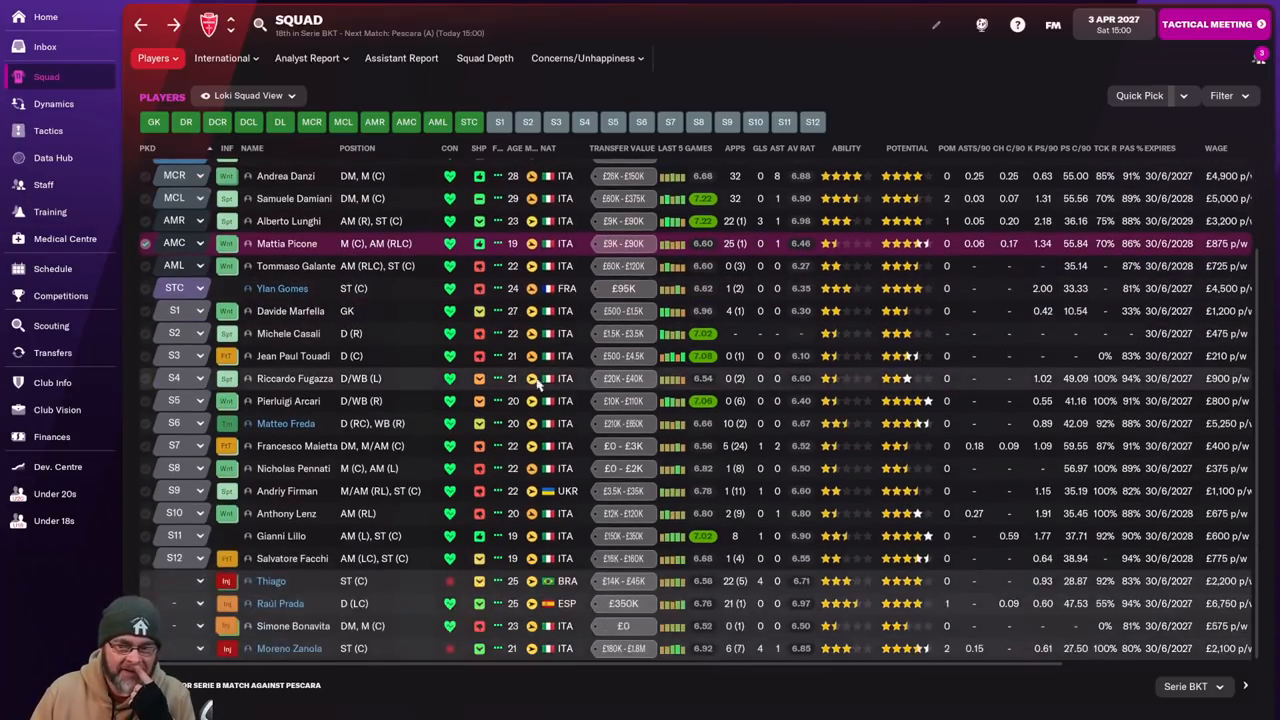
click(56, 494)
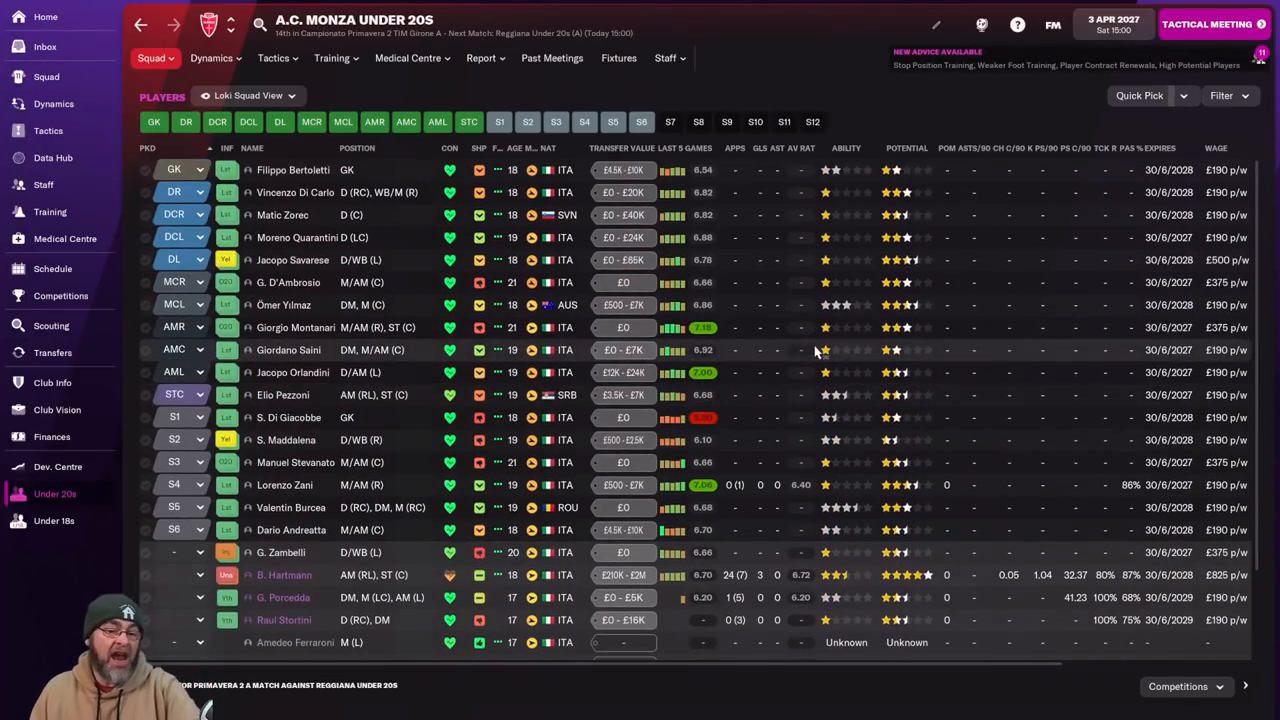
mouse_move(812, 348)
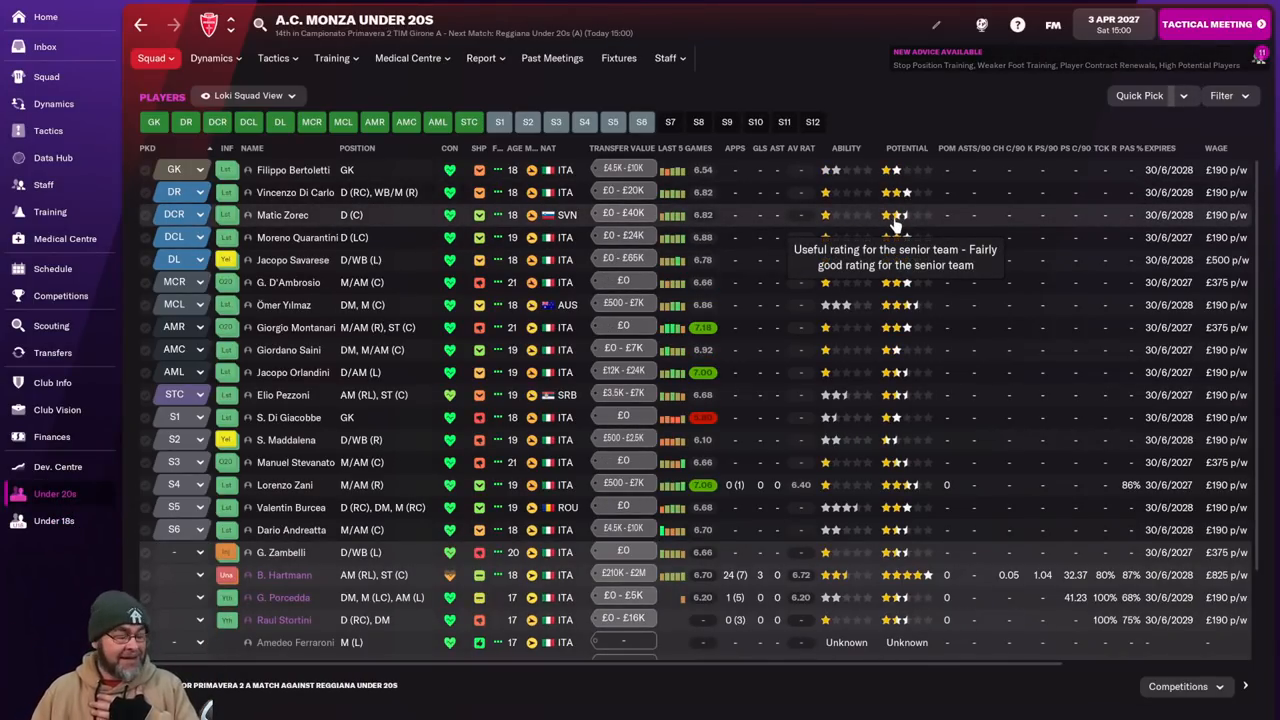
View the Under 18s squad, then return to the first-team squad.
click(54, 520)
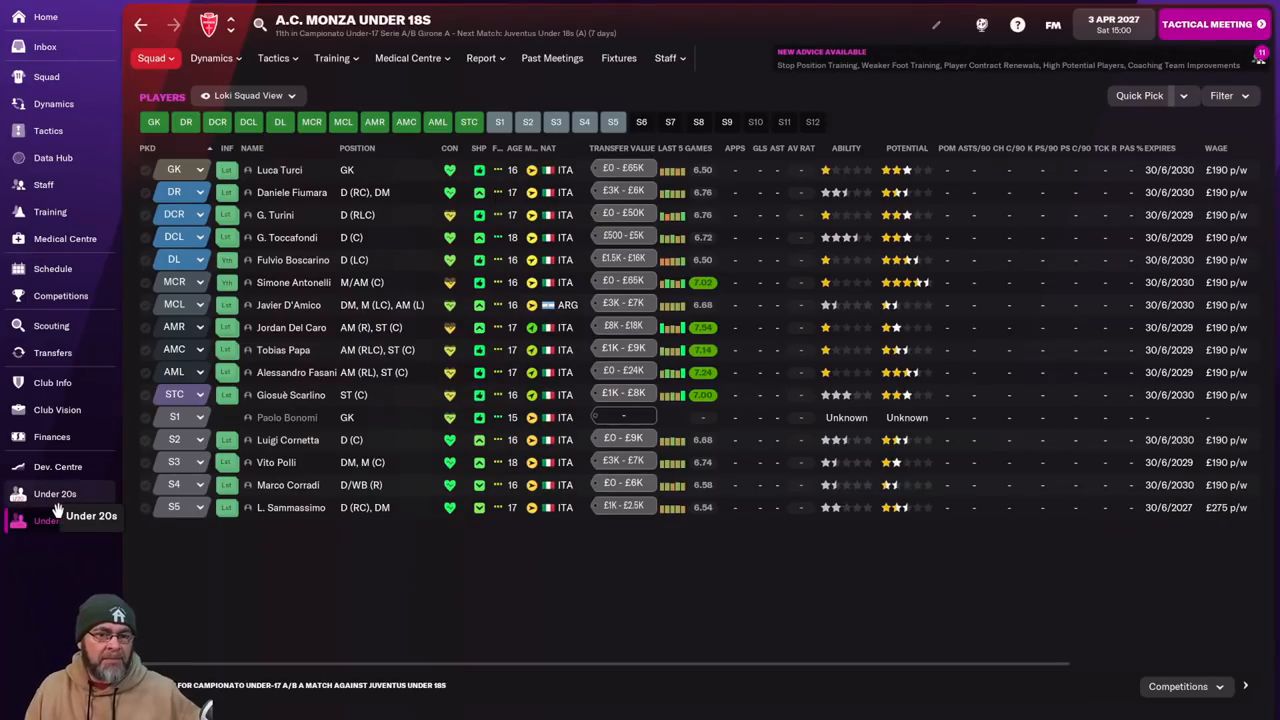
click(56, 492)
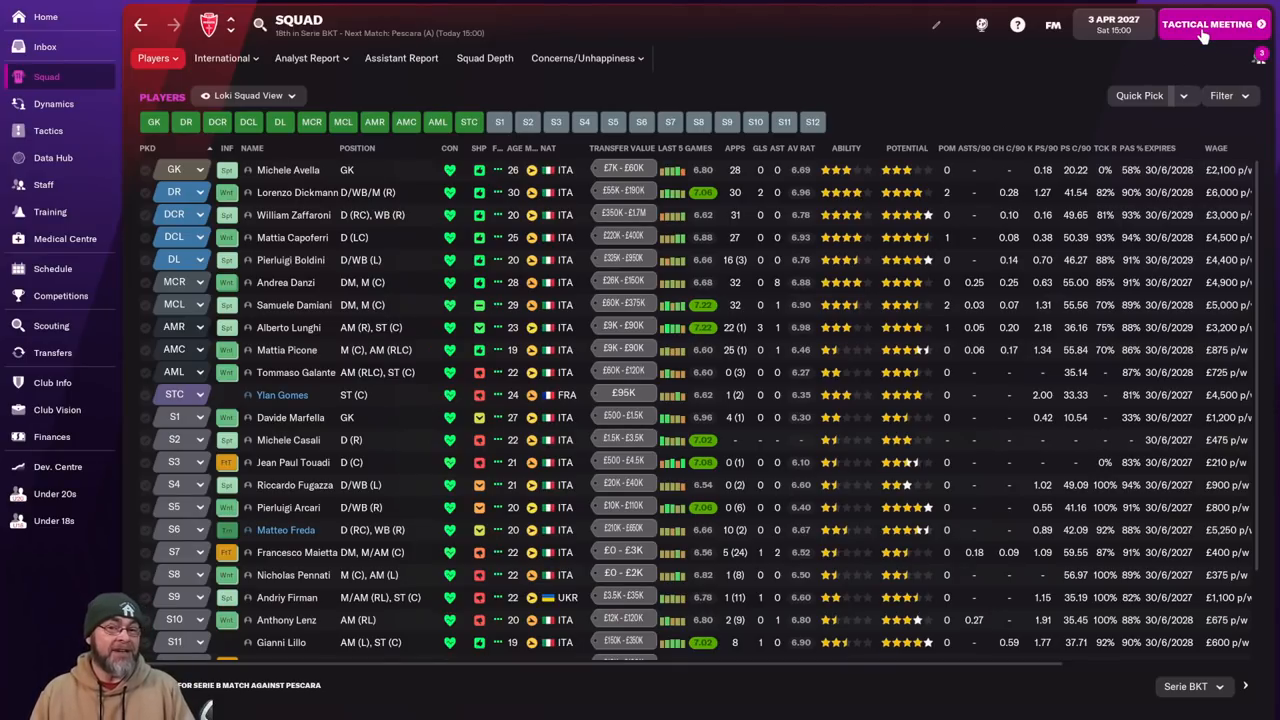
Go through the tactical meeting, submit the team sheet and confirm the new player's squad number.
click(1208, 24)
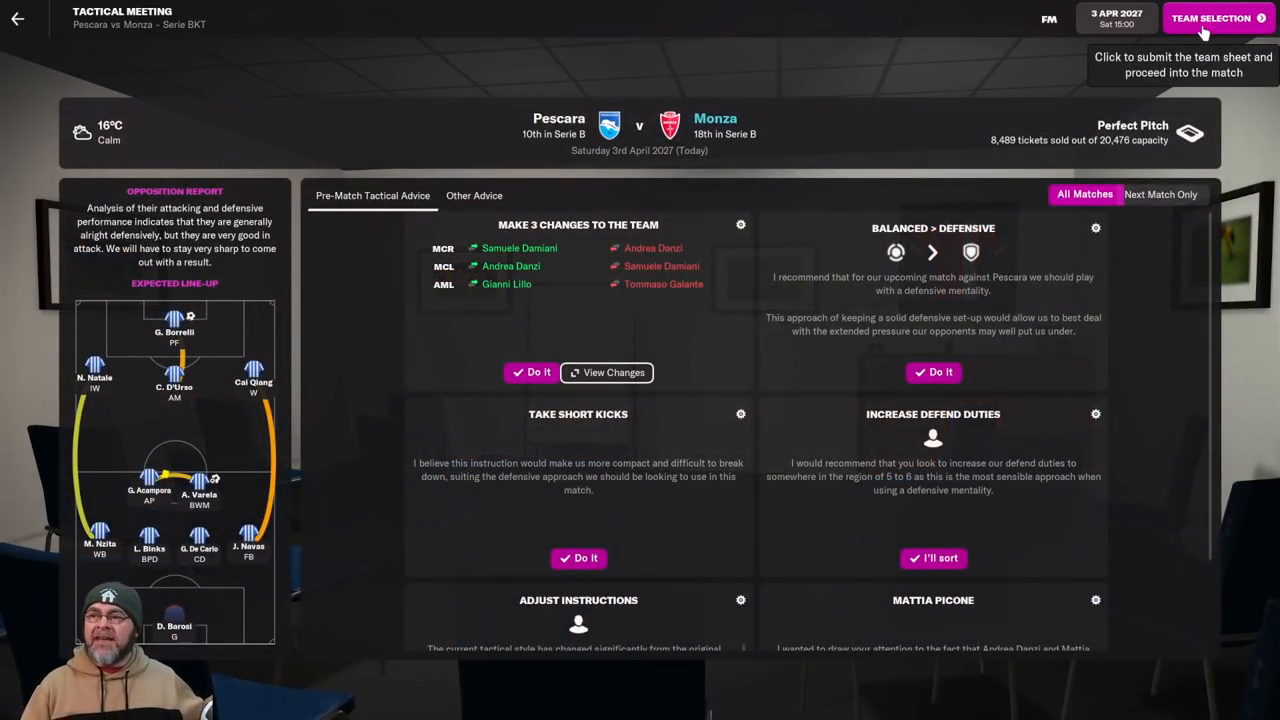
click(1212, 18)
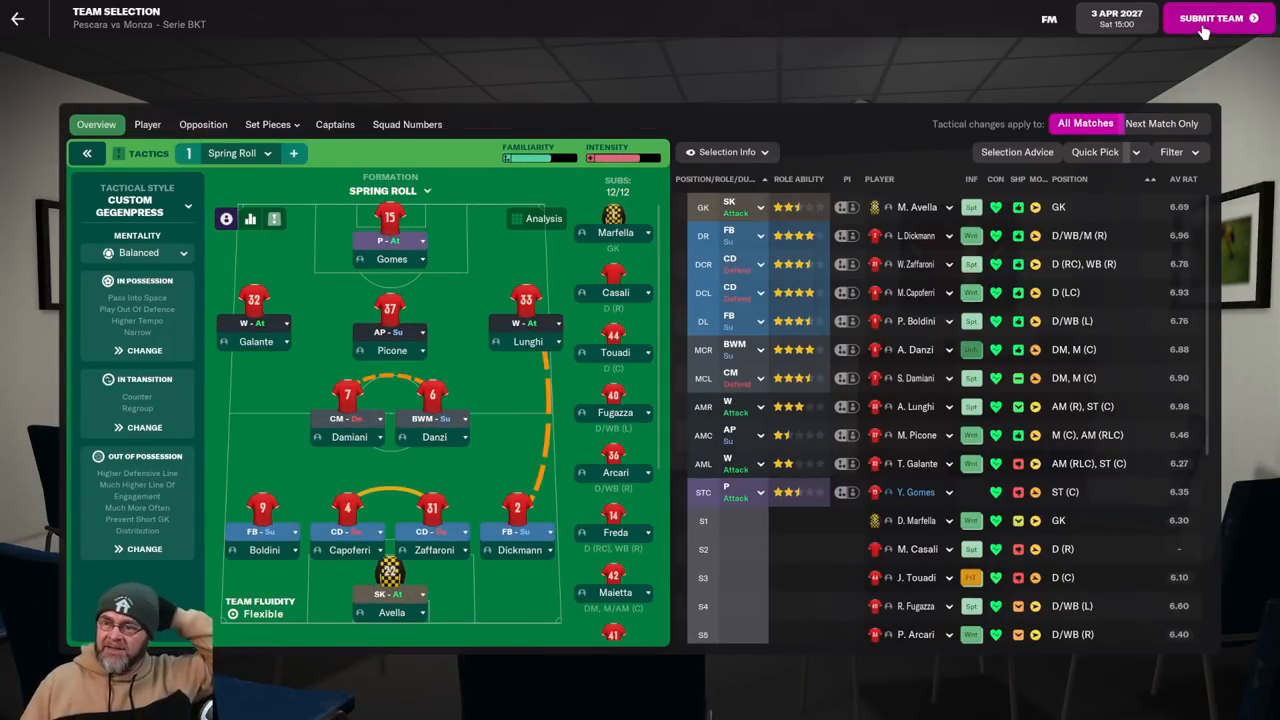
click(1212, 18)
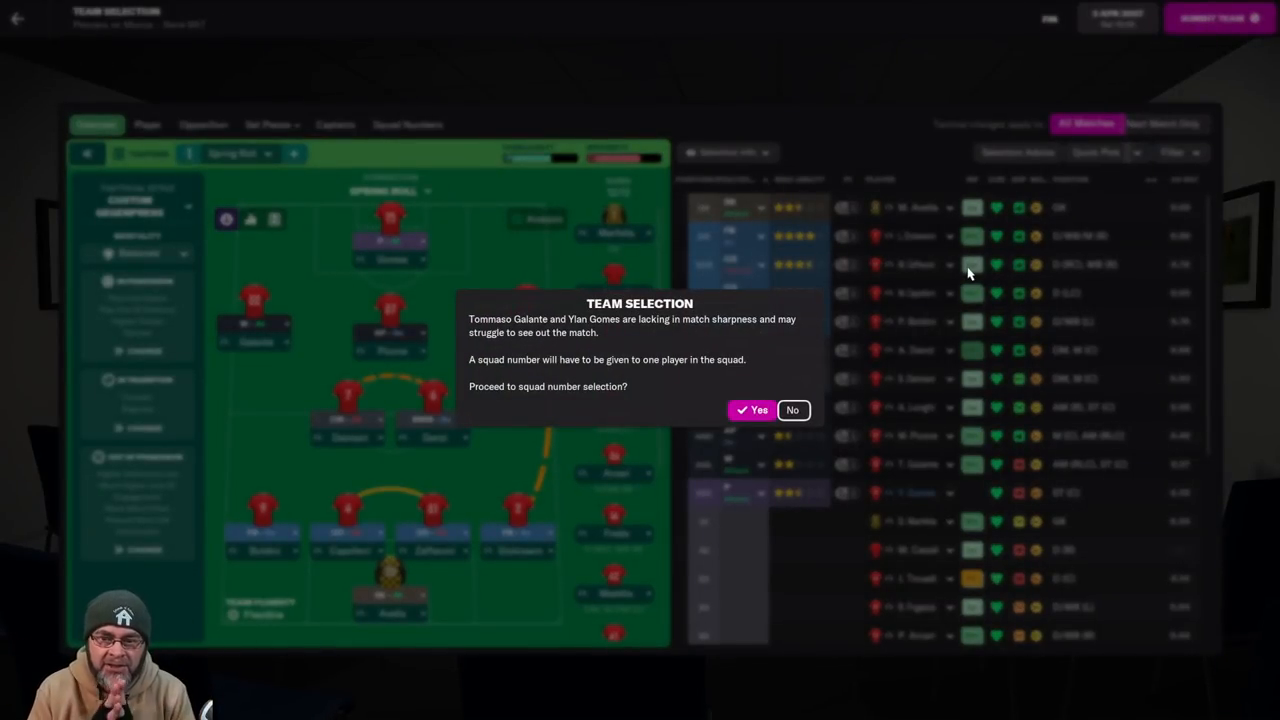
mouse_move(944, 278)
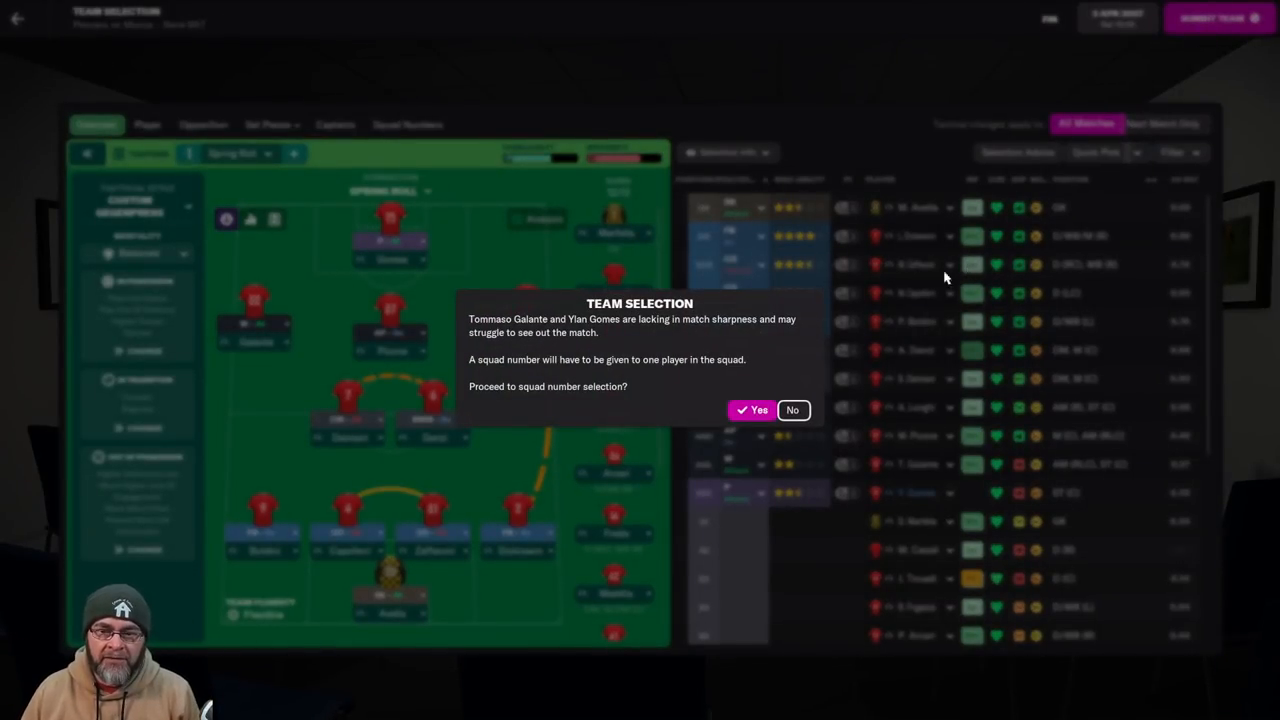
click(752, 410)
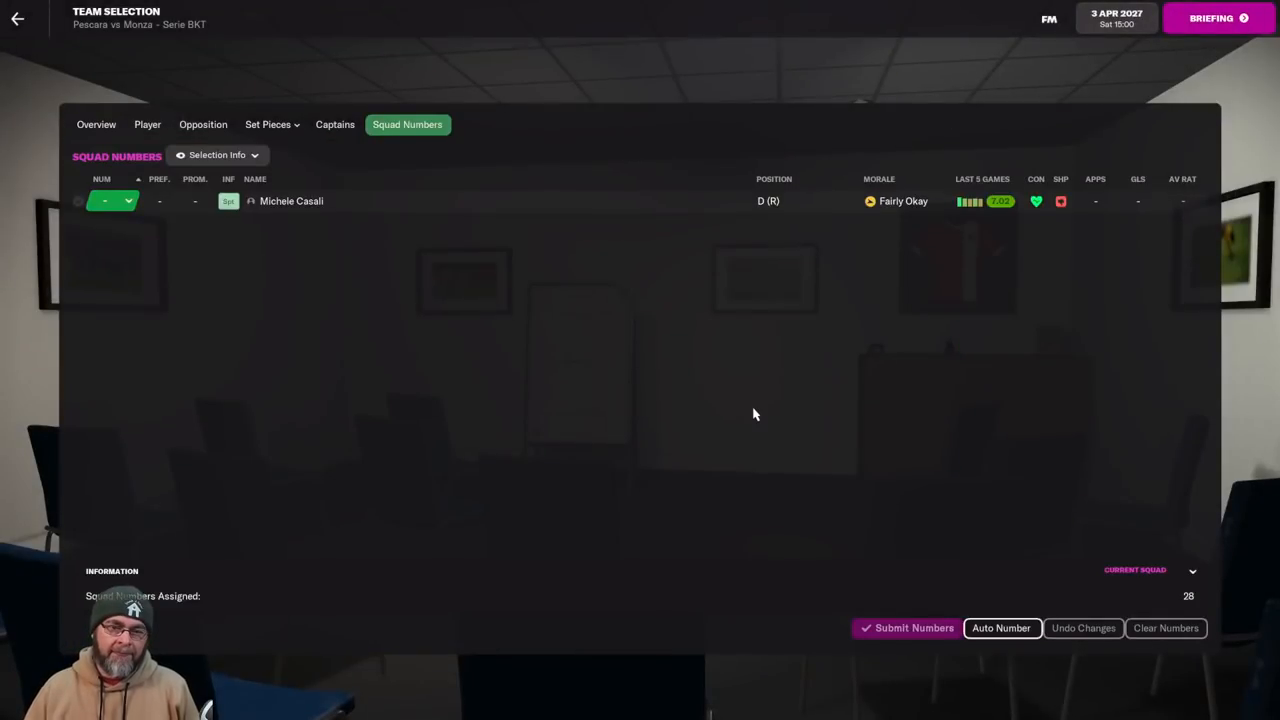
click(1000, 628)
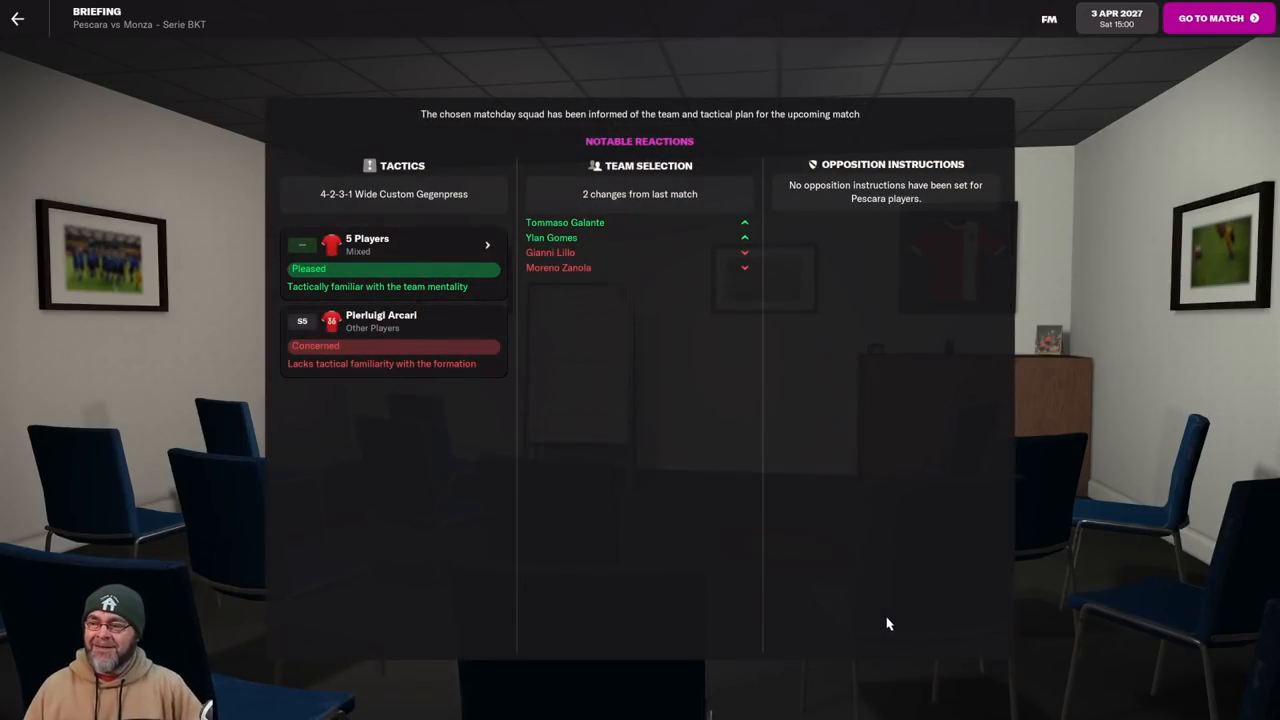
Continue past the briefing and team news into the dressing room for the team talk.
click(1216, 18)
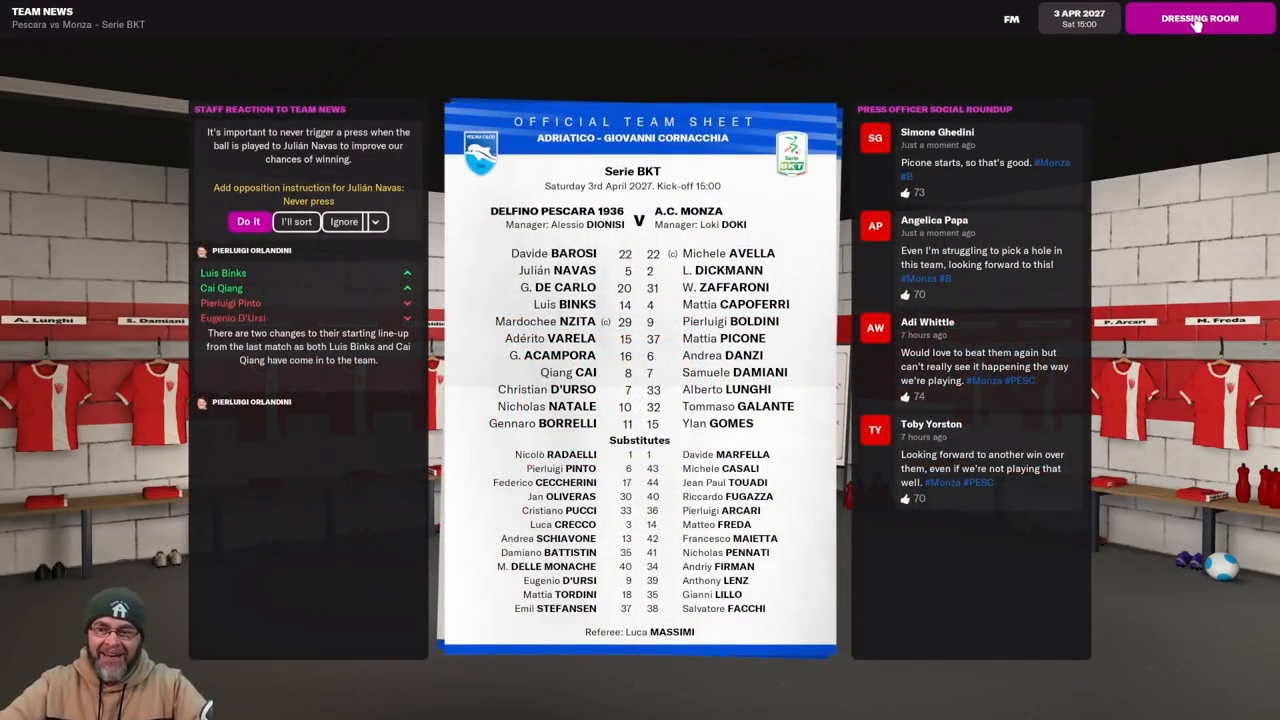
click(1200, 18)
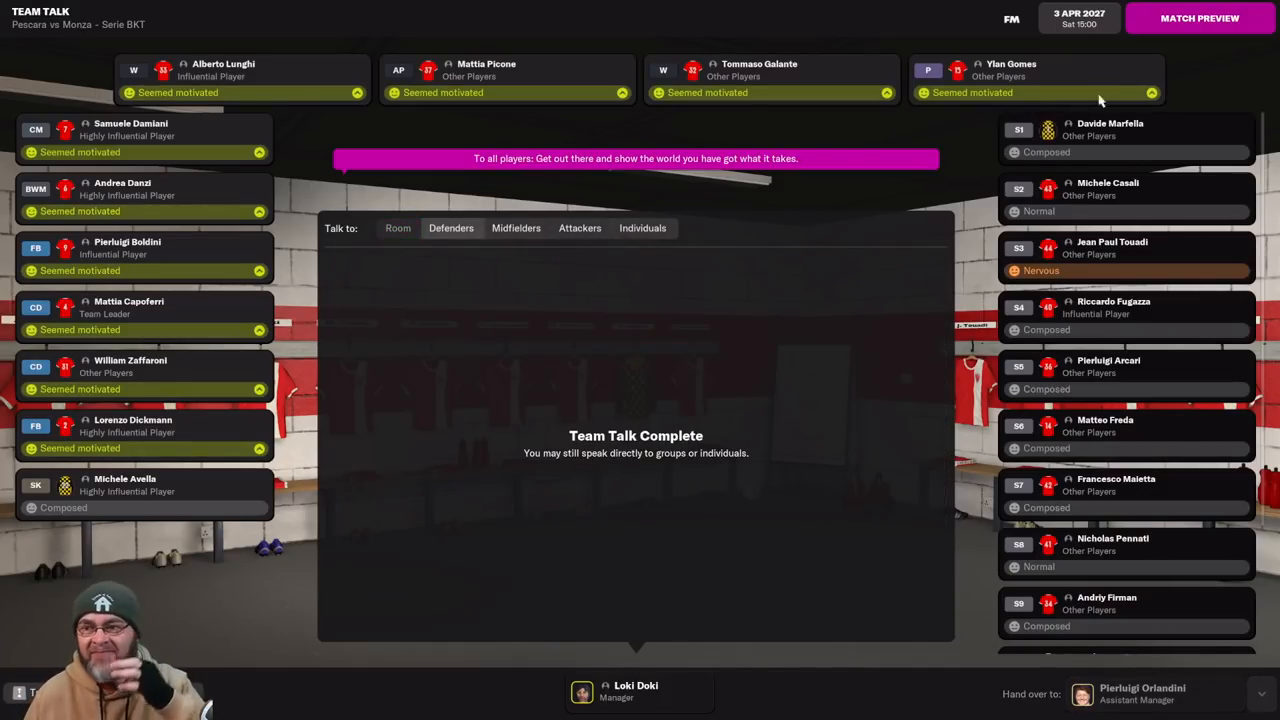
Leave the team talk for the Pescara v Monza pre-match stadium view.
click(1200, 18)
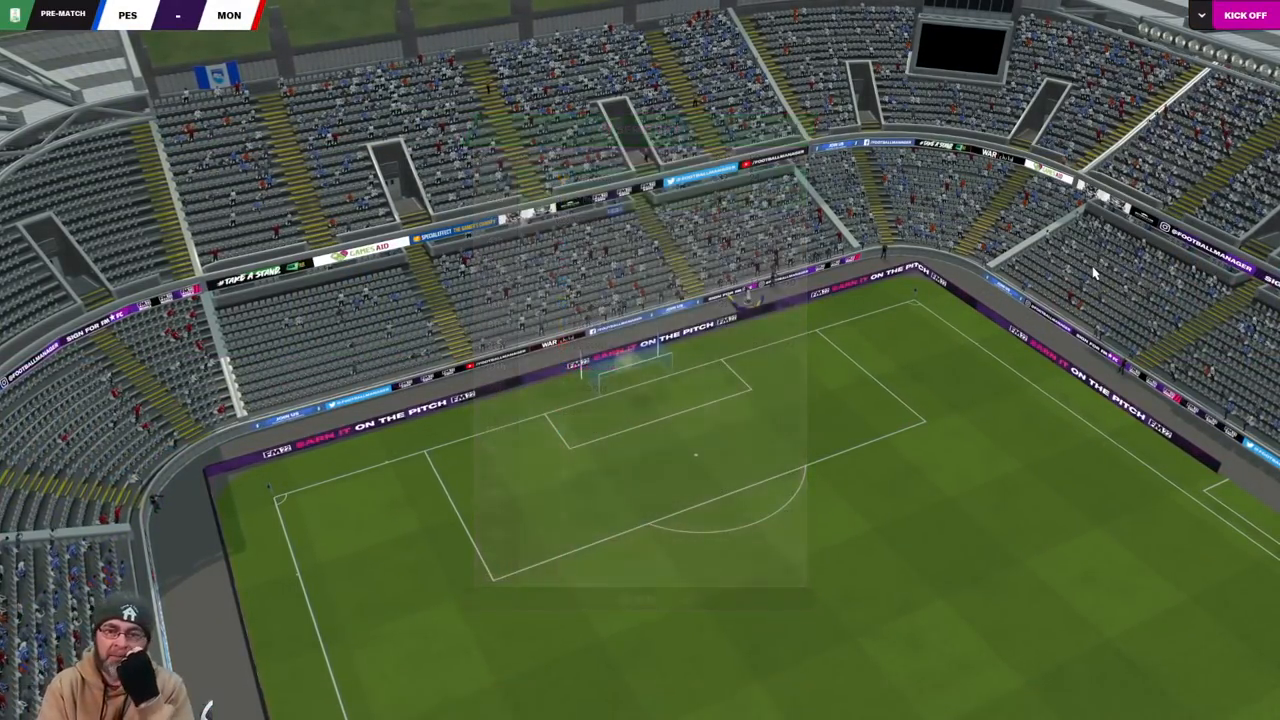
Kick off, play the first half to 1-1 and head to the half-time dressing room.
click(1244, 14)
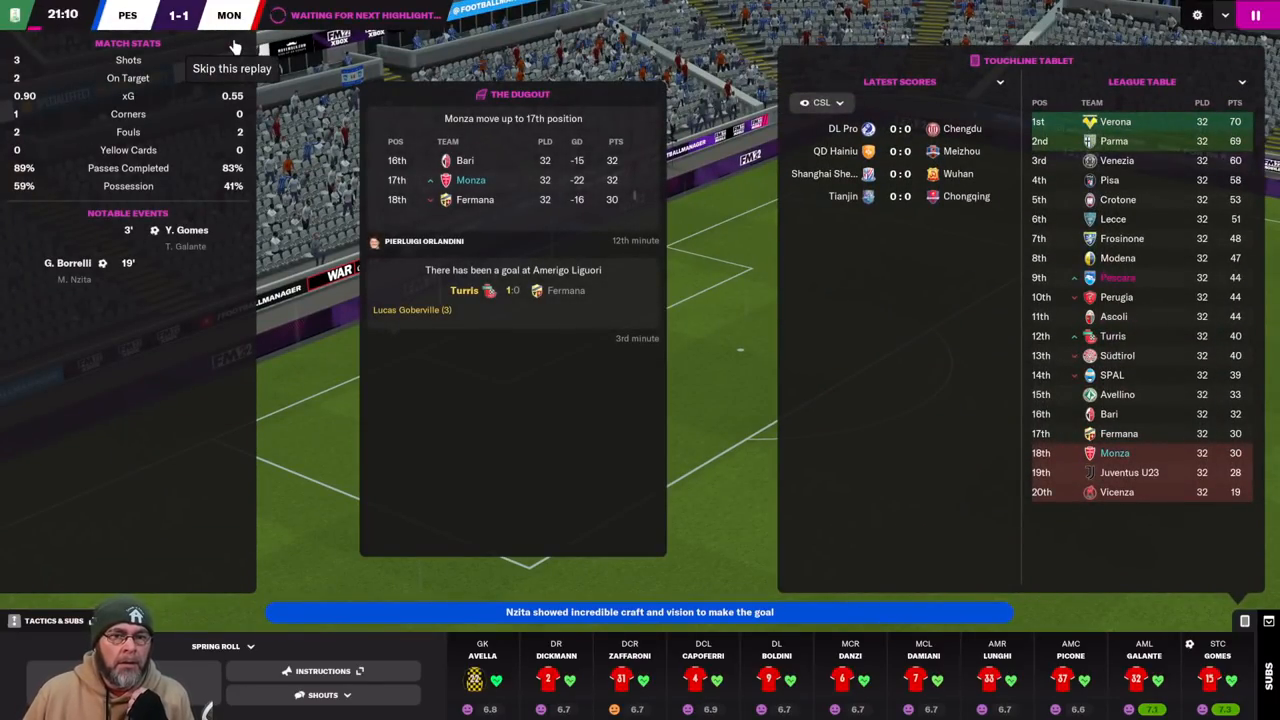
click(322, 696)
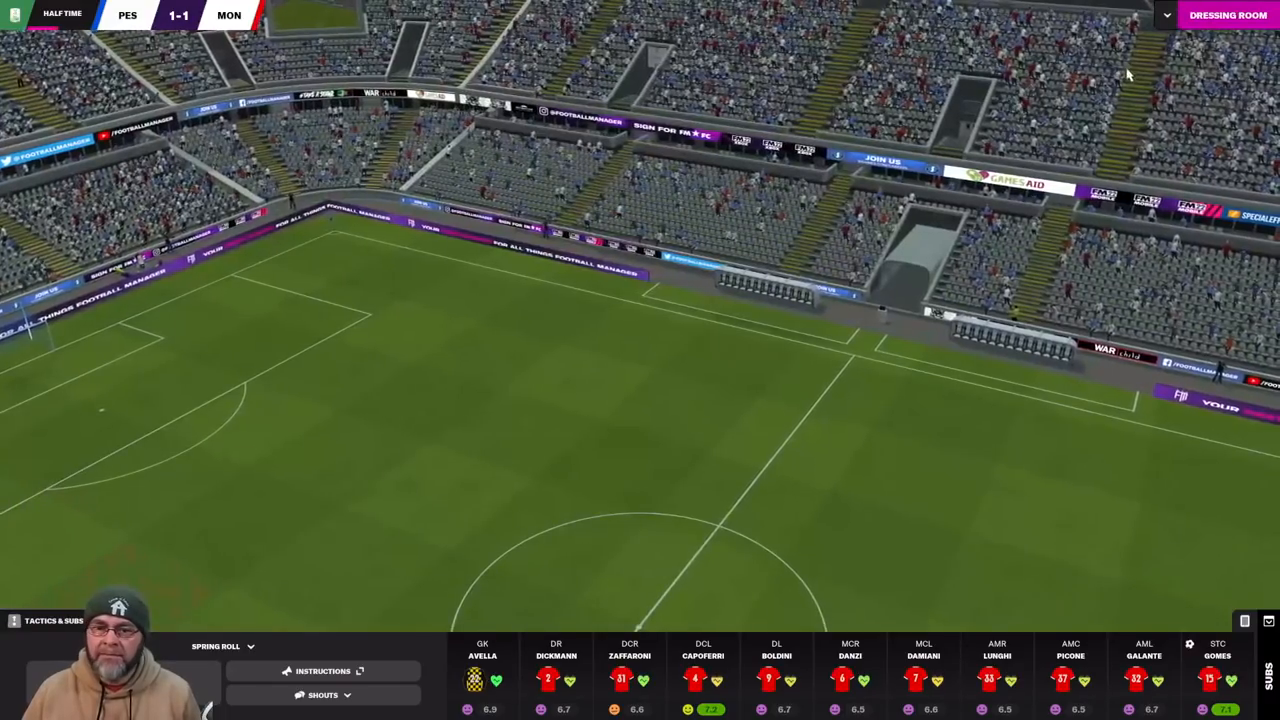
click(1228, 14)
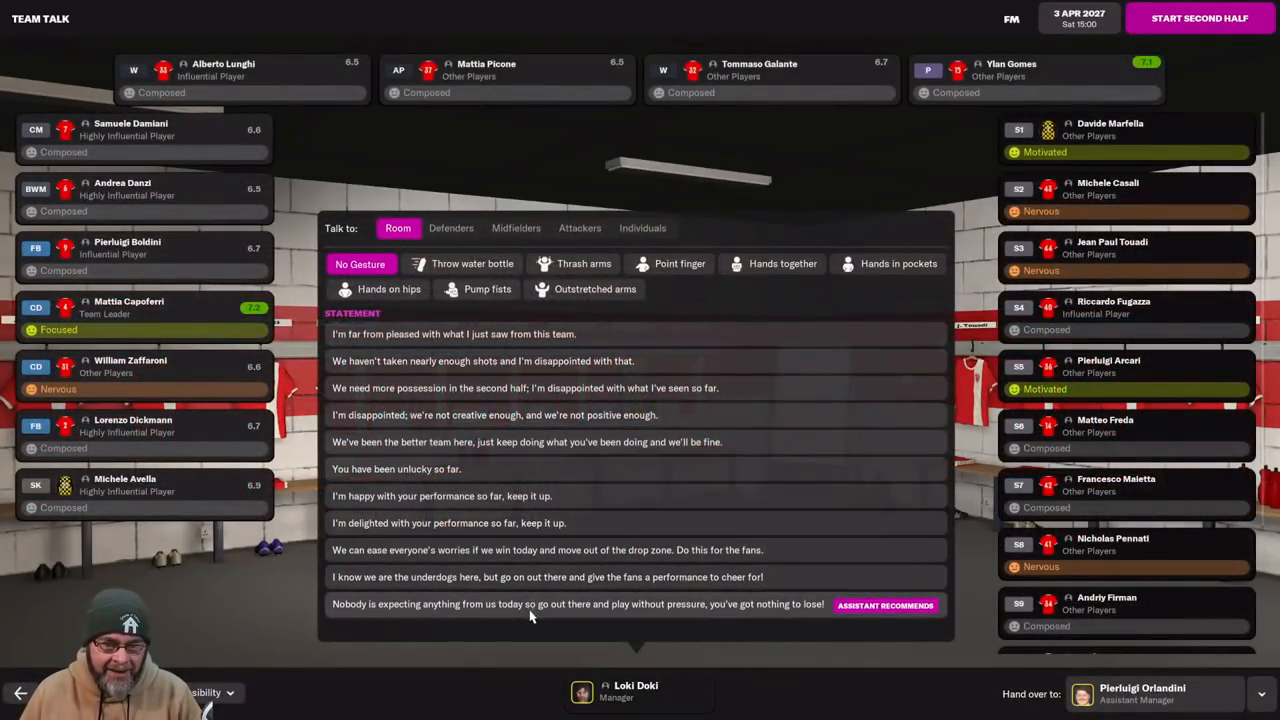
mouse_move(564, 334)
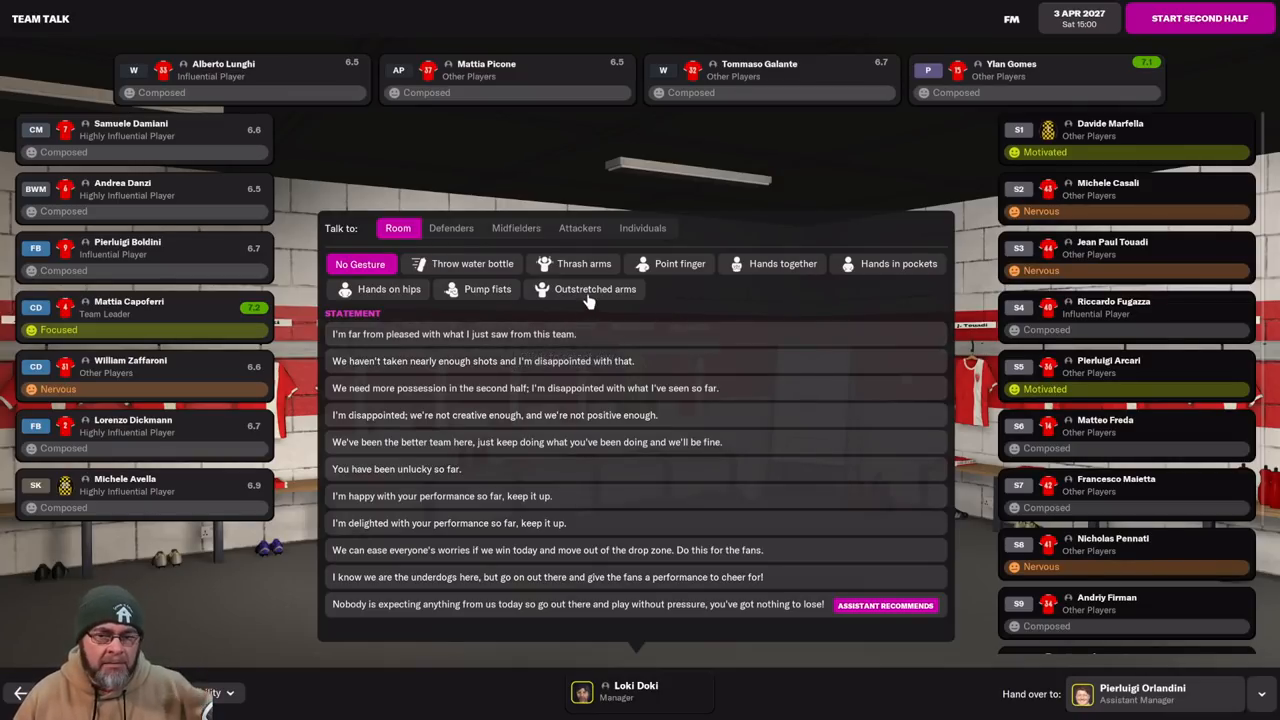
Tell the players you're happy with their performance and start the second half.
click(440, 496)
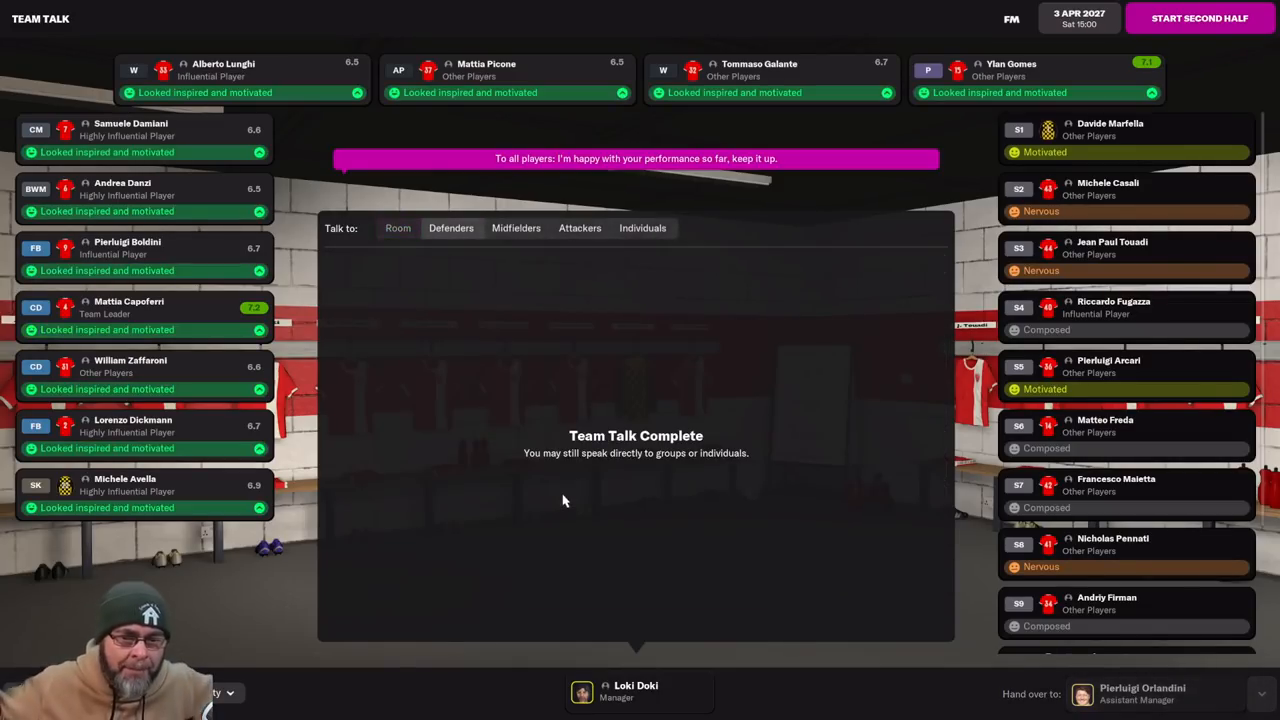
click(1198, 18)
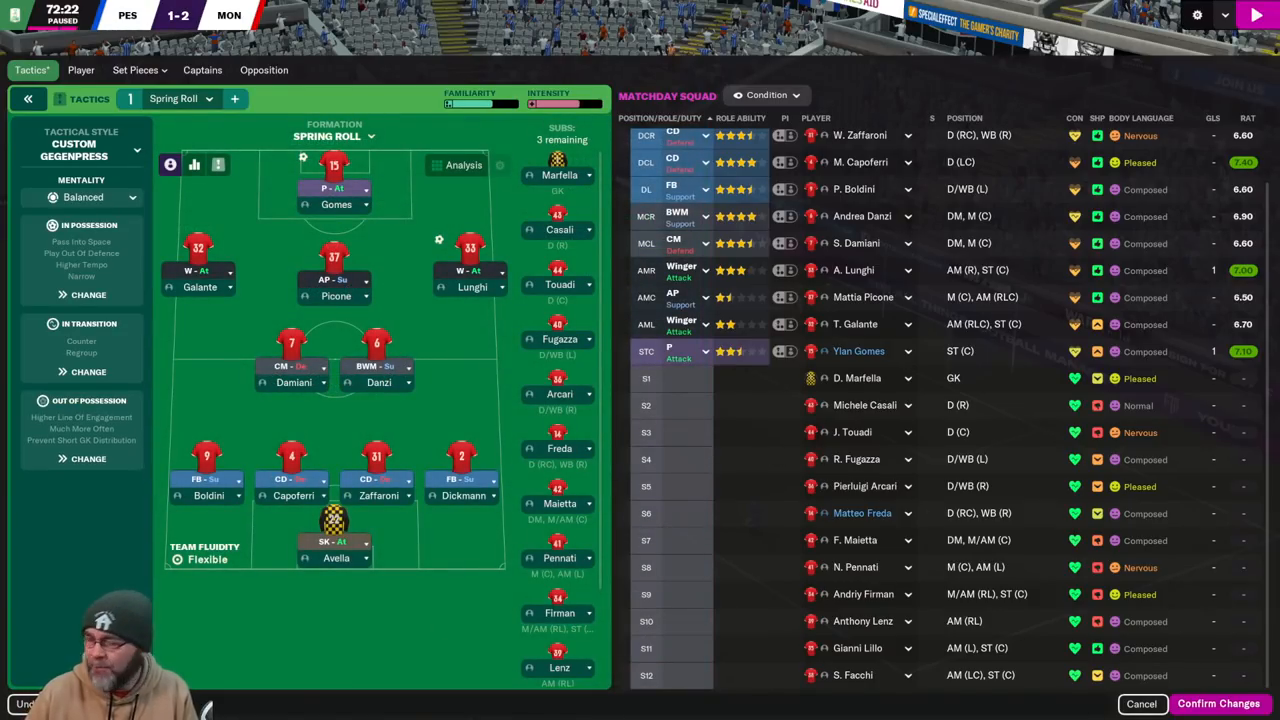
mouse_move(938, 482)
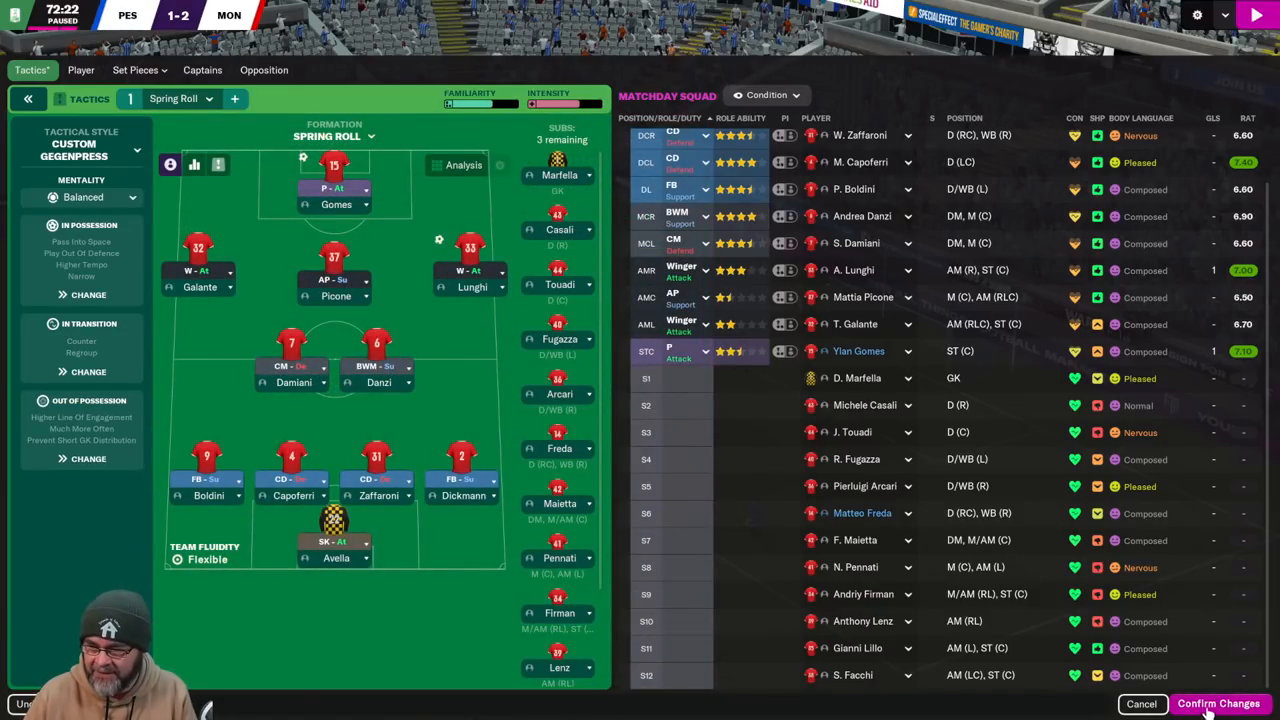
Resume the match to a 1-2 Monza win and review the full-time stats and xG match story.
click(1218, 704)
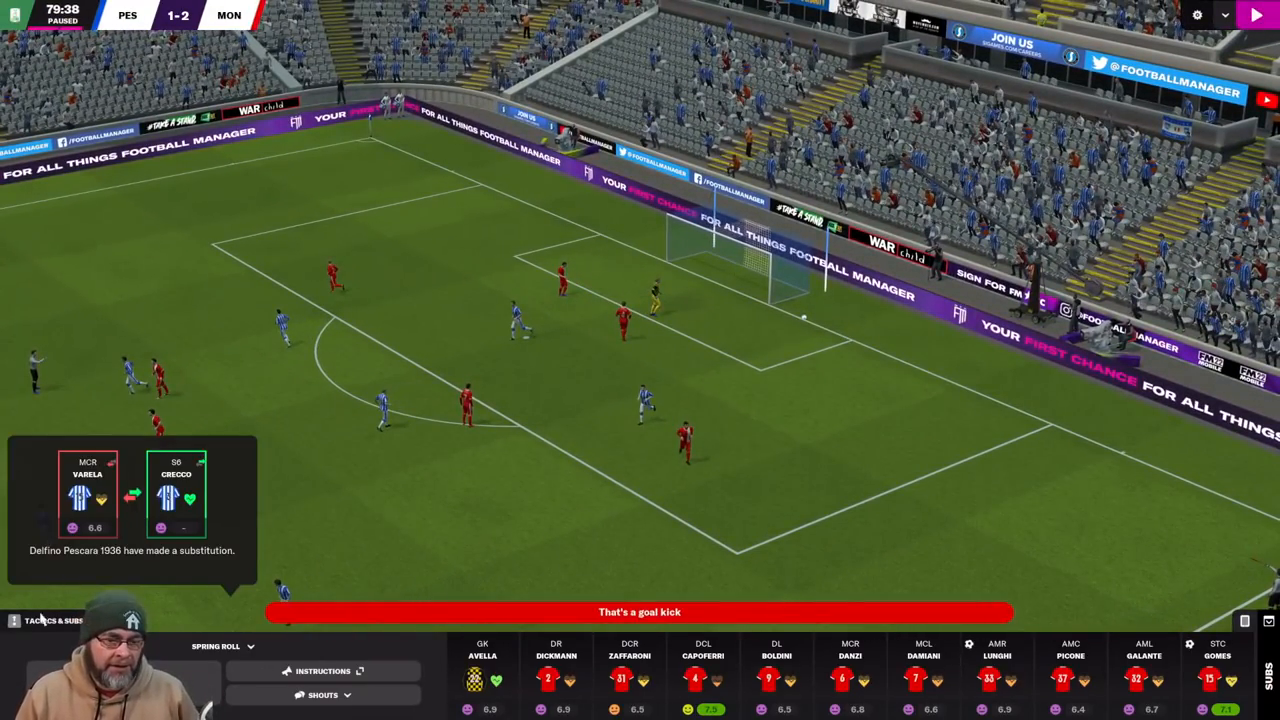
click(50, 620)
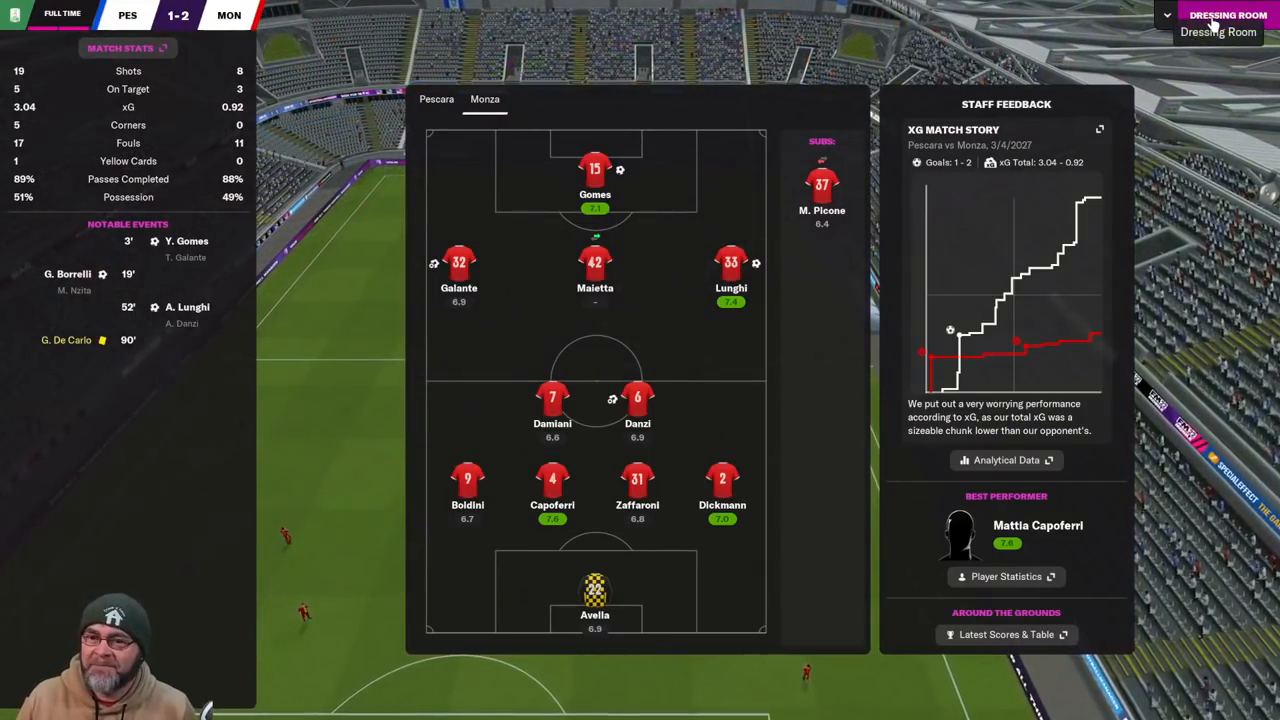
Deliver the dressing-room team talk: 'We're out of the relegation zone! Enjoy that feeling.' and continue.
click(1216, 16)
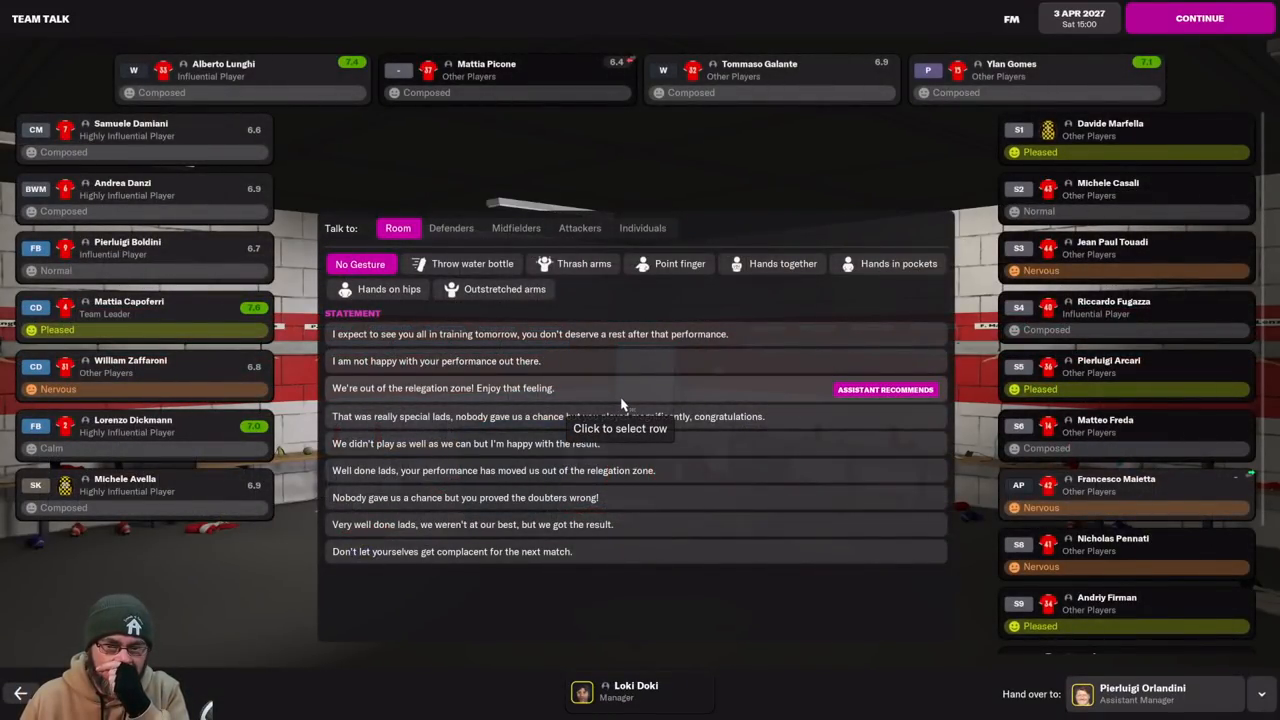
click(494, 288)
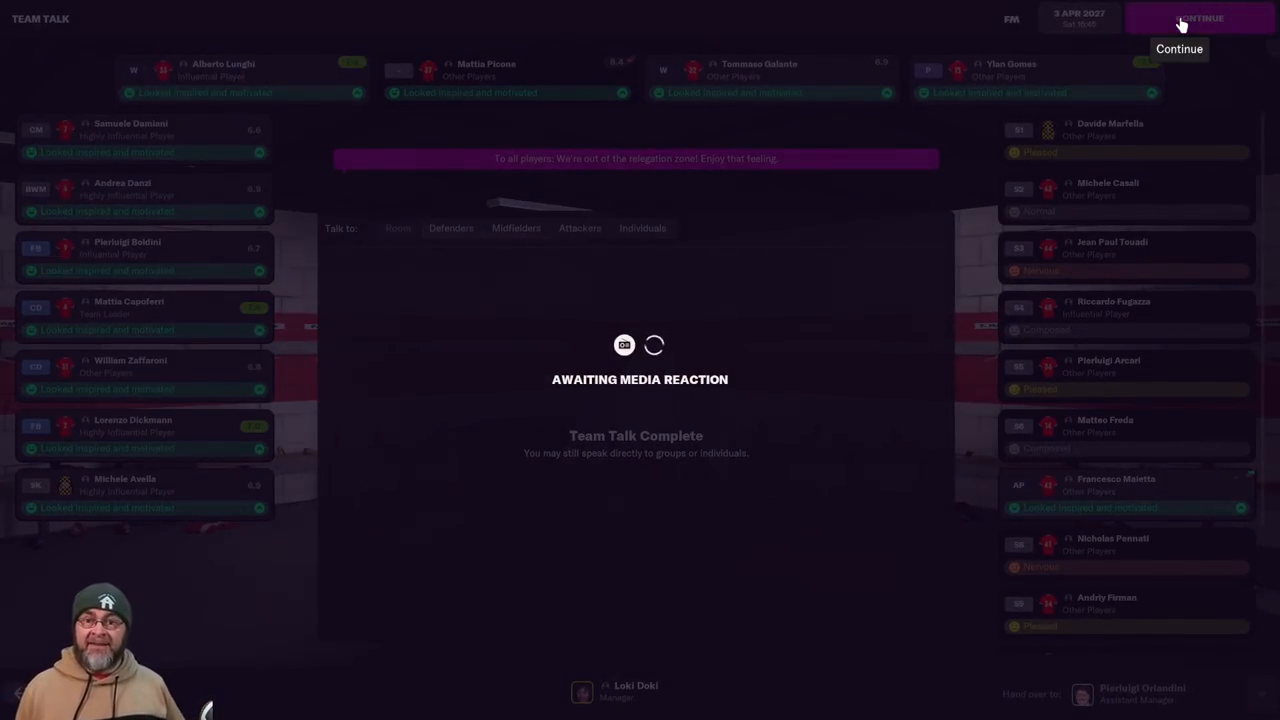
click(1200, 18)
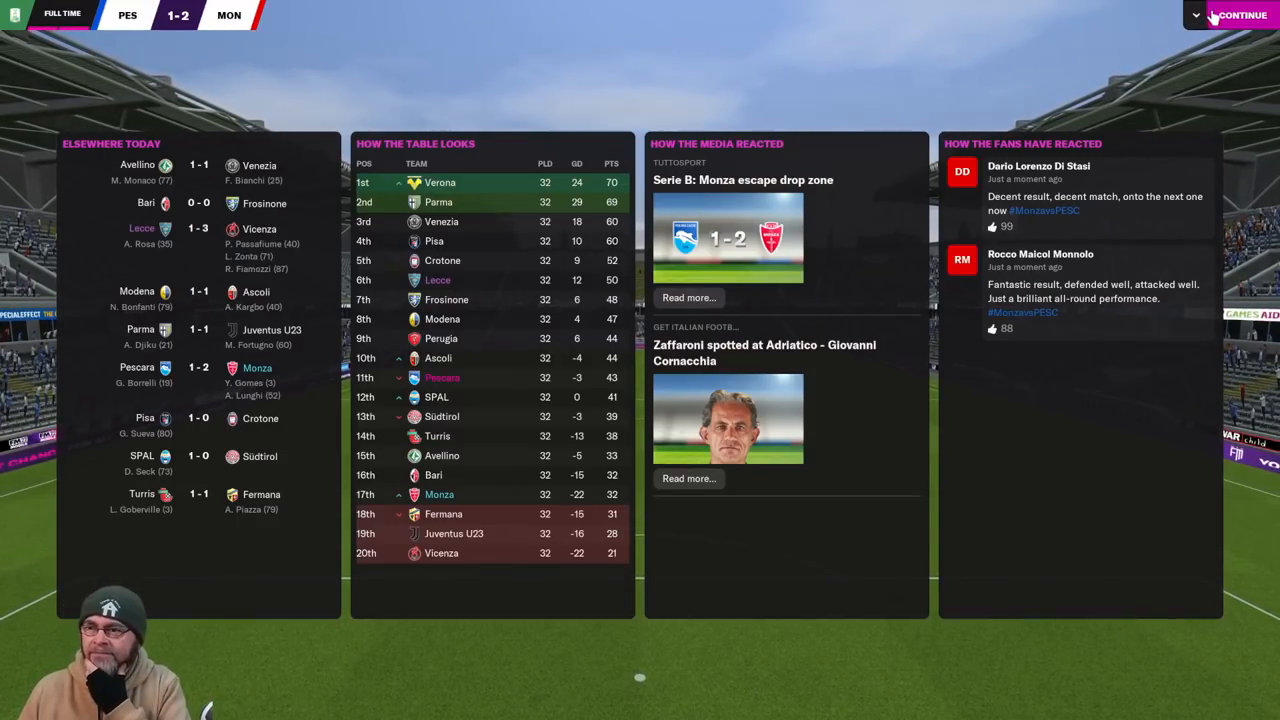
Review the Dynamics overview (cohesion, atmosphere, Danzi's unhappiness), then view the Social Groups.
click(1240, 16)
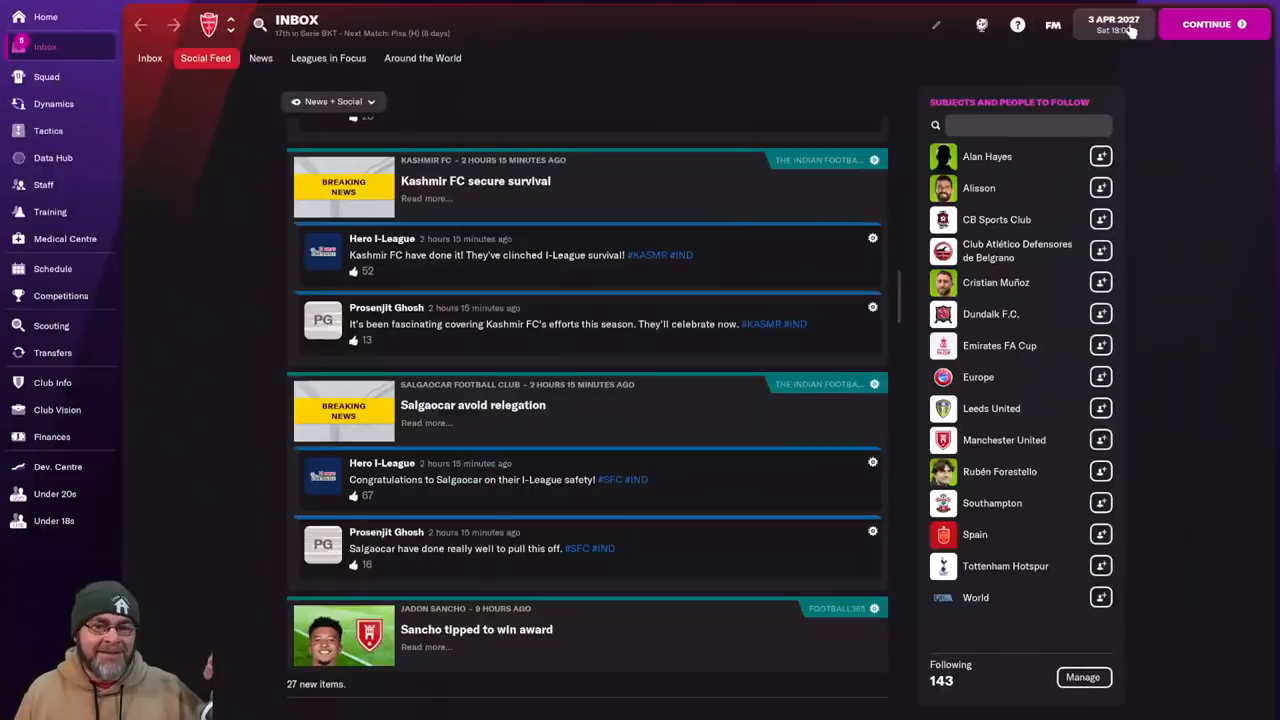
click(52, 104)
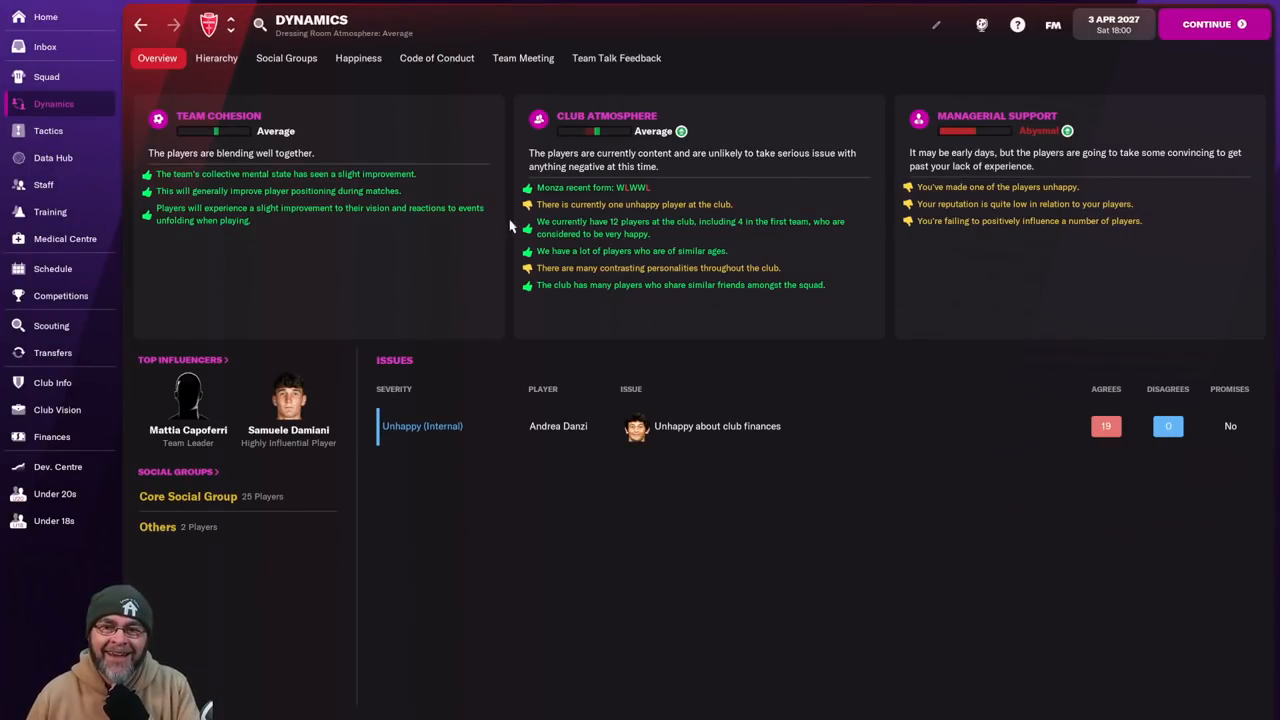
mouse_move(612, 144)
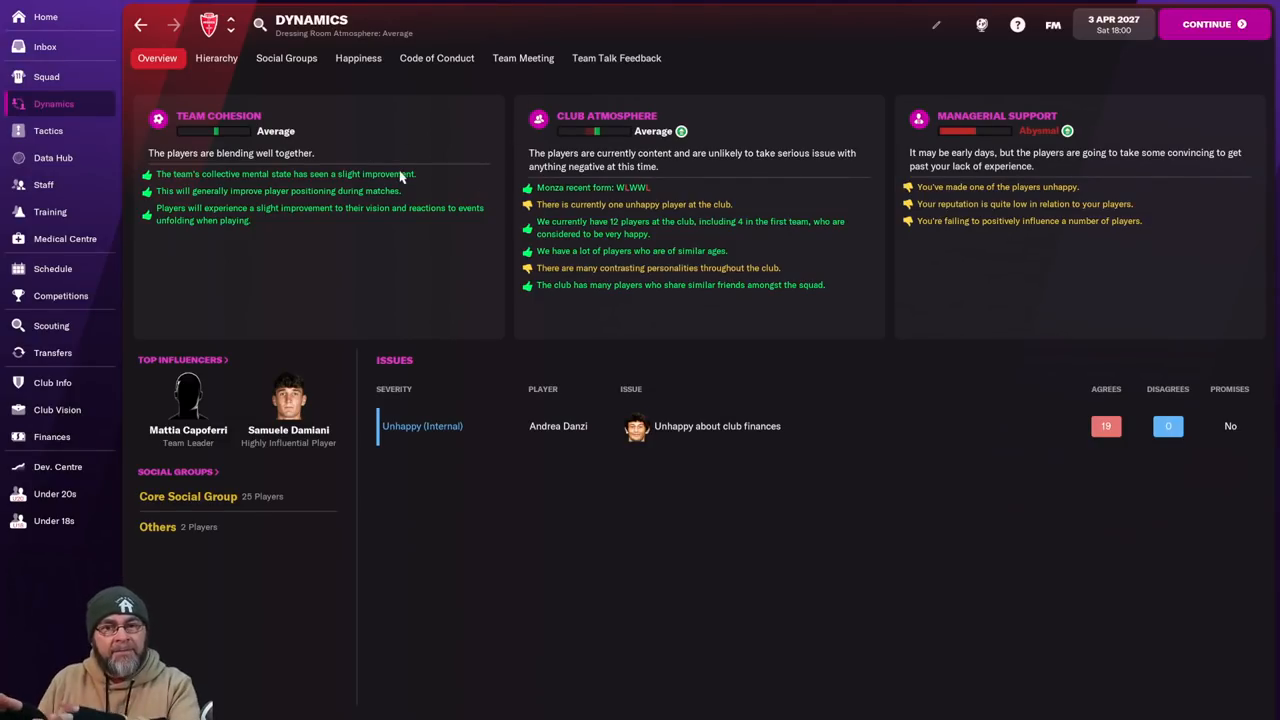
mouse_move(308, 210)
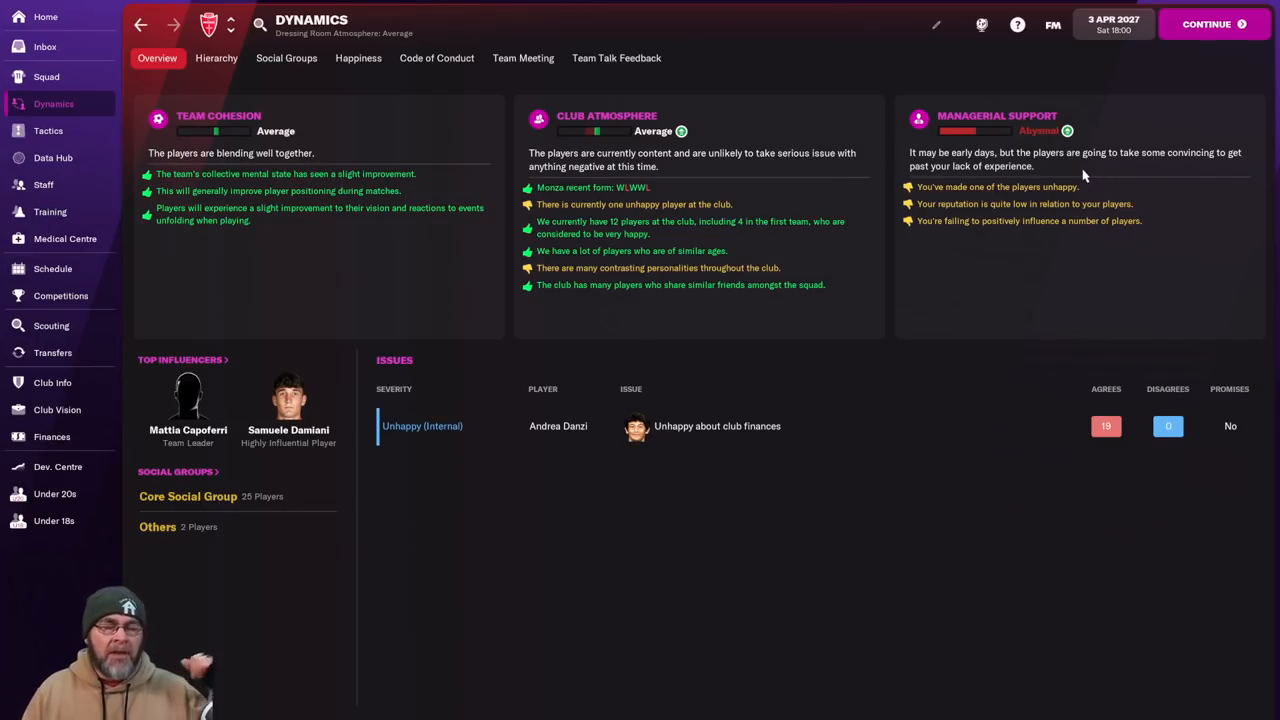
mouse_move(1024, 152)
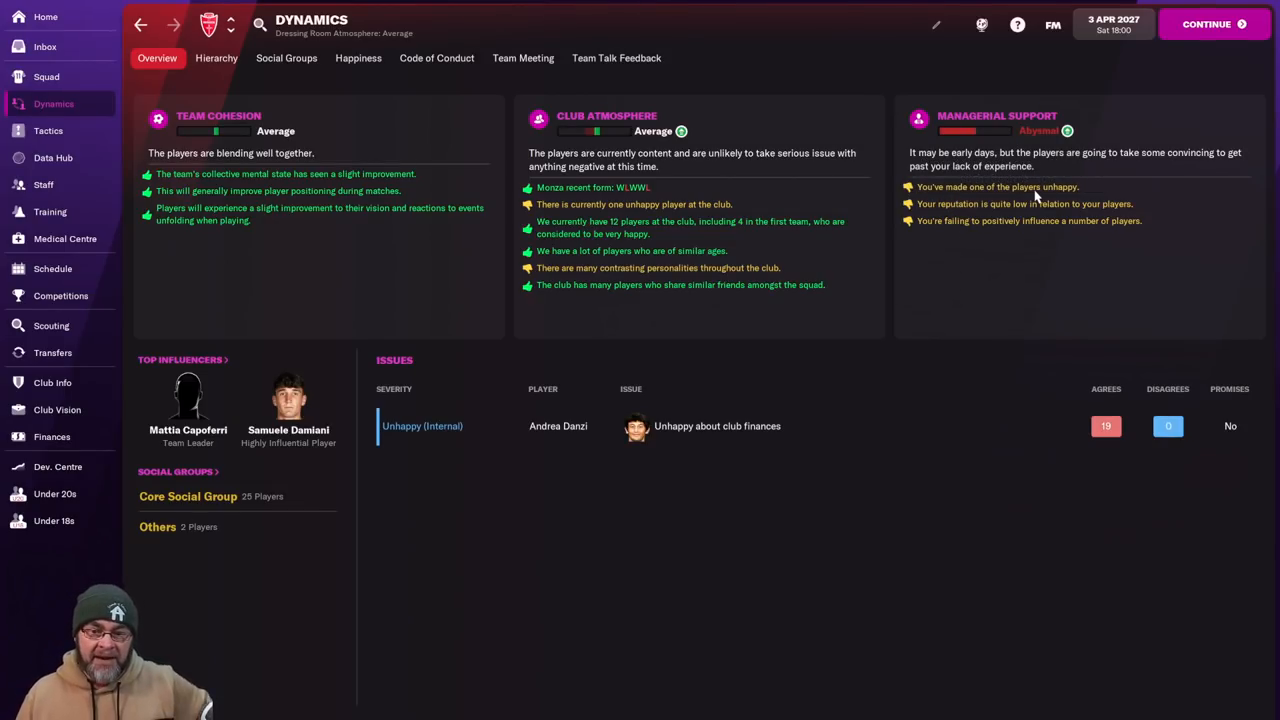
mouse_move(560, 422)
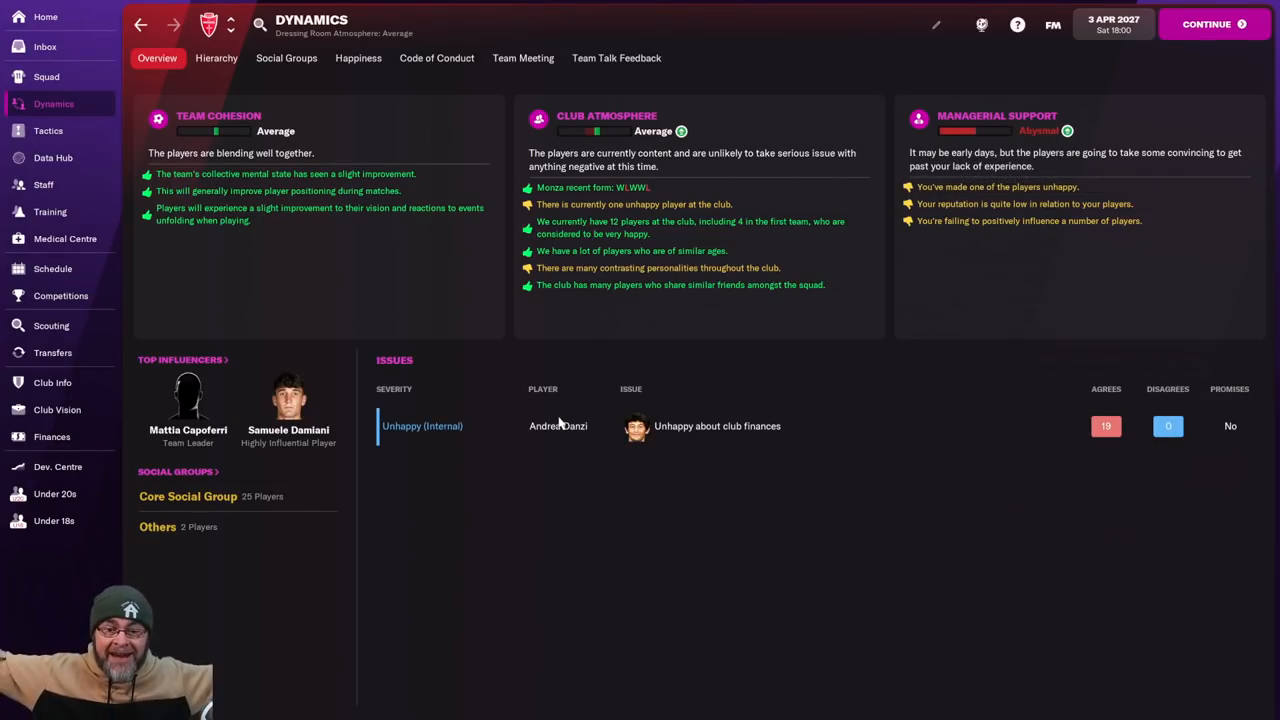
click(286, 56)
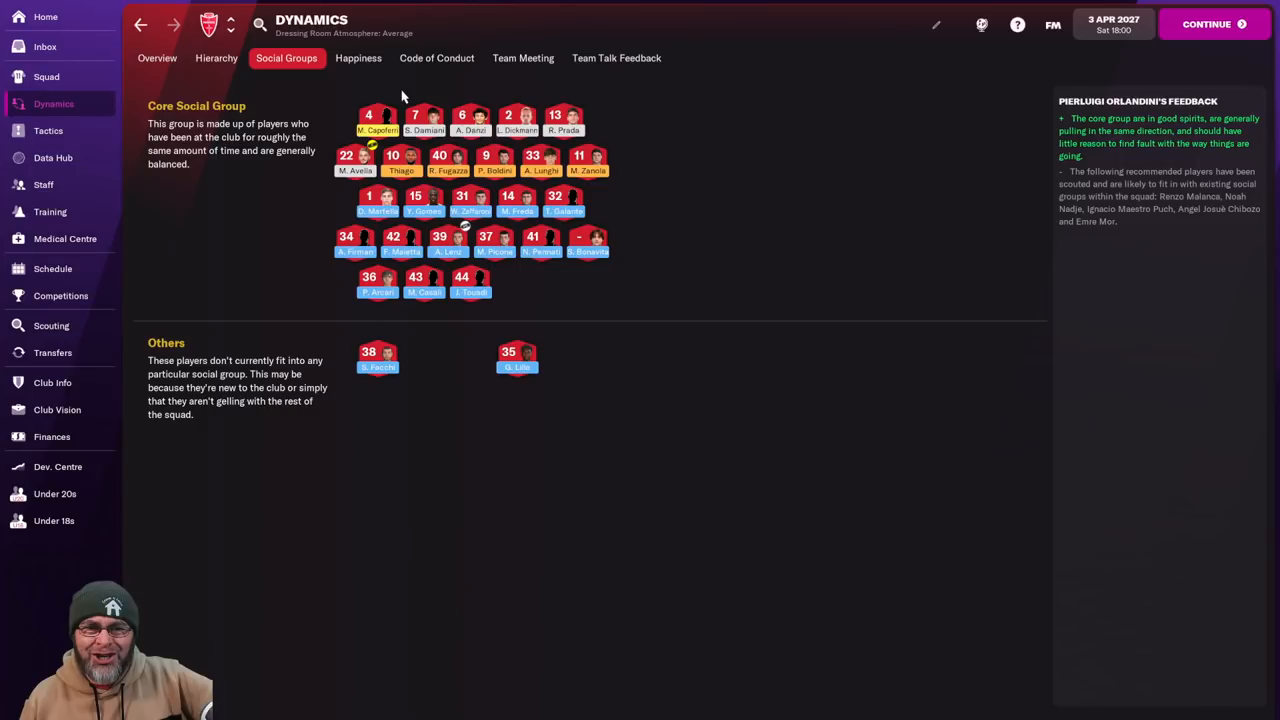
mouse_move(590, 190)
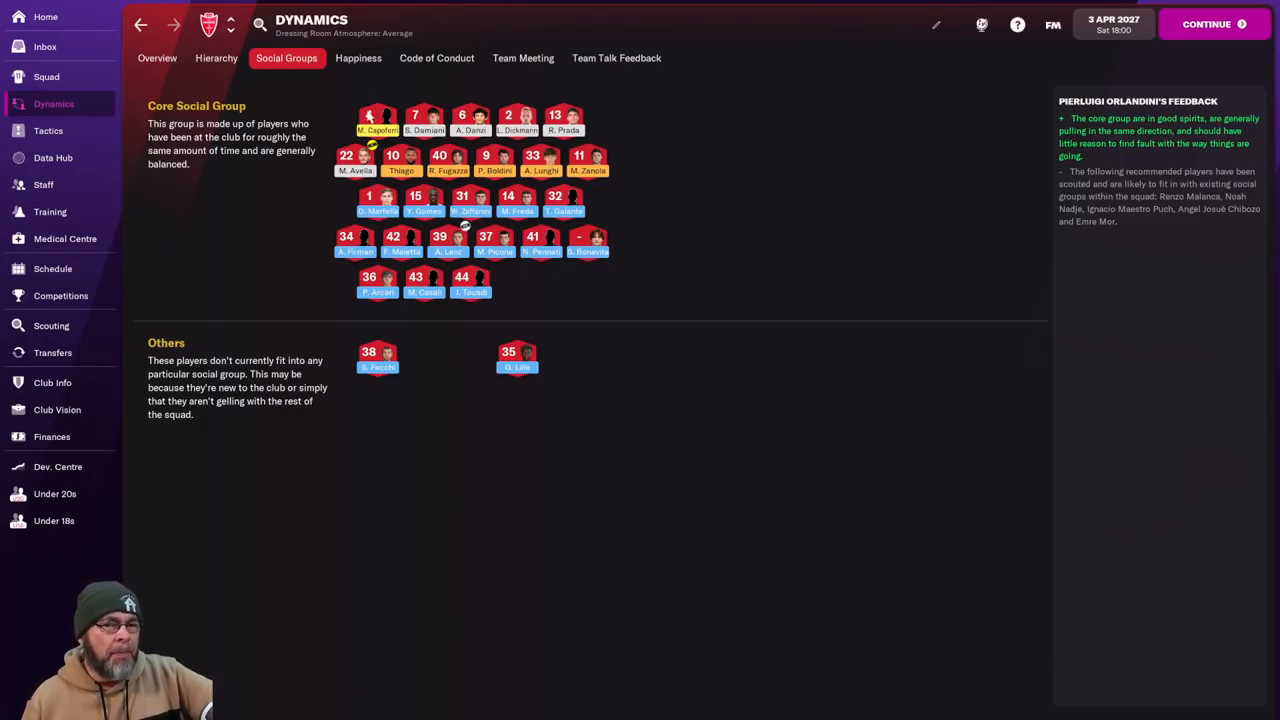
Browse the season fixture schedule and competitions from the squad list.
click(46, 76)
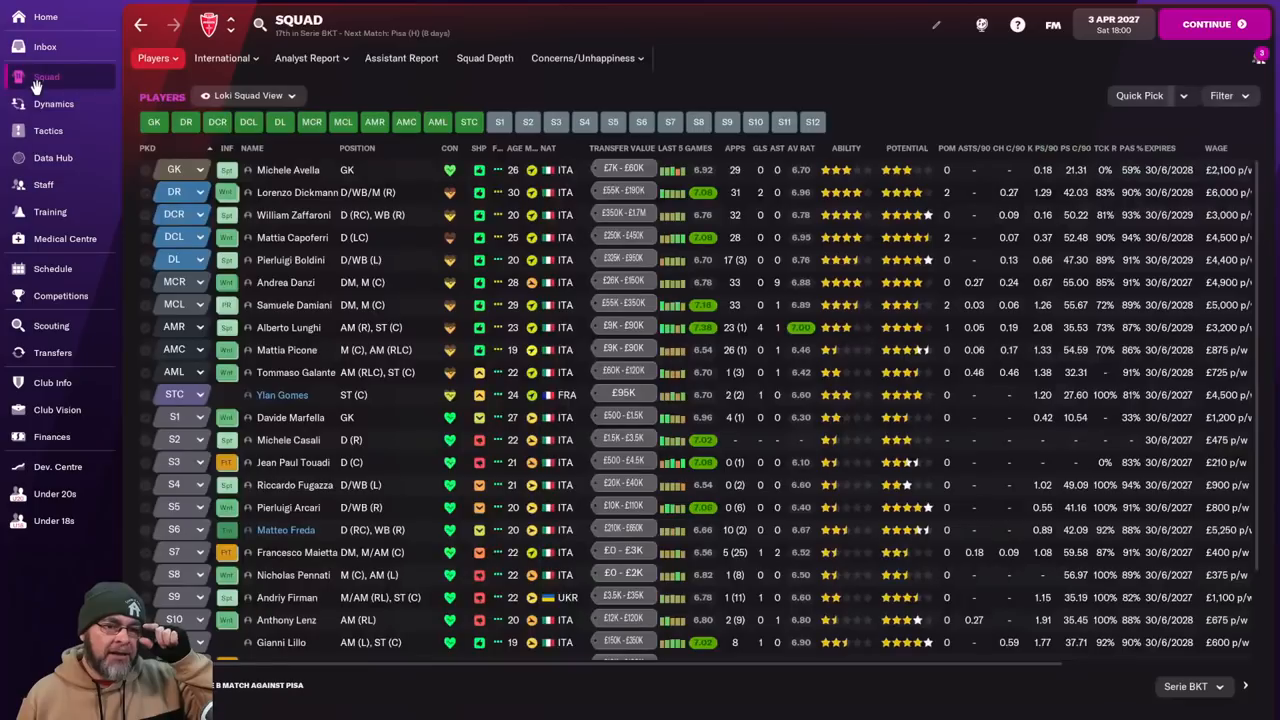
click(52, 268)
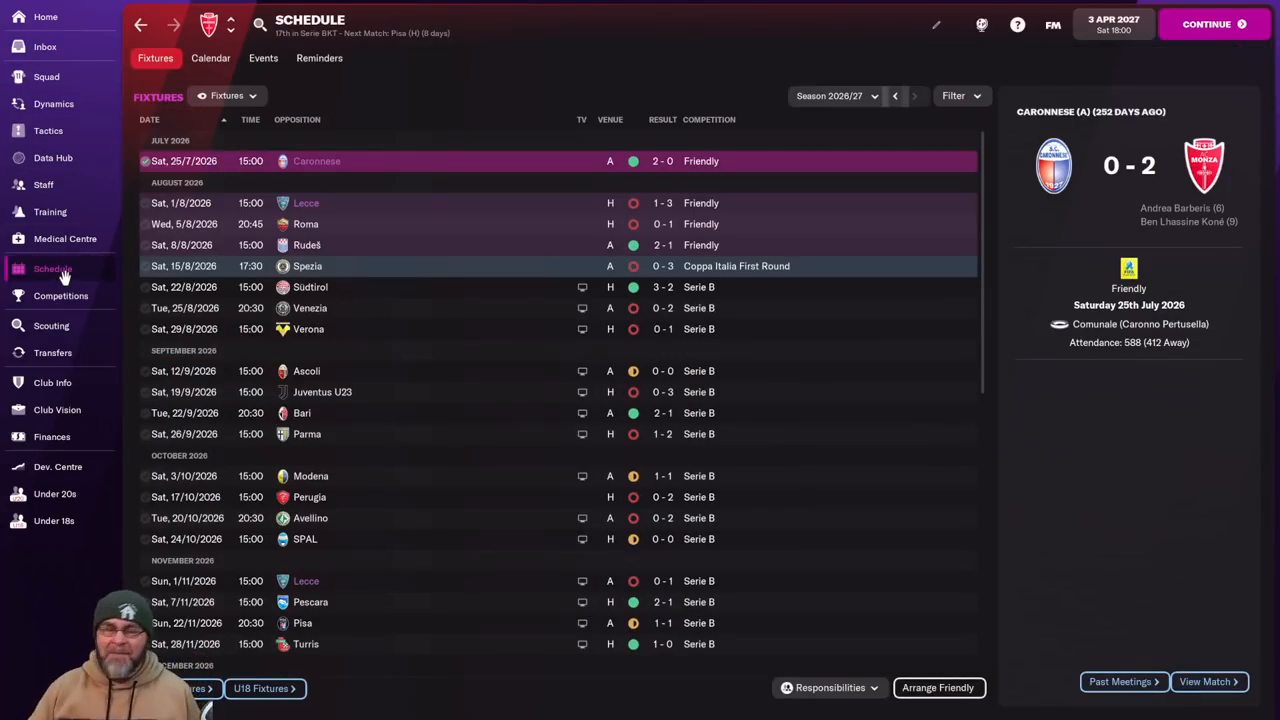
click(60, 296)
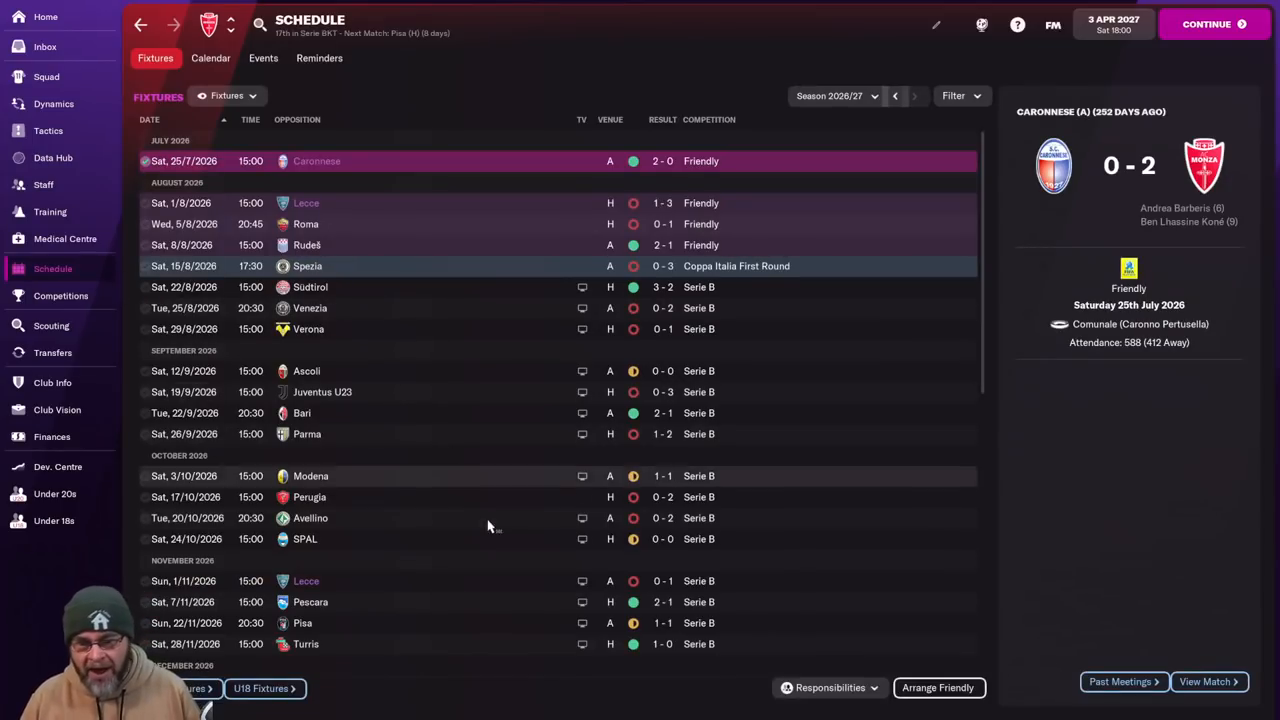
scroll(down, 3)
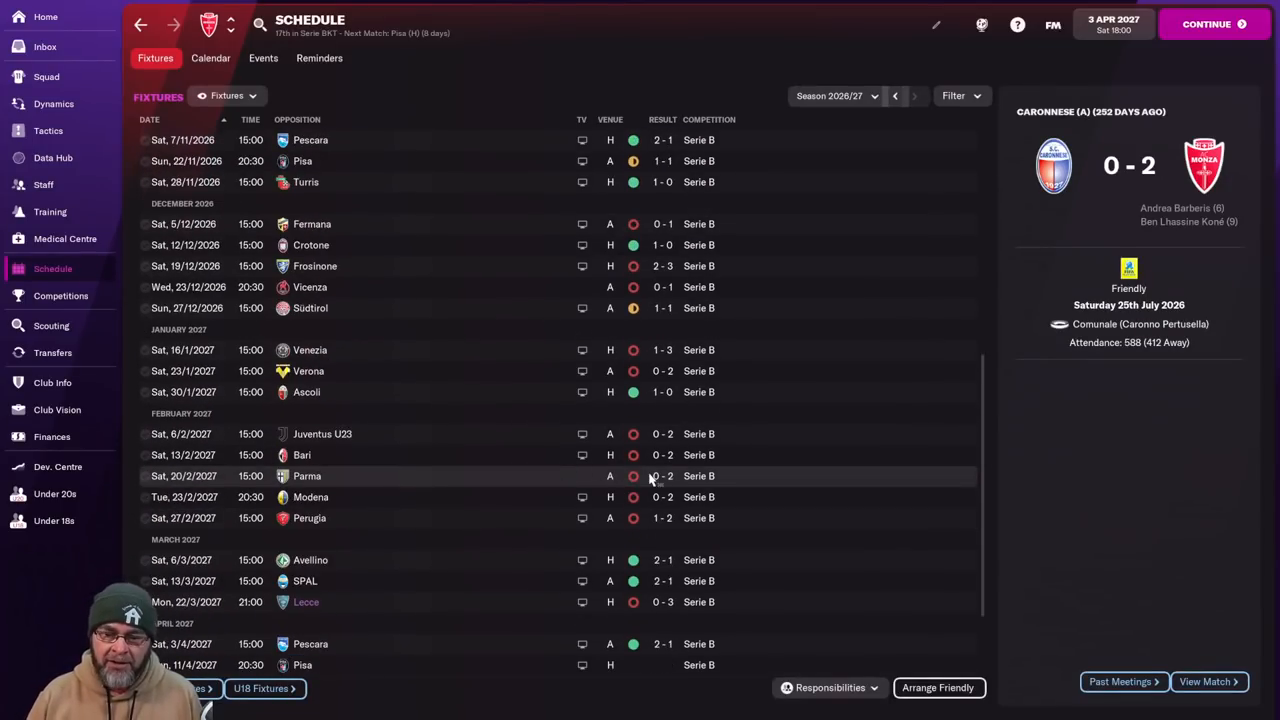
scroll(down, 3)
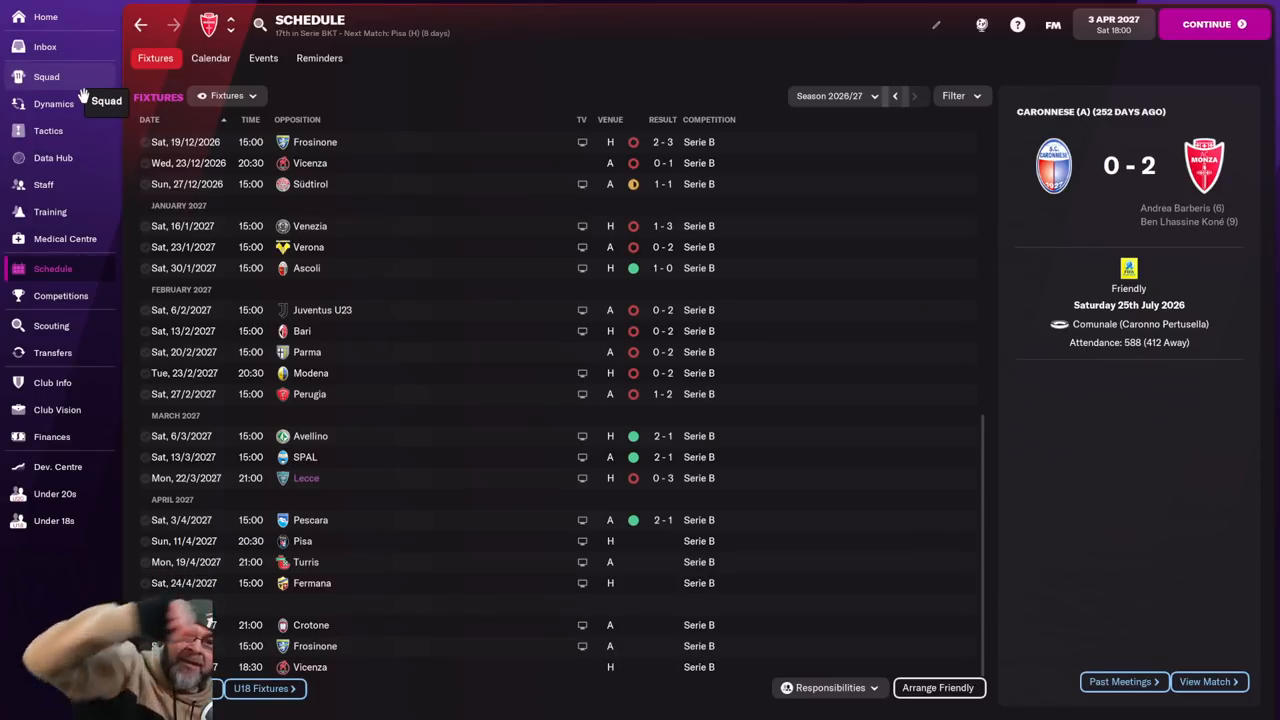
Check striker Ylan Gomes's player profile and return to the squad list.
click(46, 76)
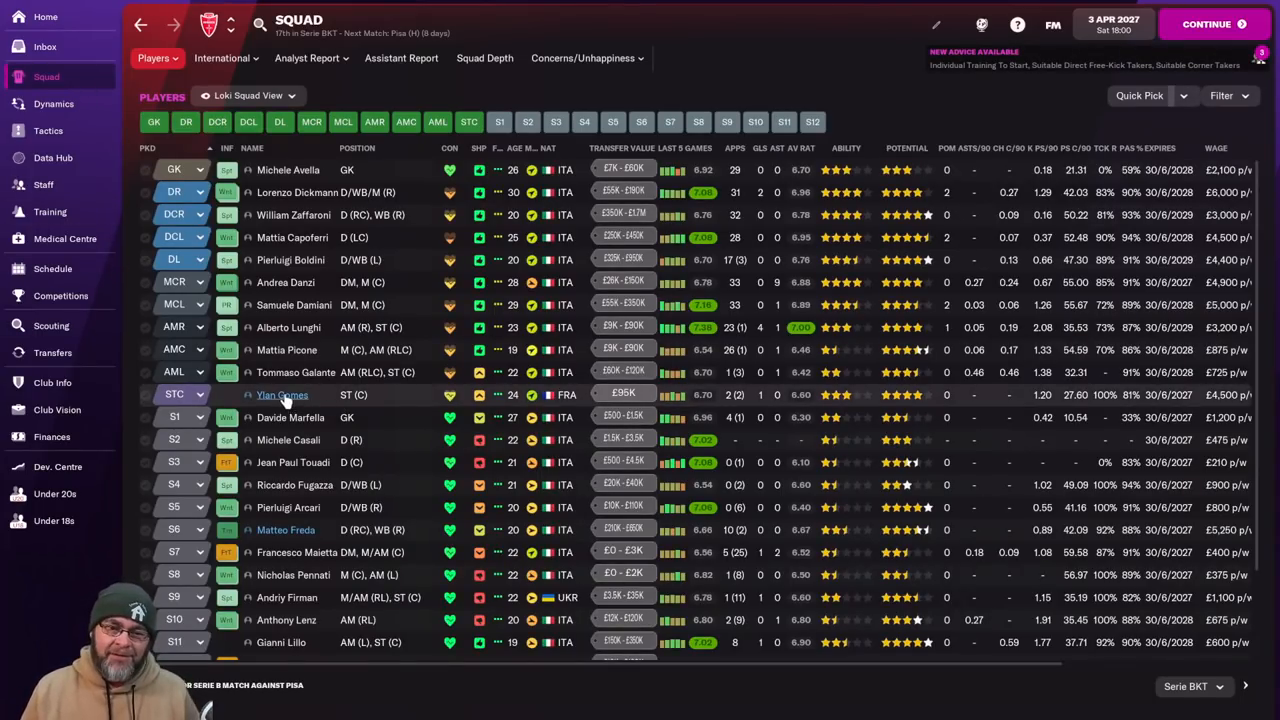
click(282, 394)
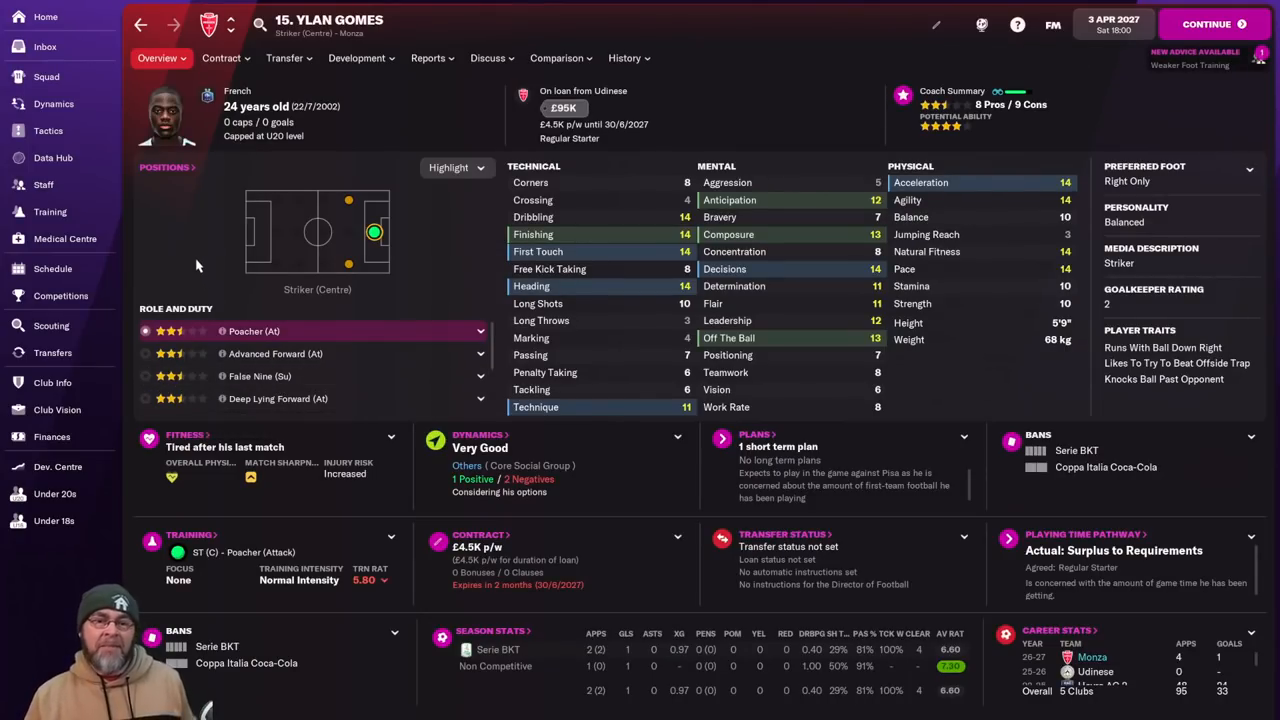
mouse_move(176, 144)
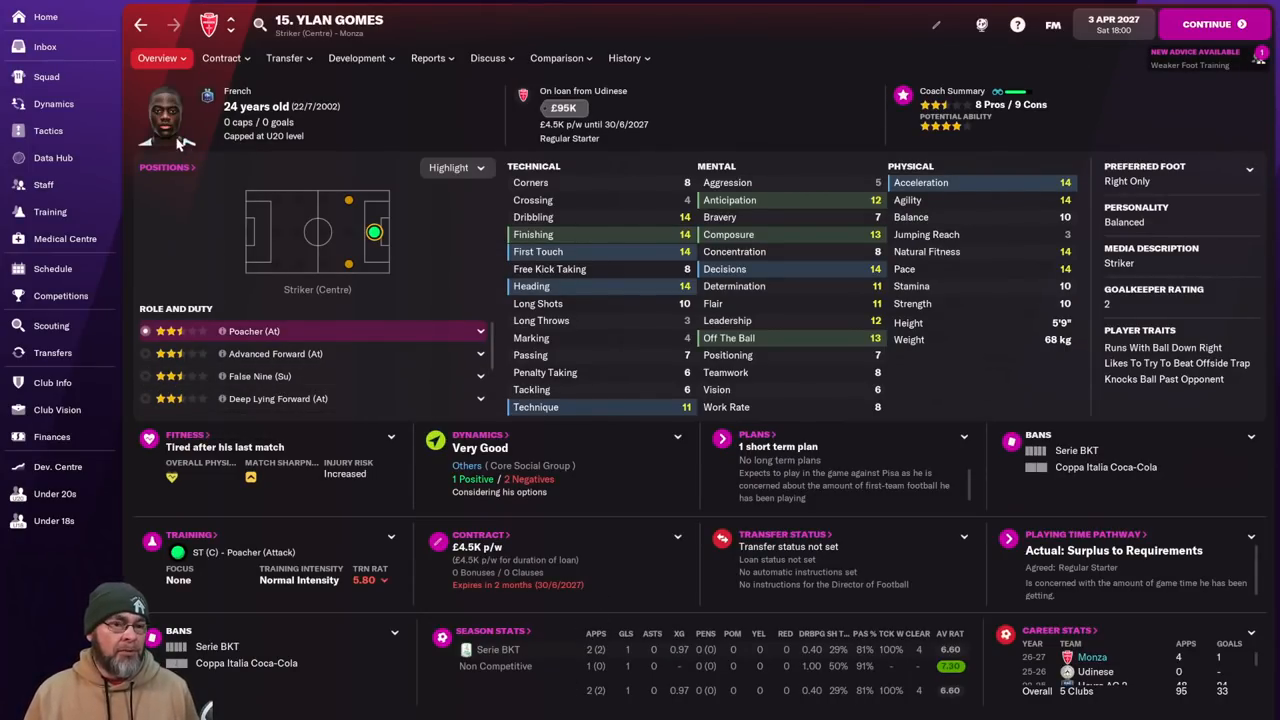
click(46, 76)
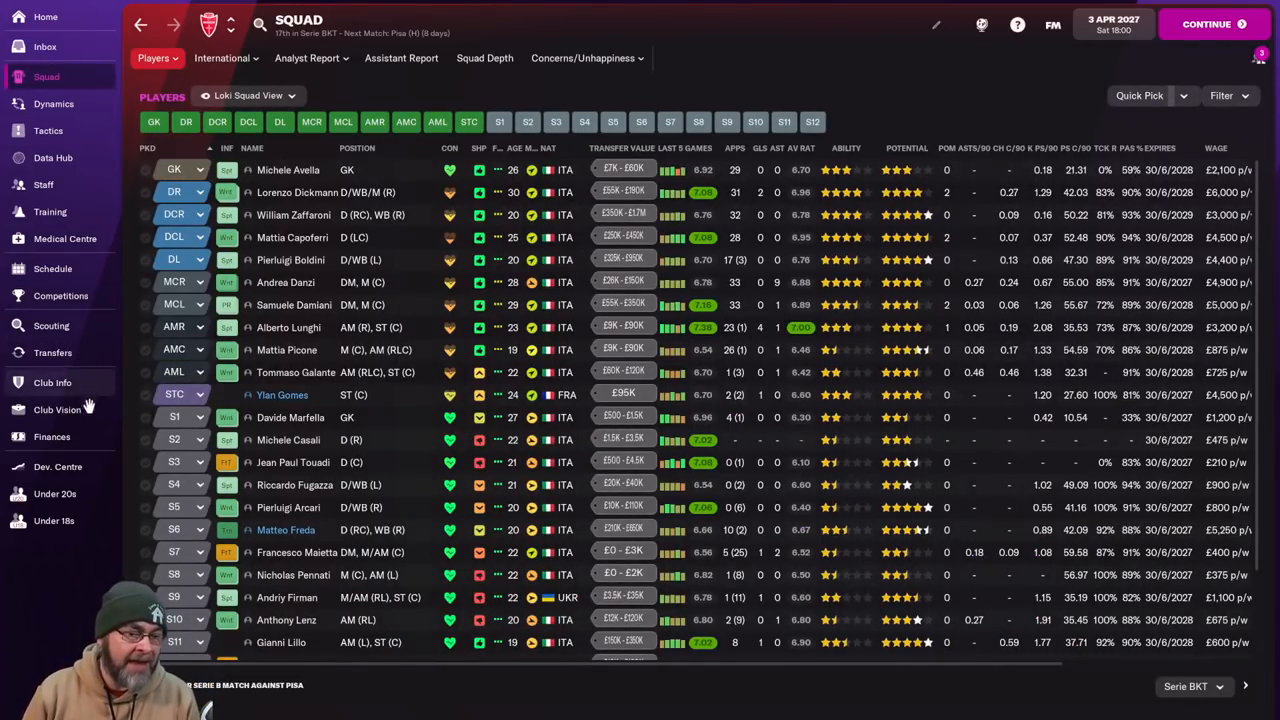
Review the finances summary and multi-season projection, then view the Competitions overview with the Serie BKT table.
click(52, 436)
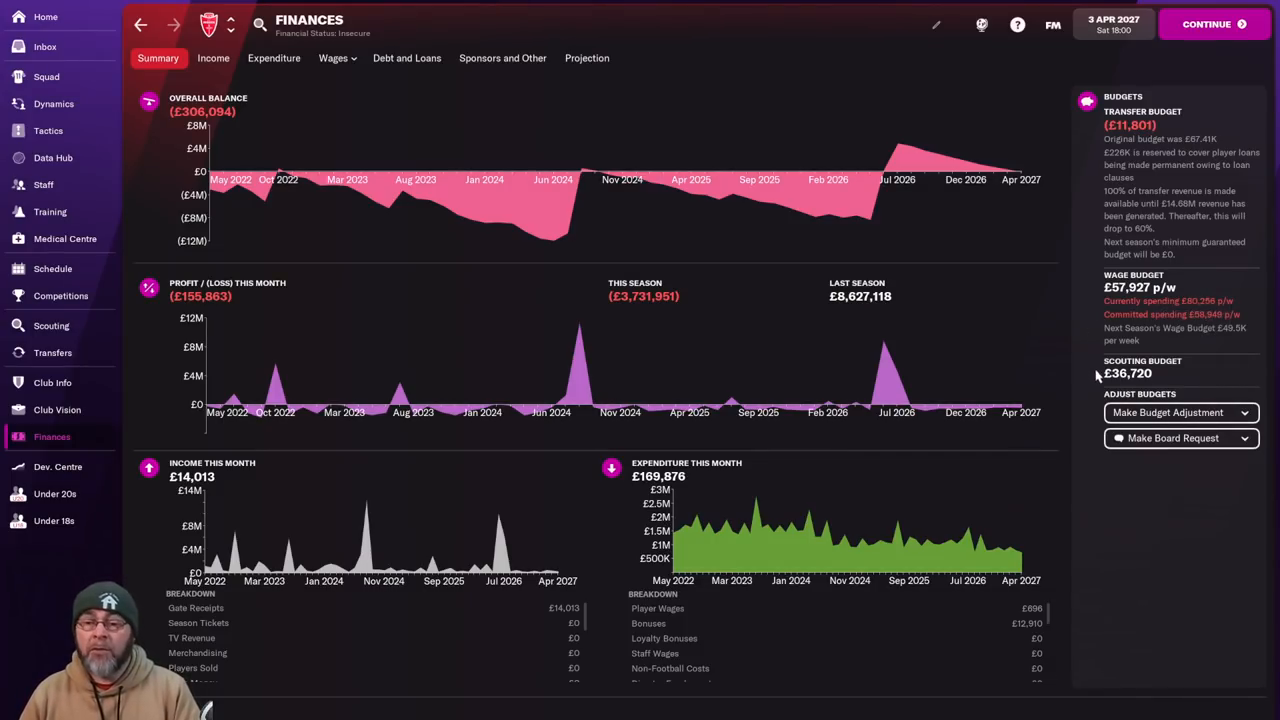
click(588, 56)
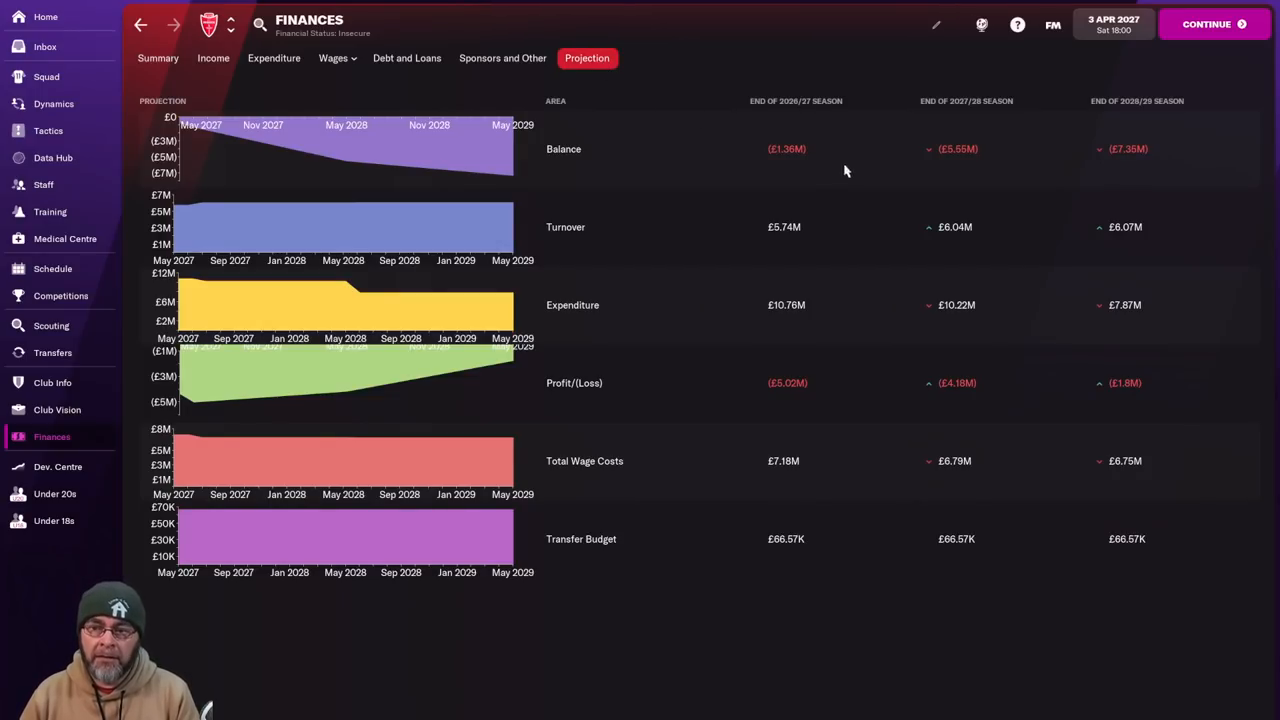
click(156, 58)
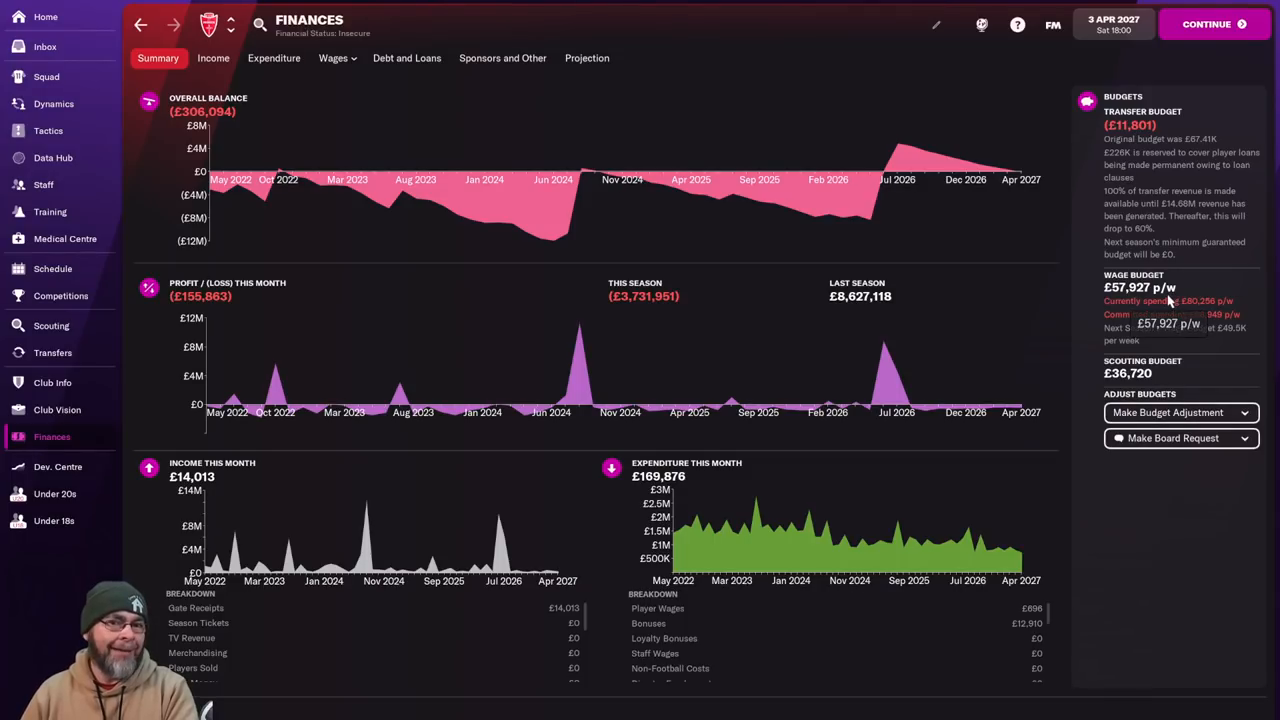
mouse_move(588, 58)
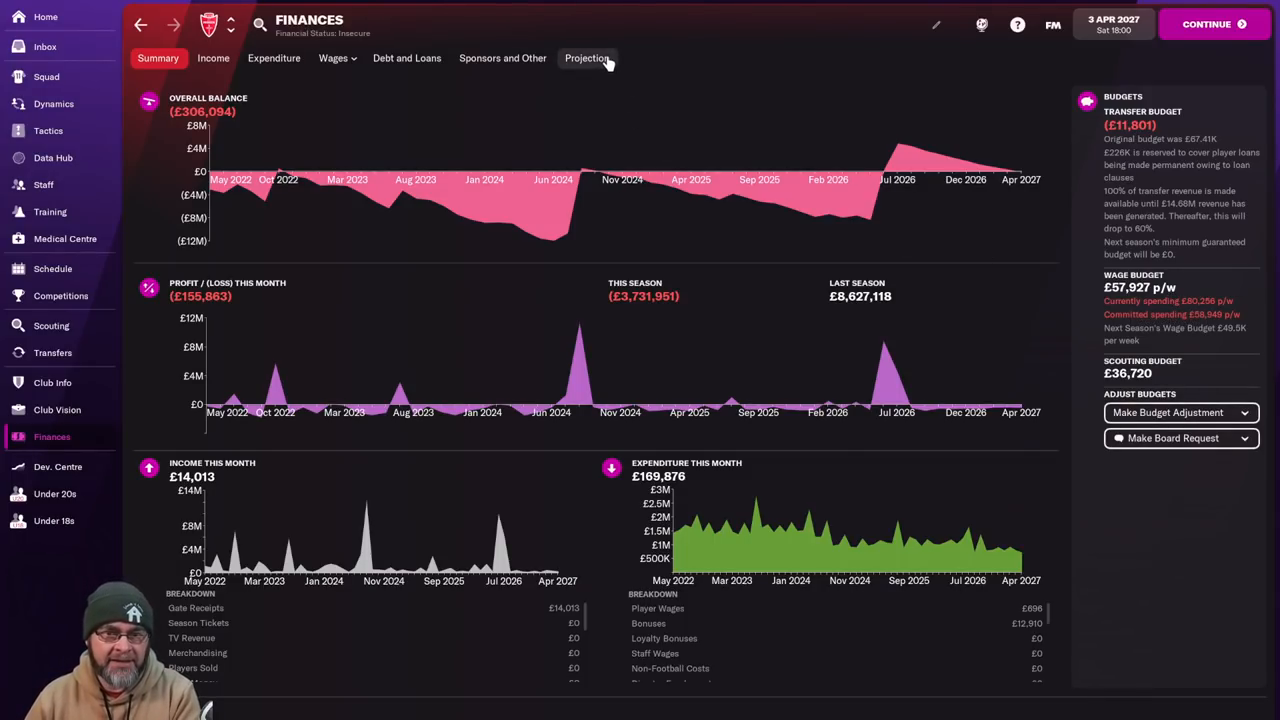
mouse_move(64, 312)
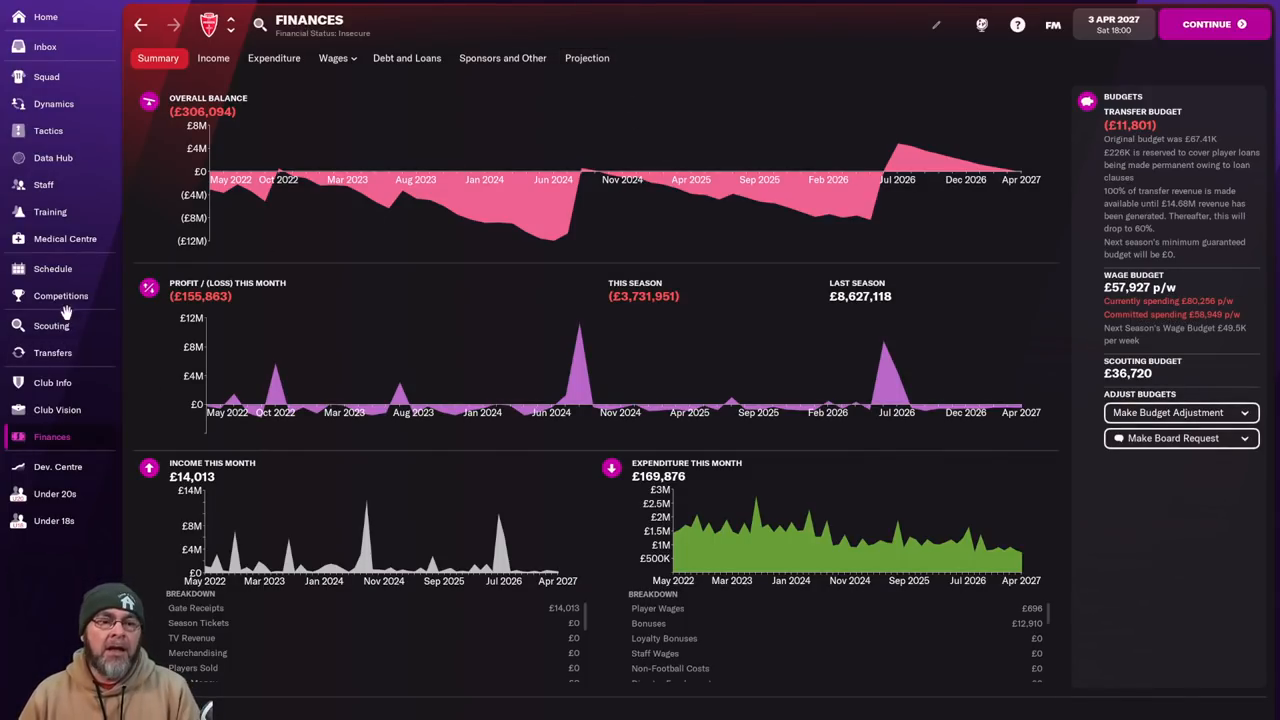
click(60, 296)
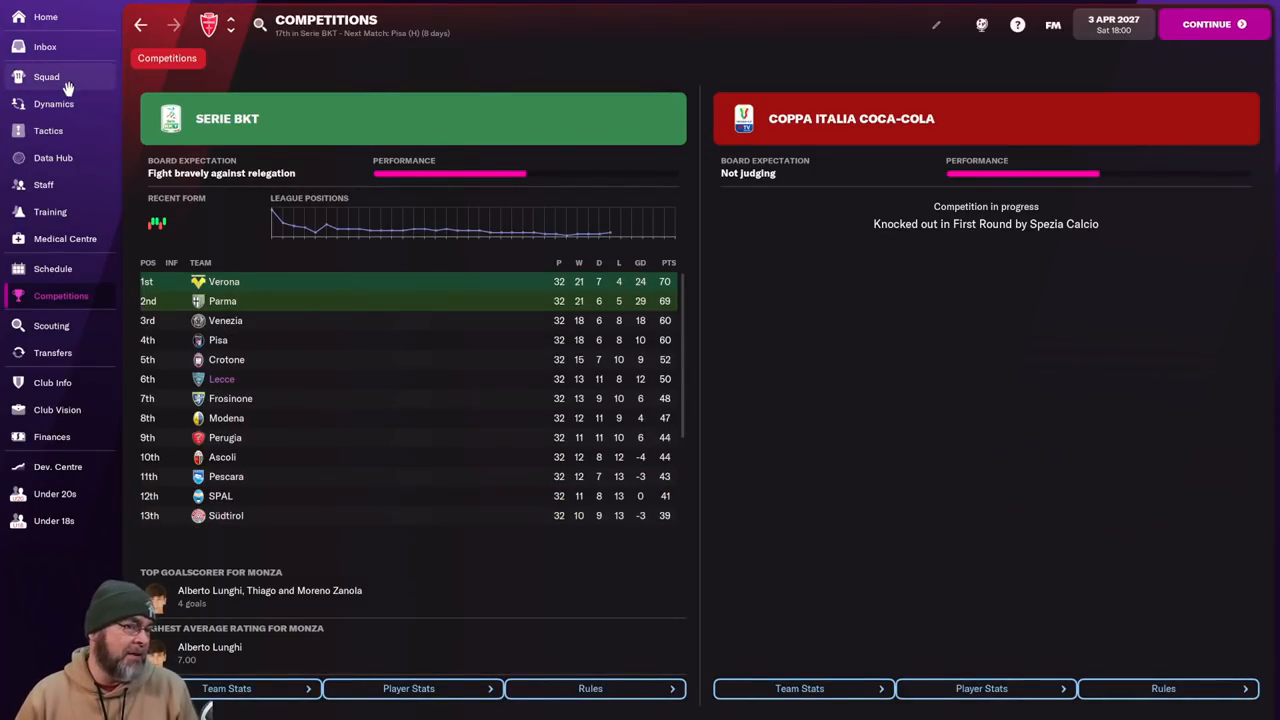
Revisit the squad list, then view the Development Centre's 2027 youth candidates preview.
click(46, 76)
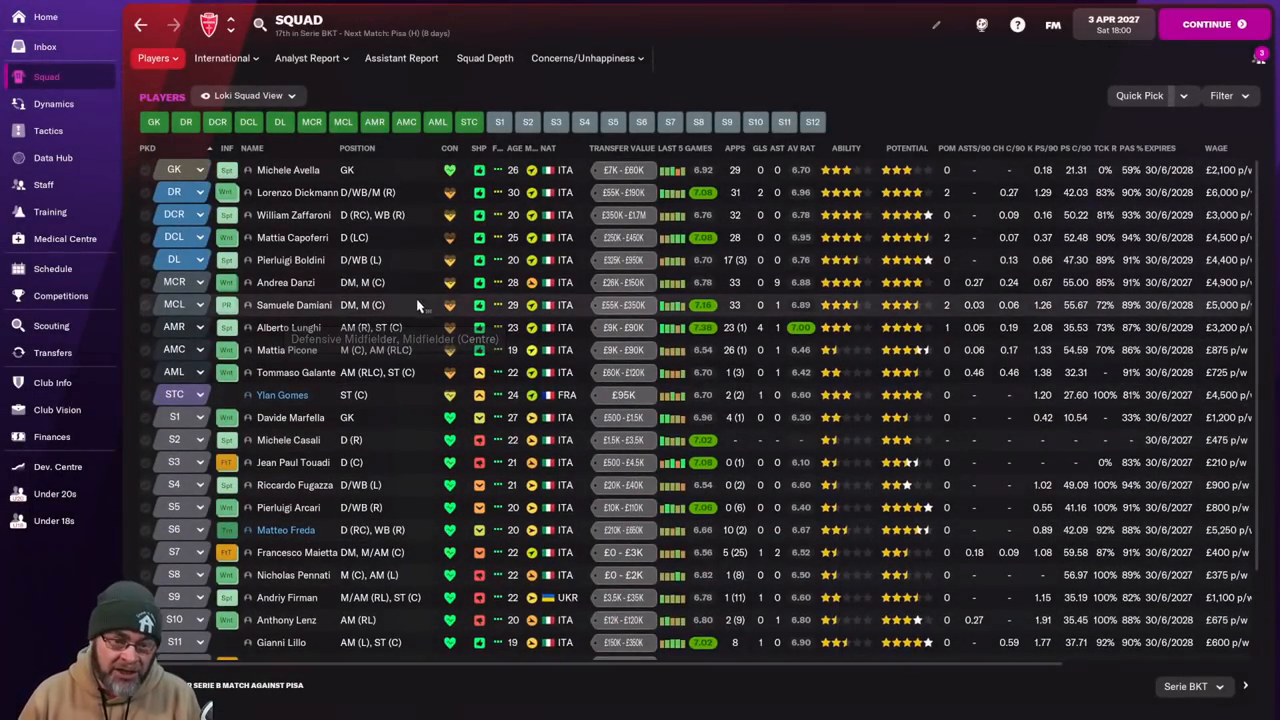
mouse_move(420, 336)
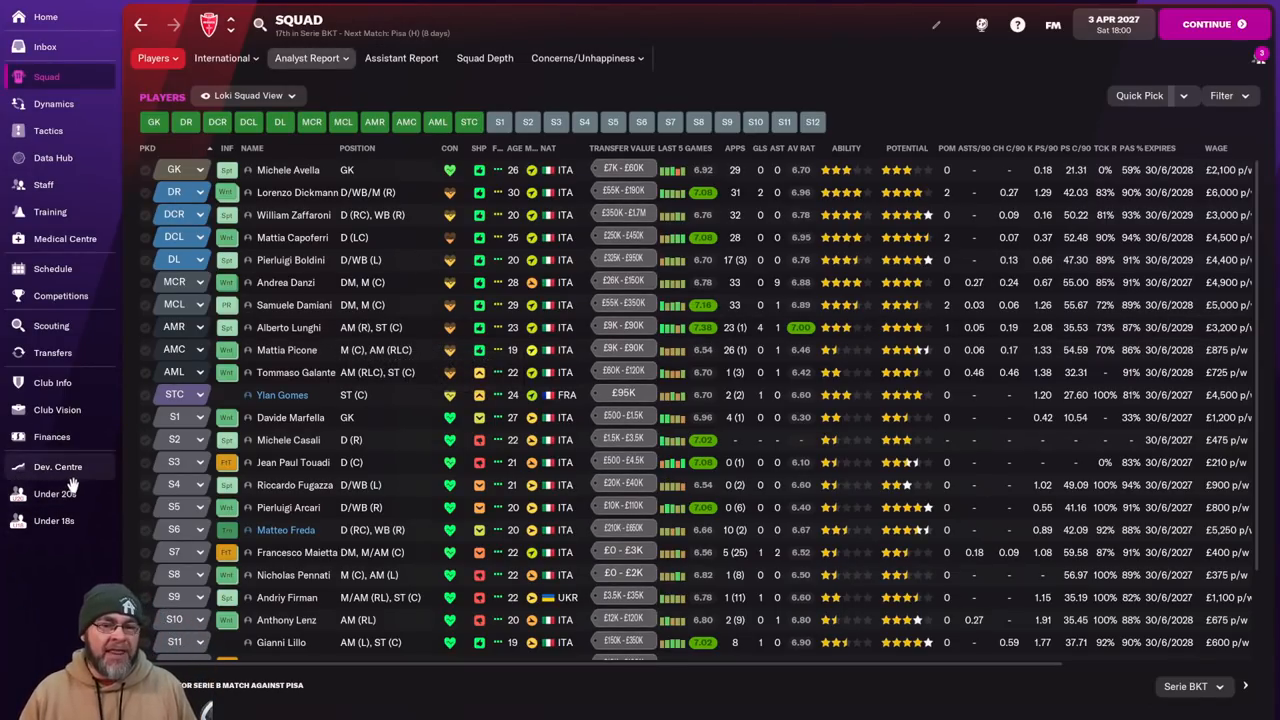
click(56, 468)
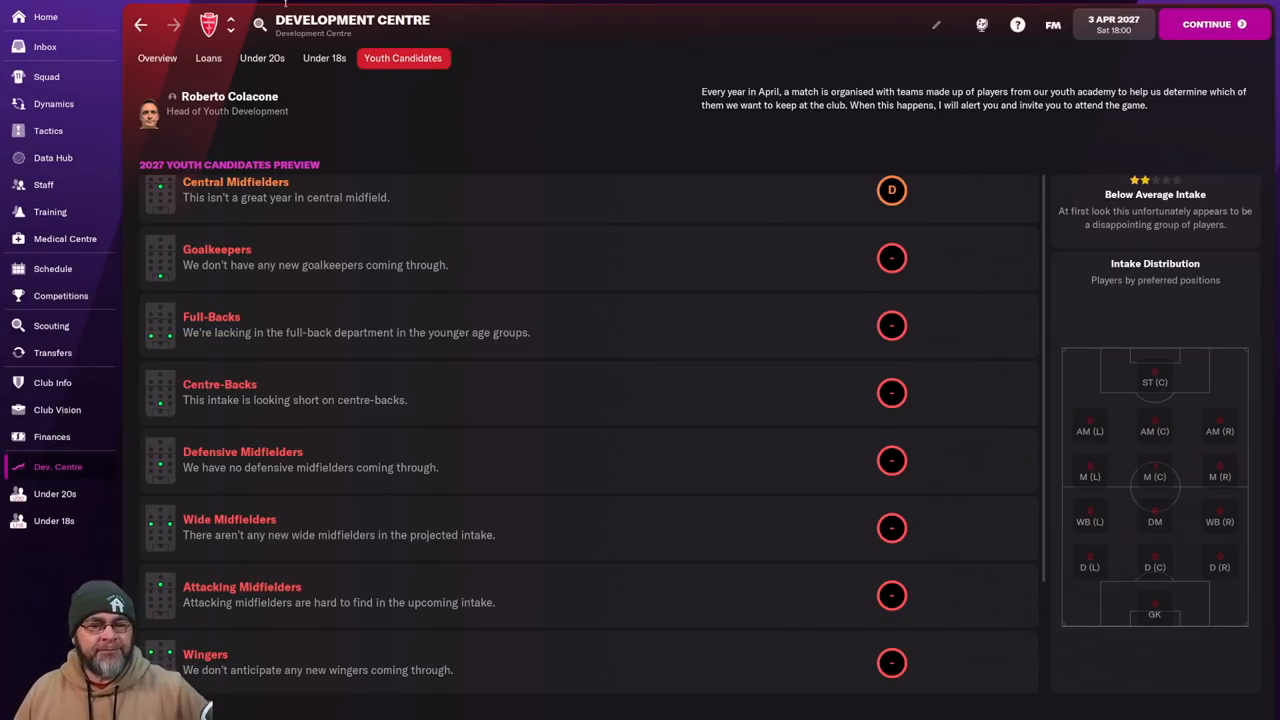
Glance at the fixtures schedule and return to the Serie BKT table with Verona top on 70 points.
click(60, 296)
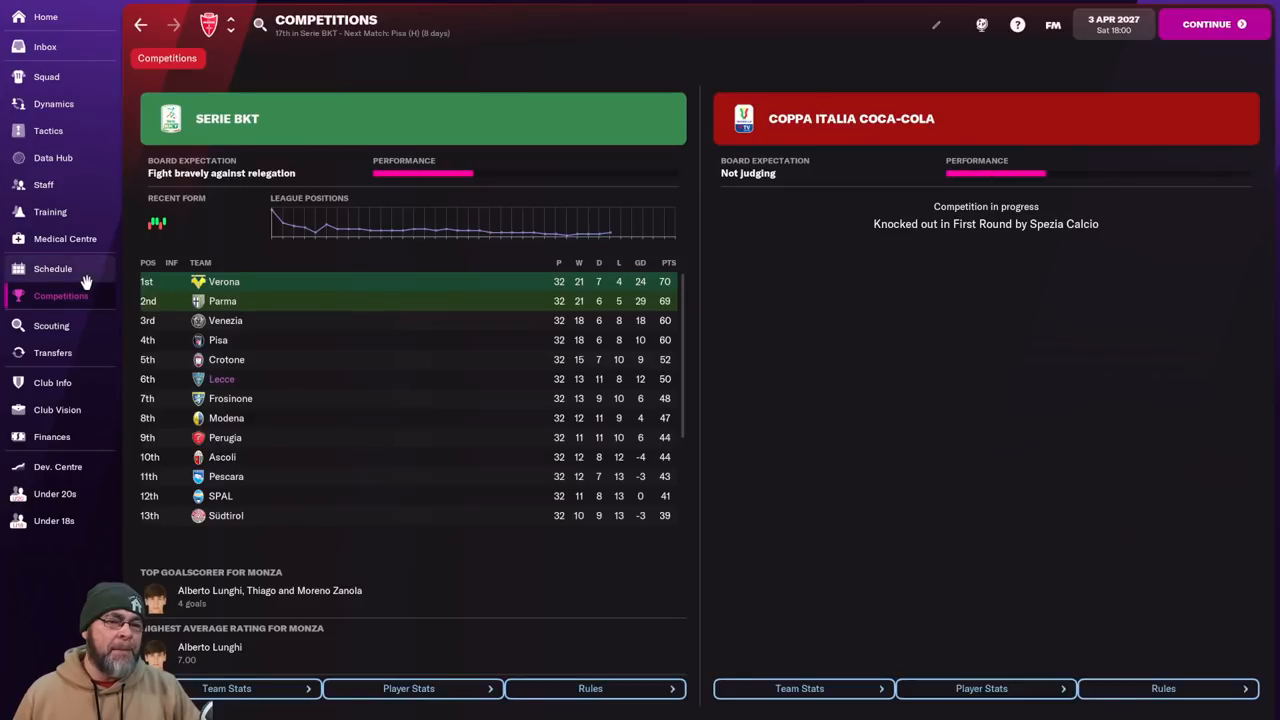
click(52, 268)
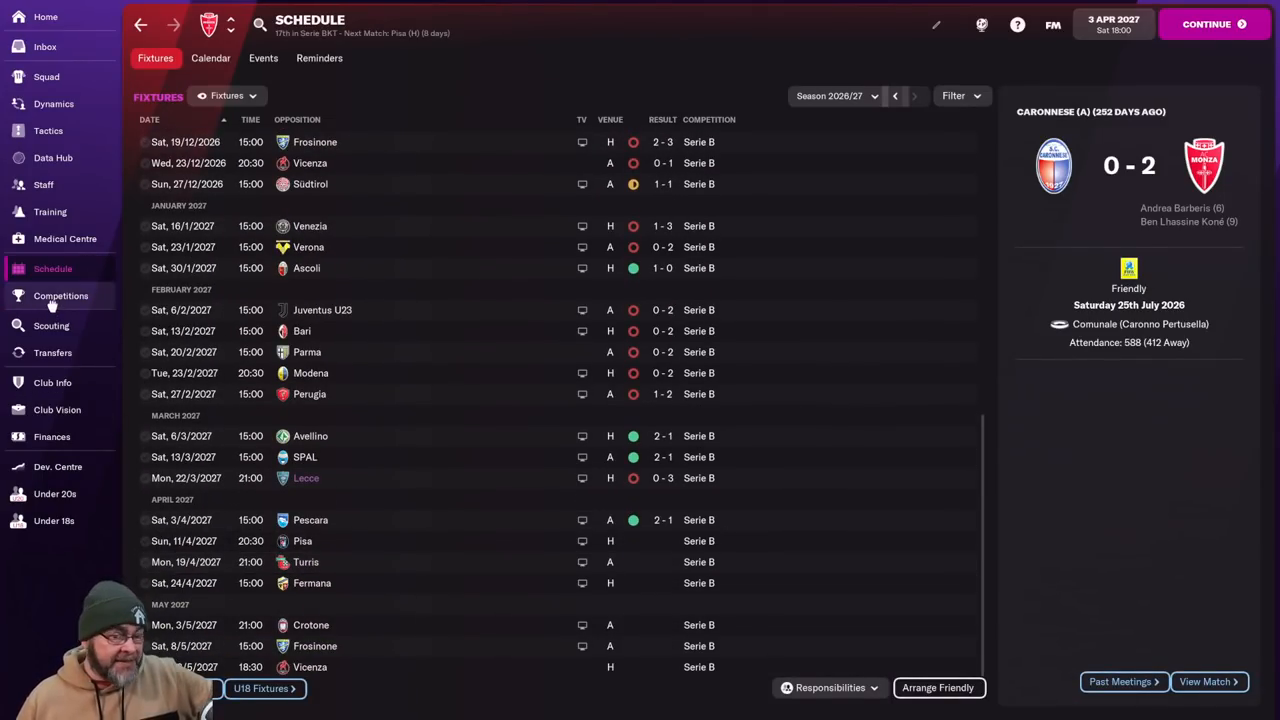
click(60, 296)
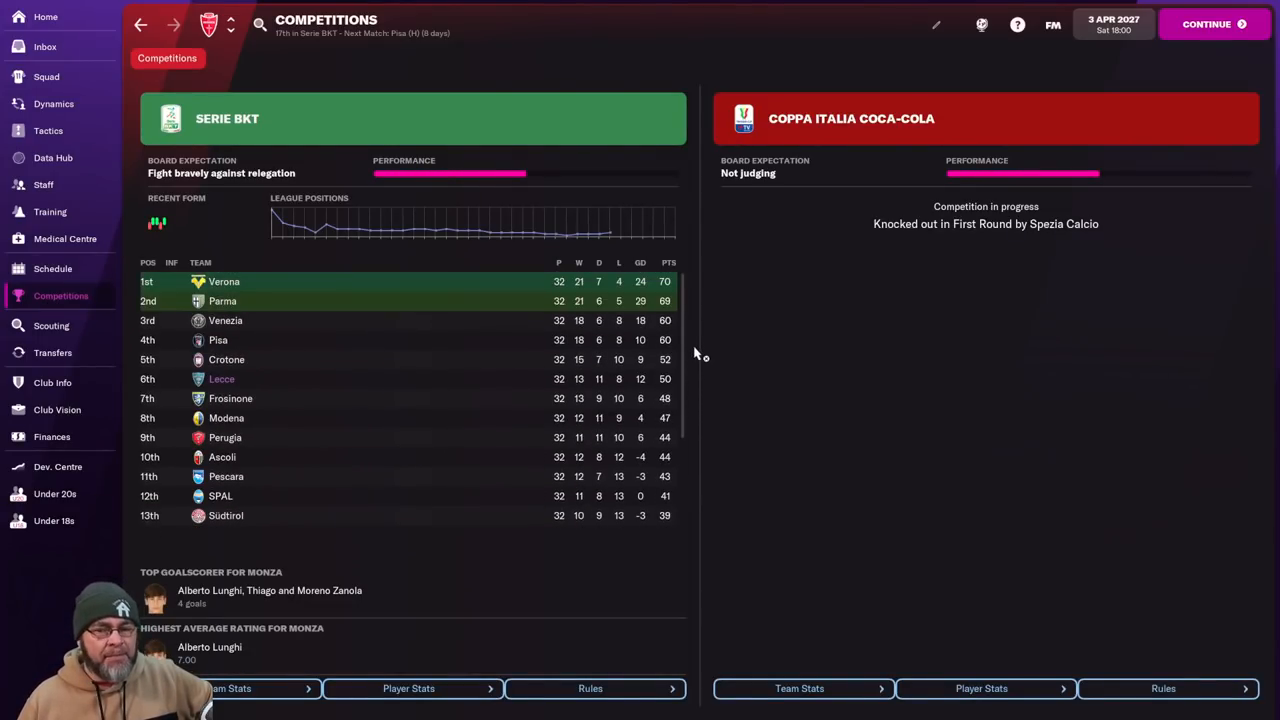
mouse_move(672, 382)
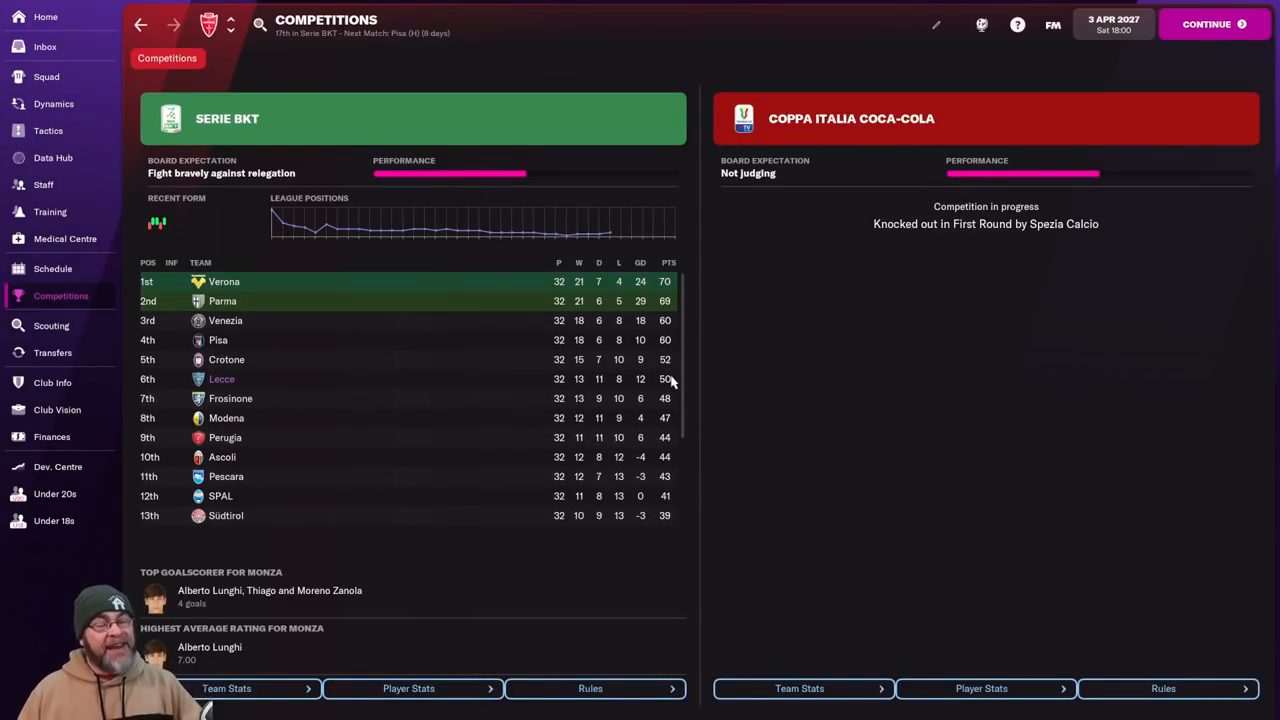